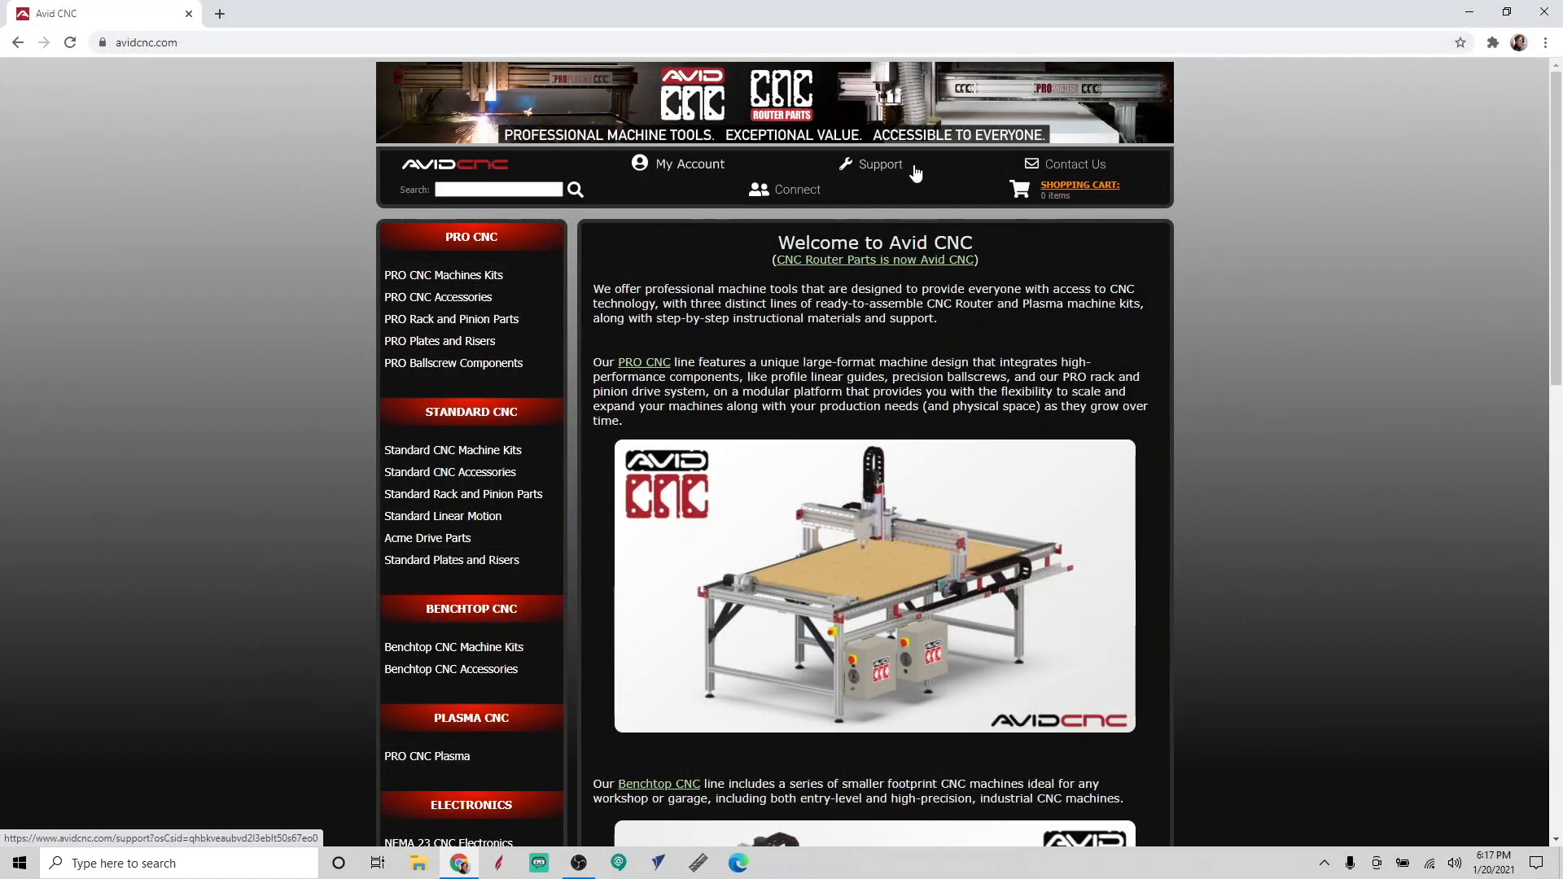
- Navigate avidcnc.com Support > Instructions to the Mach4 Software Setup guide
{"action": "left_click", "coordinate": [877, 163]}
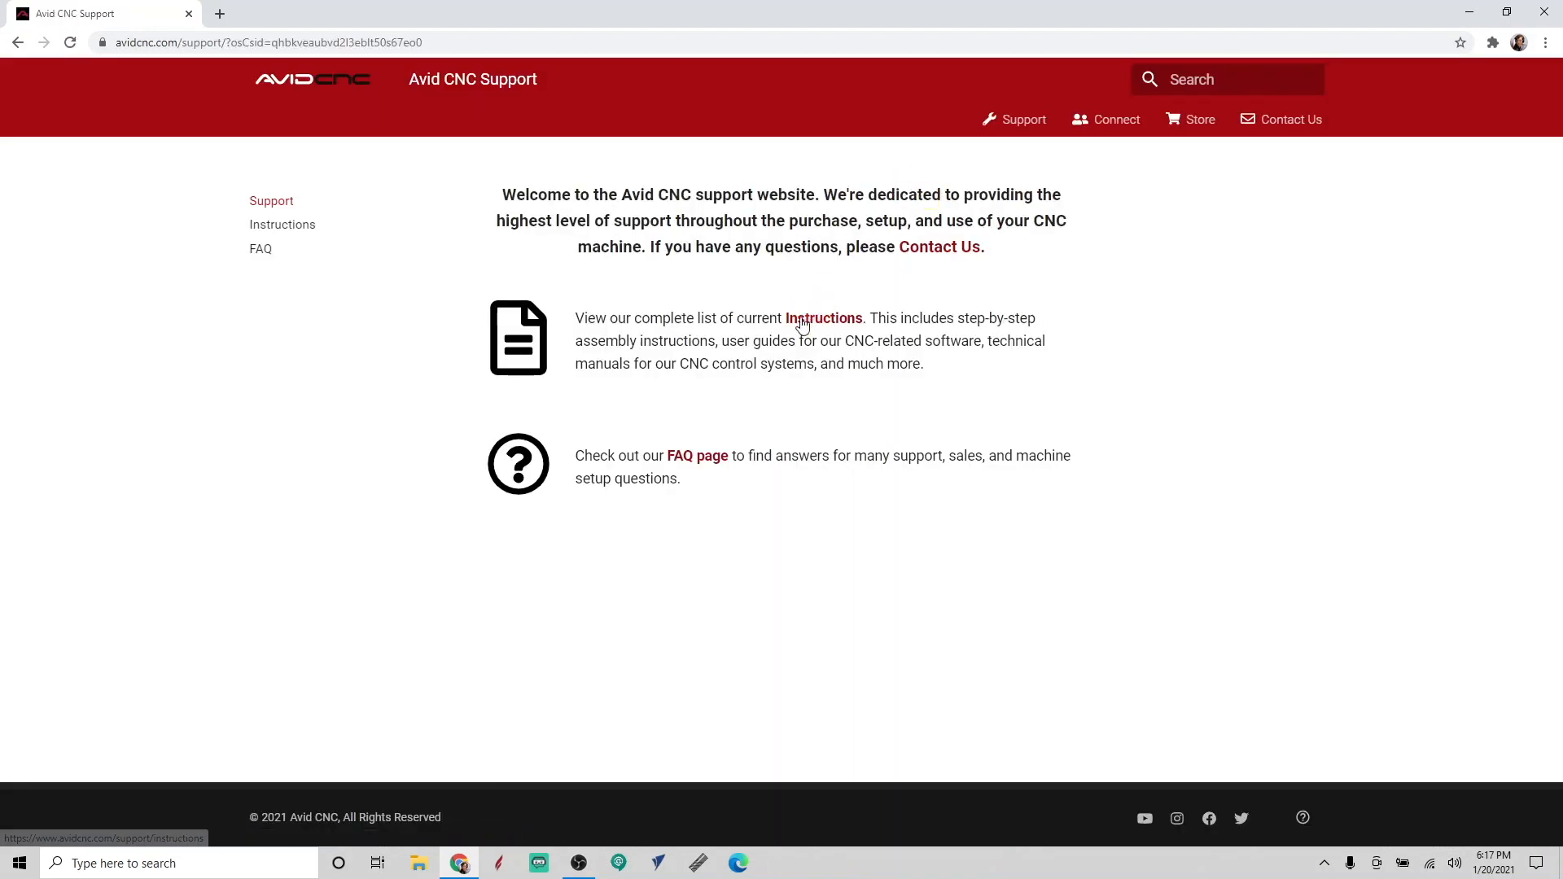
{"action": "left_click", "coordinate": [824, 317]}
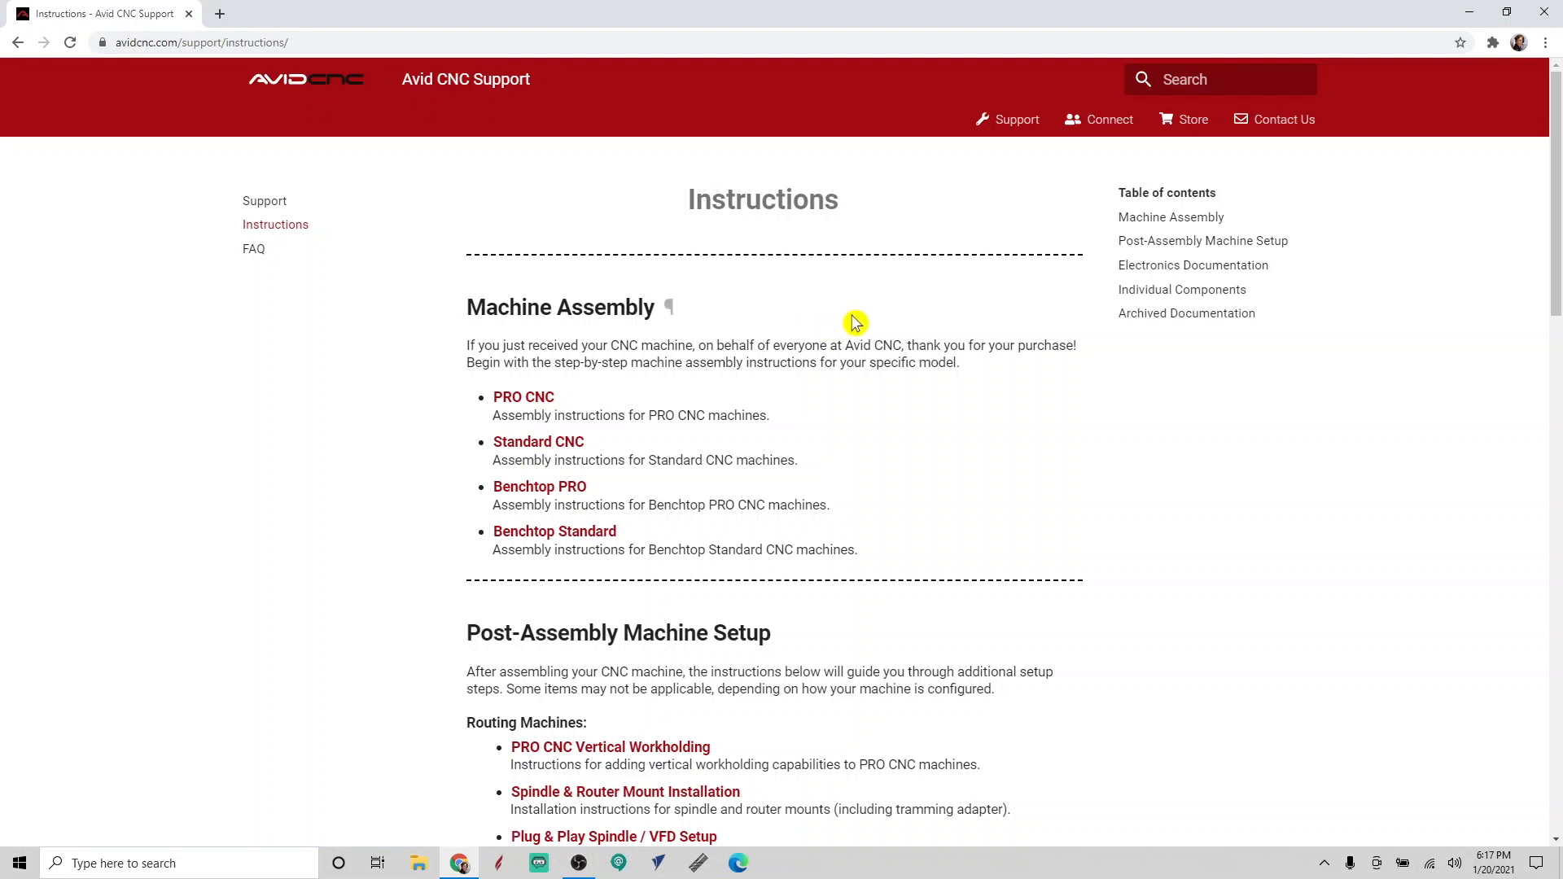
{"action": "mouse_move", "coordinate": [846, 331]}
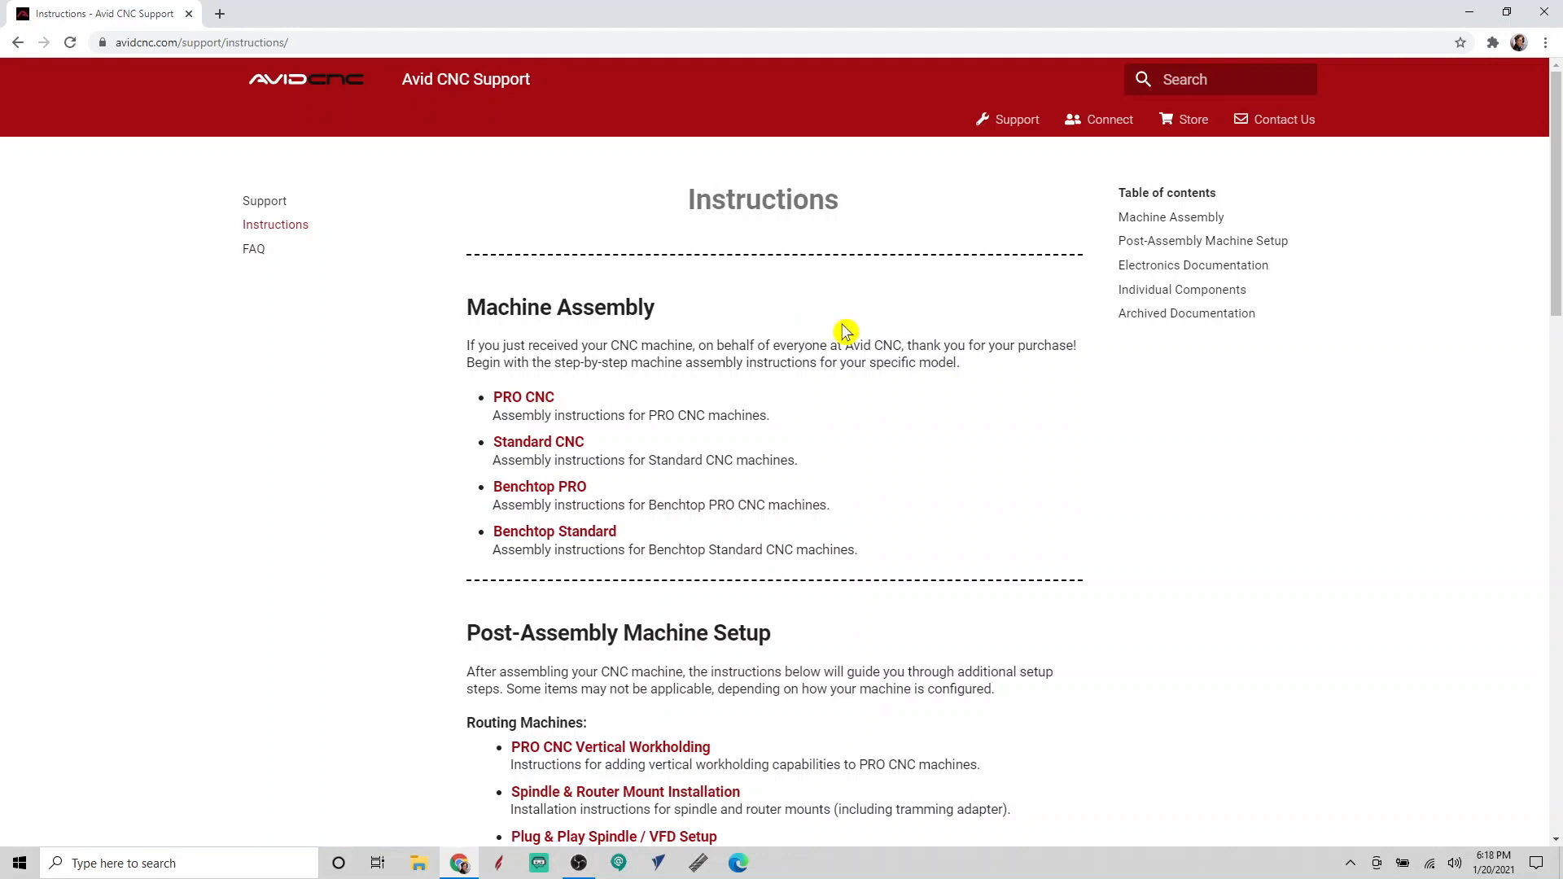
{"action": "mouse_move", "coordinate": [890, 503]}
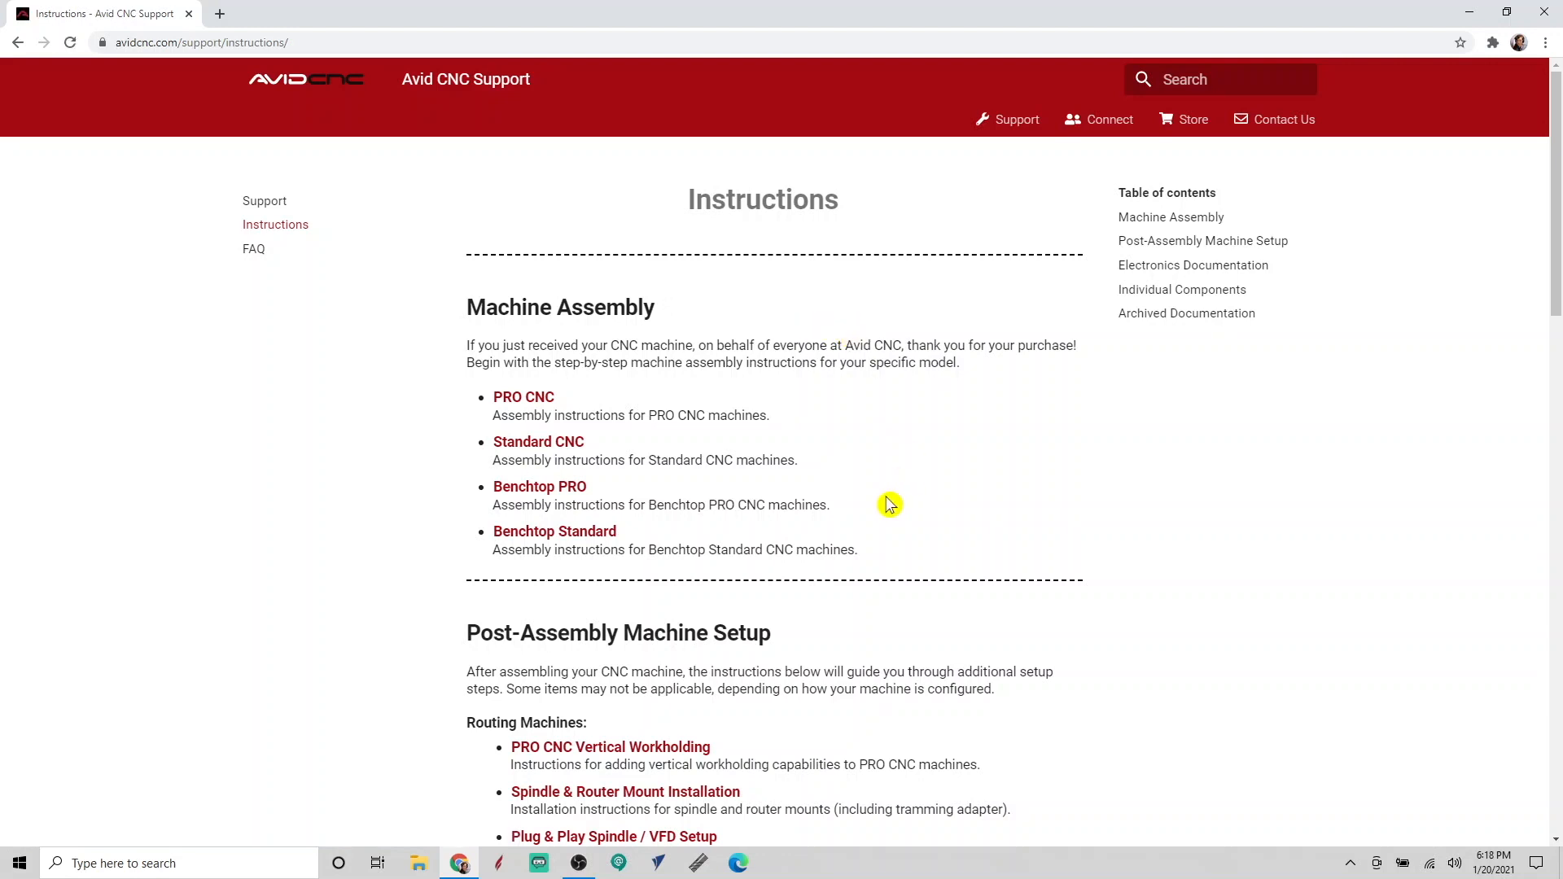
{"action": "scroll", "scroll_direction": "down", "scroll_amount": 3}
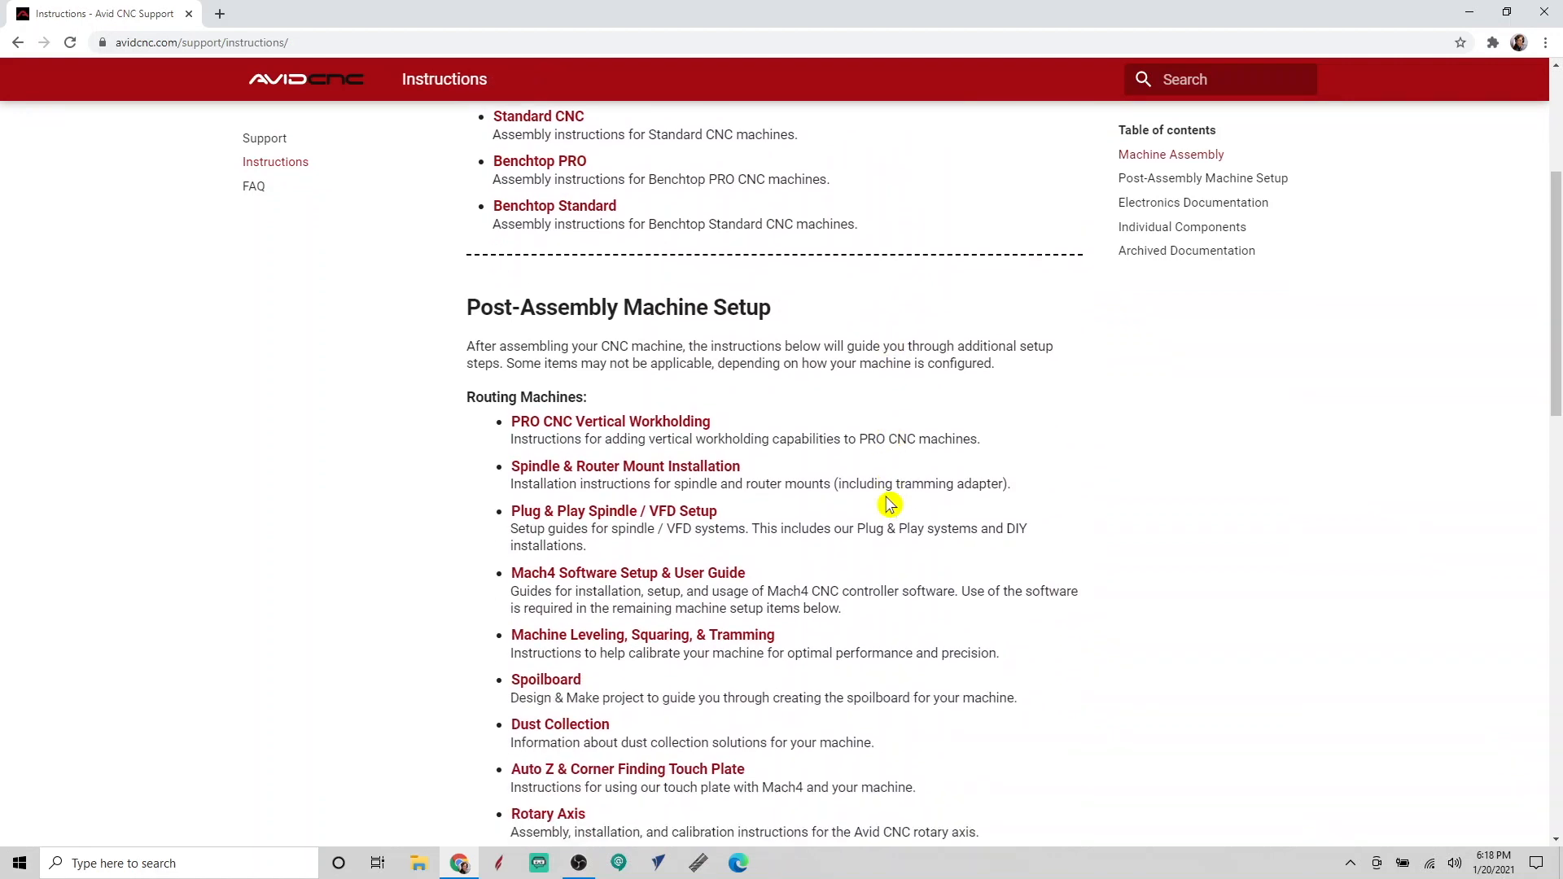
{"action": "left_click", "coordinate": [628, 572]}
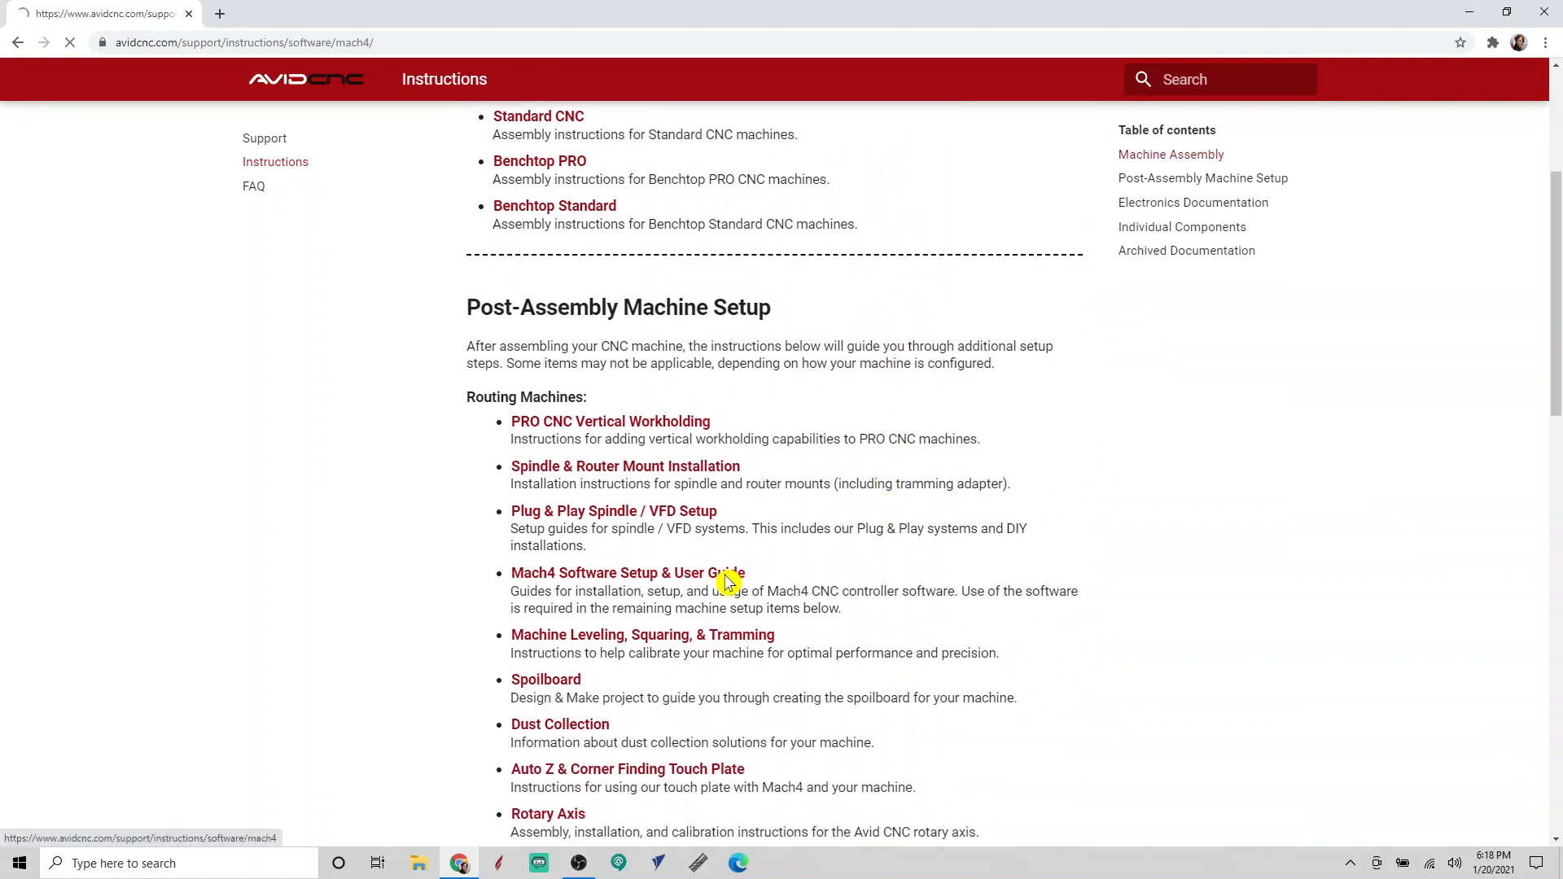
{"action": "left_click", "coordinate": [628, 572]}
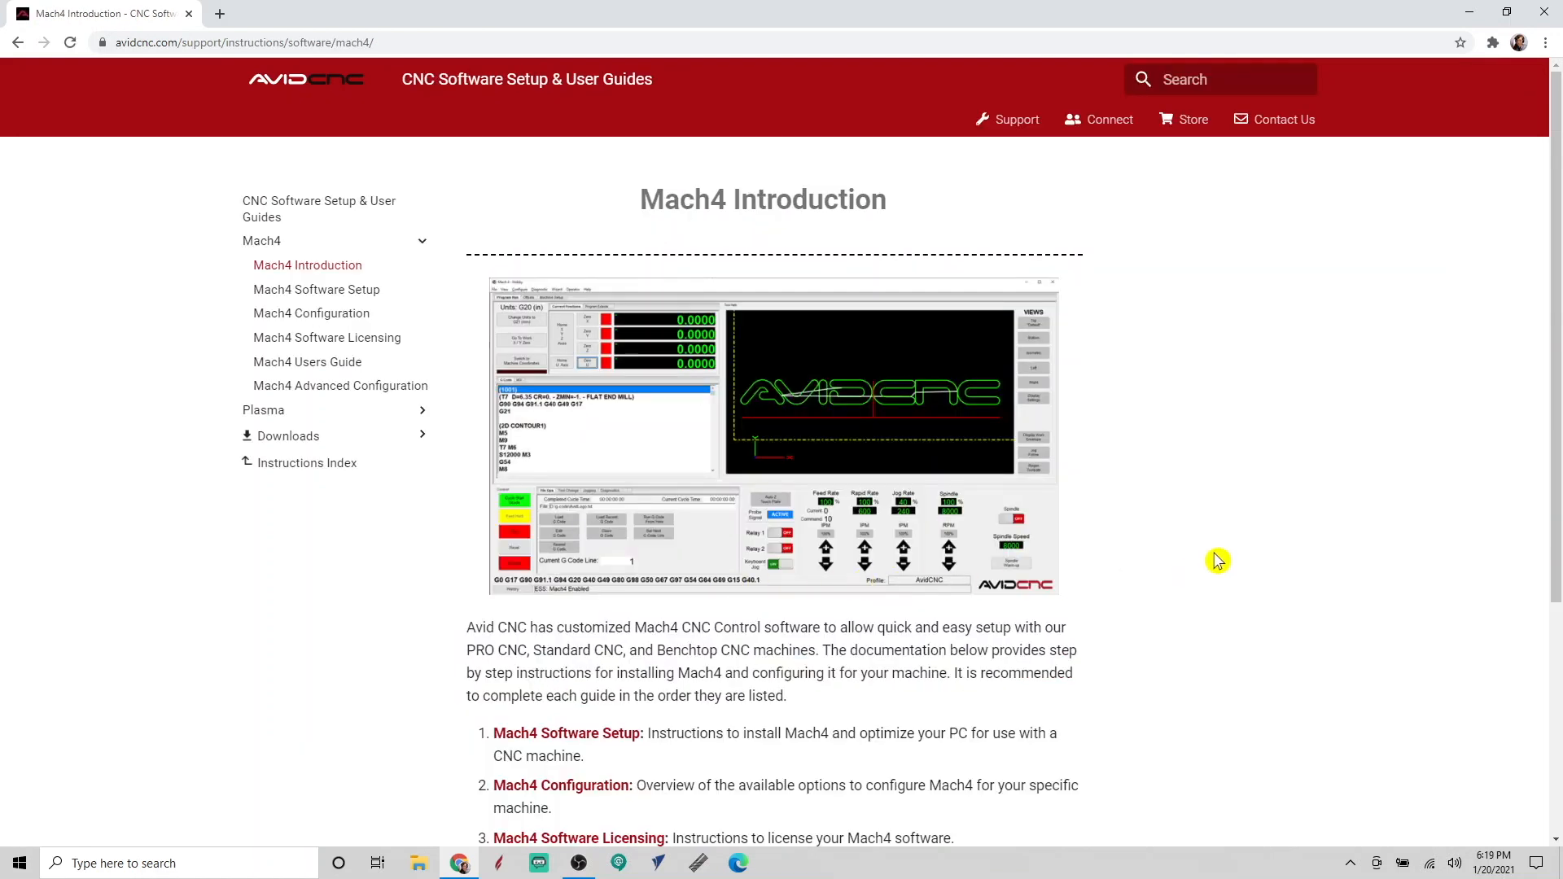
{"action": "scroll", "scroll_direction": "down", "scroll_amount": 3}
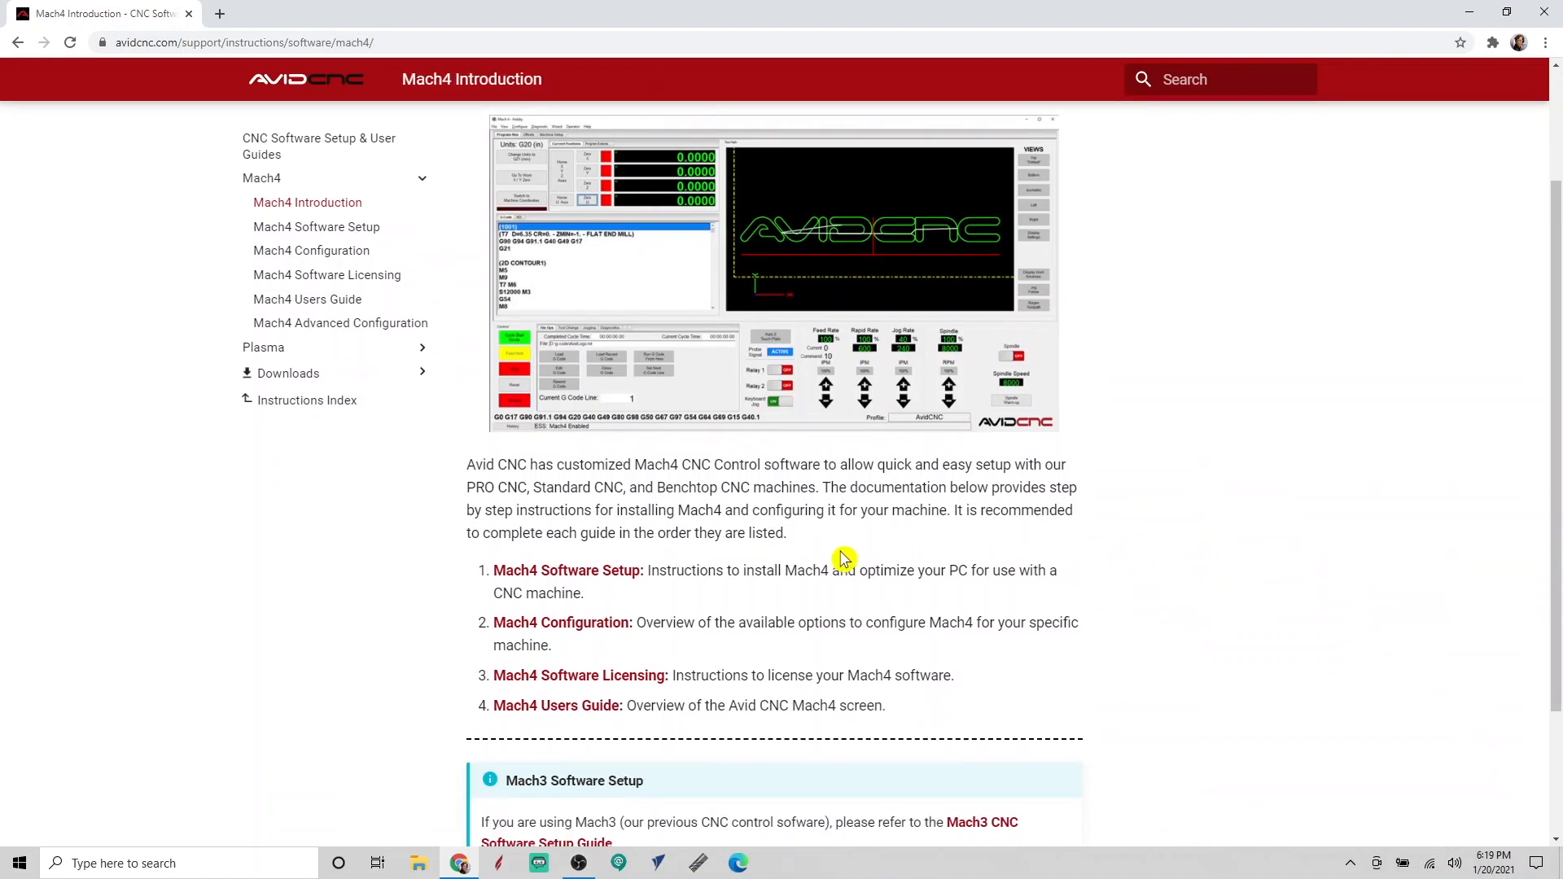
{"action": "mouse_move", "coordinate": [629, 582]}
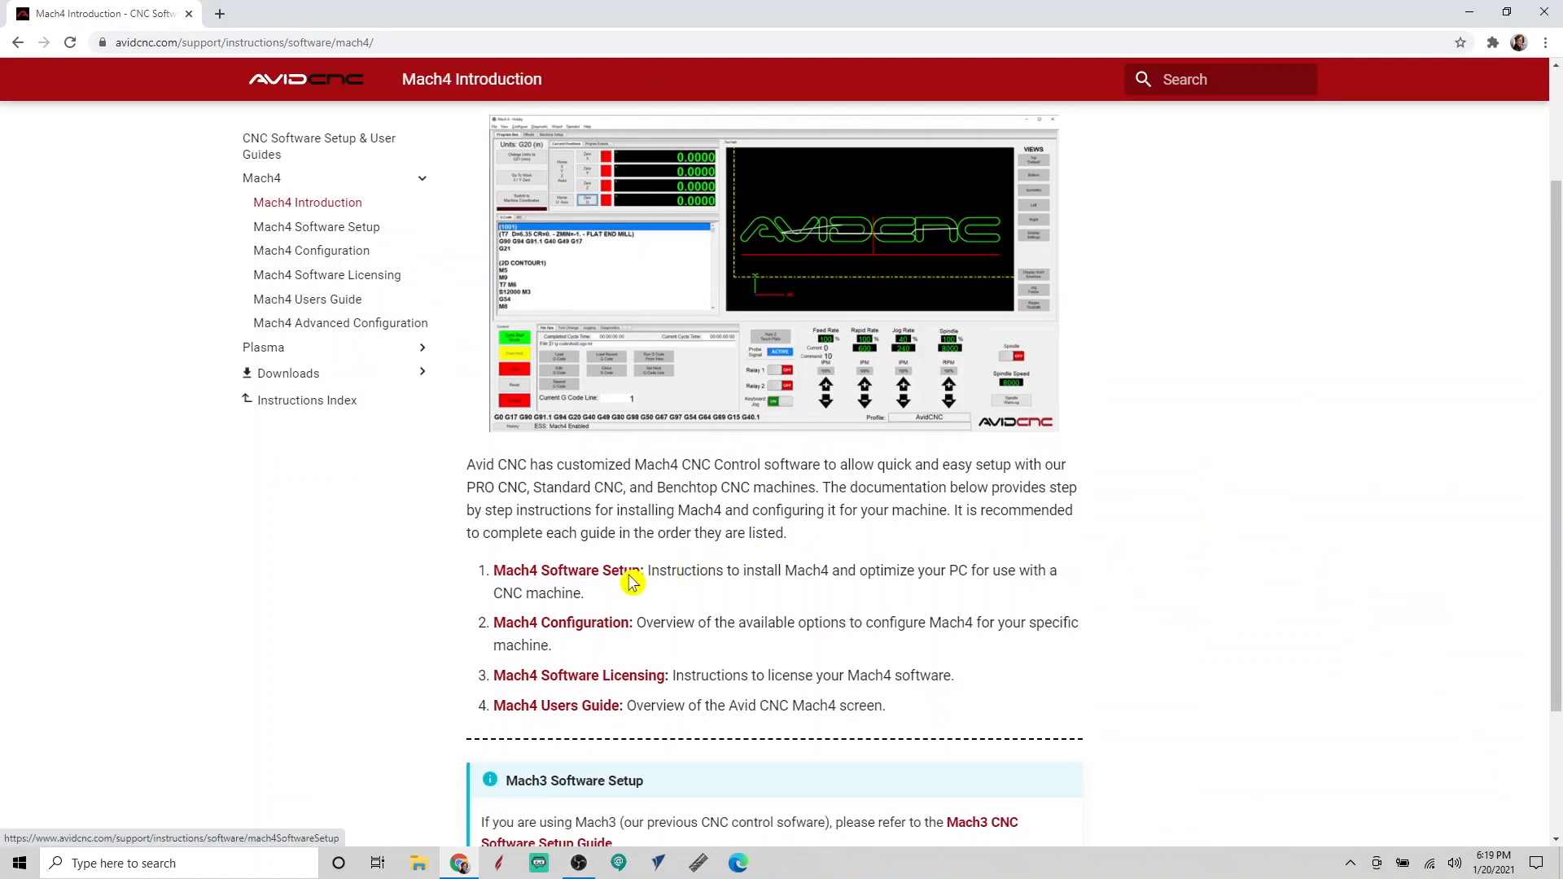
{"action": "left_click", "coordinate": [568, 570]}
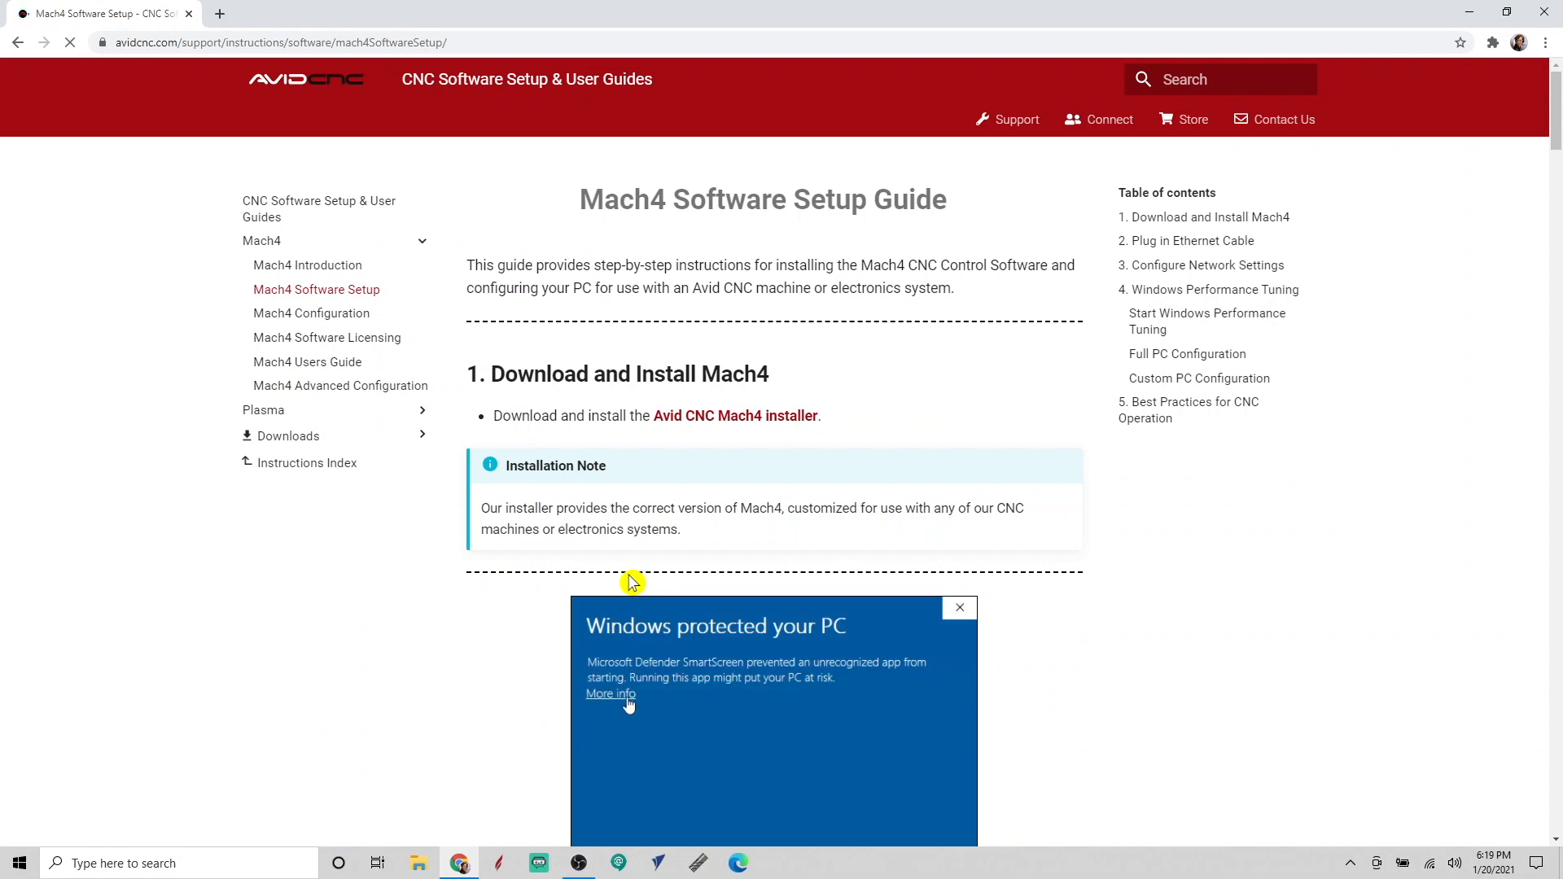
- Download the Mach4 with Avid CNC v2.2.0 installer into the Downloads folder
{"action": "left_click", "coordinate": [736, 415]}
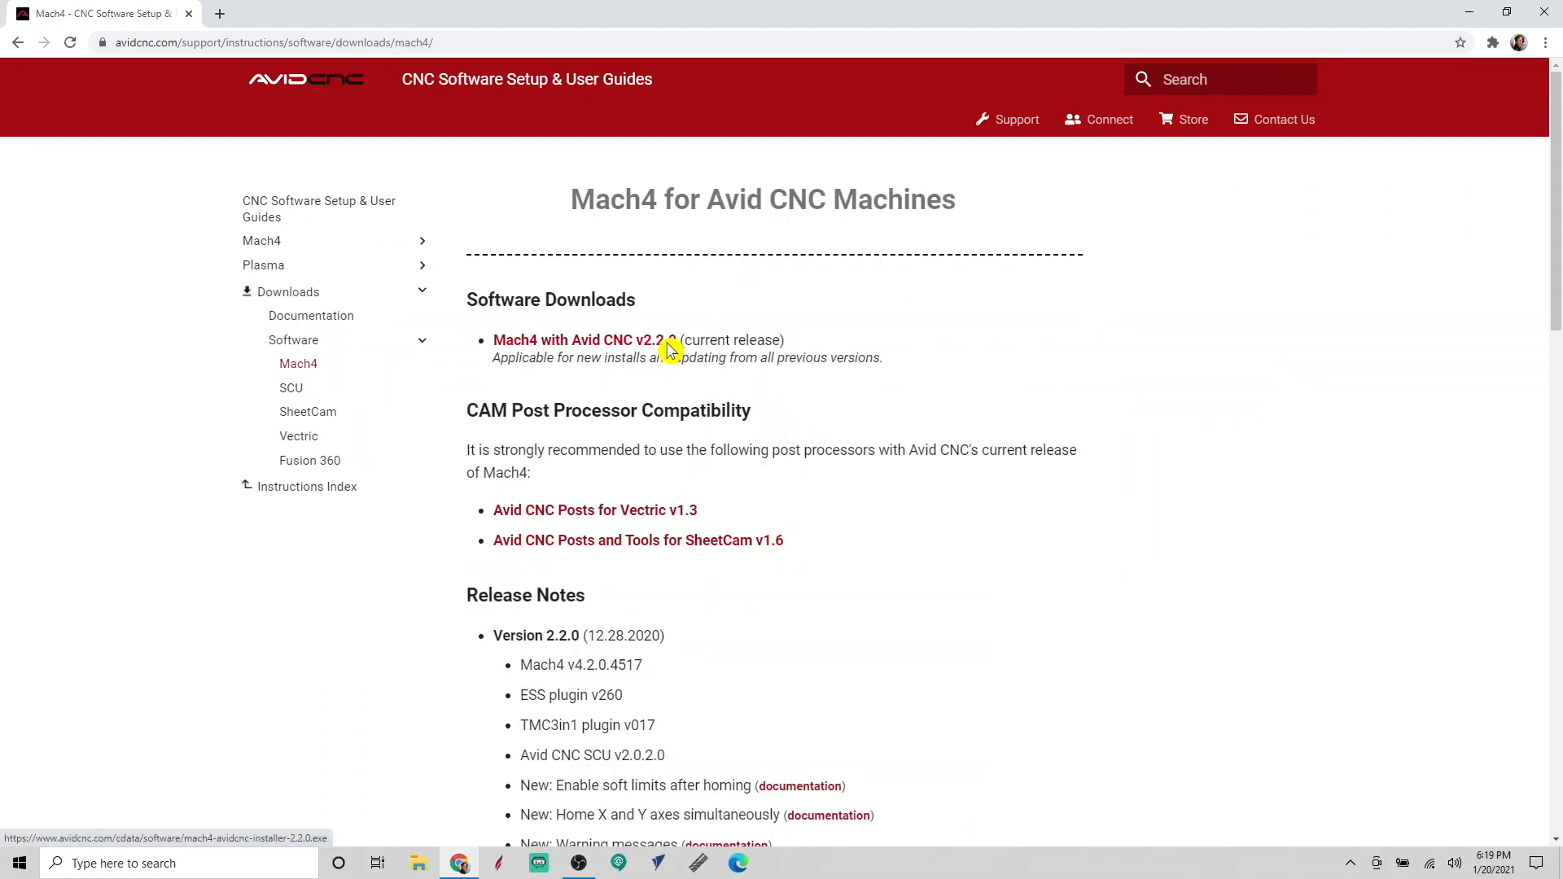
{"action": "left_click", "coordinate": [583, 340]}
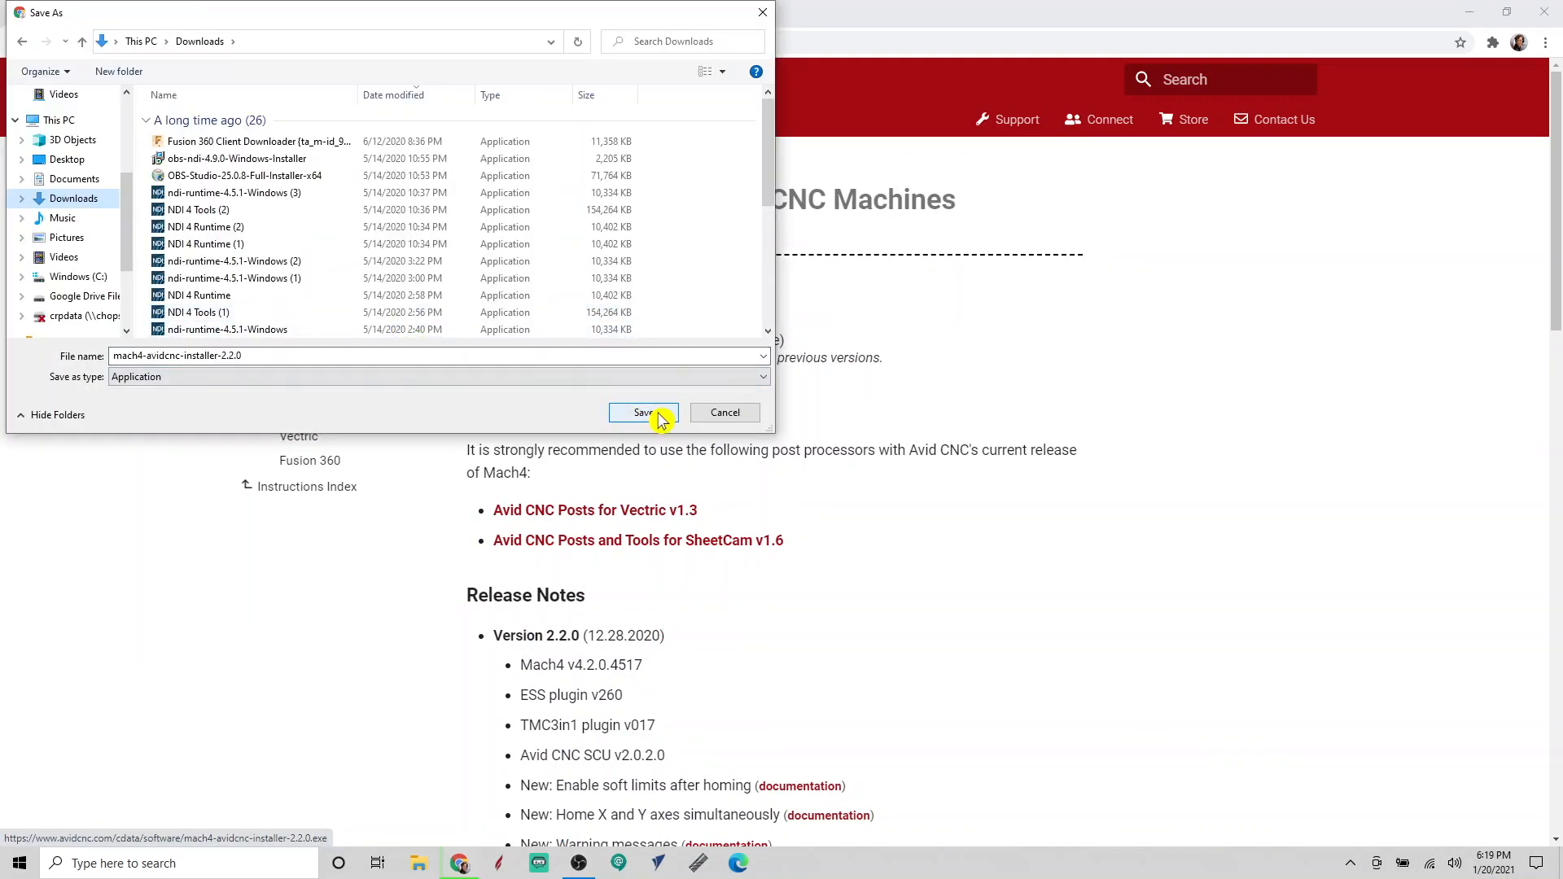
{"action": "left_click", "coordinate": [644, 412]}
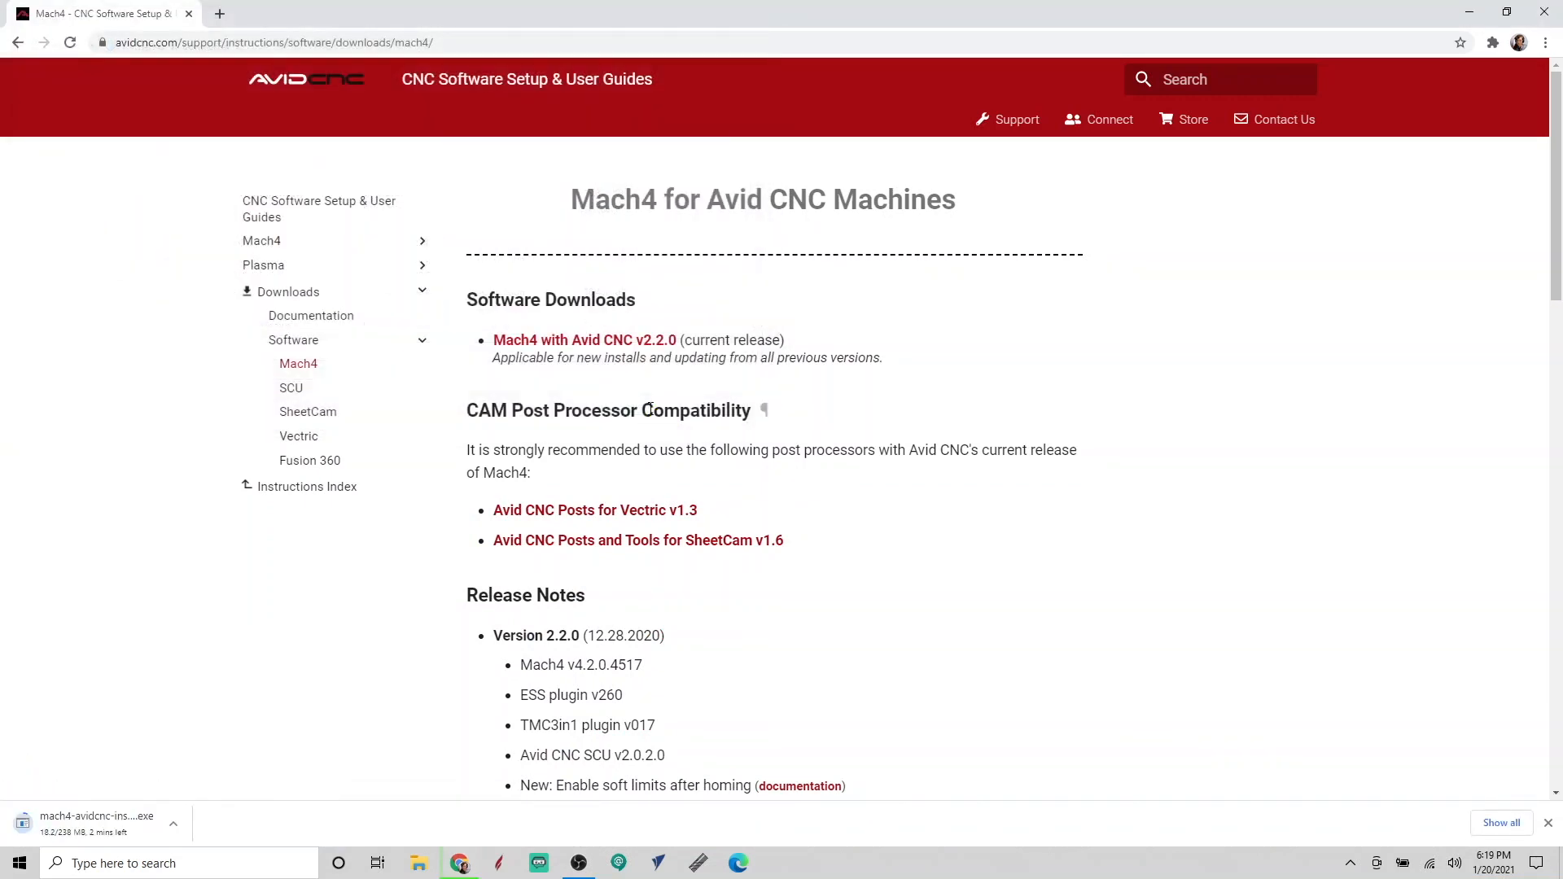
{"action": "mouse_move", "coordinate": [982, 619]}
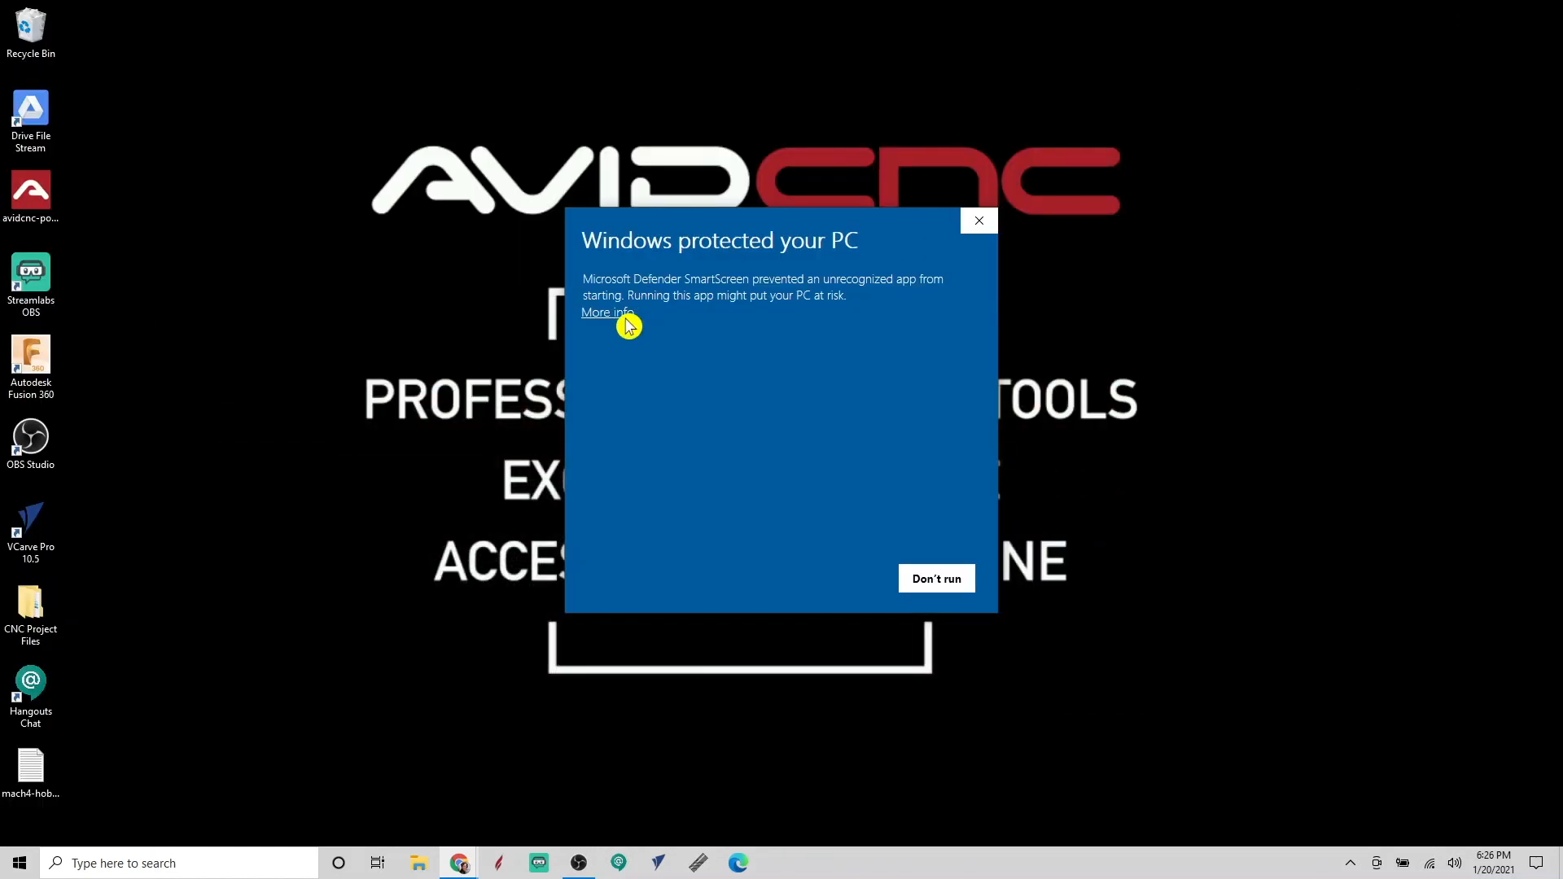
- Run the installer past the SmartScreen warning and finish the Mach4 v2.2.0 setup wizard
{"action": "left_click", "coordinate": [606, 313]}
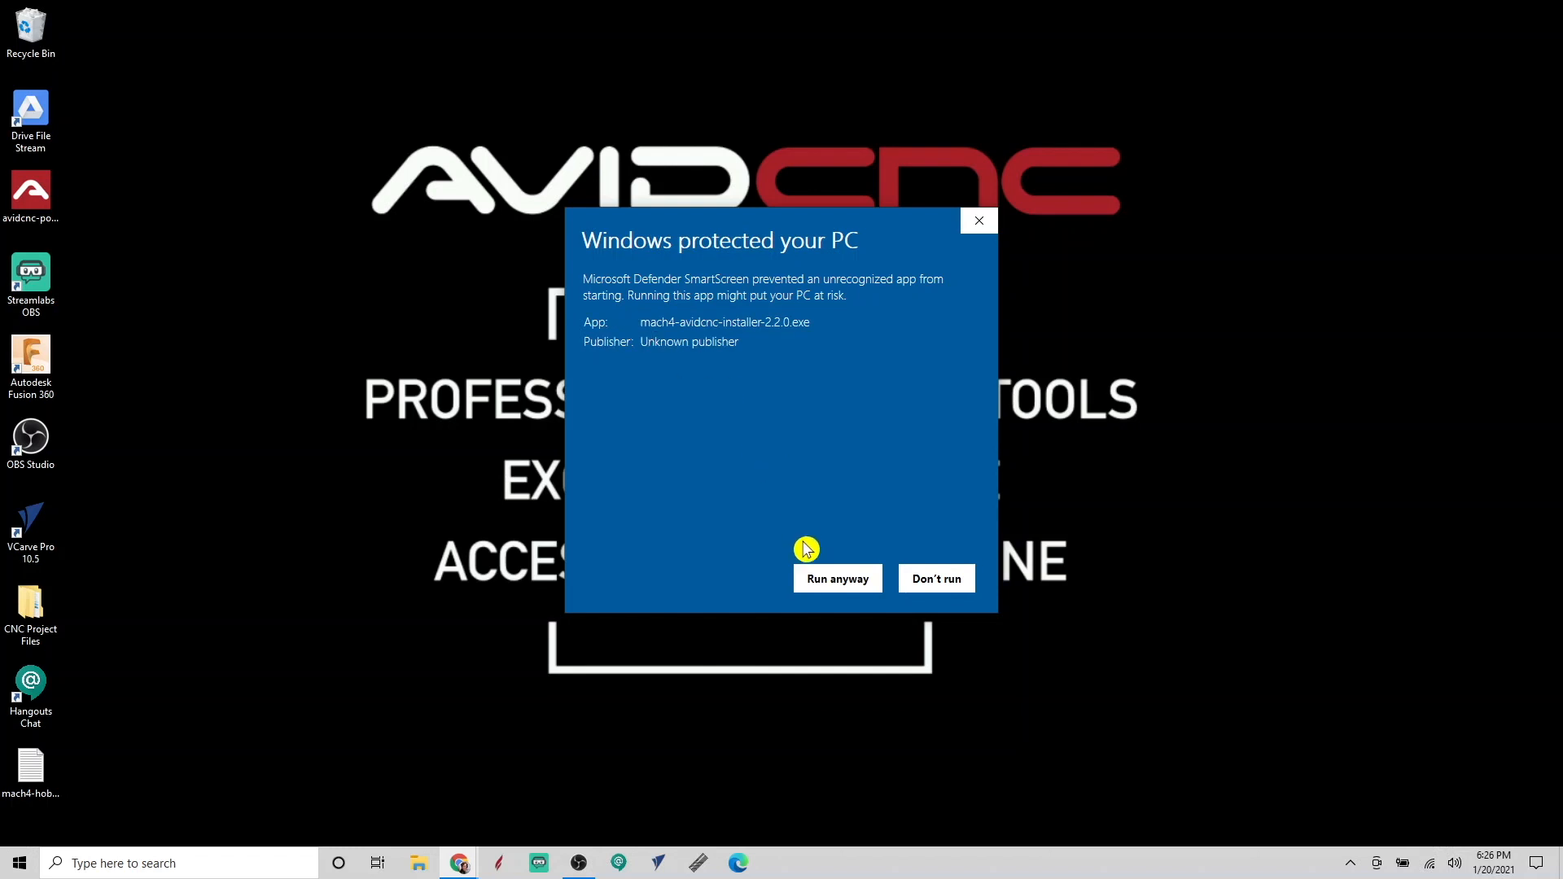
{"action": "left_click", "coordinate": [837, 578]}
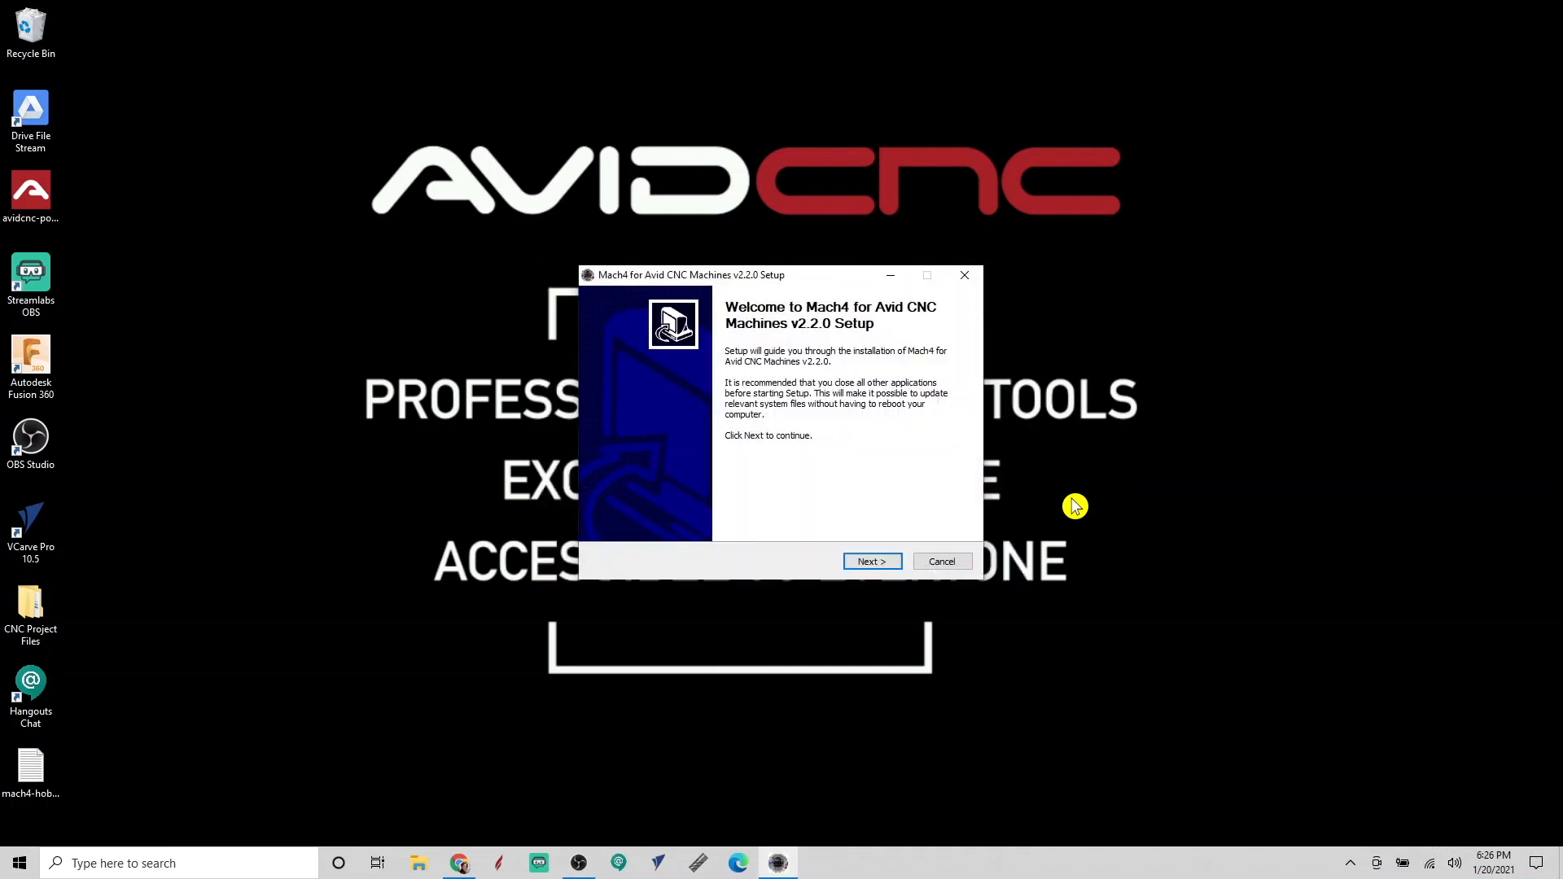
{"action": "left_click", "coordinate": [870, 560]}
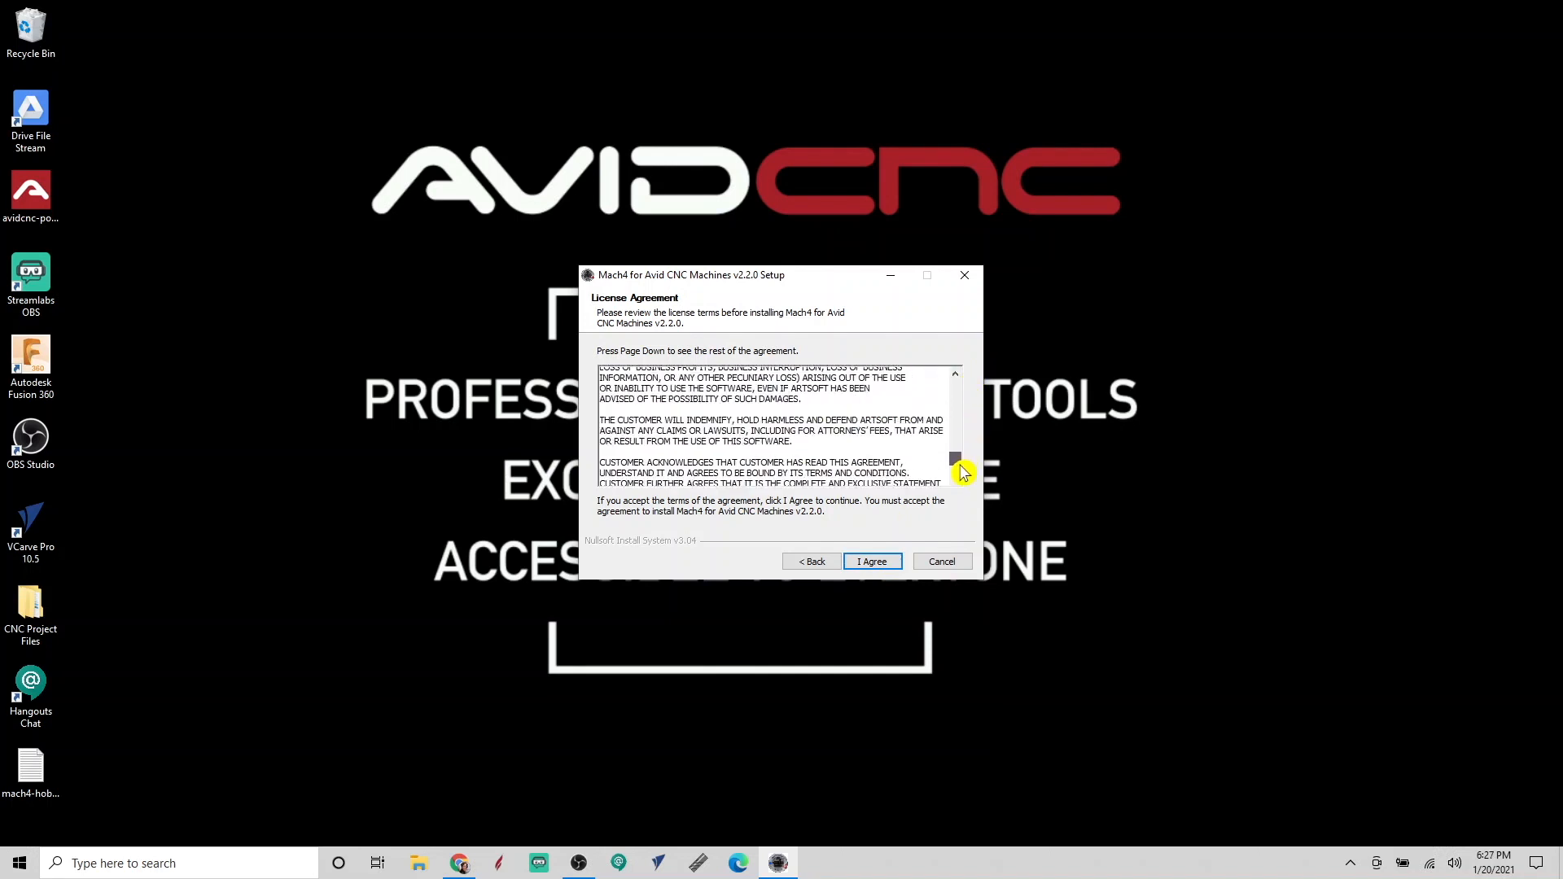
{"action": "left_click", "coordinate": [870, 562]}
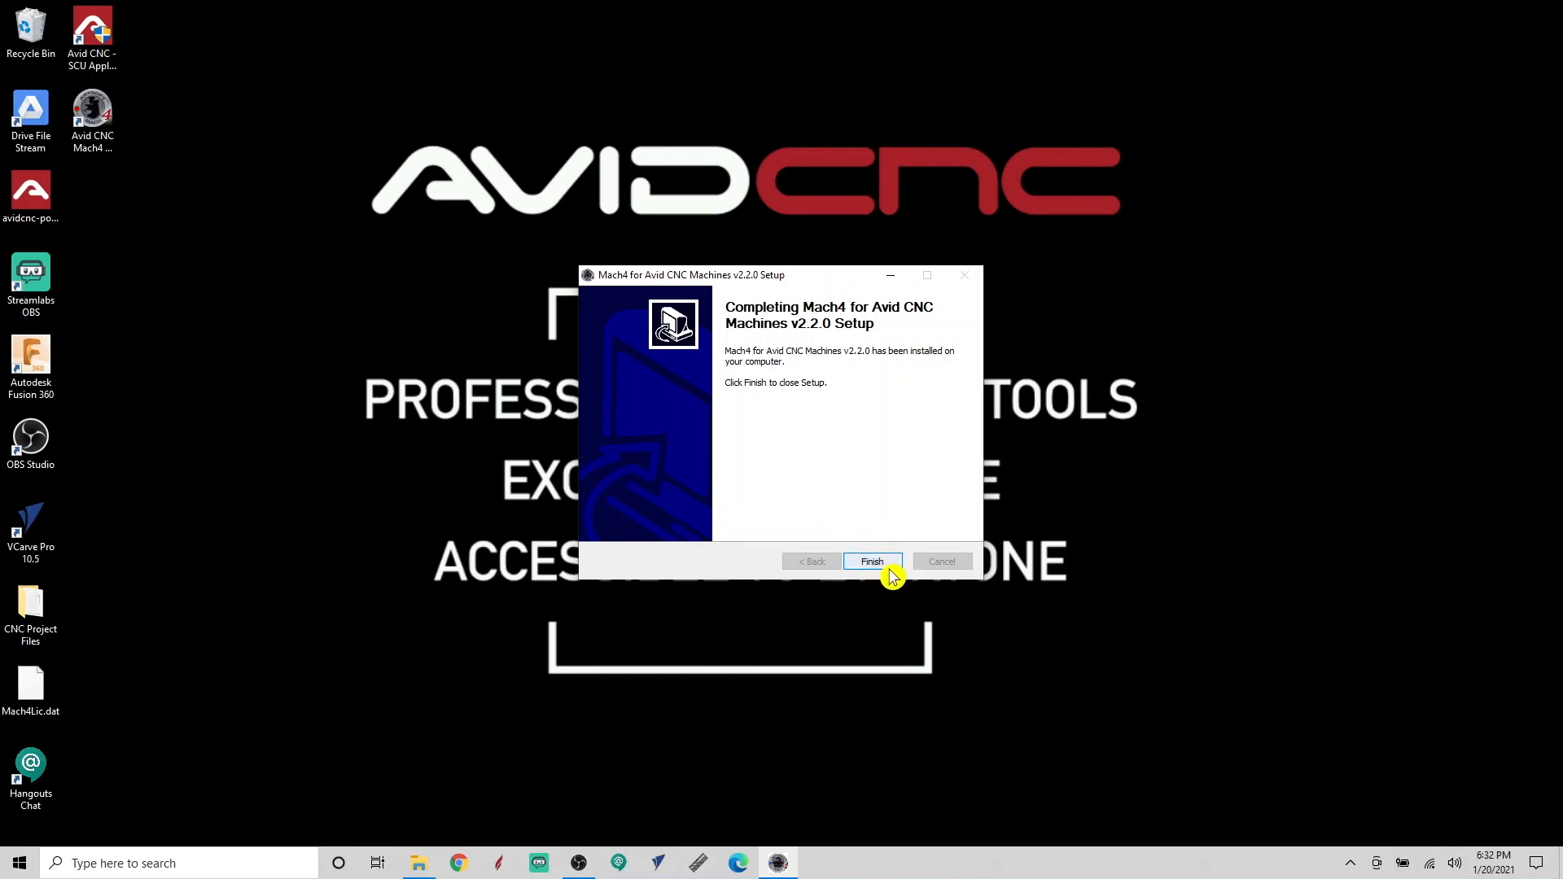
{"action": "left_click", "coordinate": [871, 561]}
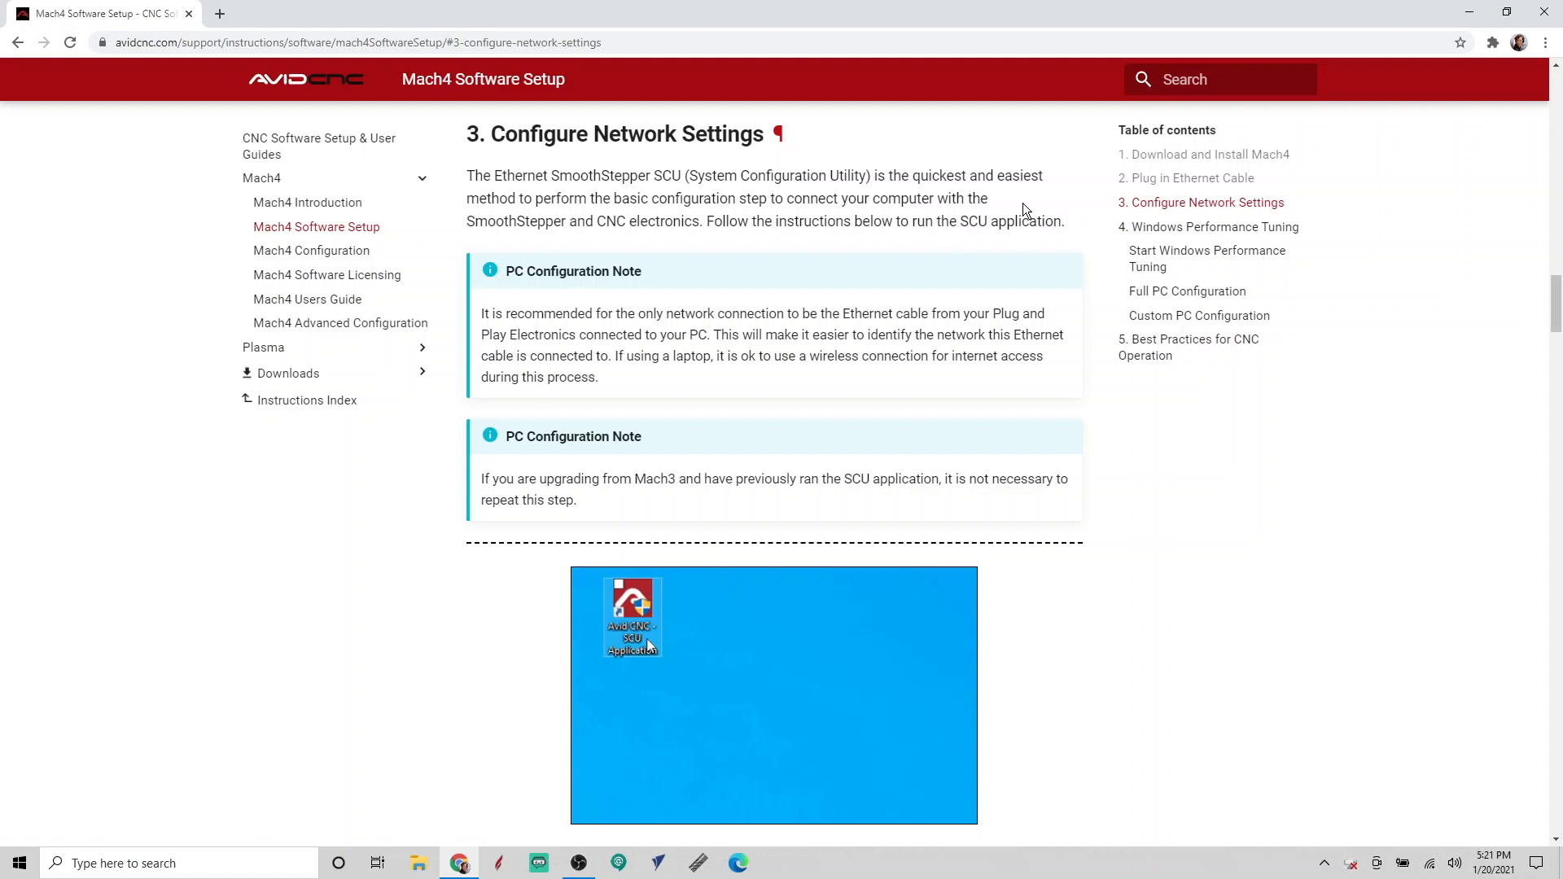
- Scroll through the Configure Network Settings section and check the network tray shows Wi-Fi off
{"action": "scroll", "scroll_direction": "down", "scroll_amount": 3}
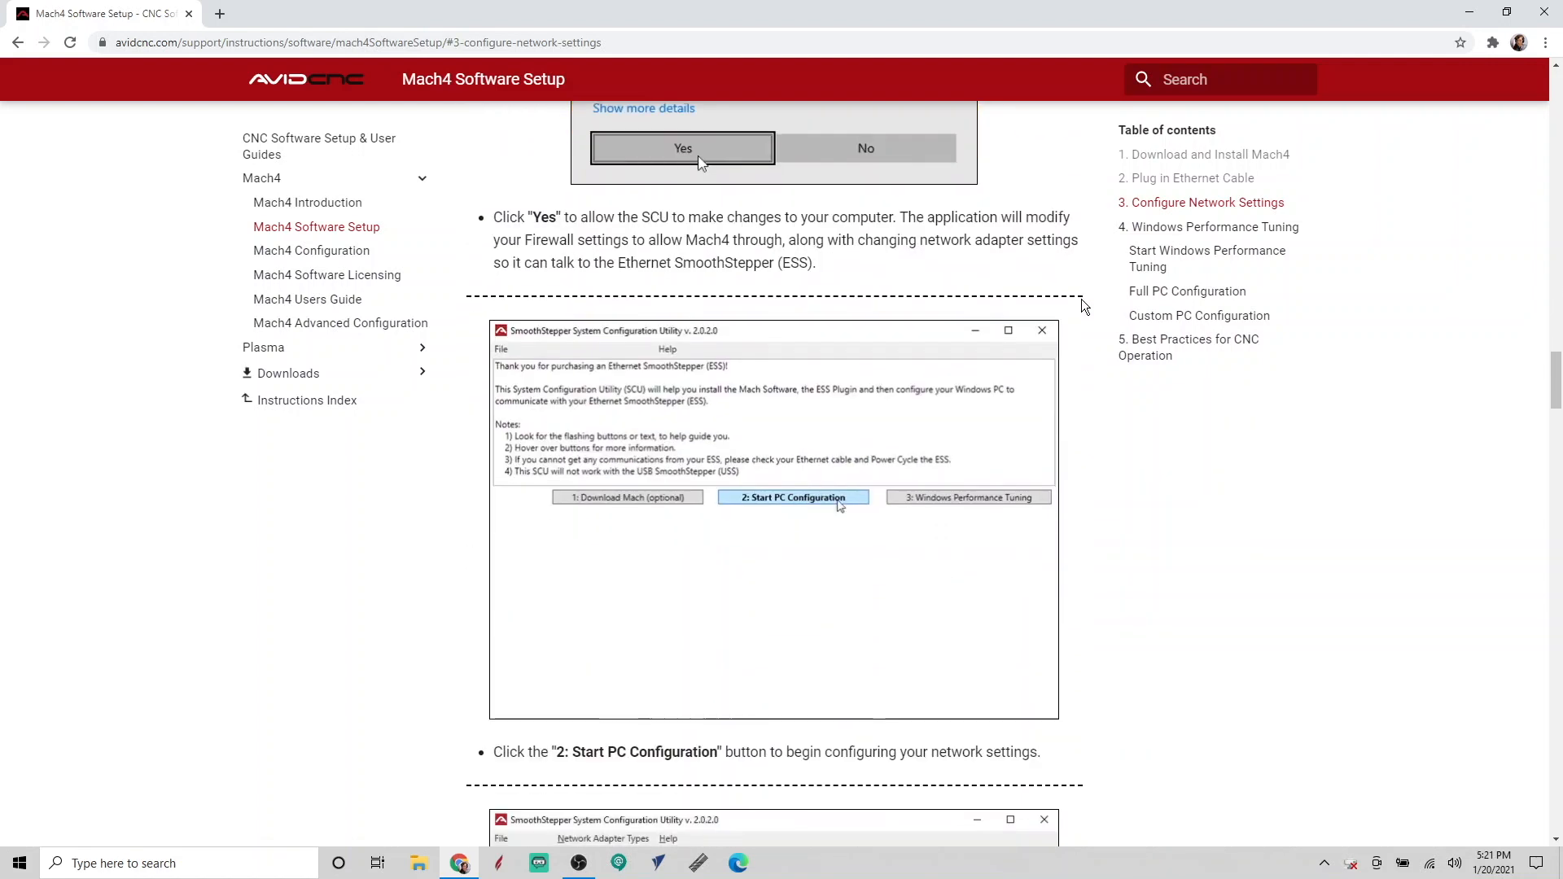
{"action": "scroll", "scroll_direction": "down", "scroll_amount": 3}
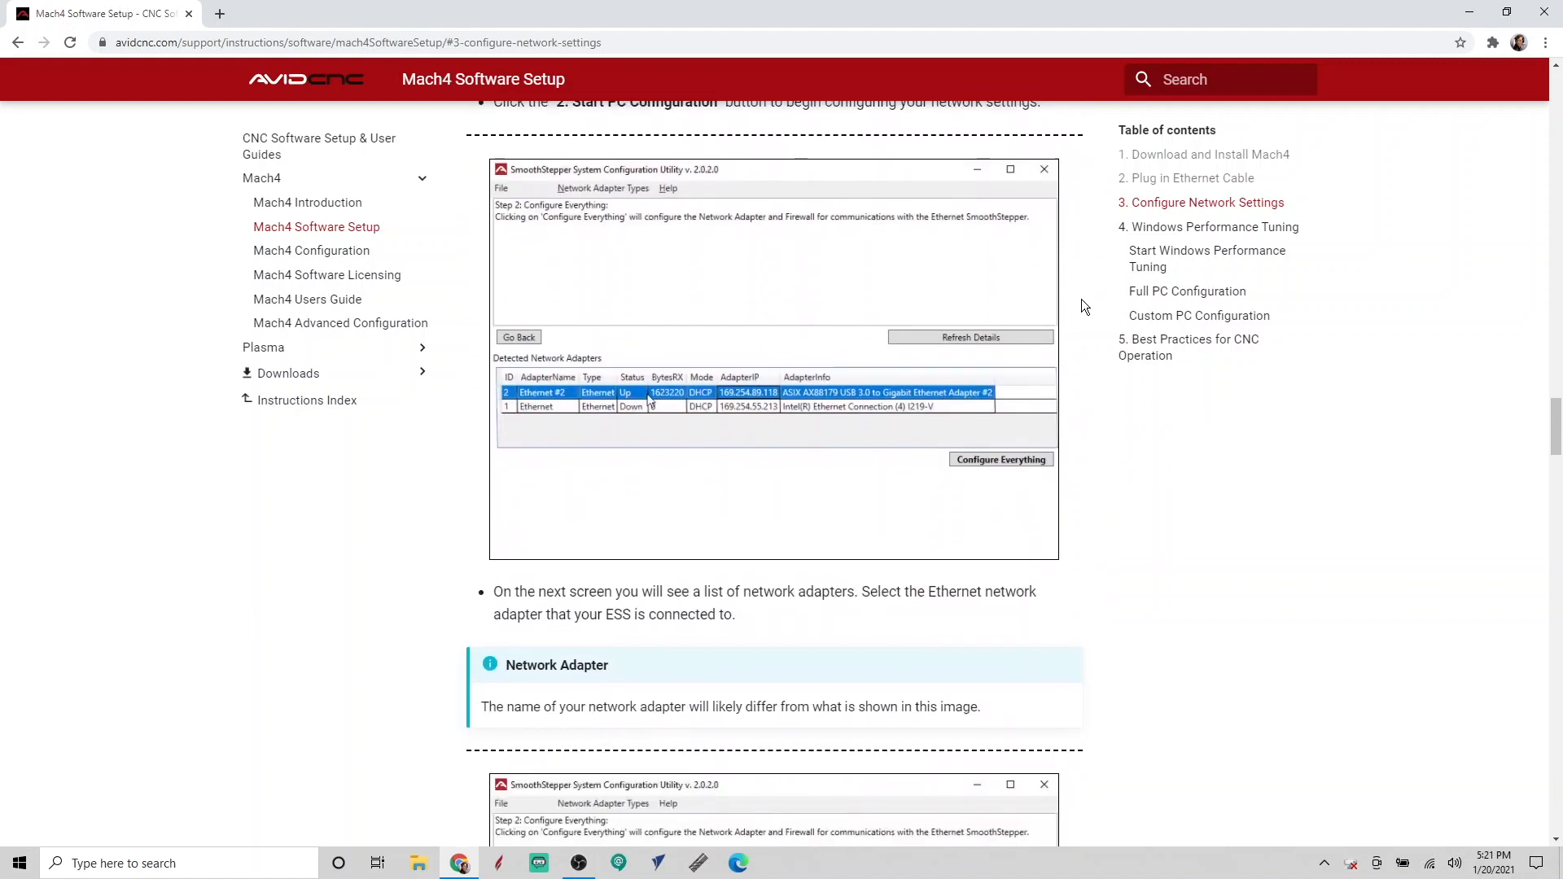
{"action": "scroll", "scroll_direction": "down", "scroll_amount": 3}
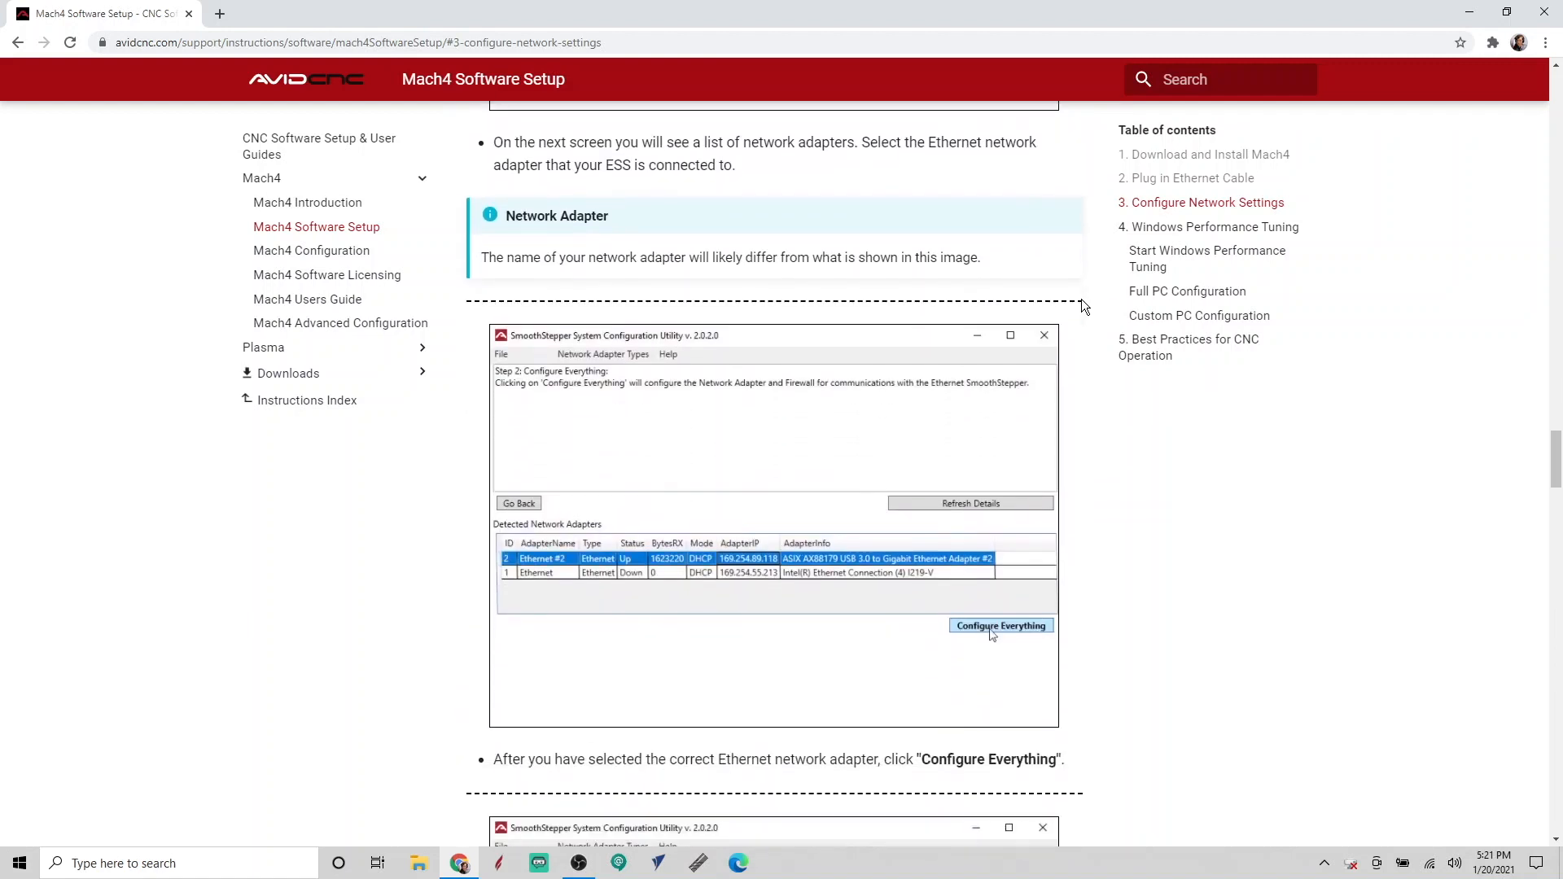
{"action": "scroll", "scroll_direction": "down", "scroll_amount": 3}
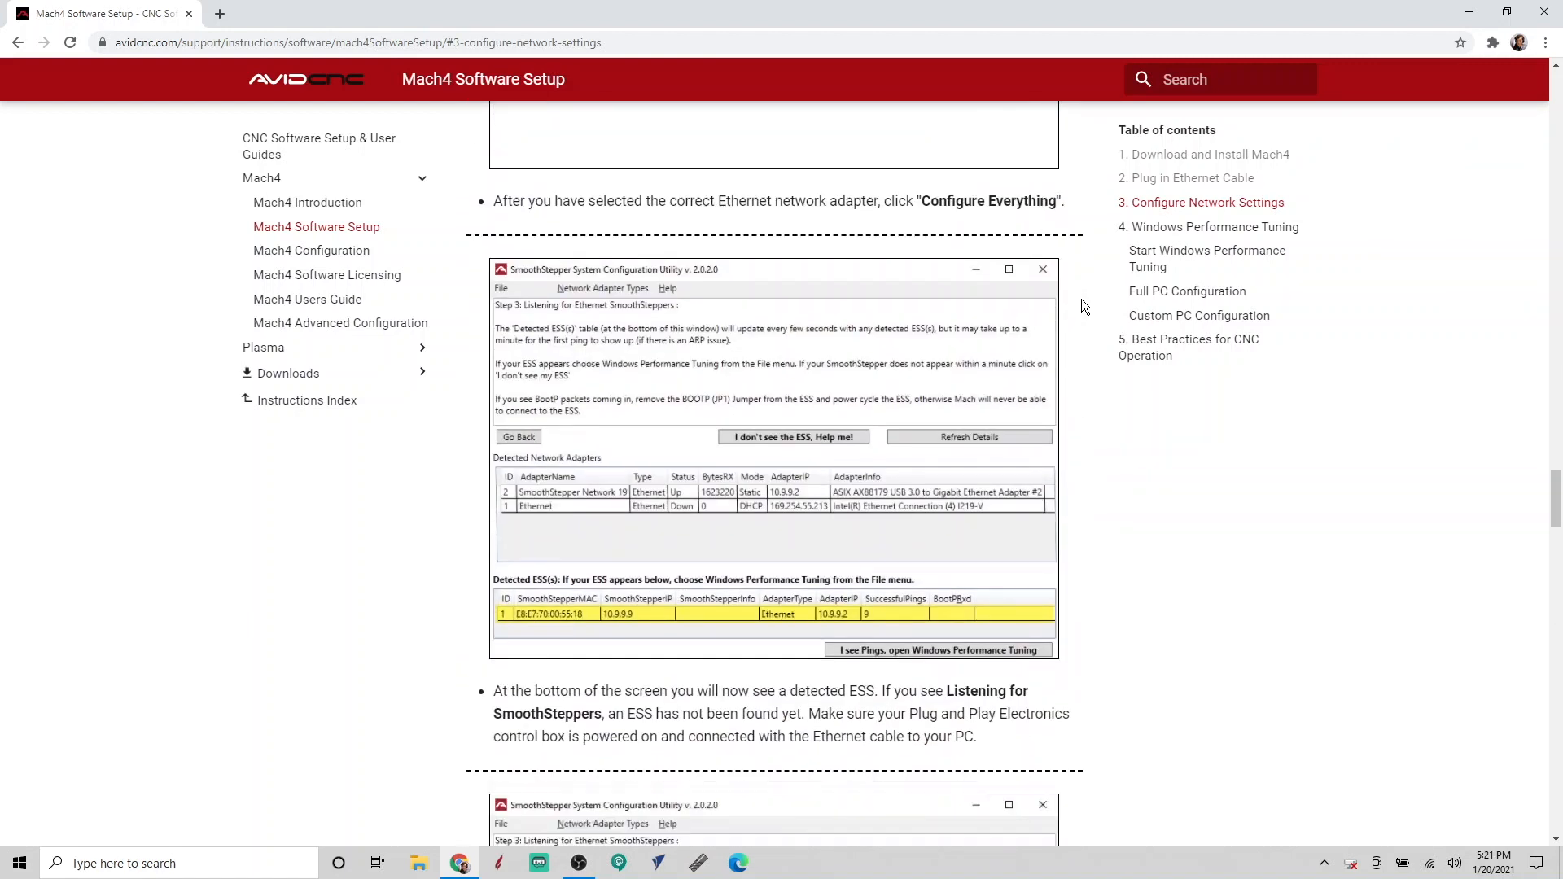
{"action": "scroll", "scroll_direction": "down", "scroll_amount": 3}
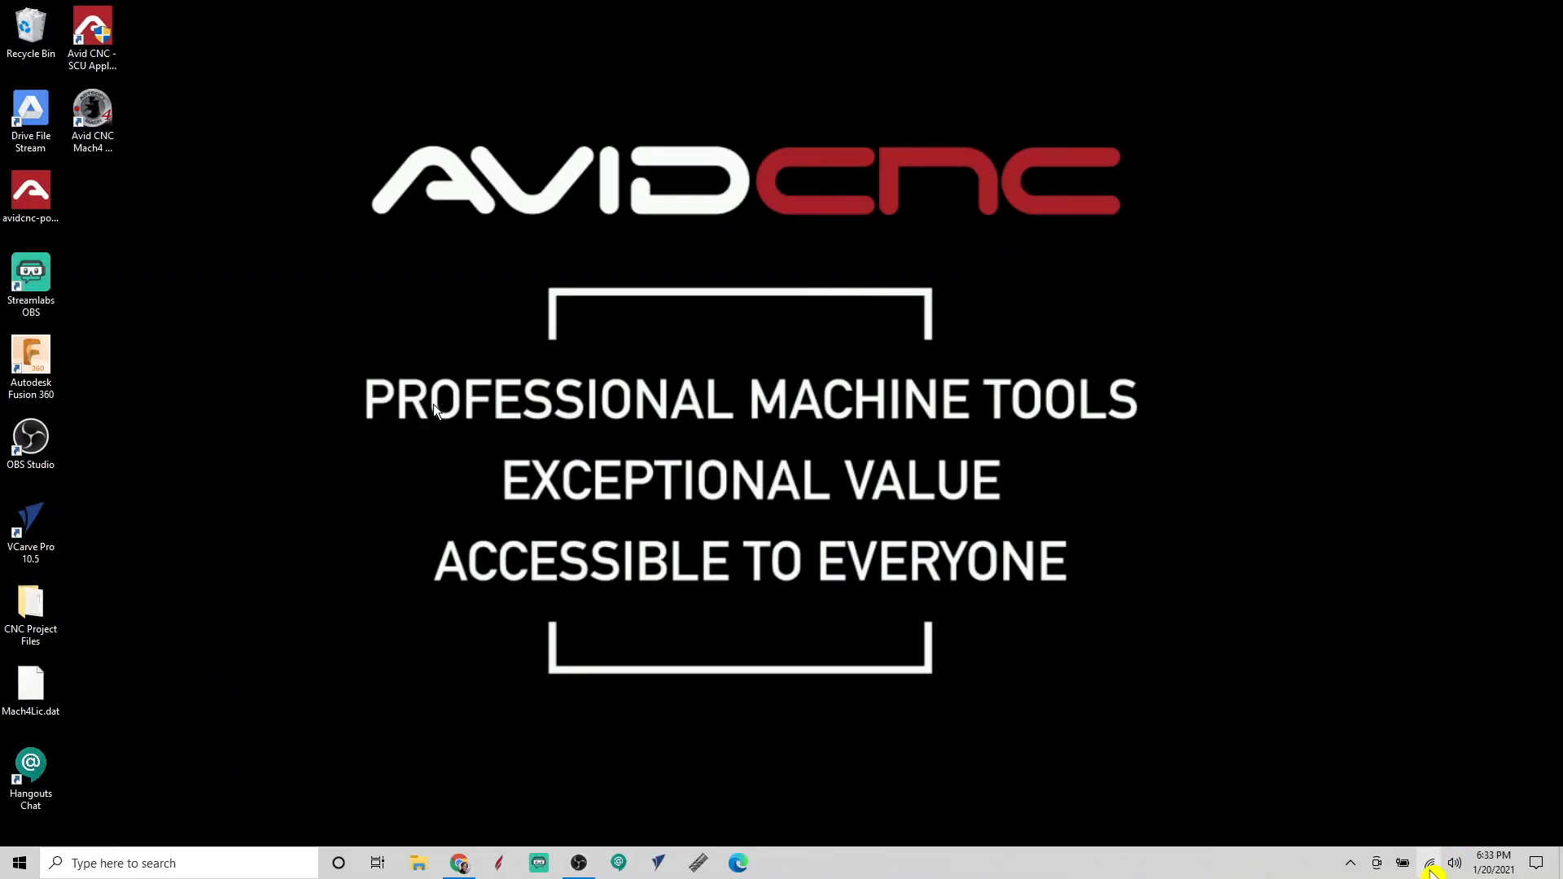
{"action": "left_click", "coordinate": [1428, 863]}
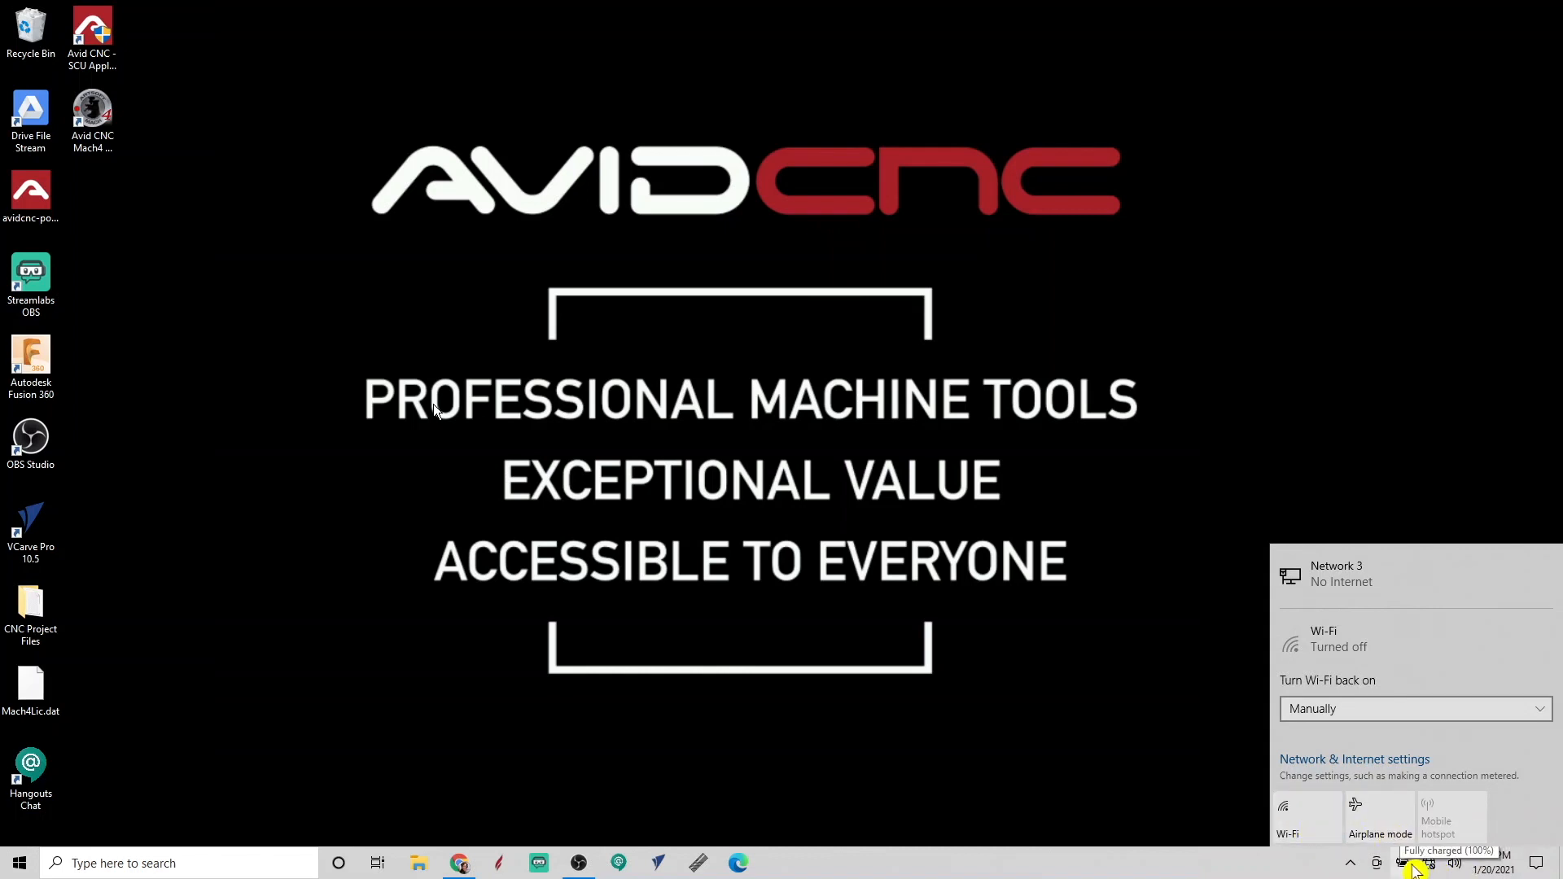
{"action": "left_click", "coordinate": [891, 577]}
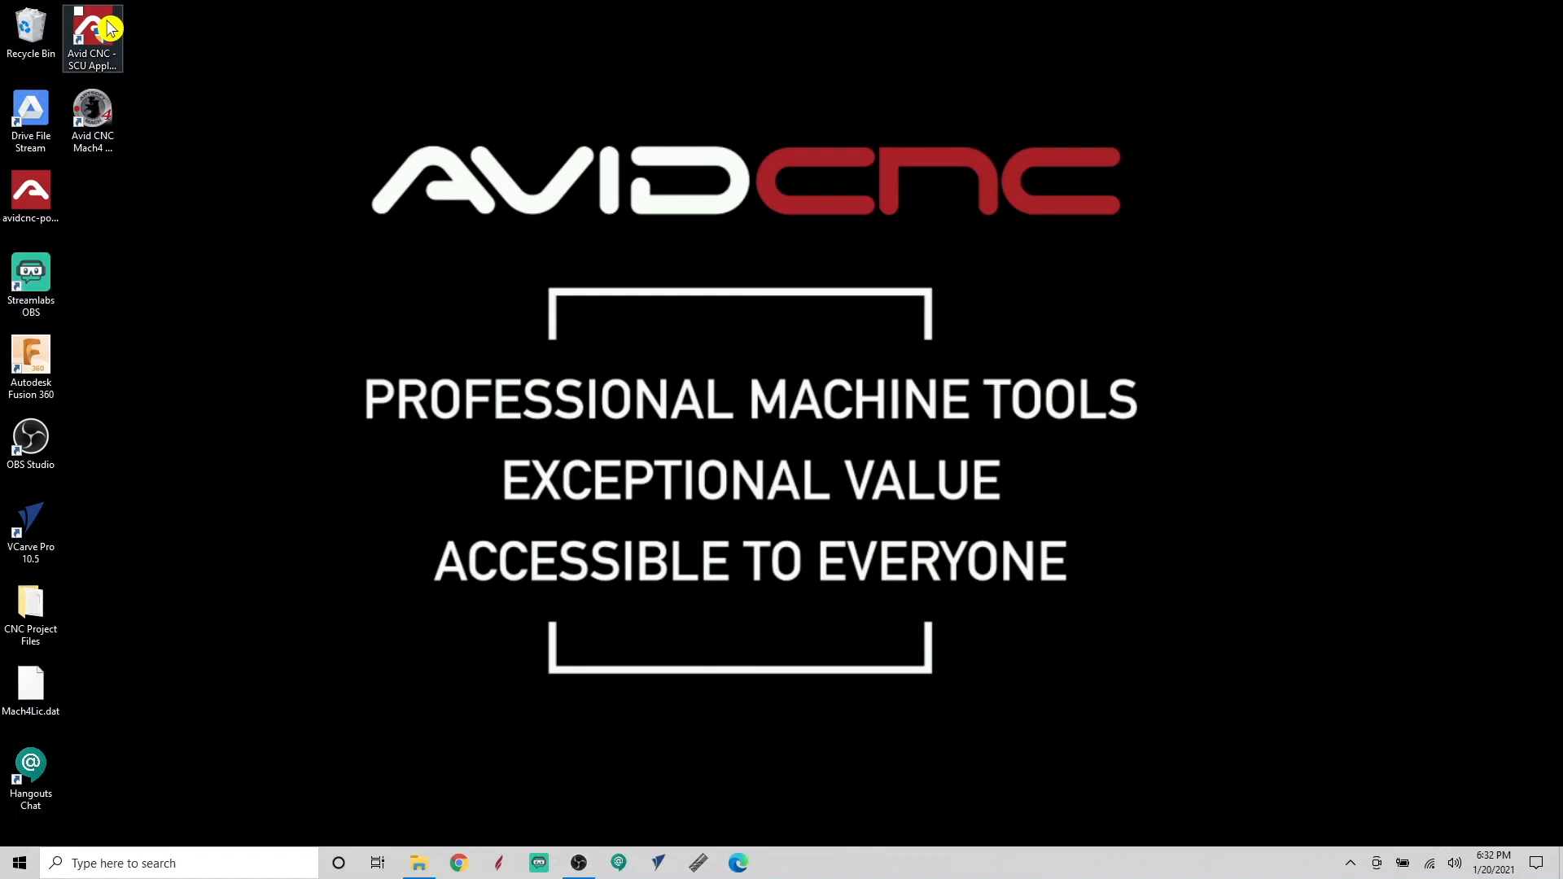
- Launch the Avid CNC SCU, run Configure Everything and listen until the ESS is detected with pings
{"action": "double_click", "coordinate": [91, 32]}
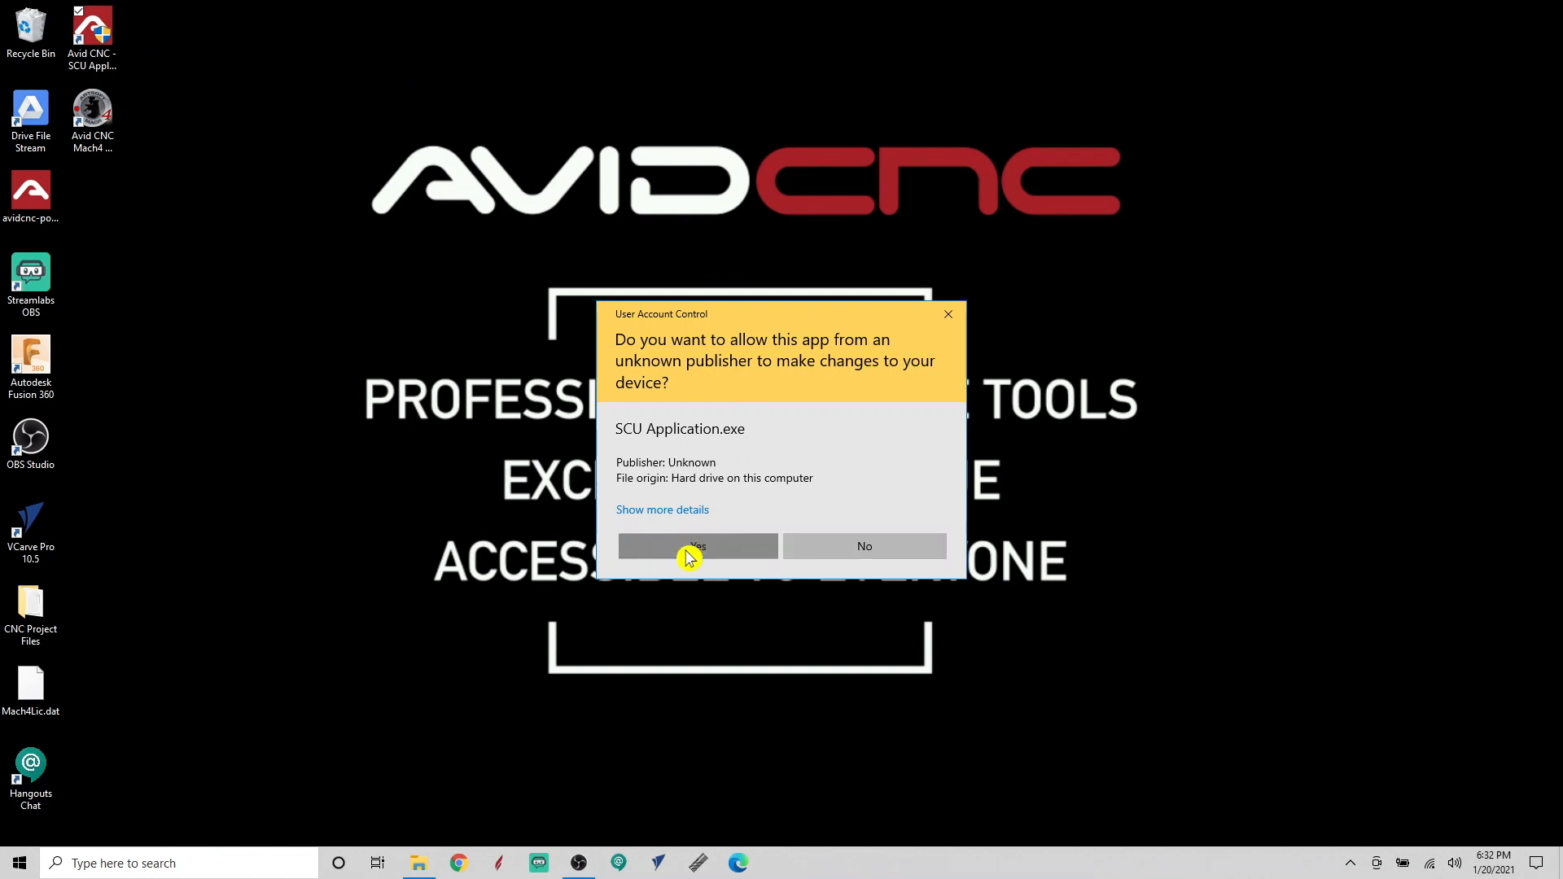
{"action": "left_click", "coordinate": [697, 547]}
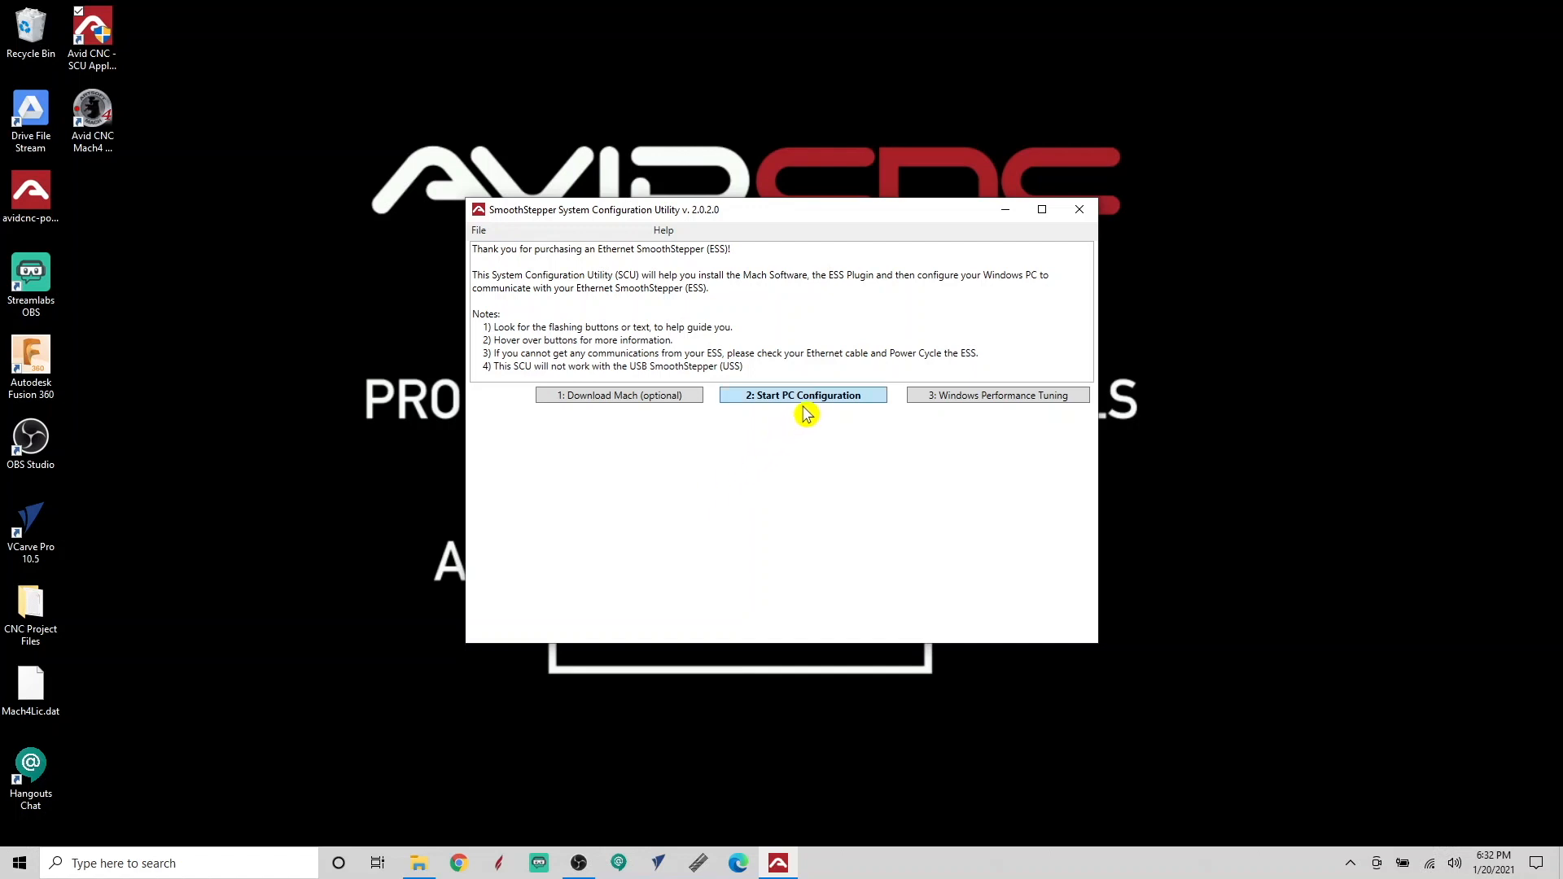
{"action": "mouse_move", "coordinate": [828, 497]}
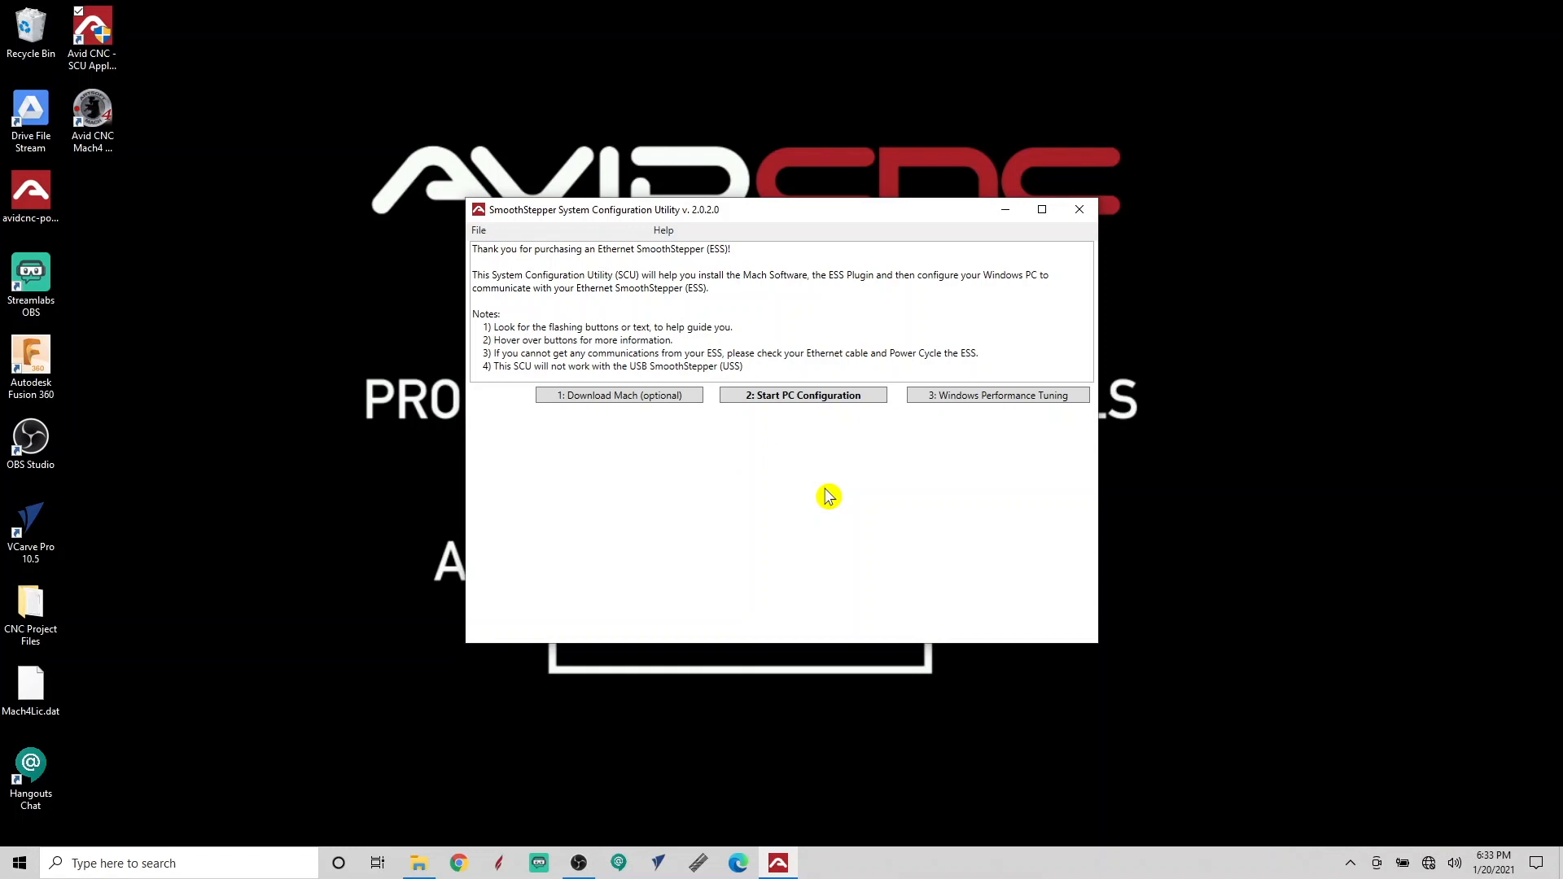
{"action": "left_click", "coordinate": [802, 395]}
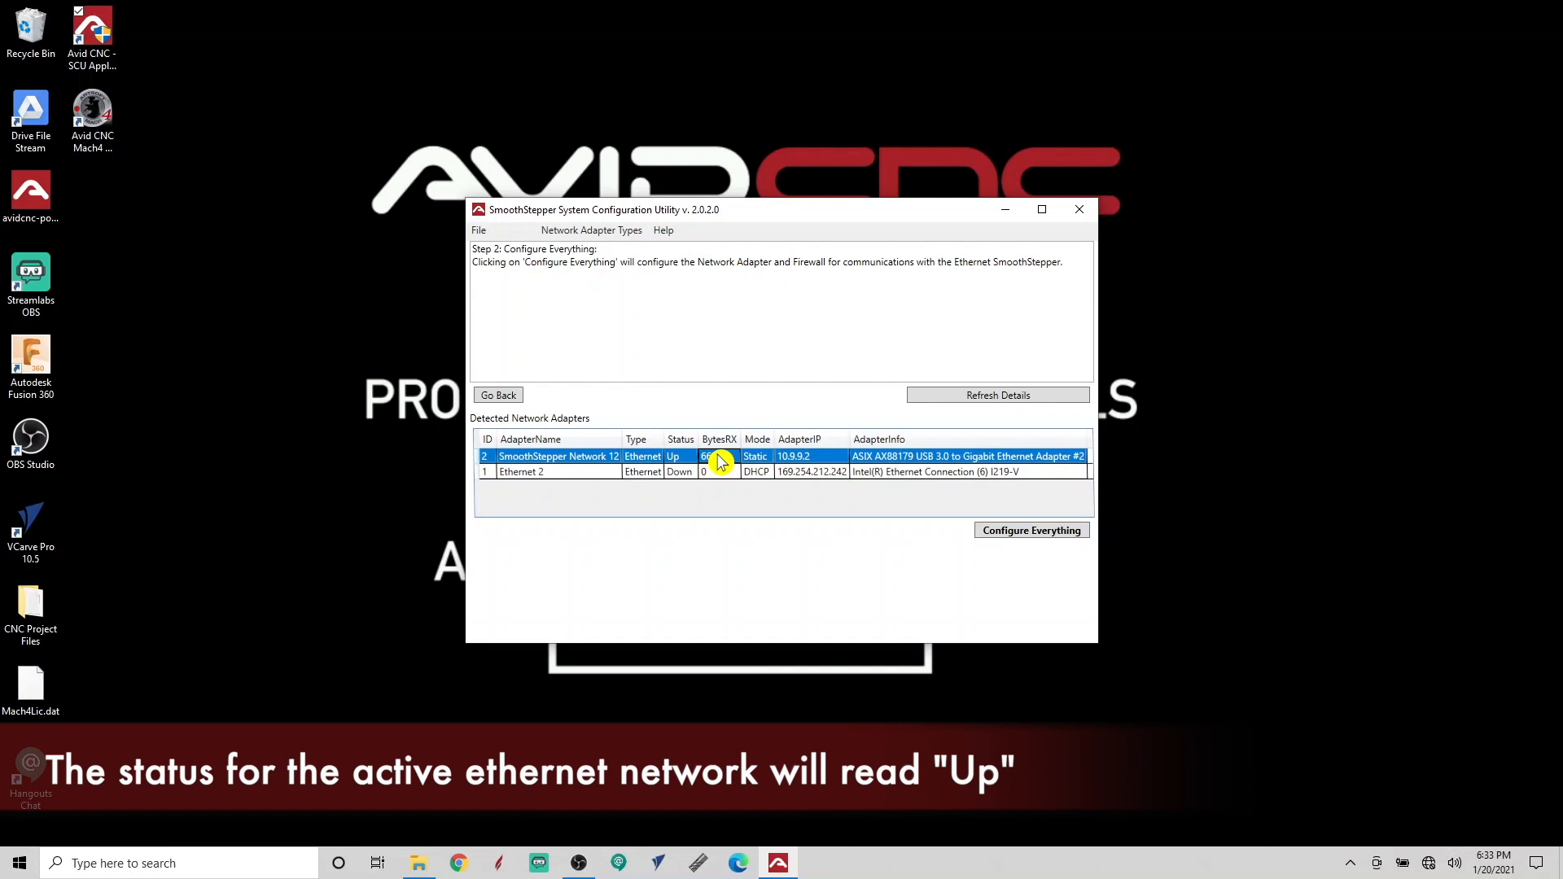
{"action": "mouse_move", "coordinate": [1035, 529]}
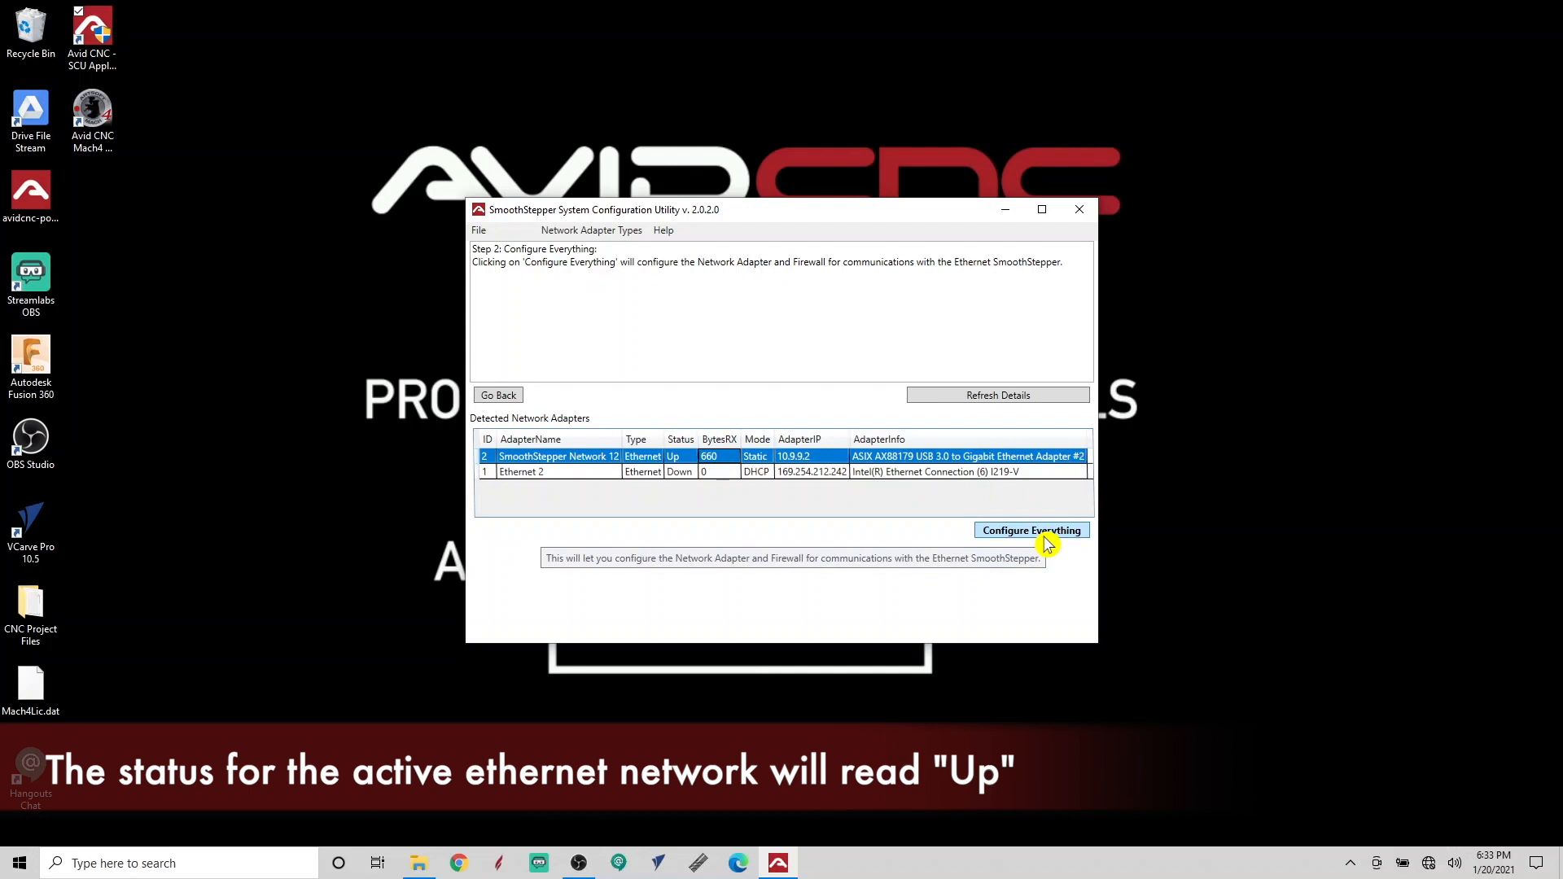
{"action": "left_click", "coordinate": [1031, 529]}
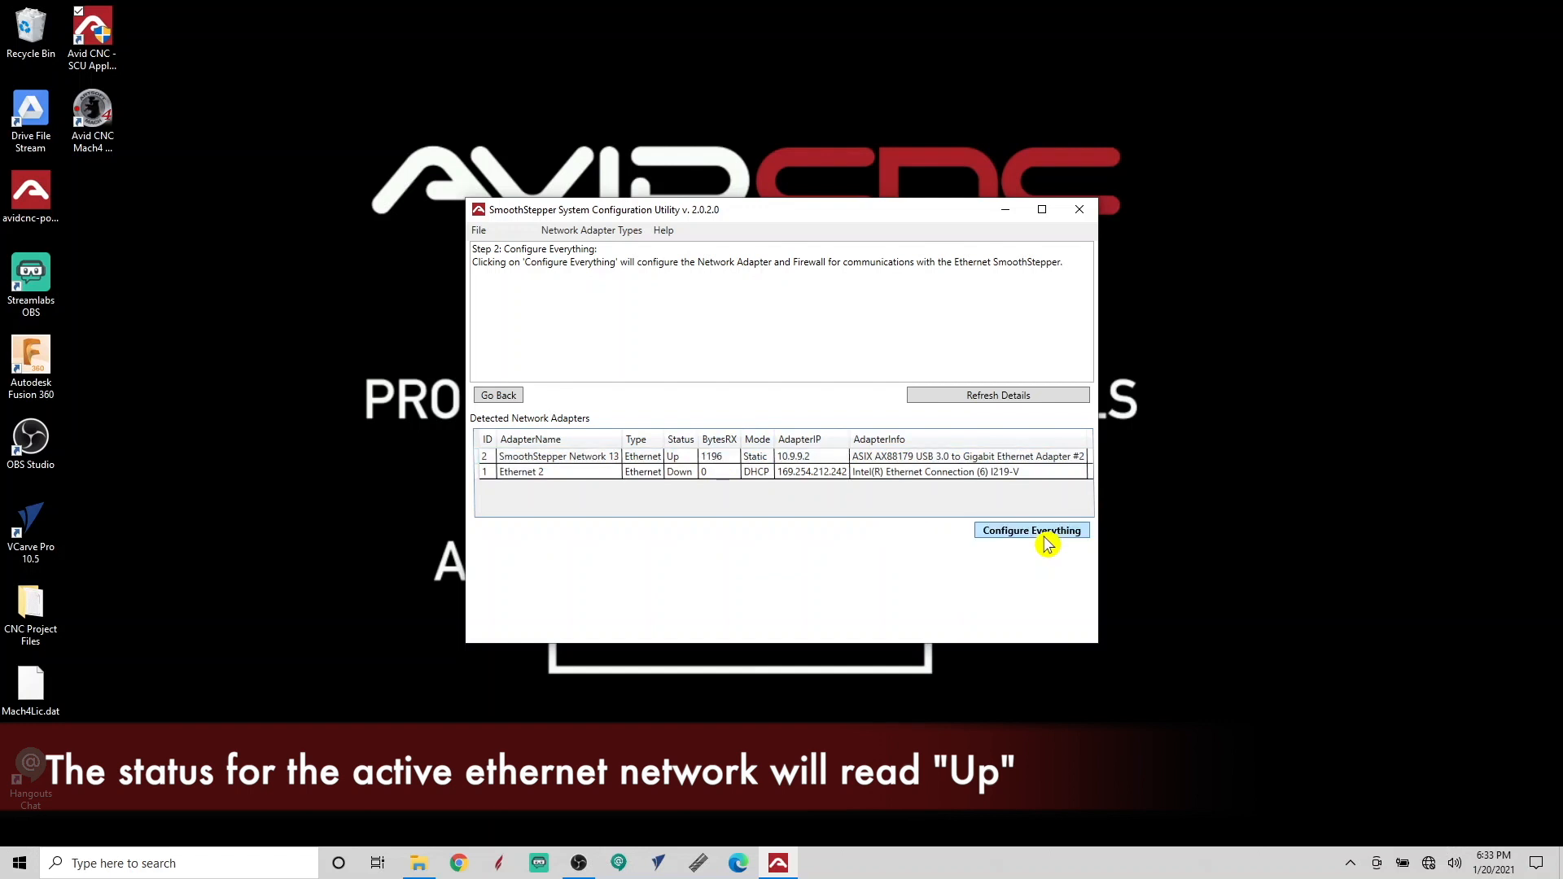
{"action": "left_click", "coordinate": [1031, 529]}
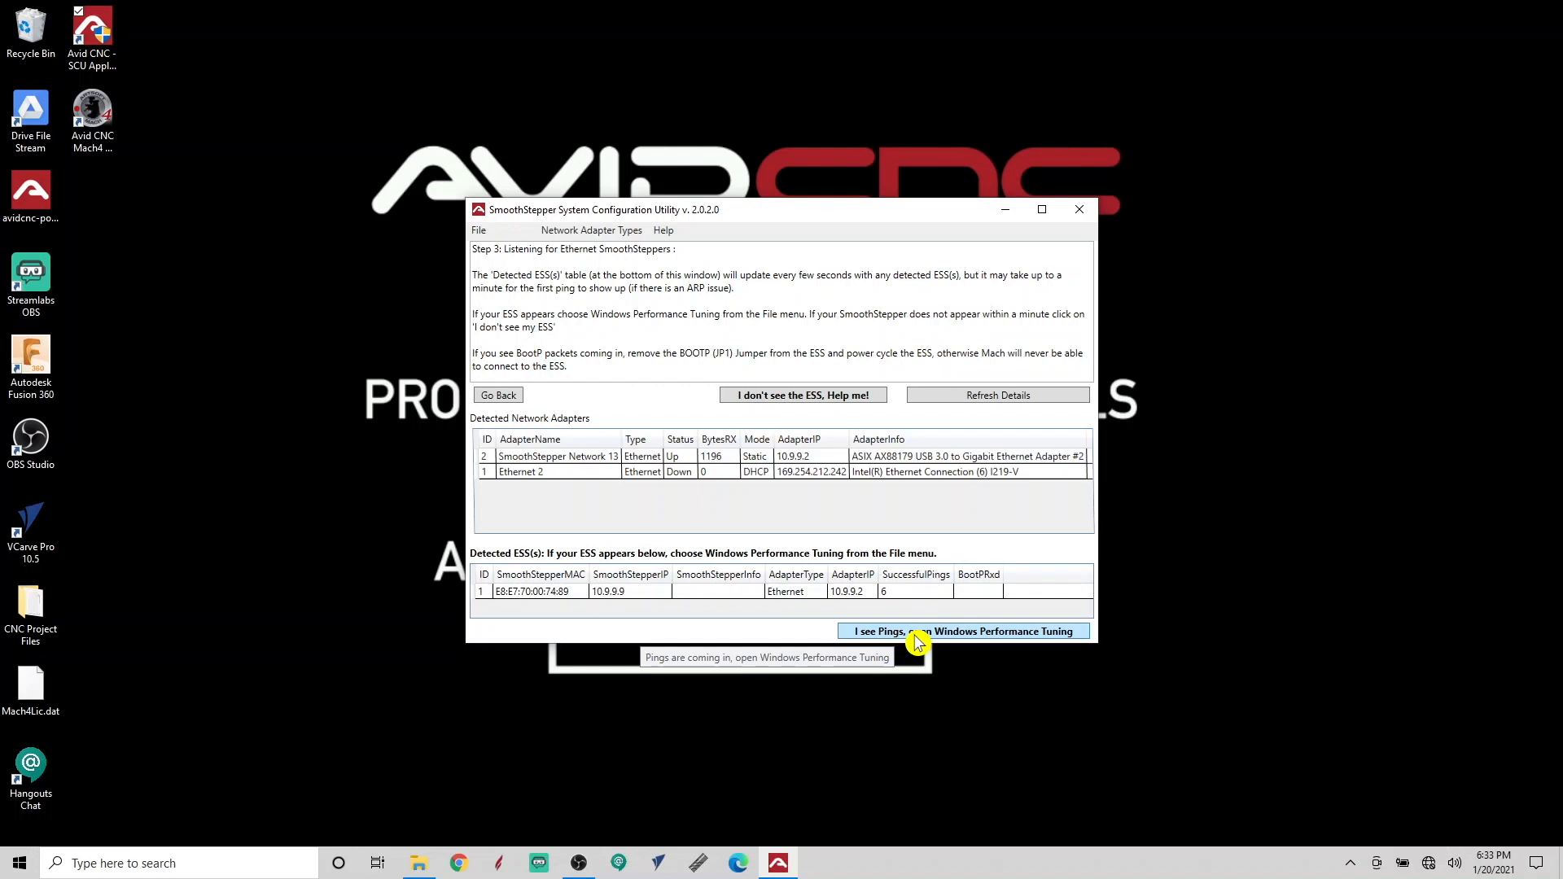
- Choose 'I see Pings, open Windows Performance Tuning' and switch to the guide in Chrome
{"action": "left_click", "coordinate": [962, 630]}
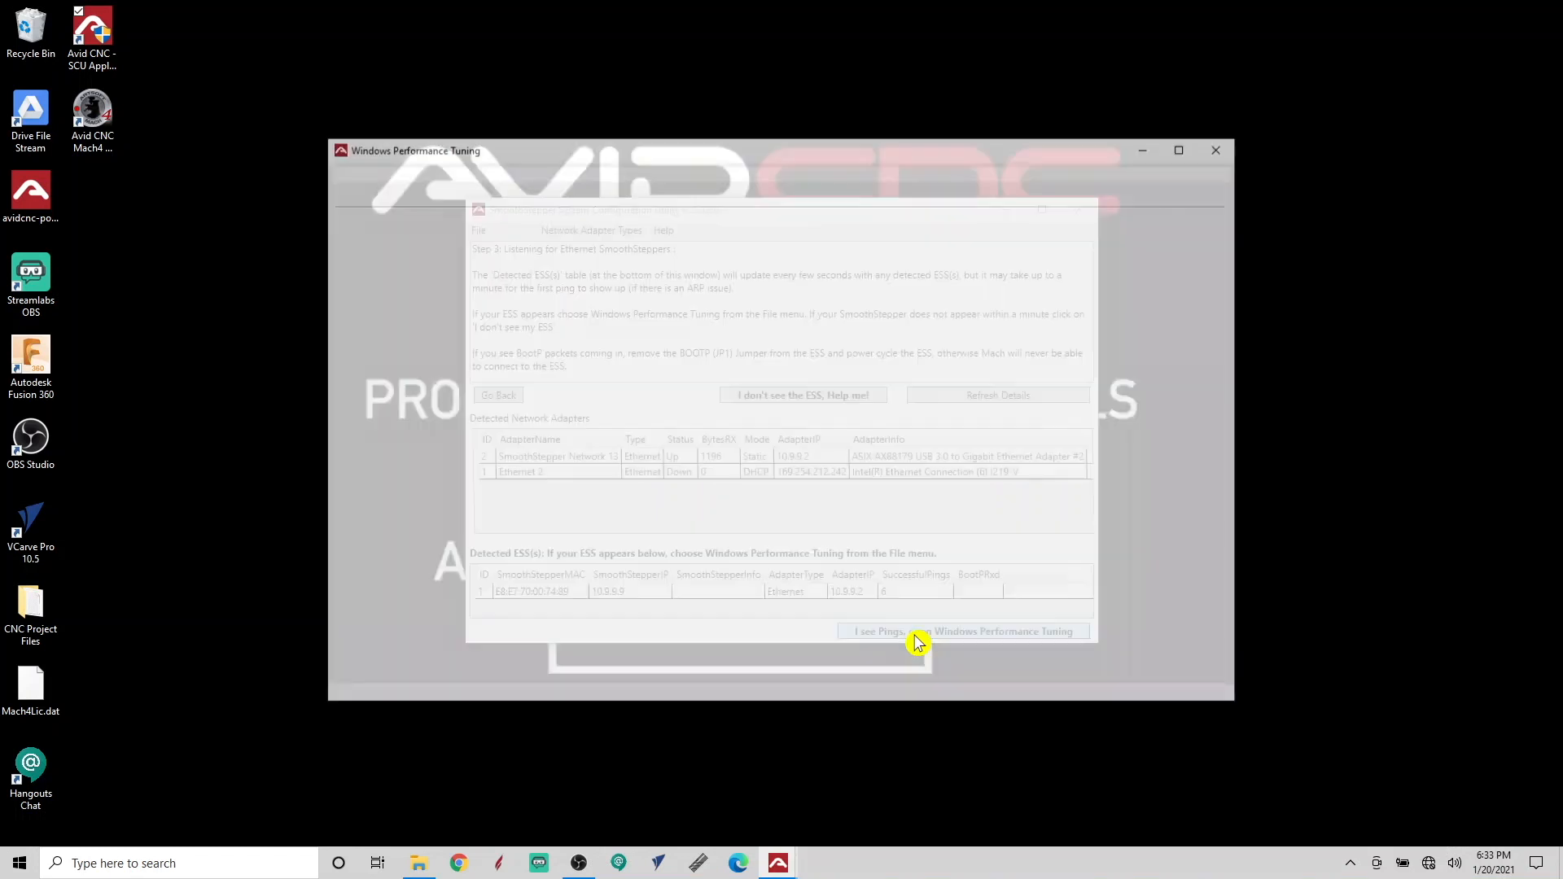
{"action": "left_click", "coordinate": [962, 631]}
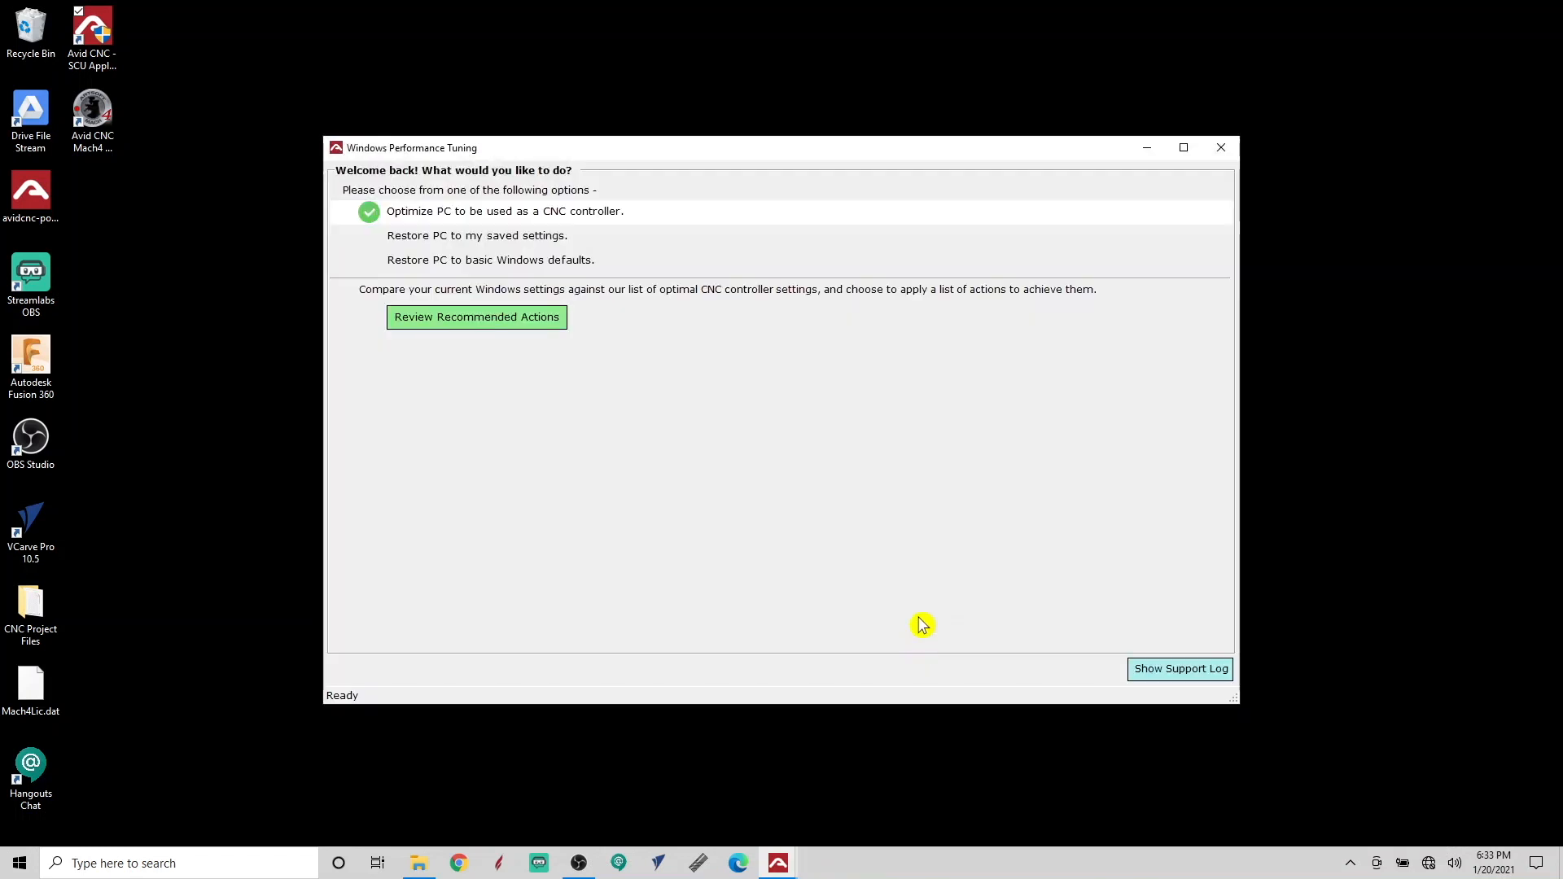
{"action": "left_click", "coordinate": [459, 863]}
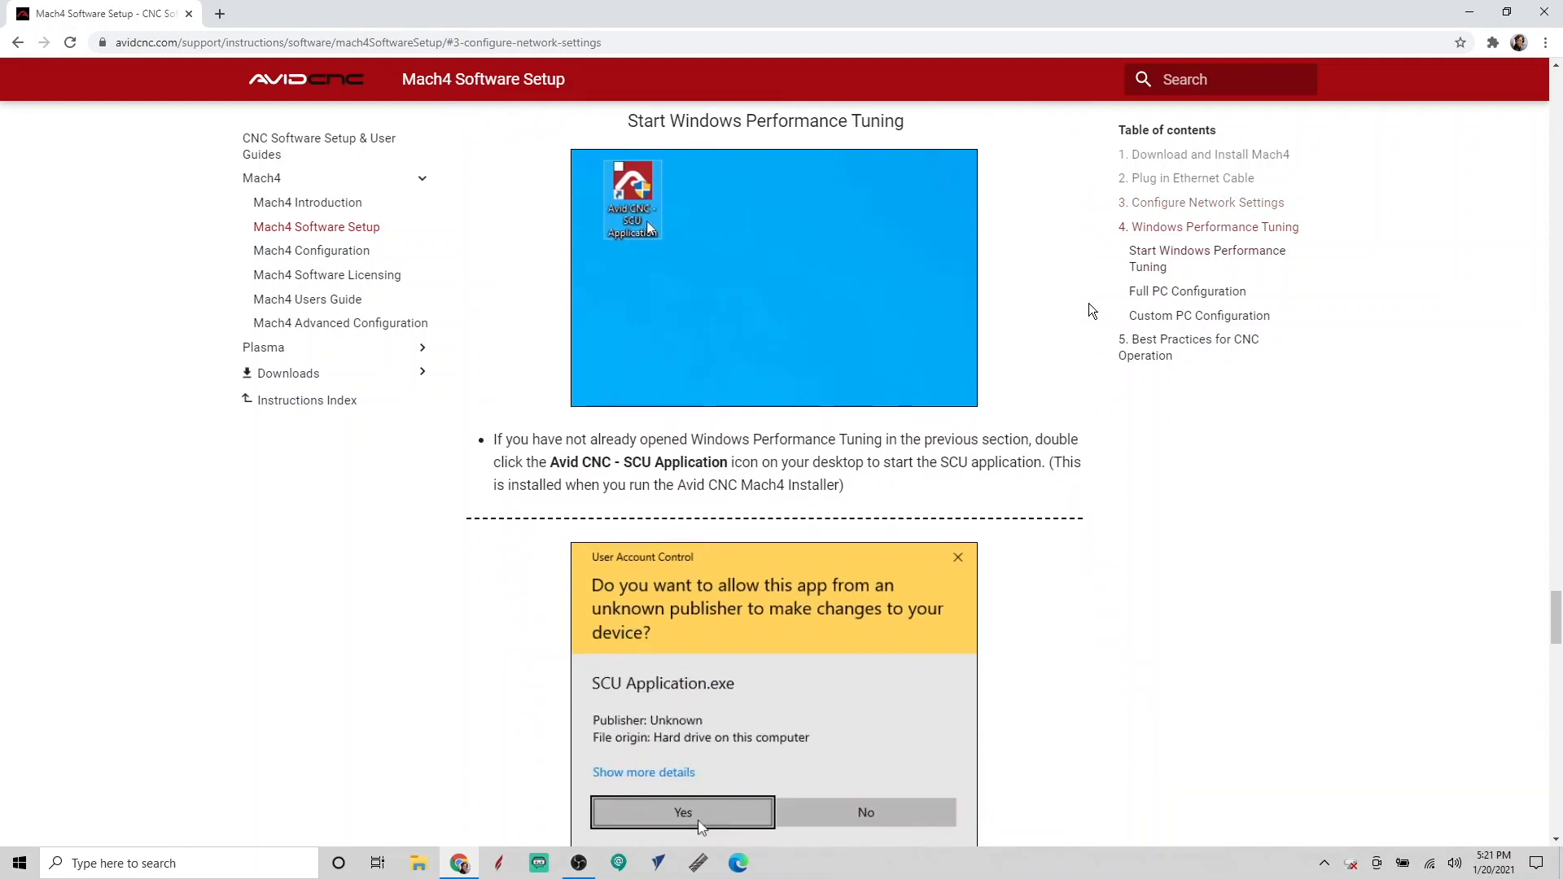
- Relaunch the SCU, start Windows Performance Tuning, save current settings and review recommended actions
{"action": "scroll", "scroll_direction": "down", "scroll_amount": 3}
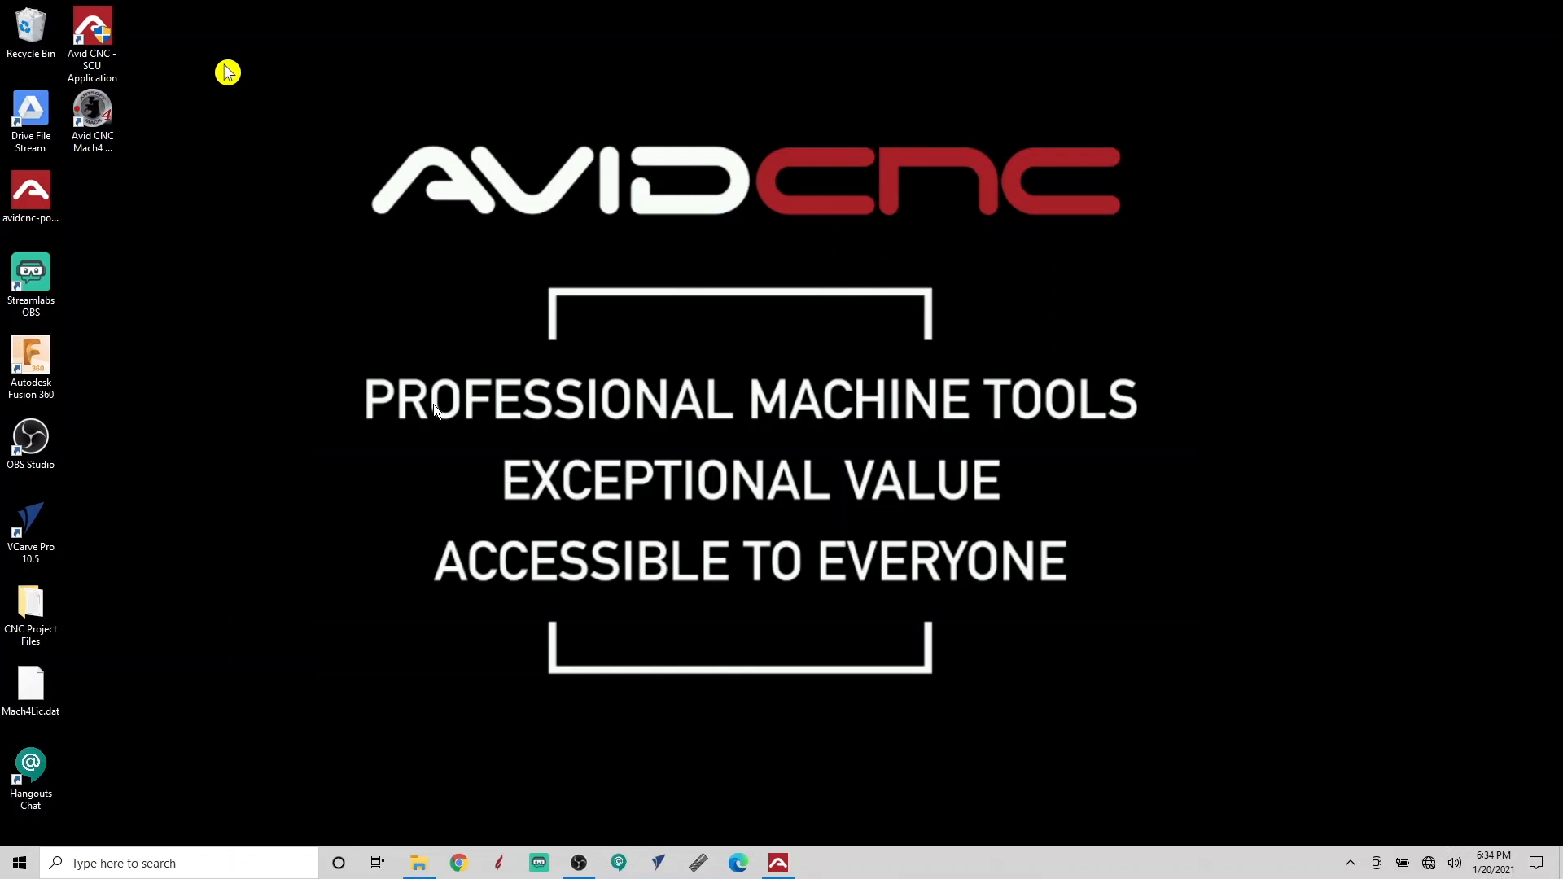
{"action": "left_click", "coordinate": [91, 39]}
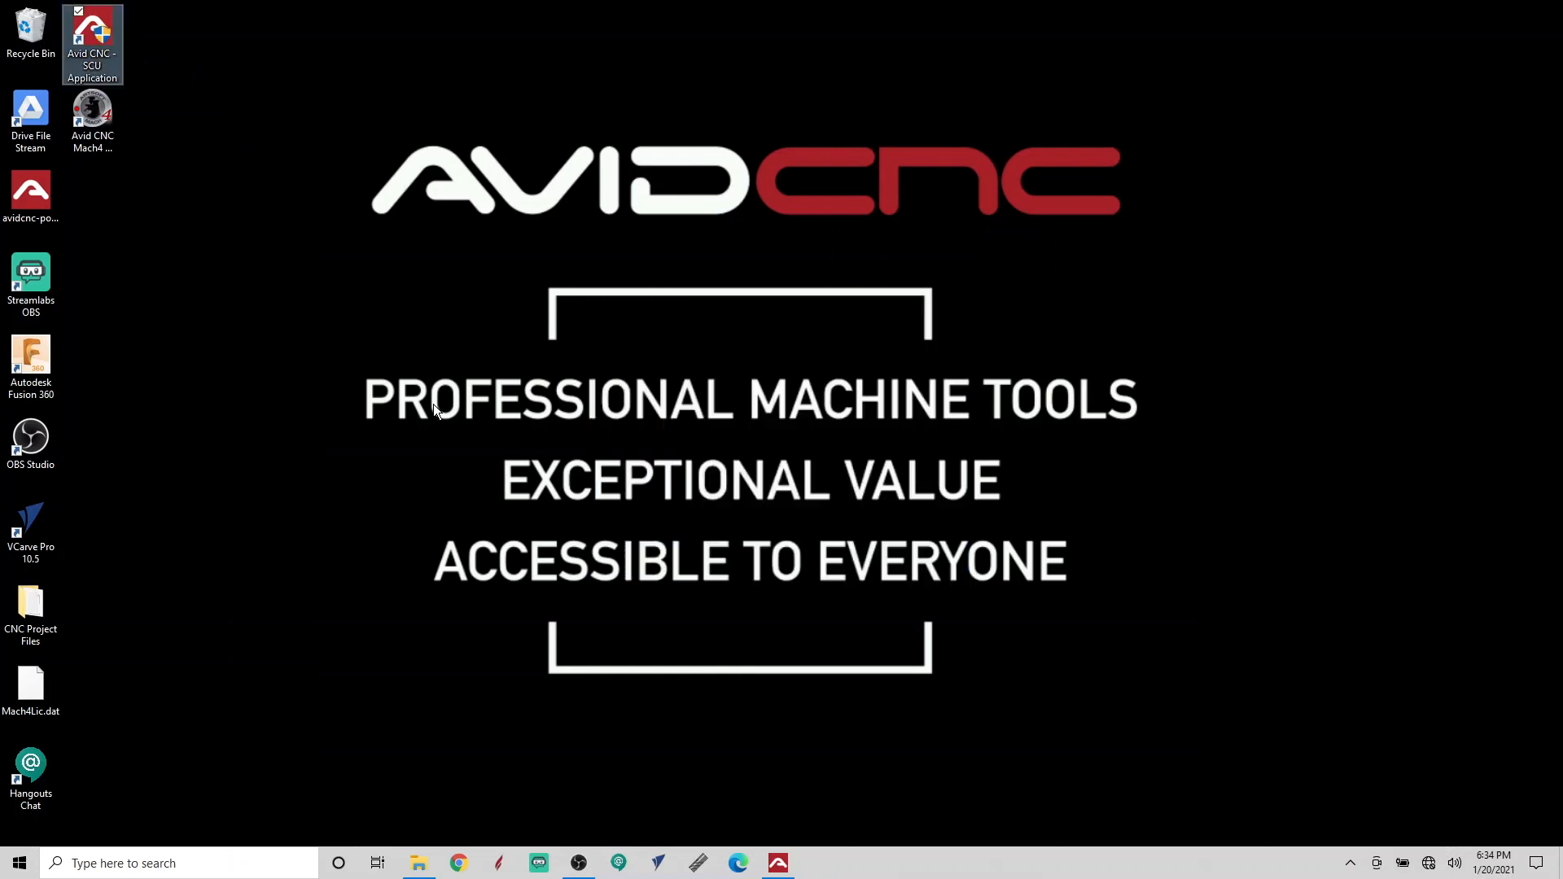
{"action": "double_click", "coordinate": [91, 24]}
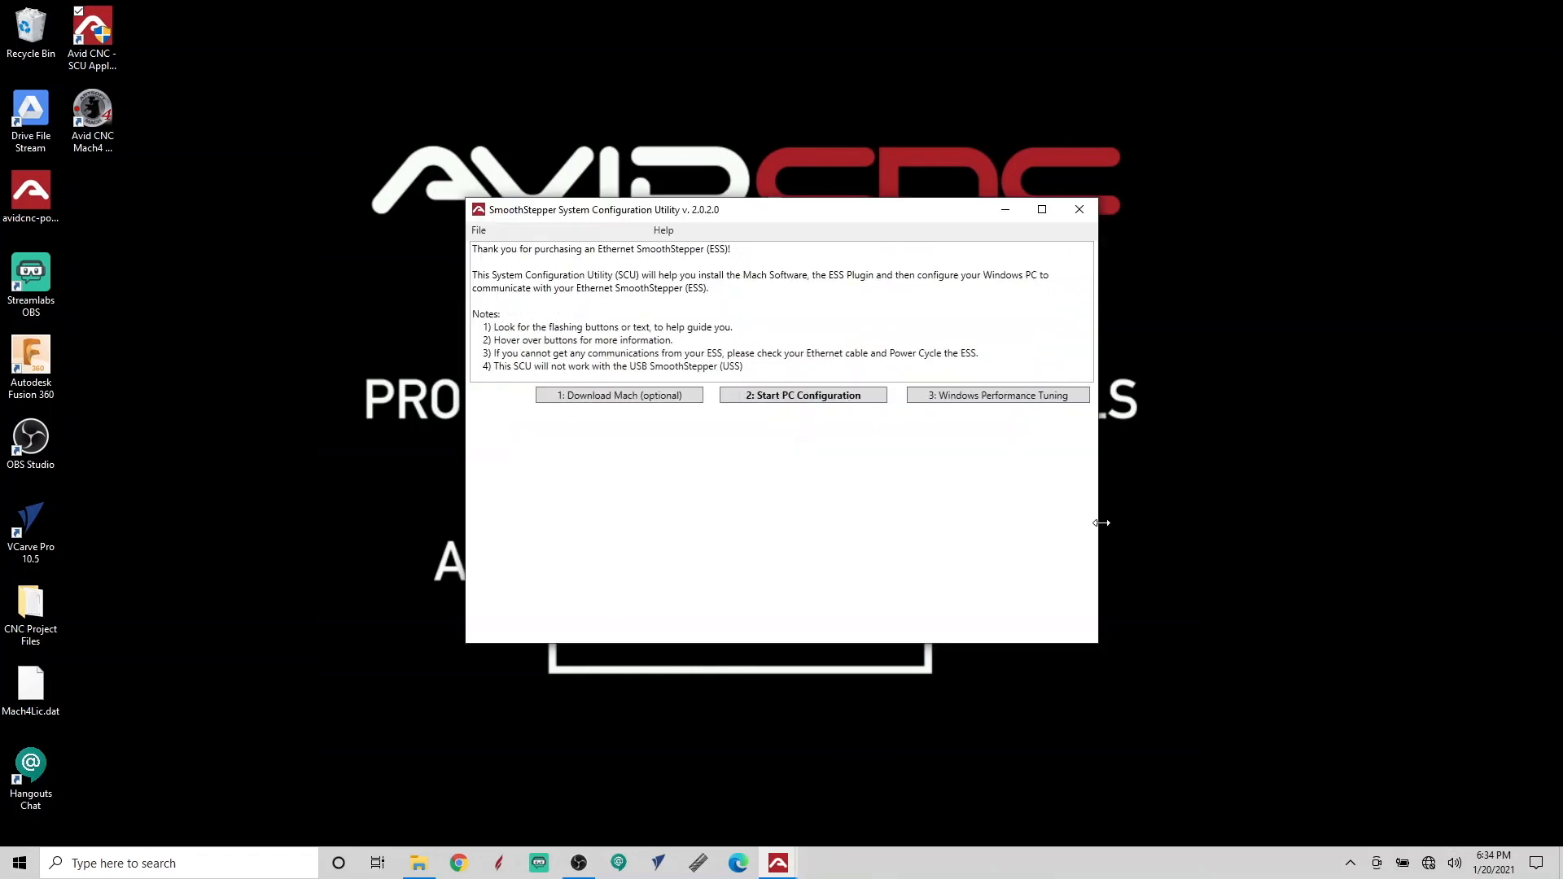
{"action": "mouse_move", "coordinate": [1032, 405]}
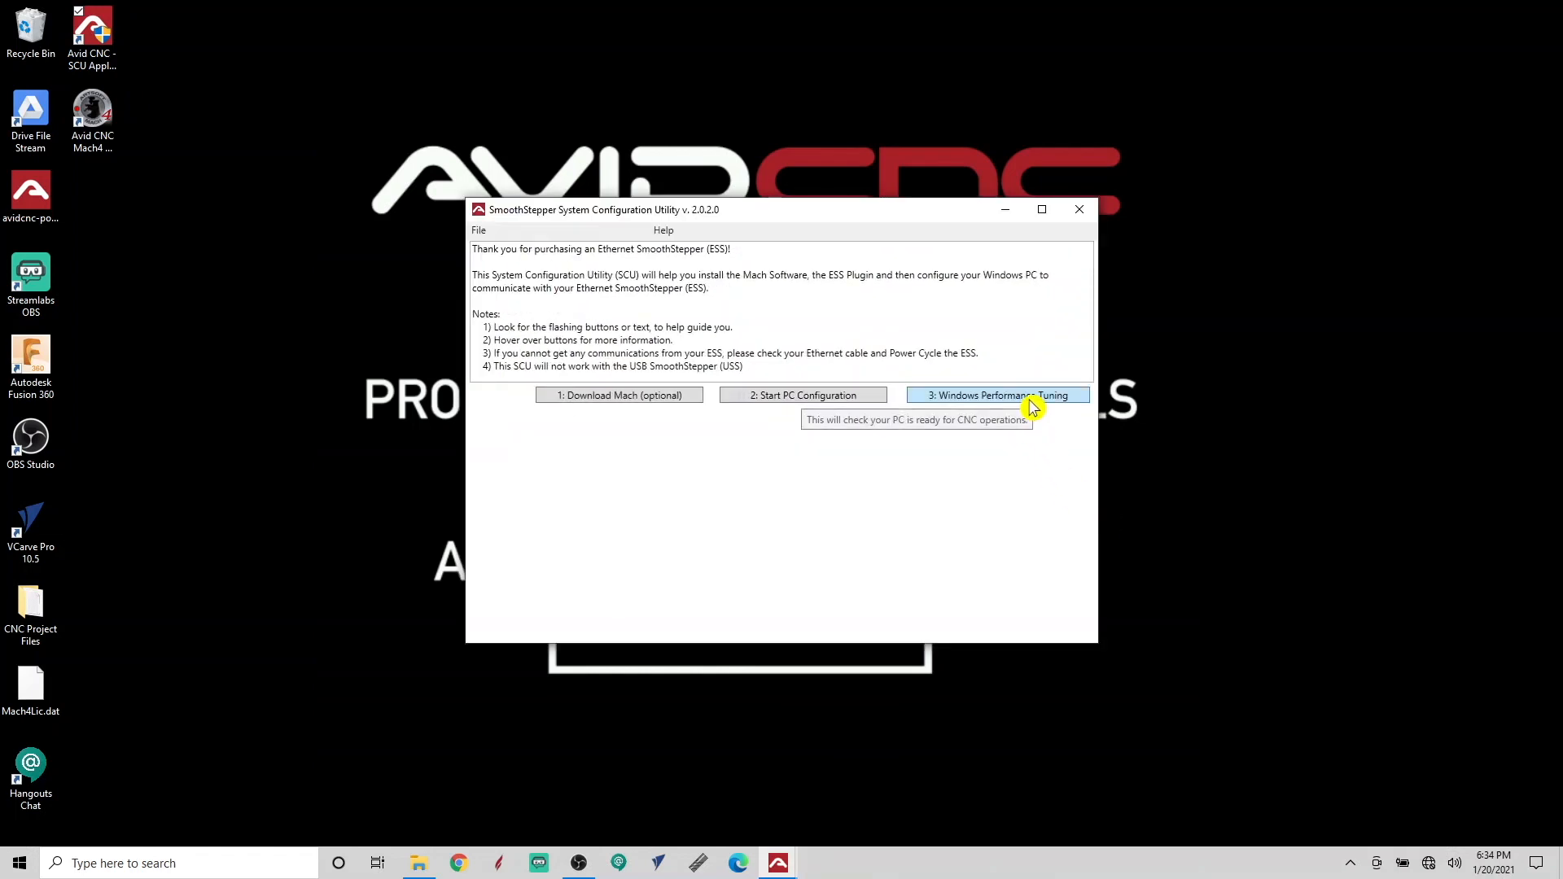
{"action": "mouse_move", "coordinate": [1032, 407]}
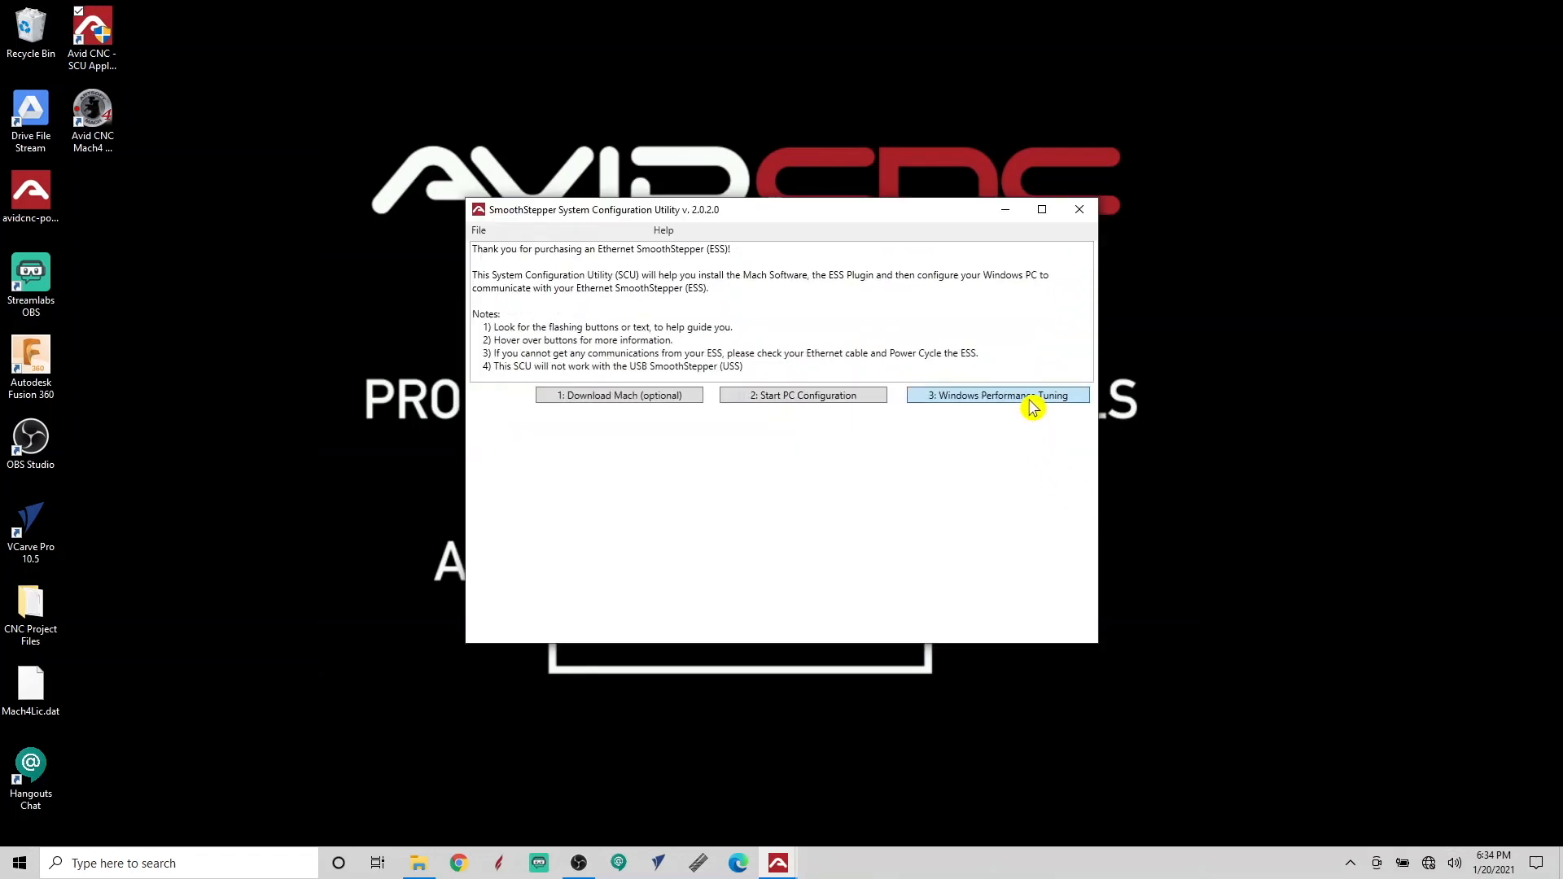
{"action": "left_click", "coordinate": [997, 394]}
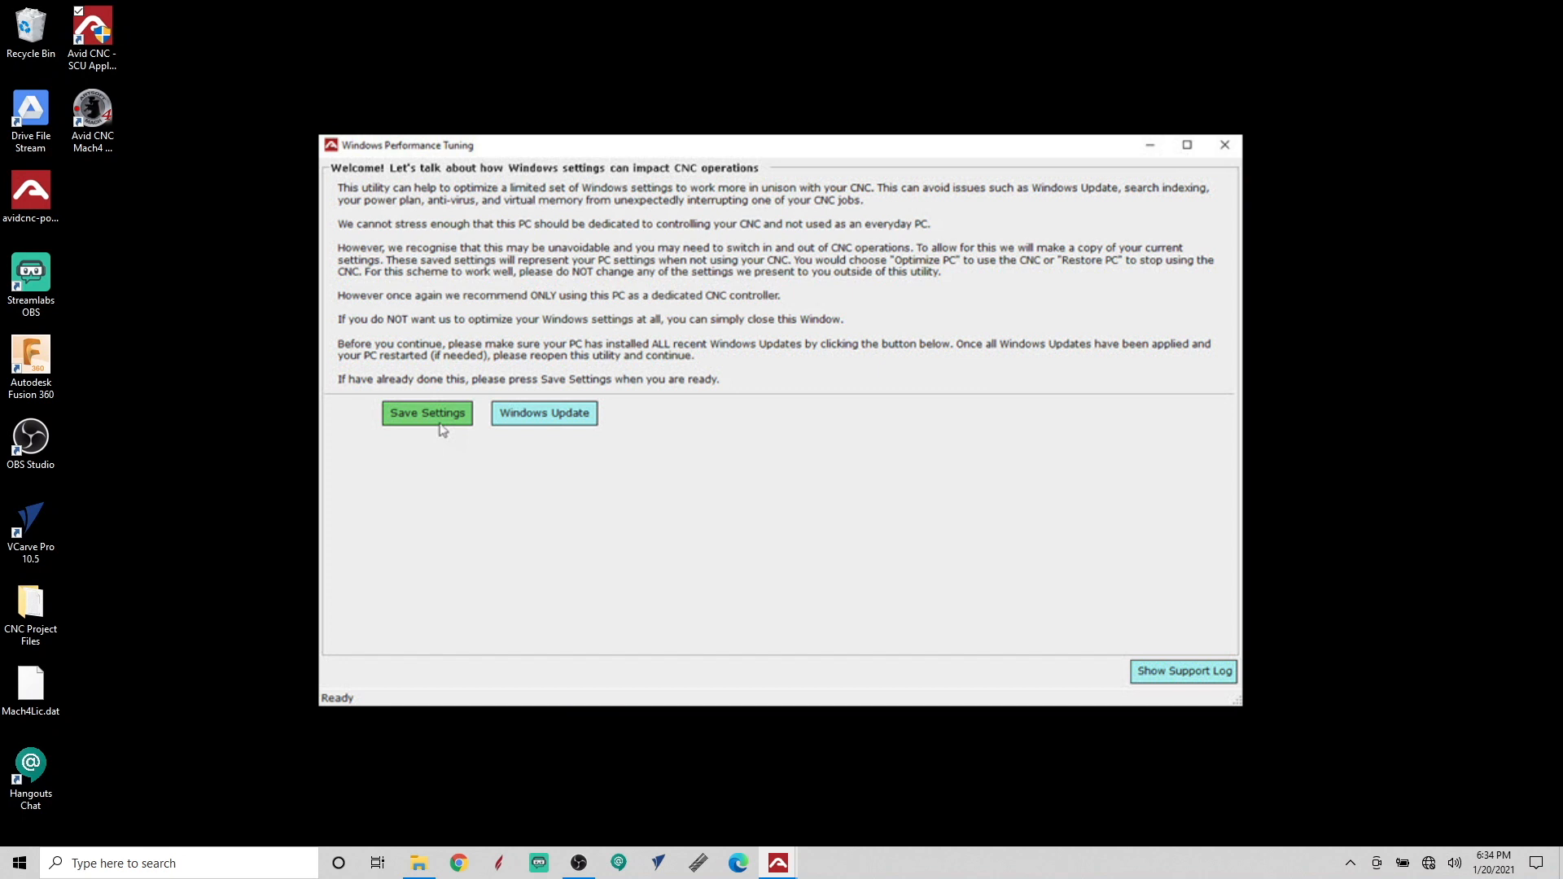
{"action": "left_click", "coordinate": [426, 412]}
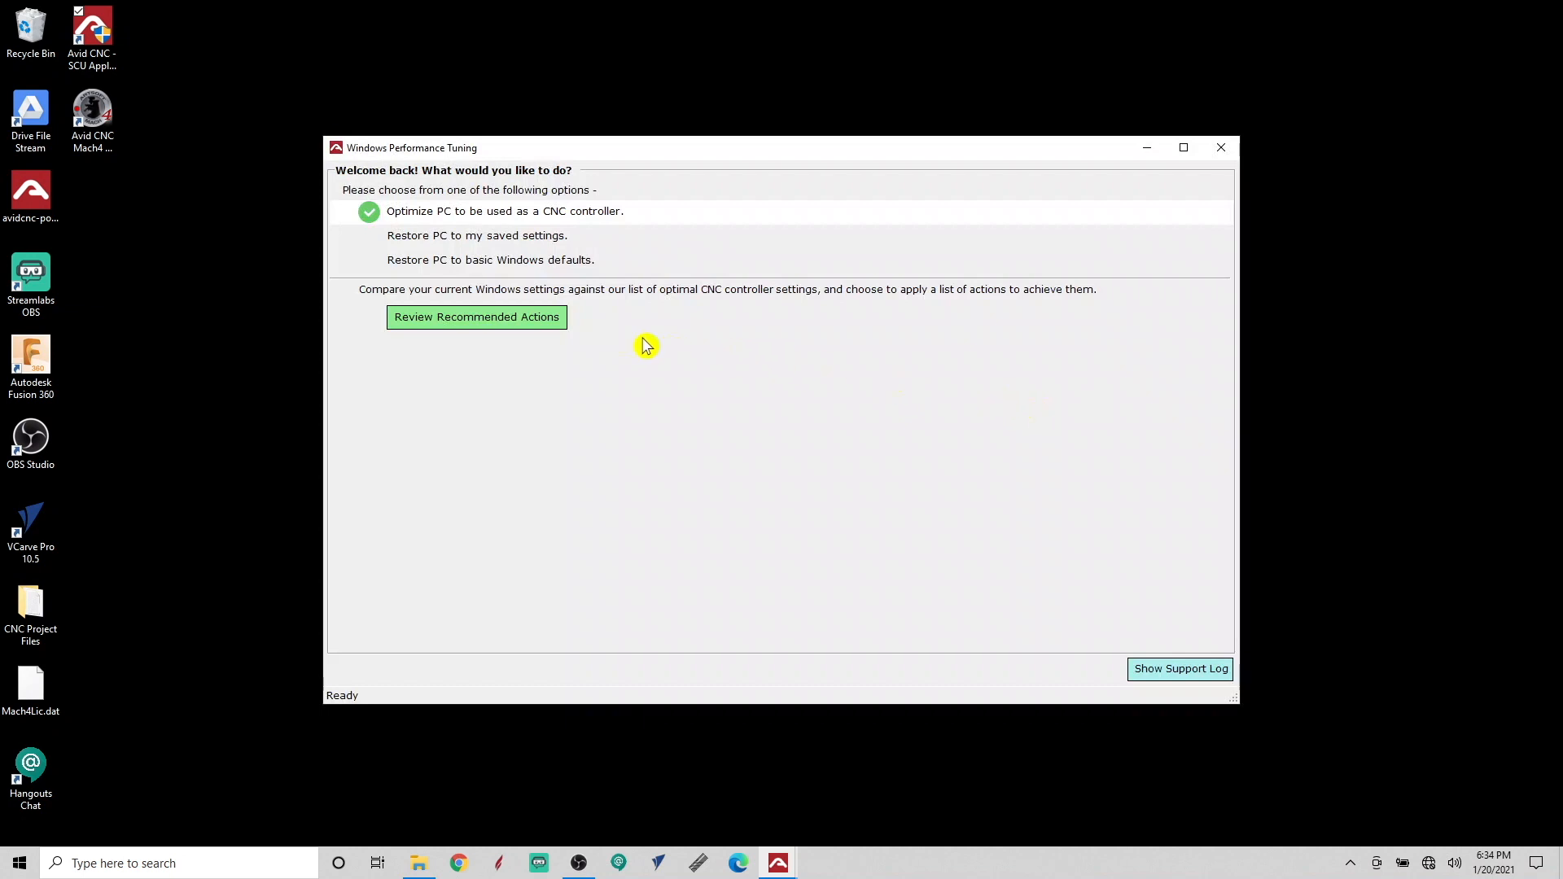
{"action": "mouse_move", "coordinate": [560, 326]}
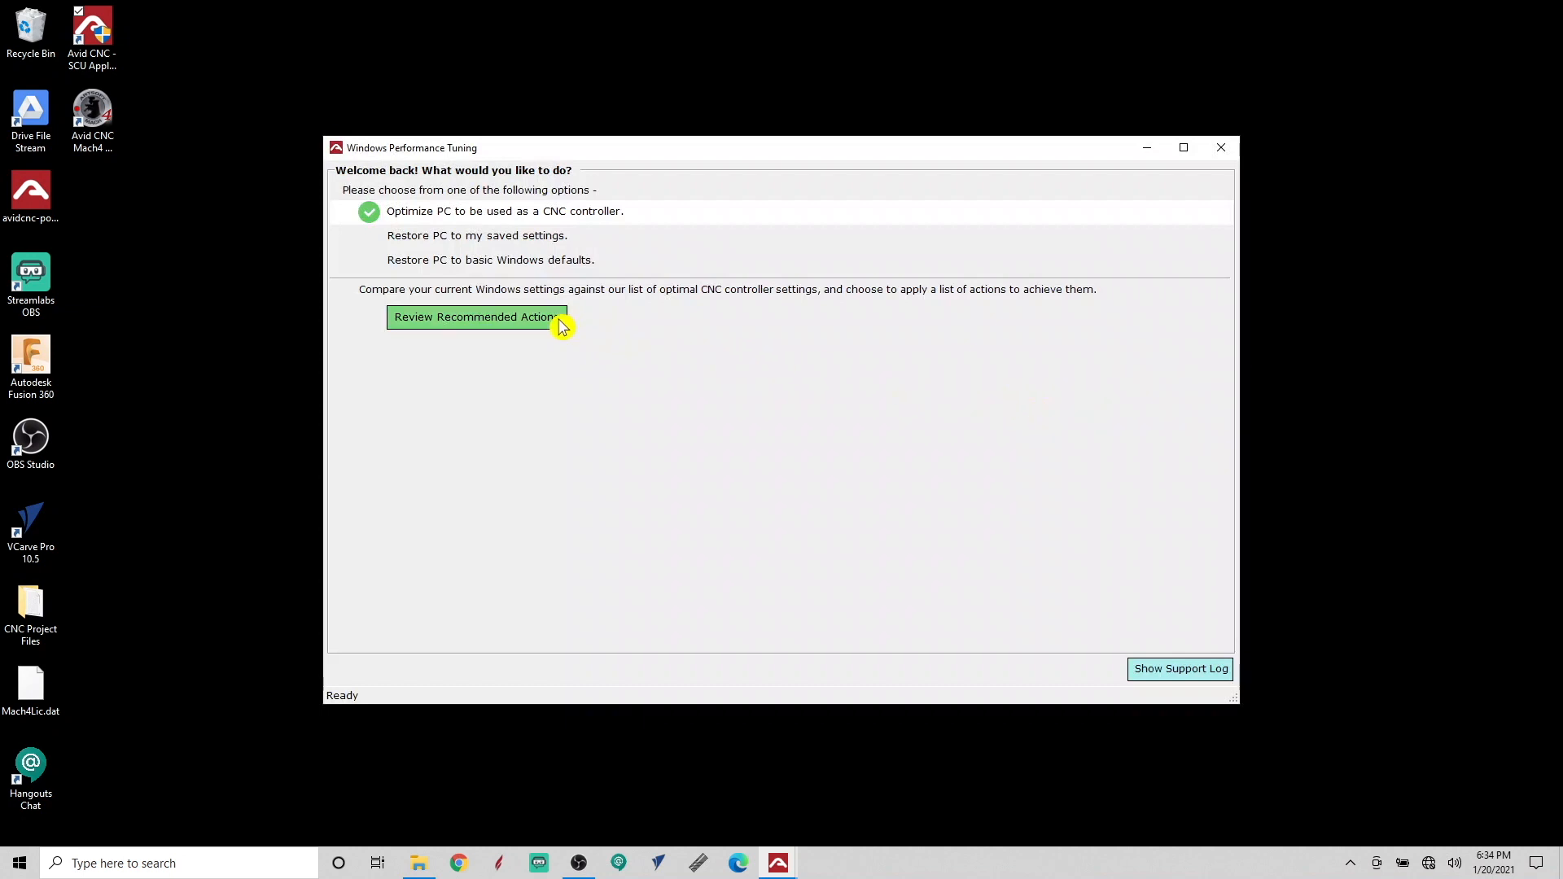
{"action": "left_click", "coordinate": [477, 317]}
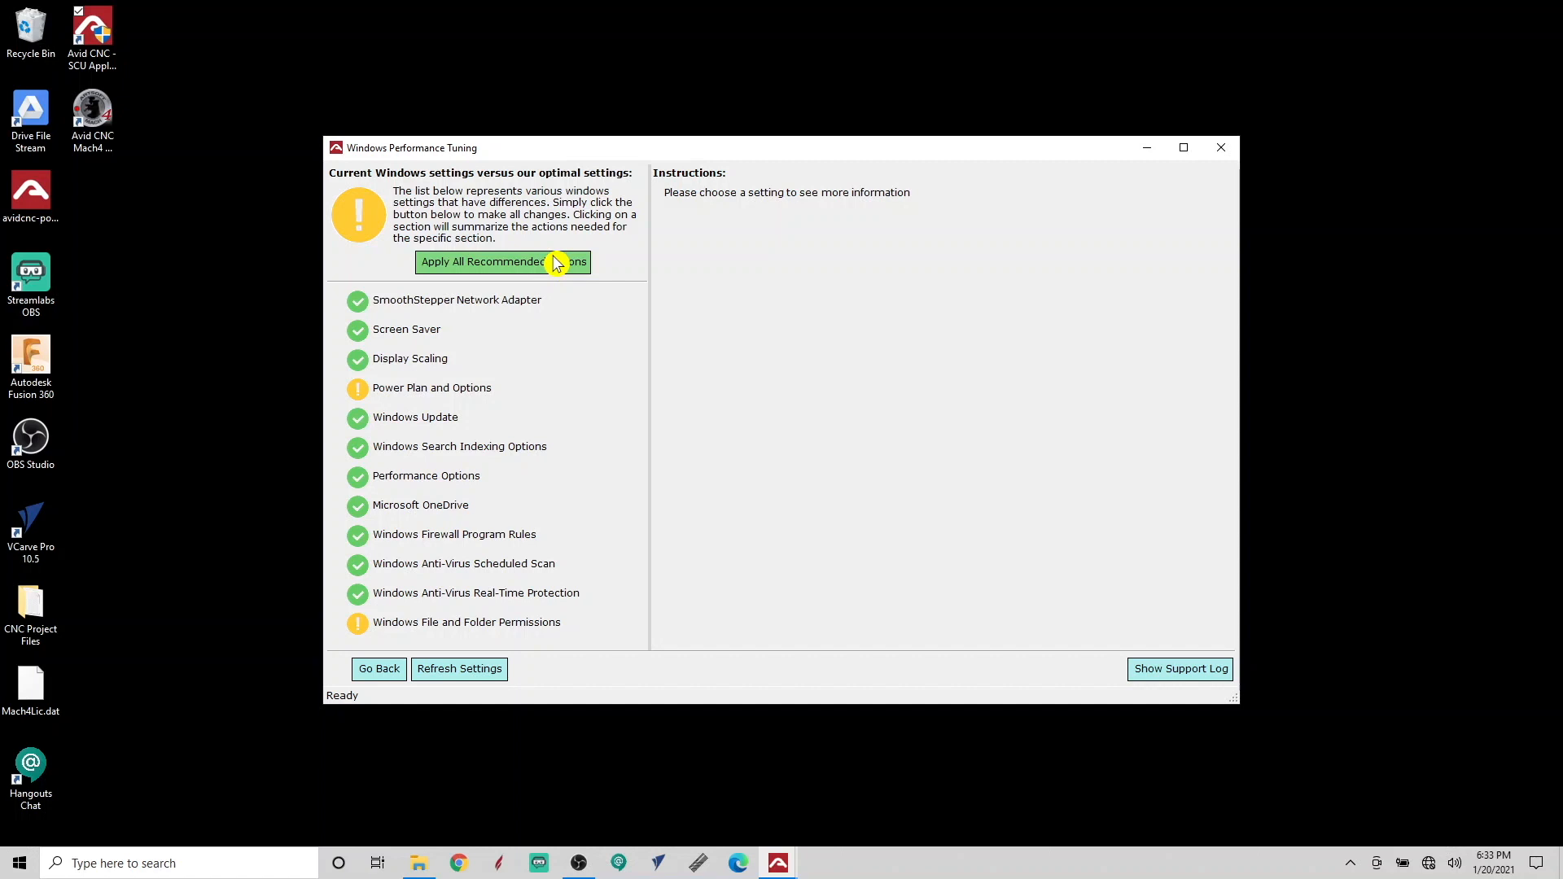
- Apply the Power Plan and Options actions so all checks pass, then close tuning and the SCU
{"action": "left_click", "coordinate": [431, 388]}
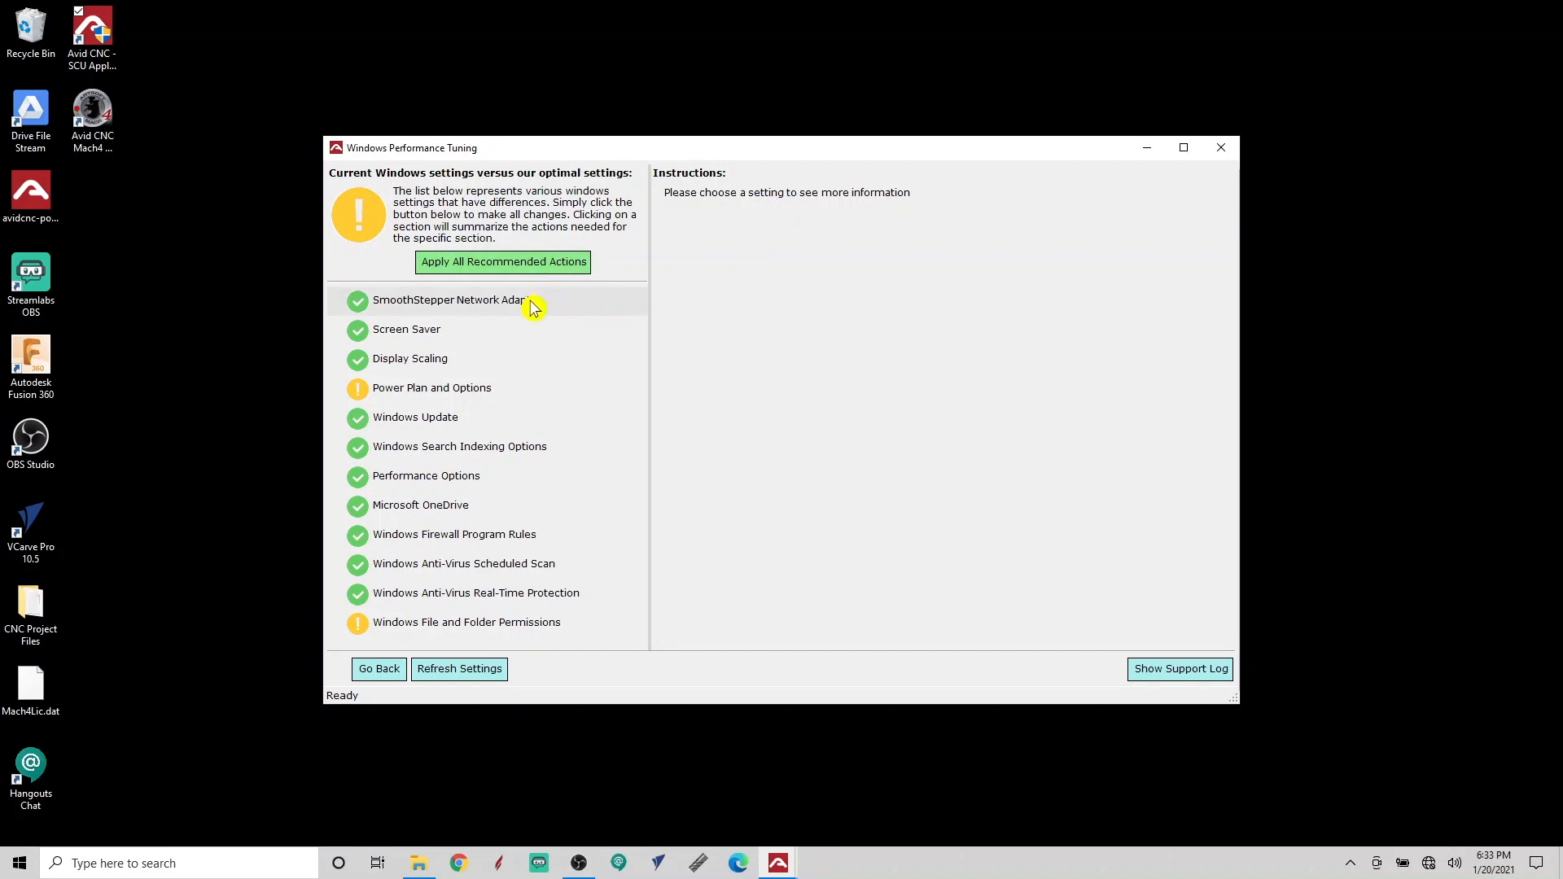
{"action": "mouse_move", "coordinate": [526, 324]}
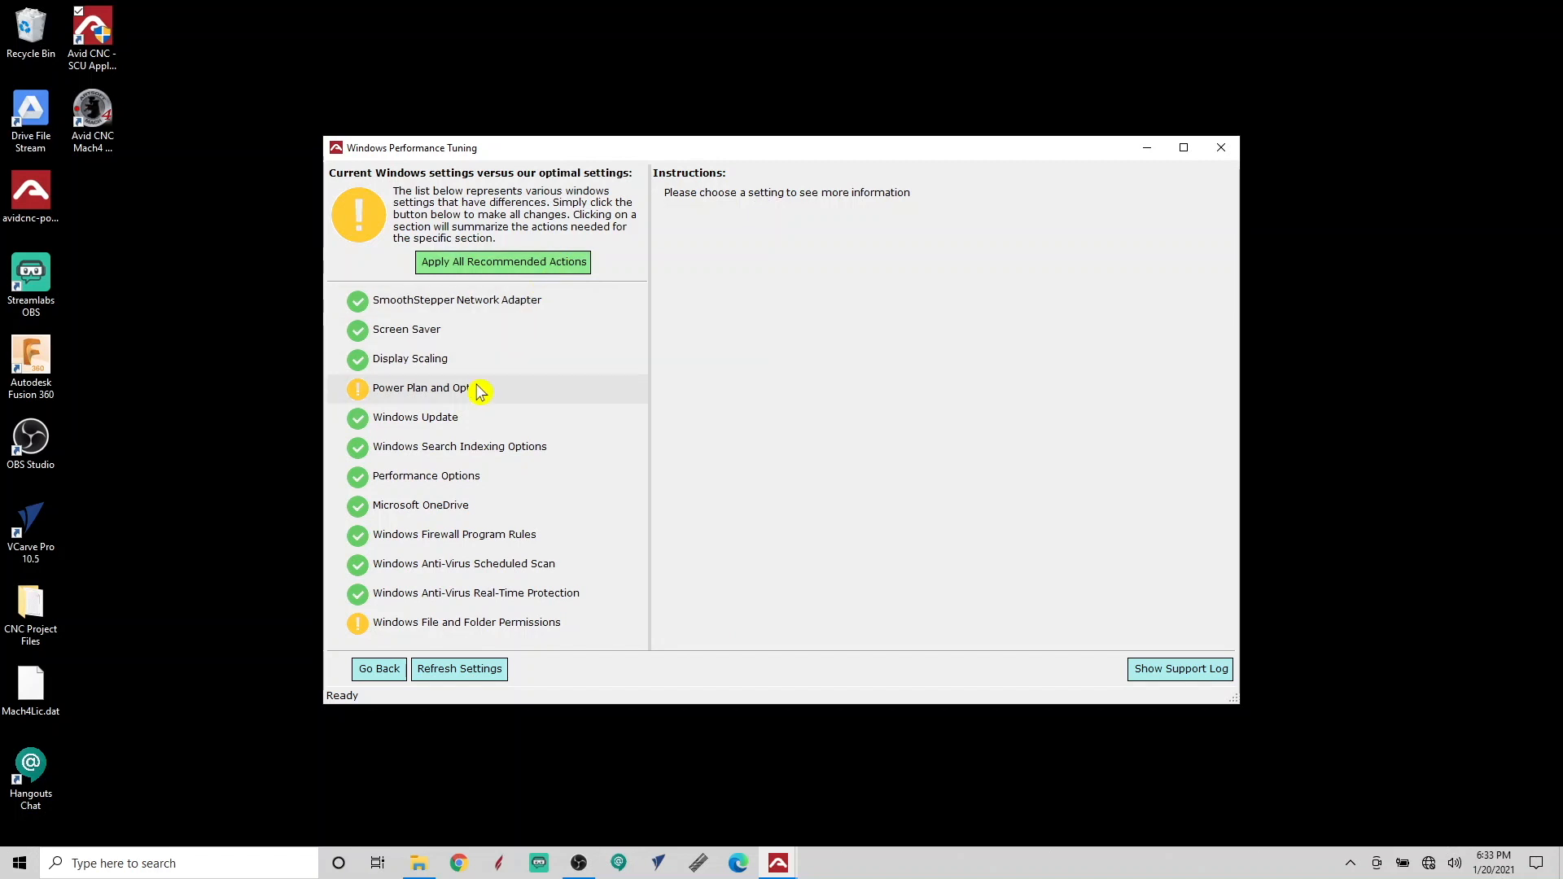
{"action": "left_click", "coordinate": [420, 388]}
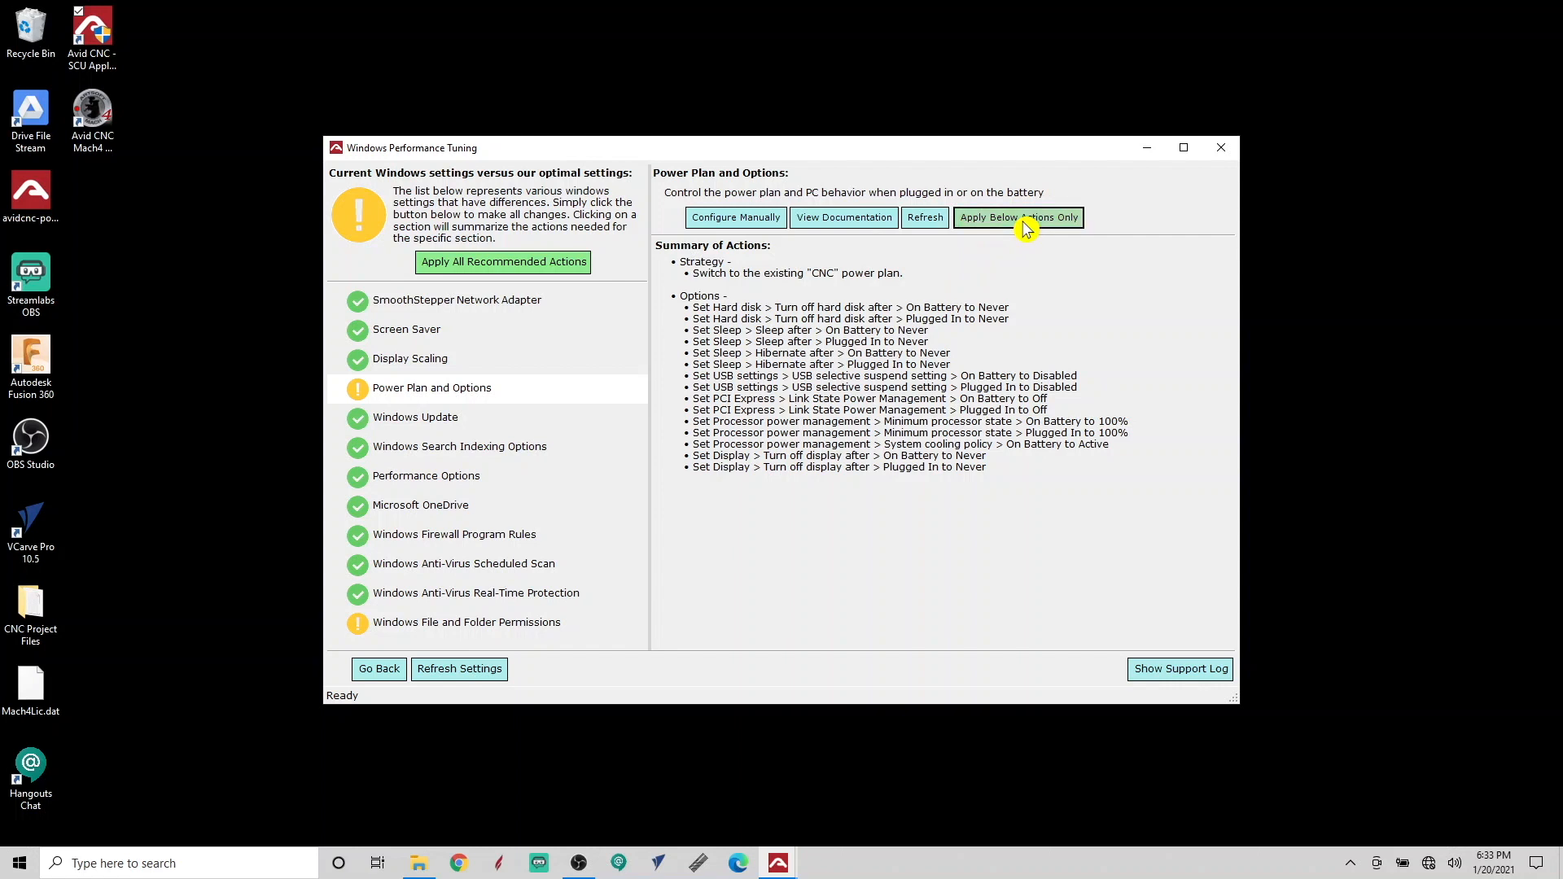
{"action": "left_click", "coordinate": [1018, 216]}
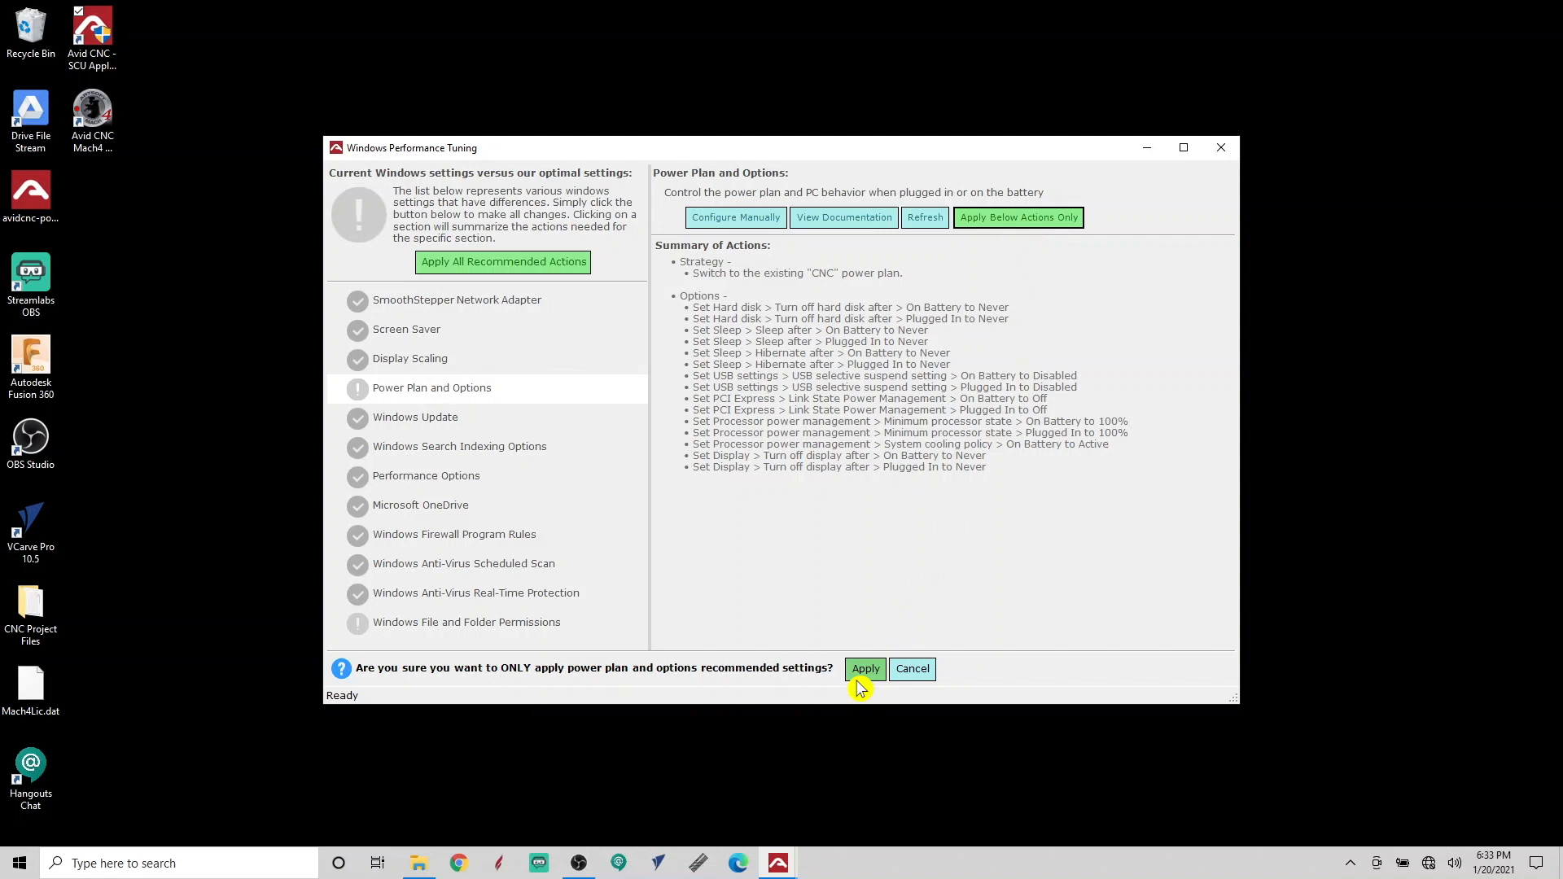
{"action": "left_click", "coordinate": [865, 669]}
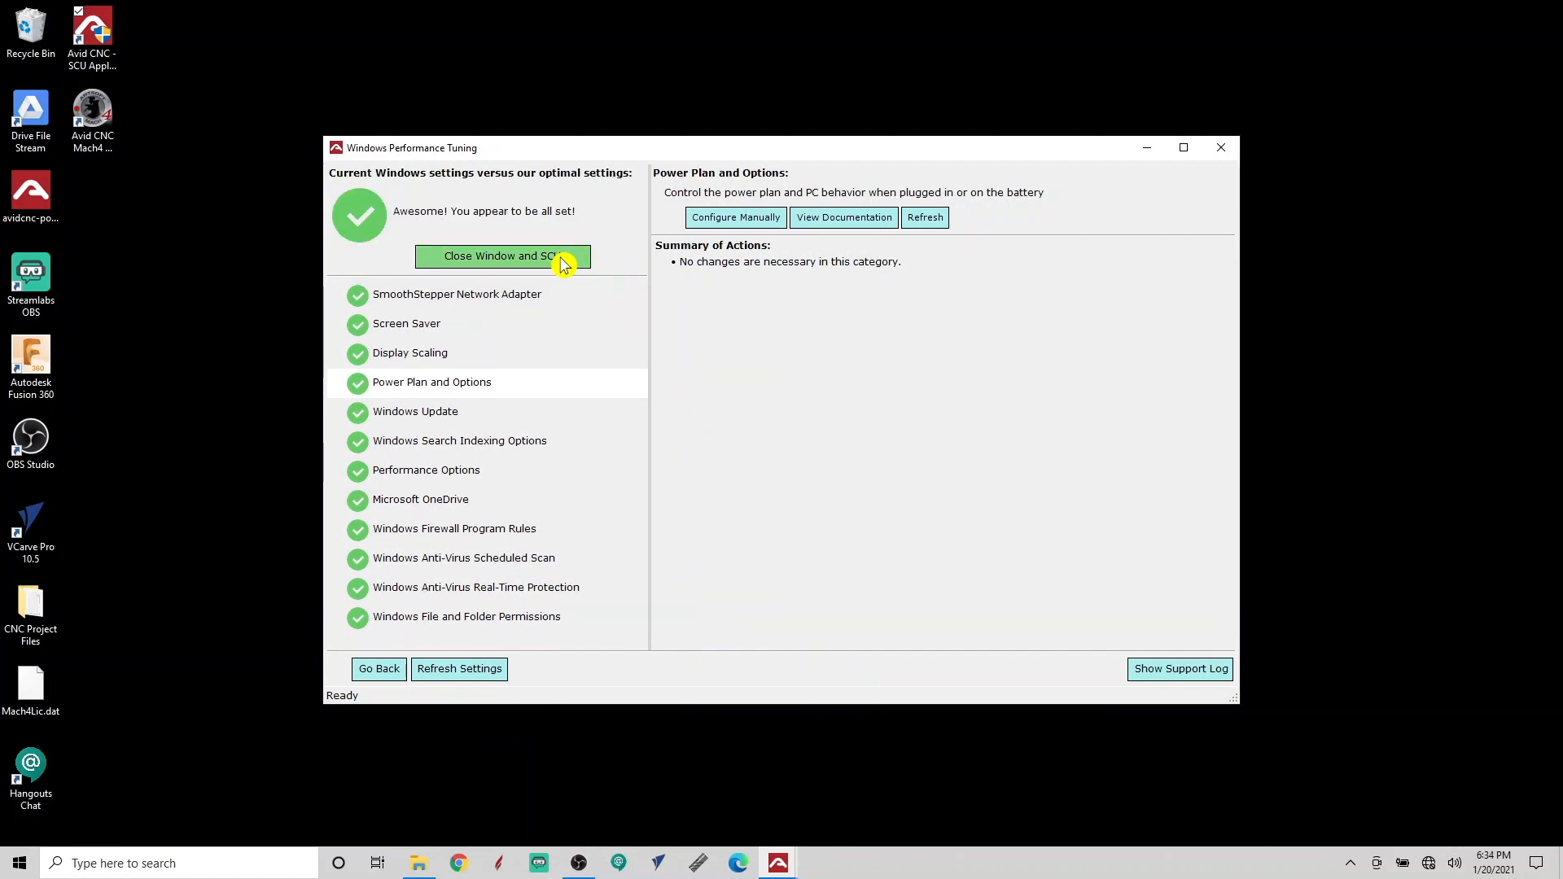
{"action": "left_click", "coordinate": [502, 256]}
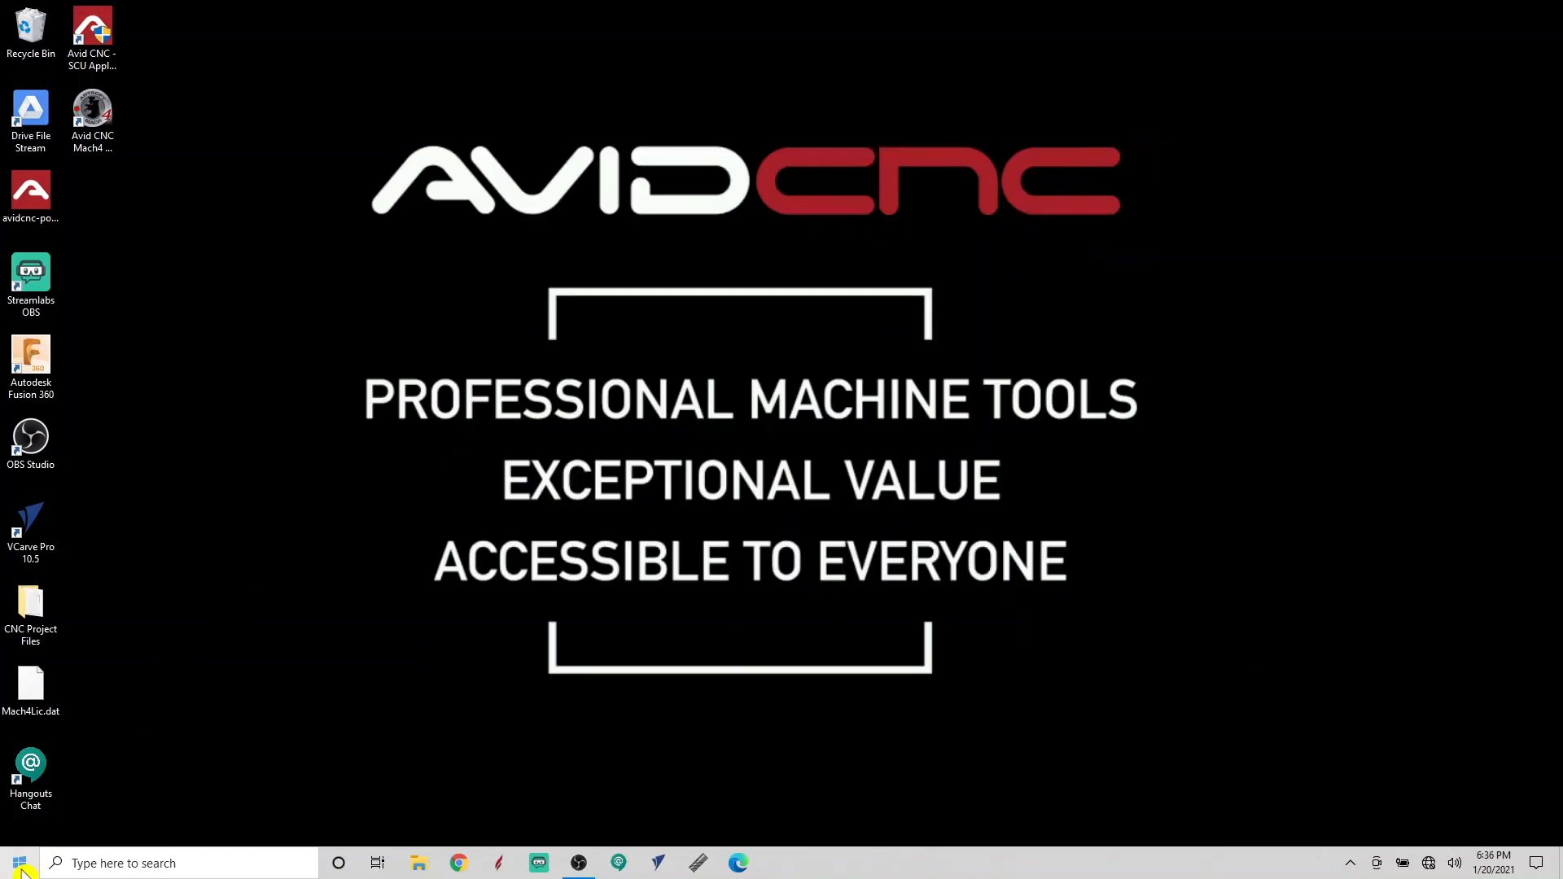
- Bring up the Start power choices and turn the computer's Wi-Fi off from the taskbar
{"action": "left_click", "coordinate": [16, 863]}
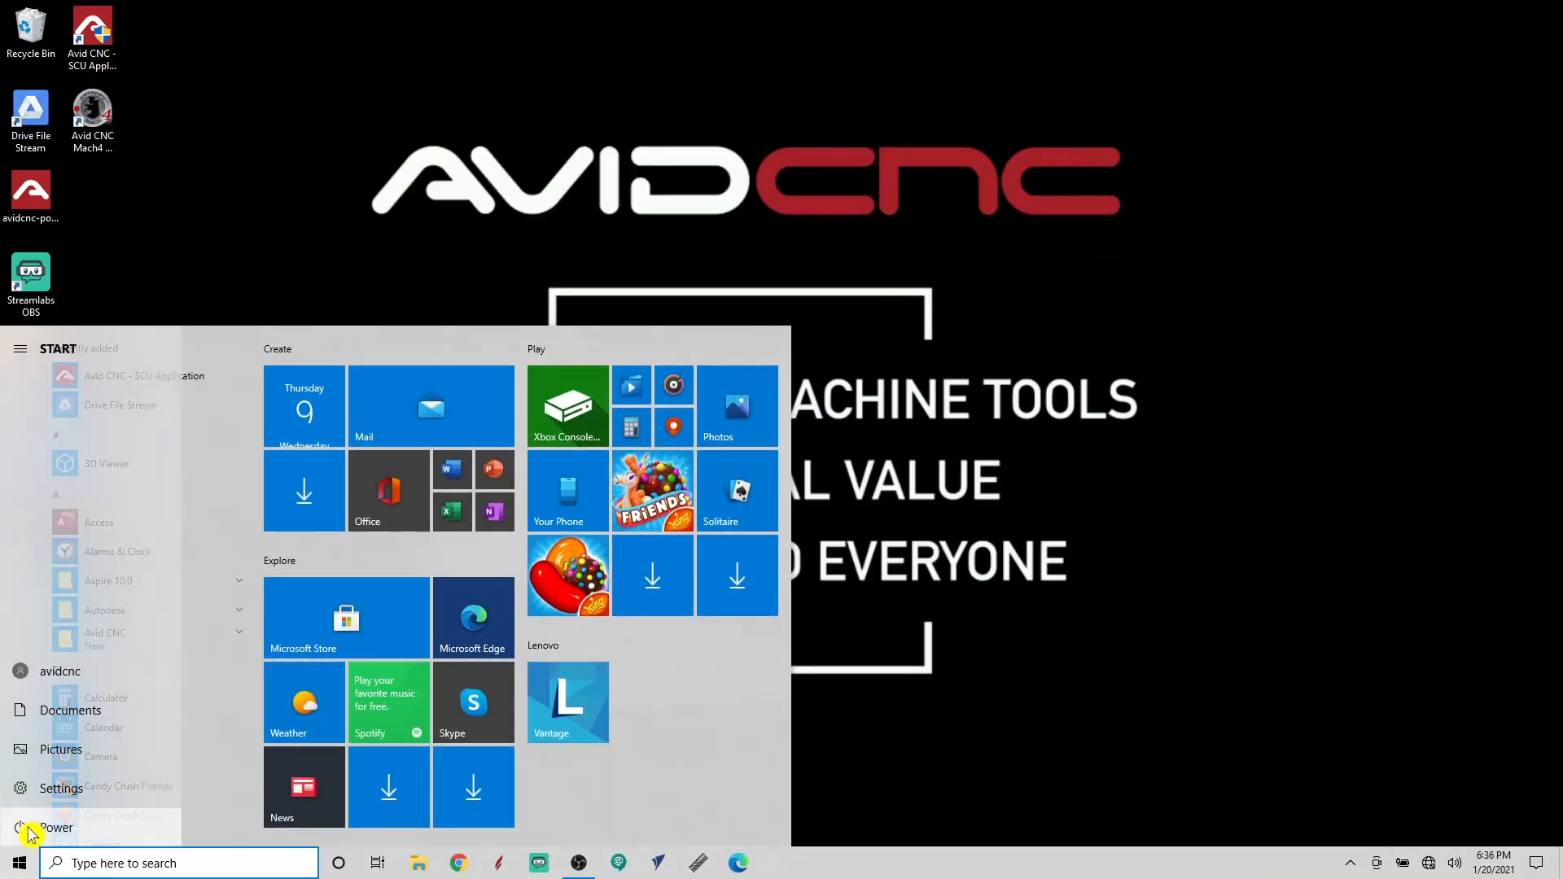
{"action": "left_click", "coordinate": [55, 827]}
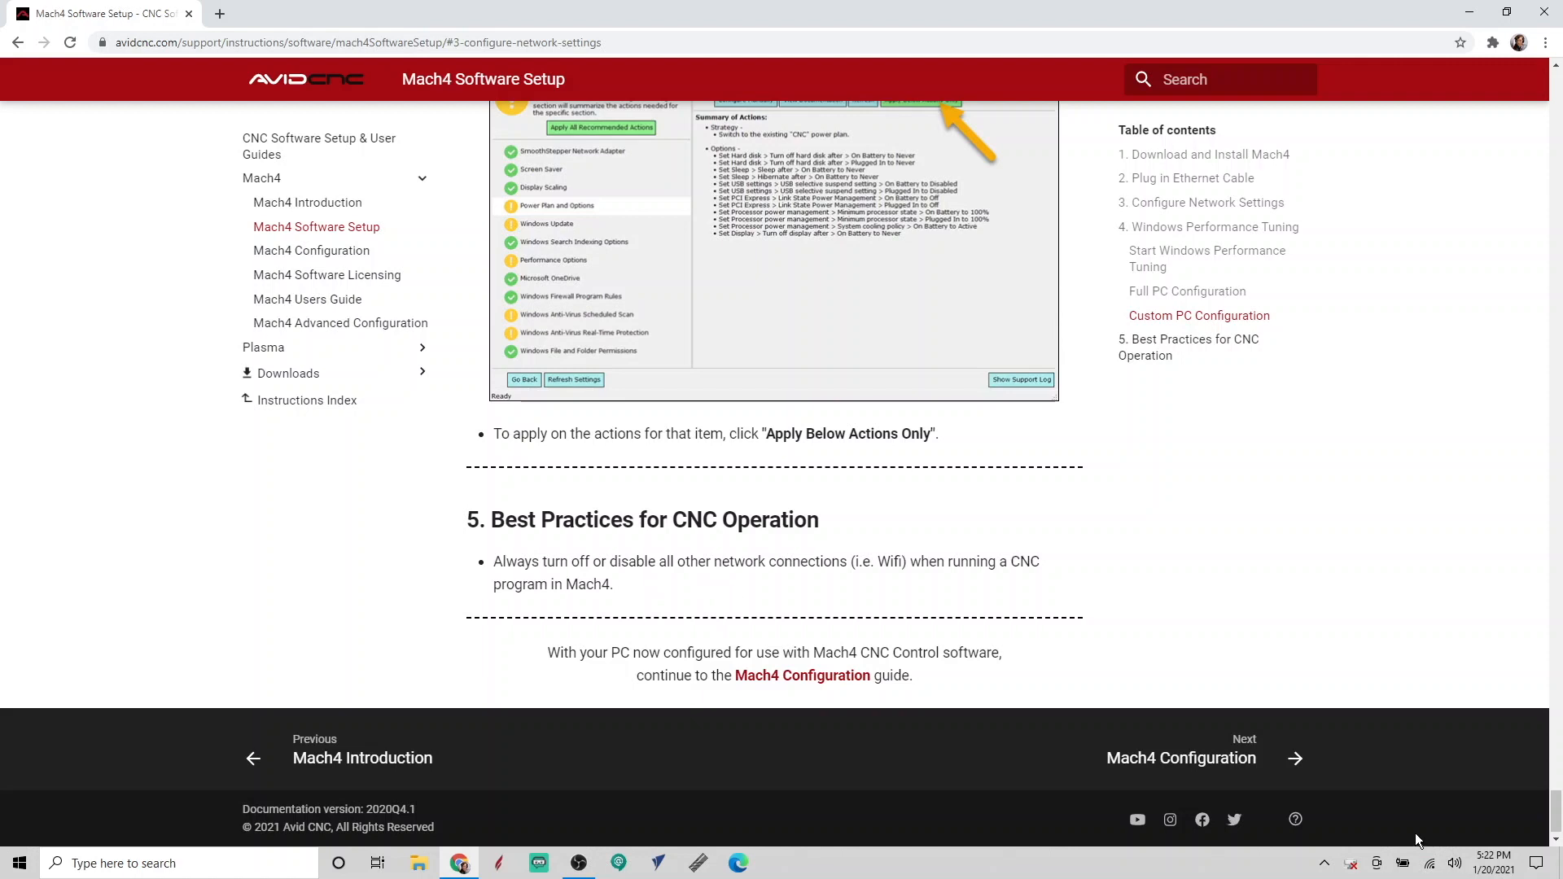
{"action": "left_click", "coordinate": [1428, 863]}
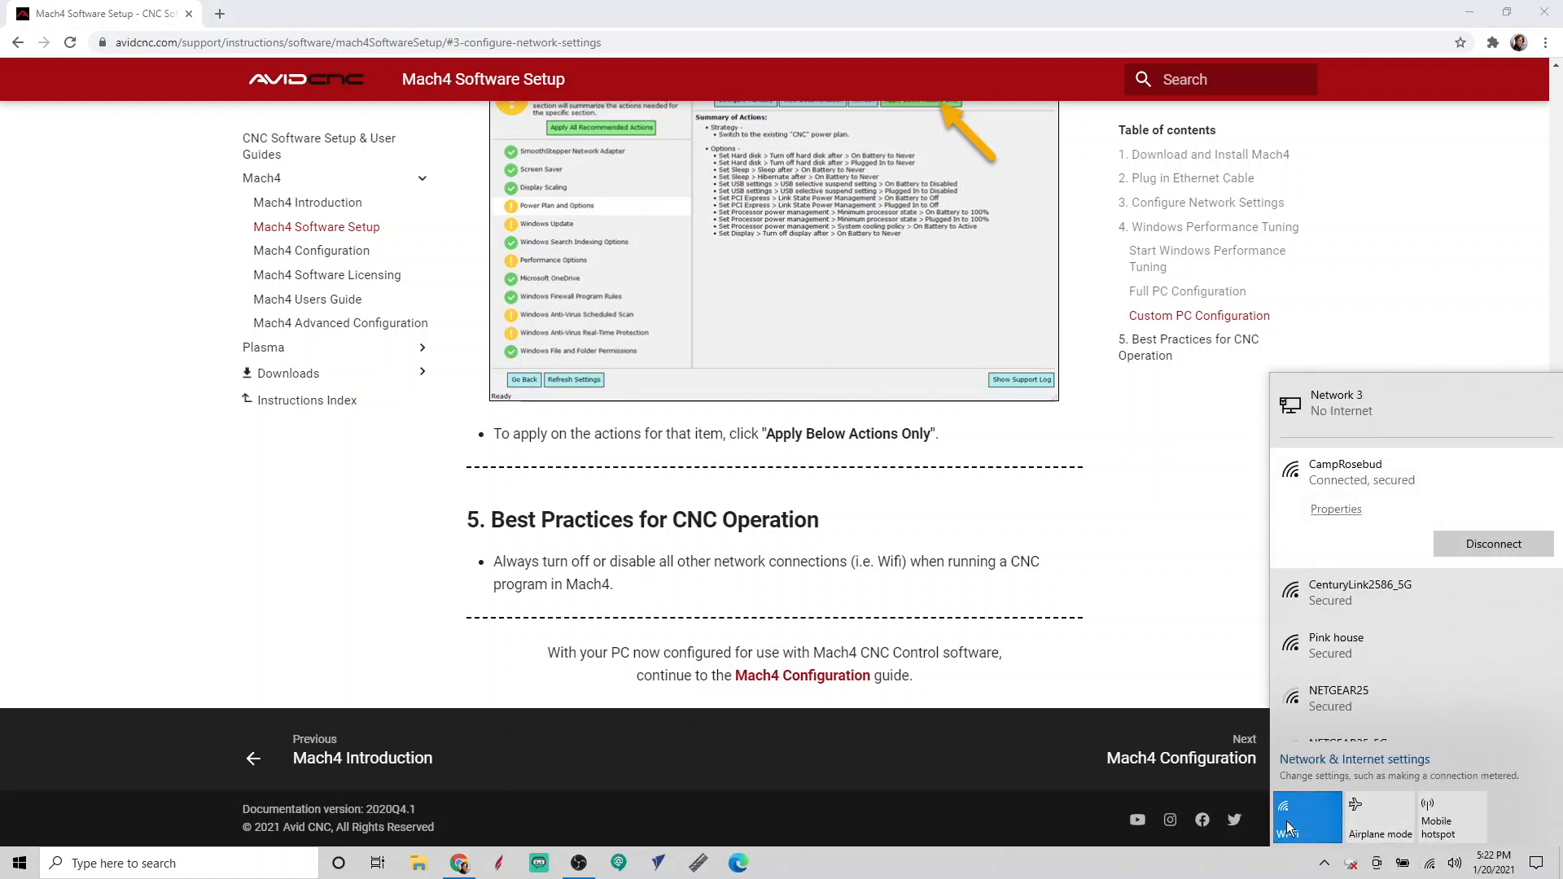
{"action": "left_click", "coordinate": [1308, 818]}
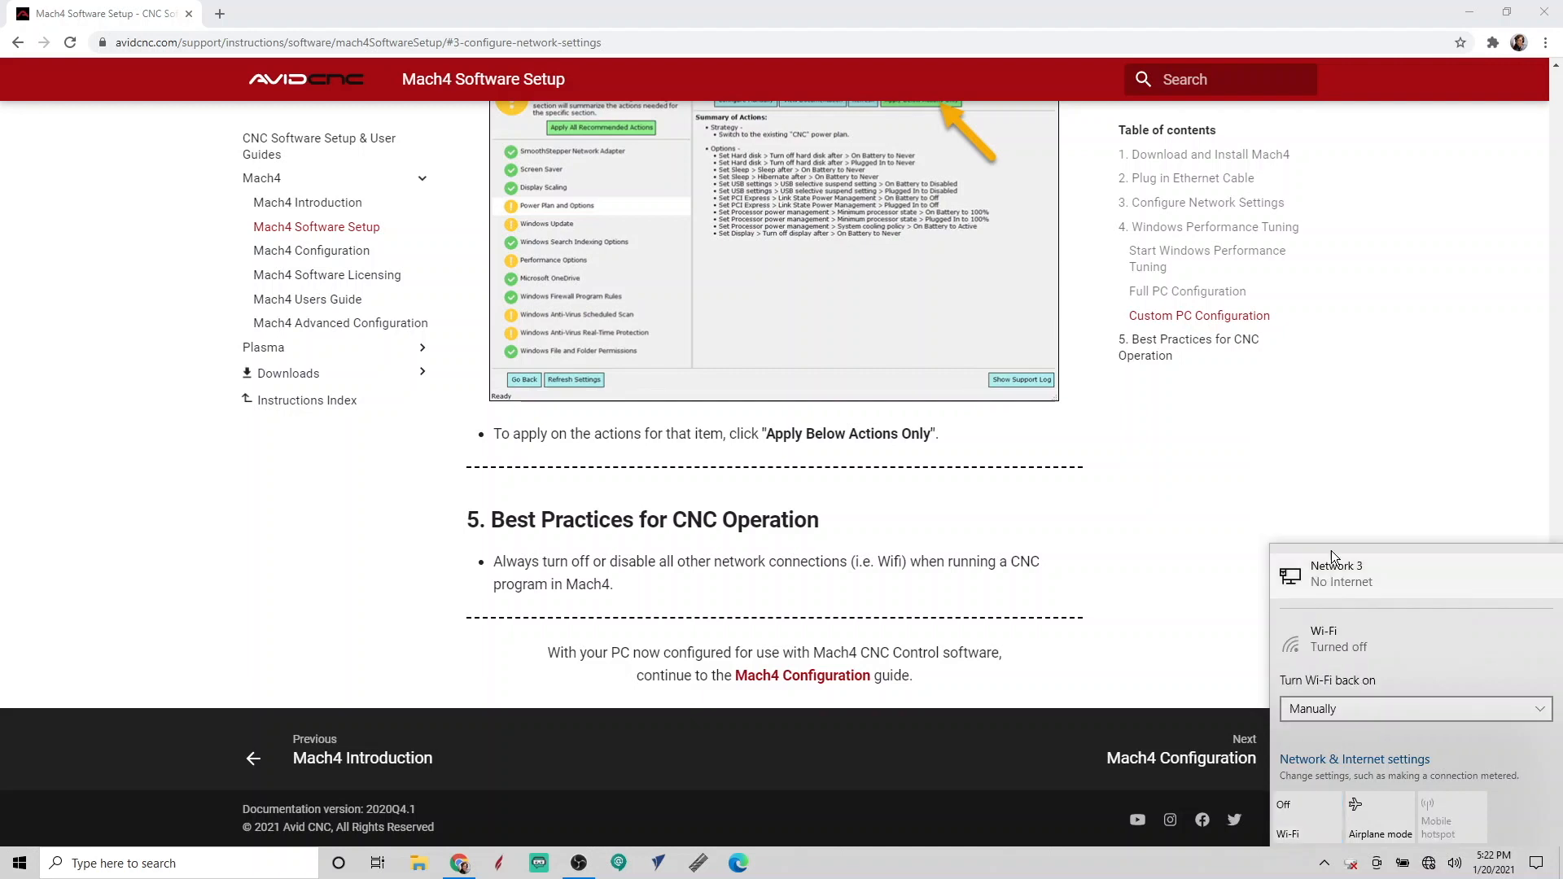
- Scroll the guide and open the Mach4 Configuration page on avidcnc.com
{"action": "left_click", "coordinate": [801, 674]}
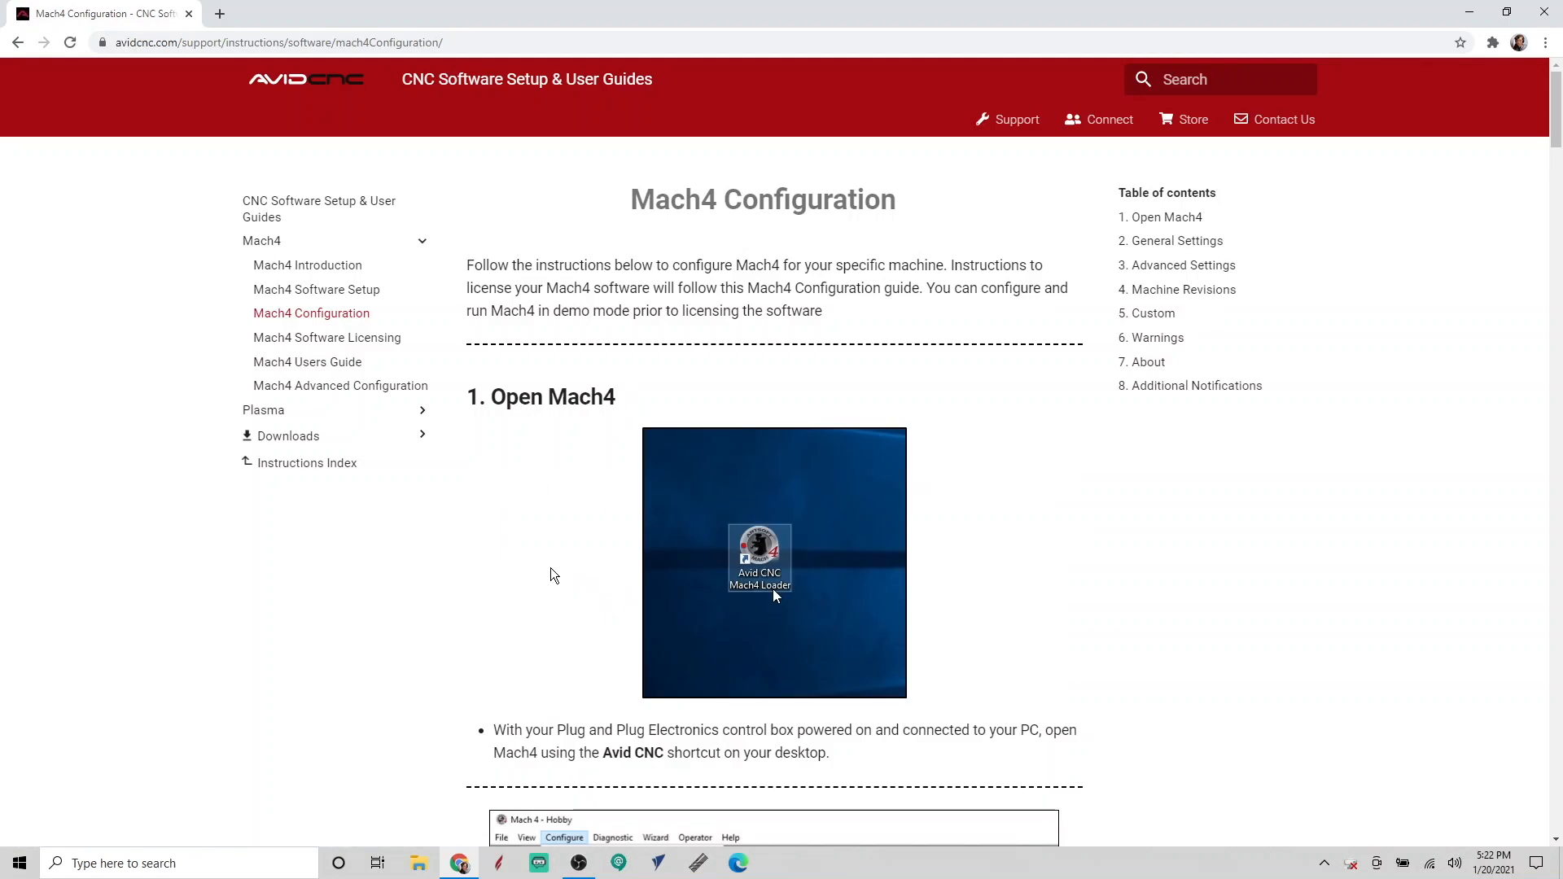
{"action": "scroll", "scroll_direction": "down", "scroll_amount": 3}
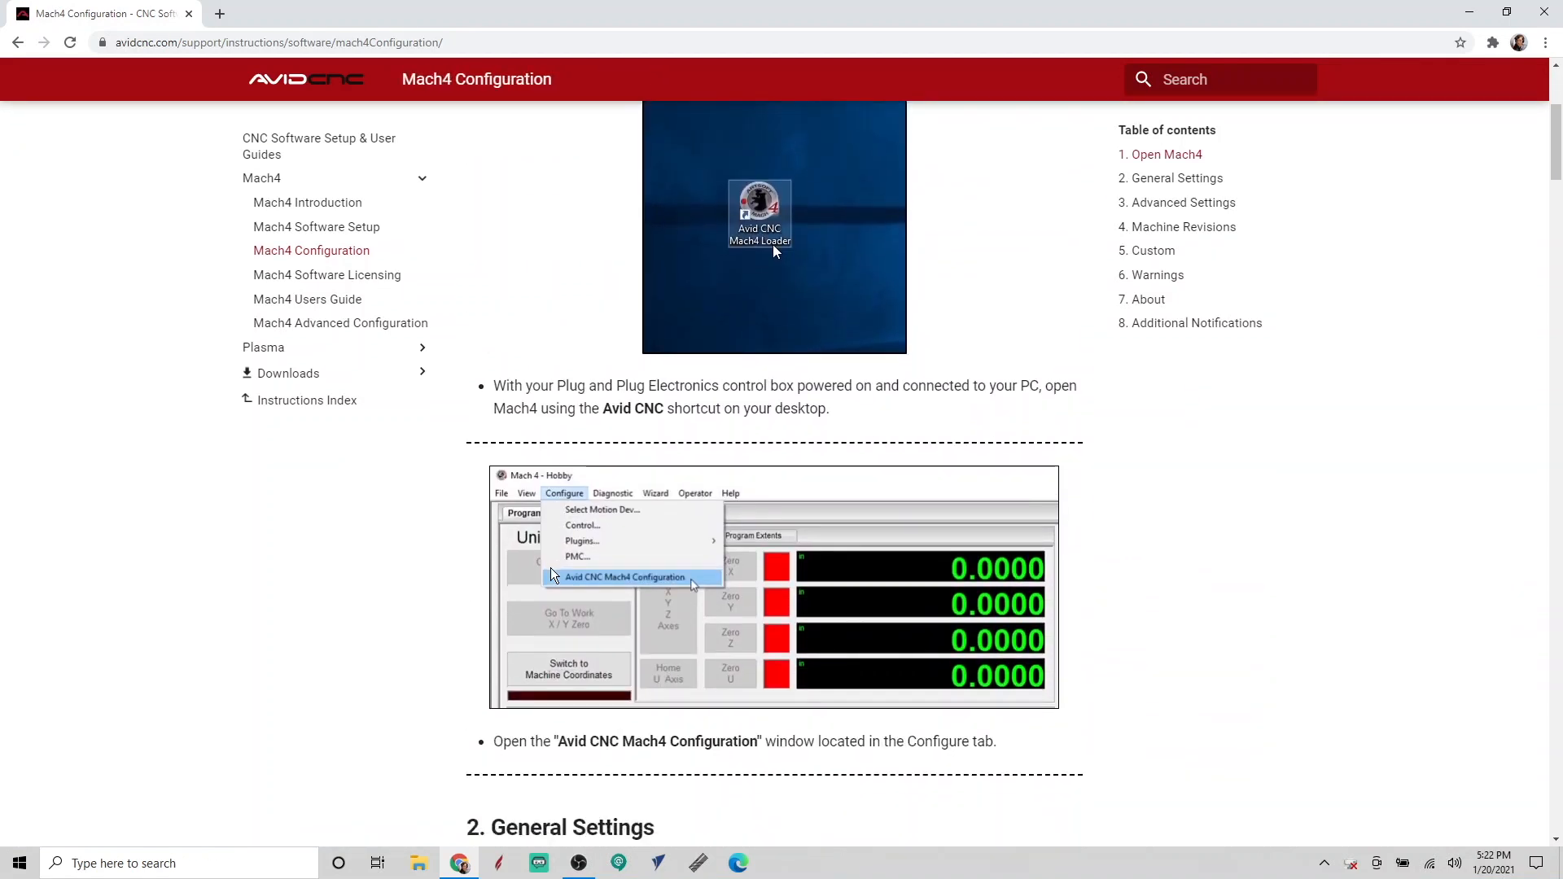
{"action": "left_click", "coordinate": [327, 273]}
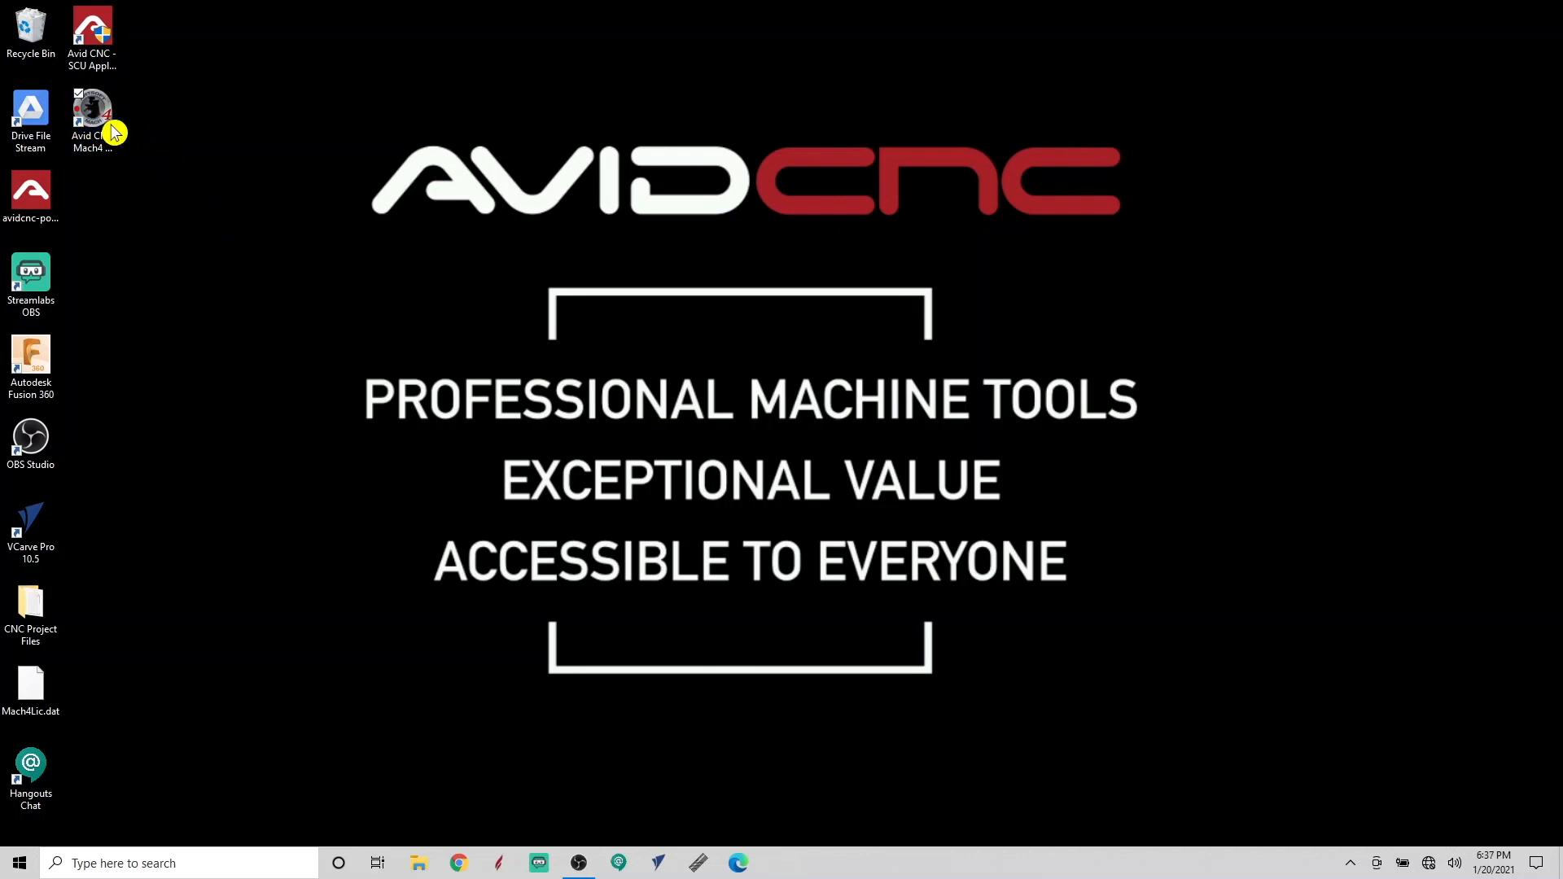
- Launch Mach4 for Avid CNC, dismiss the welcome and save the initial machine configuration
{"action": "double_click", "coordinate": [91, 112]}
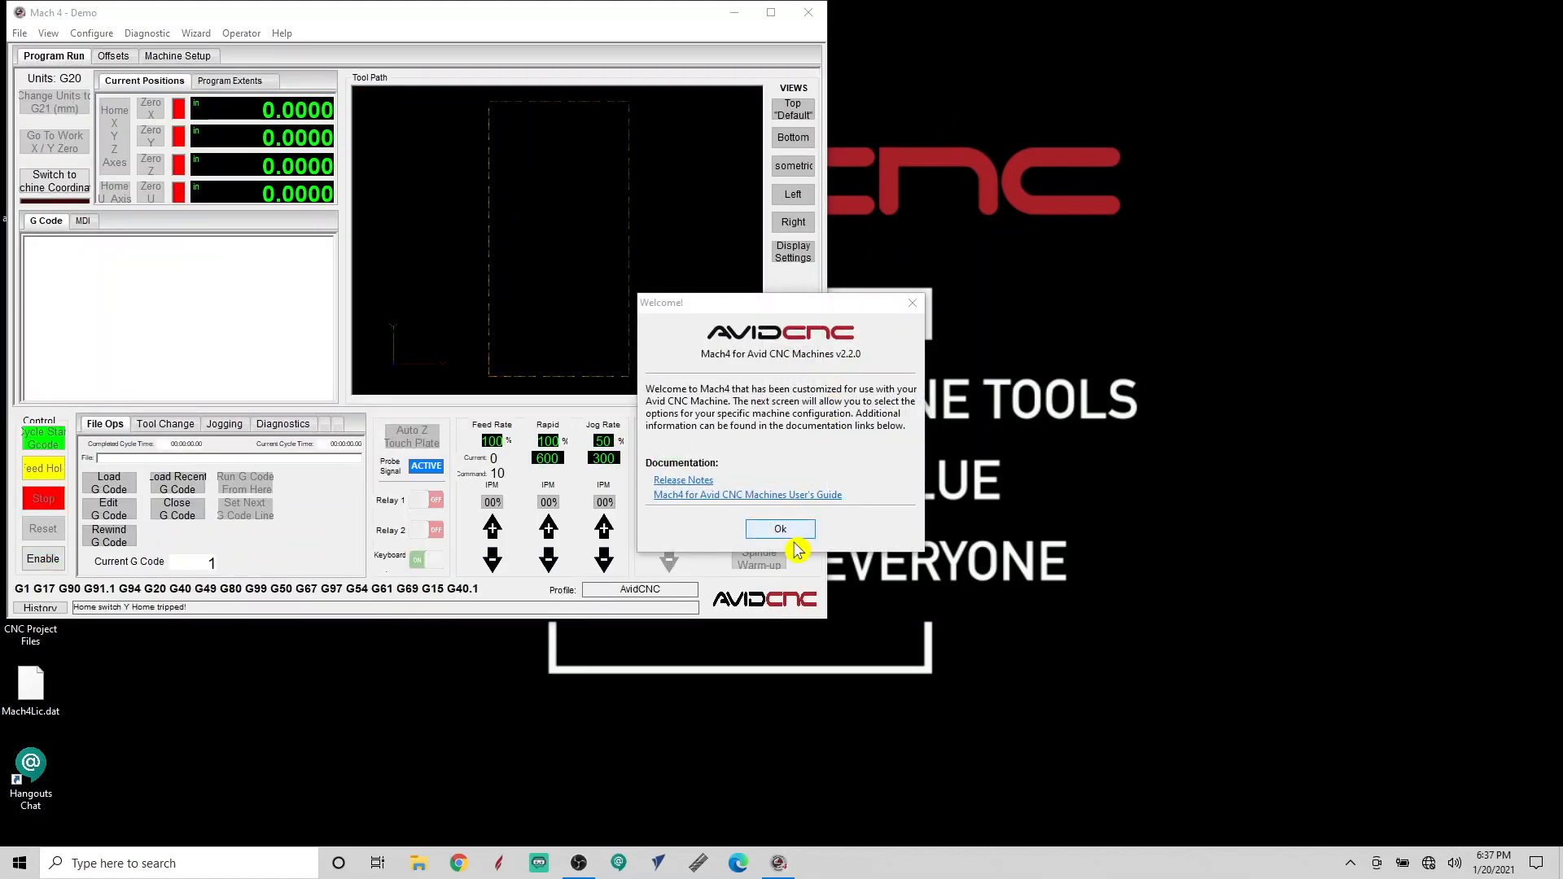
{"action": "left_click", "coordinate": [780, 528]}
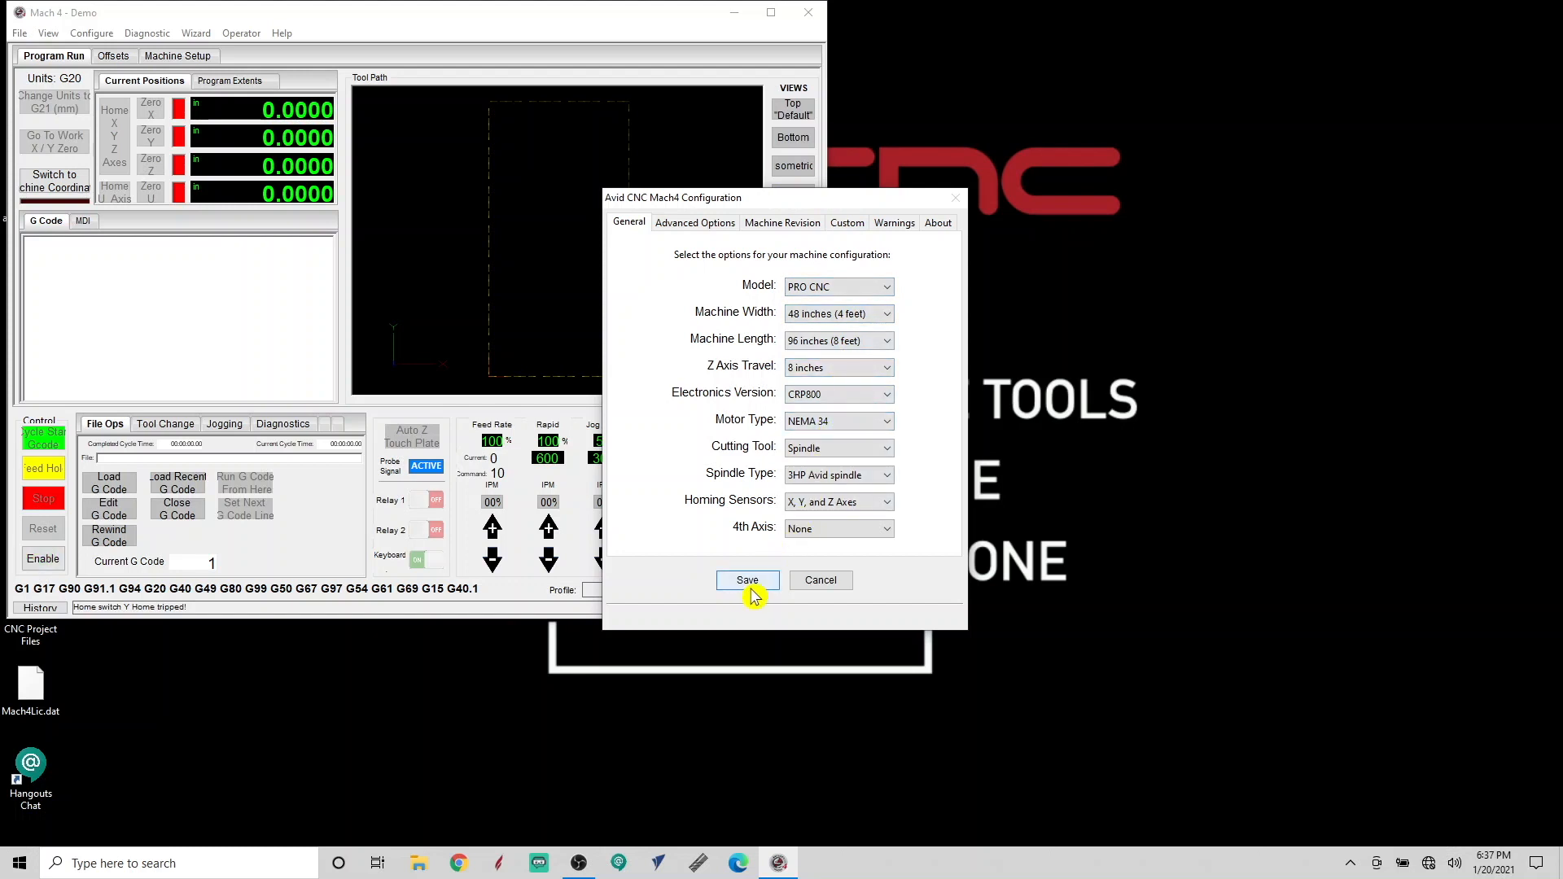
{"action": "left_click", "coordinate": [747, 580]}
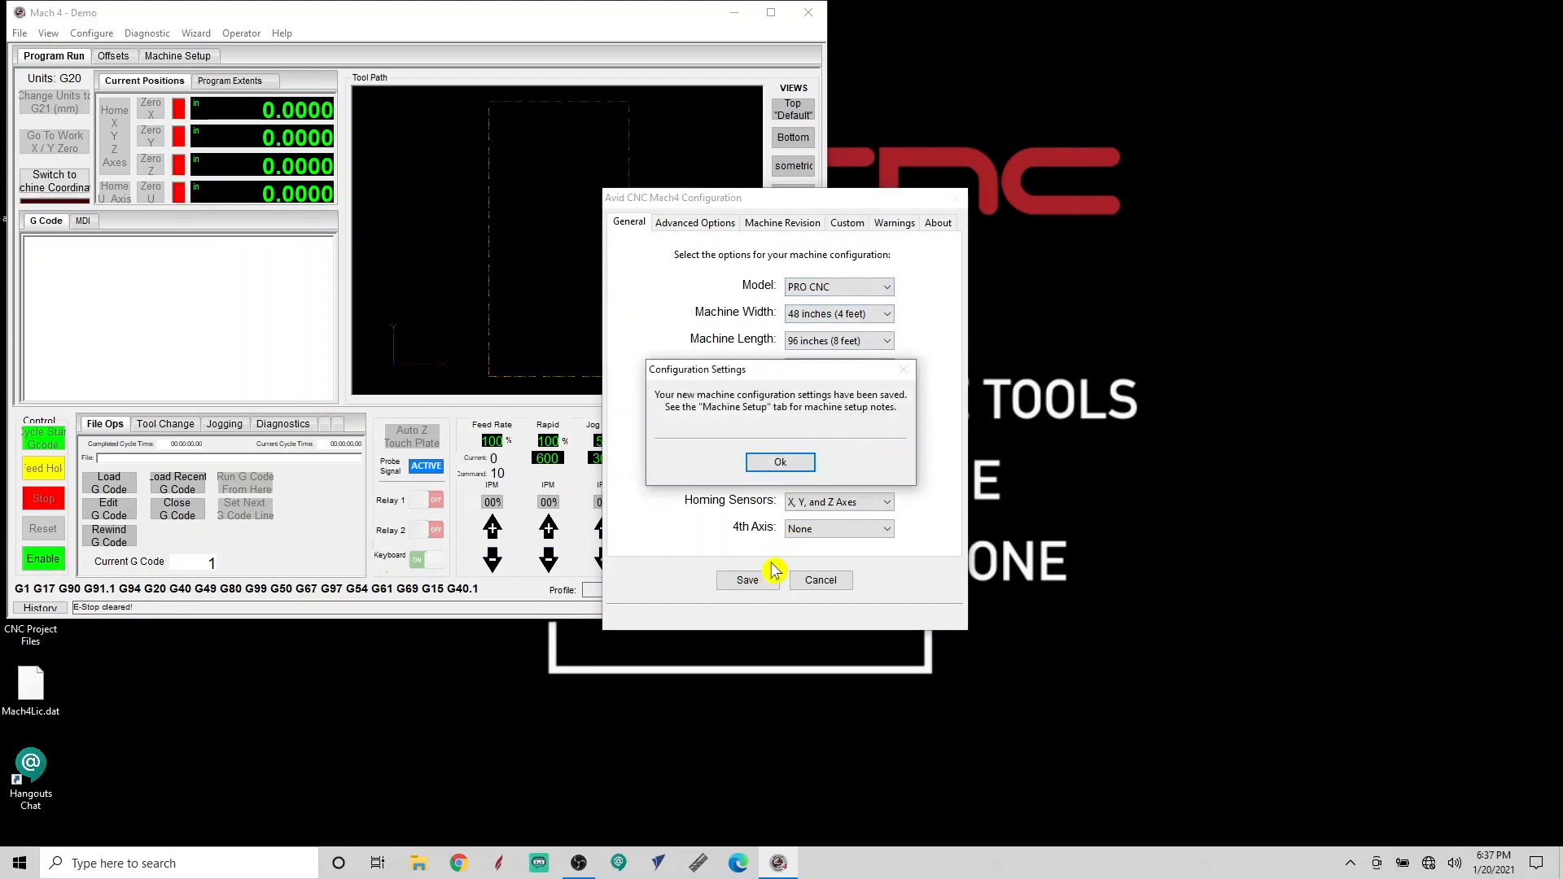
{"action": "left_click", "coordinate": [780, 461]}
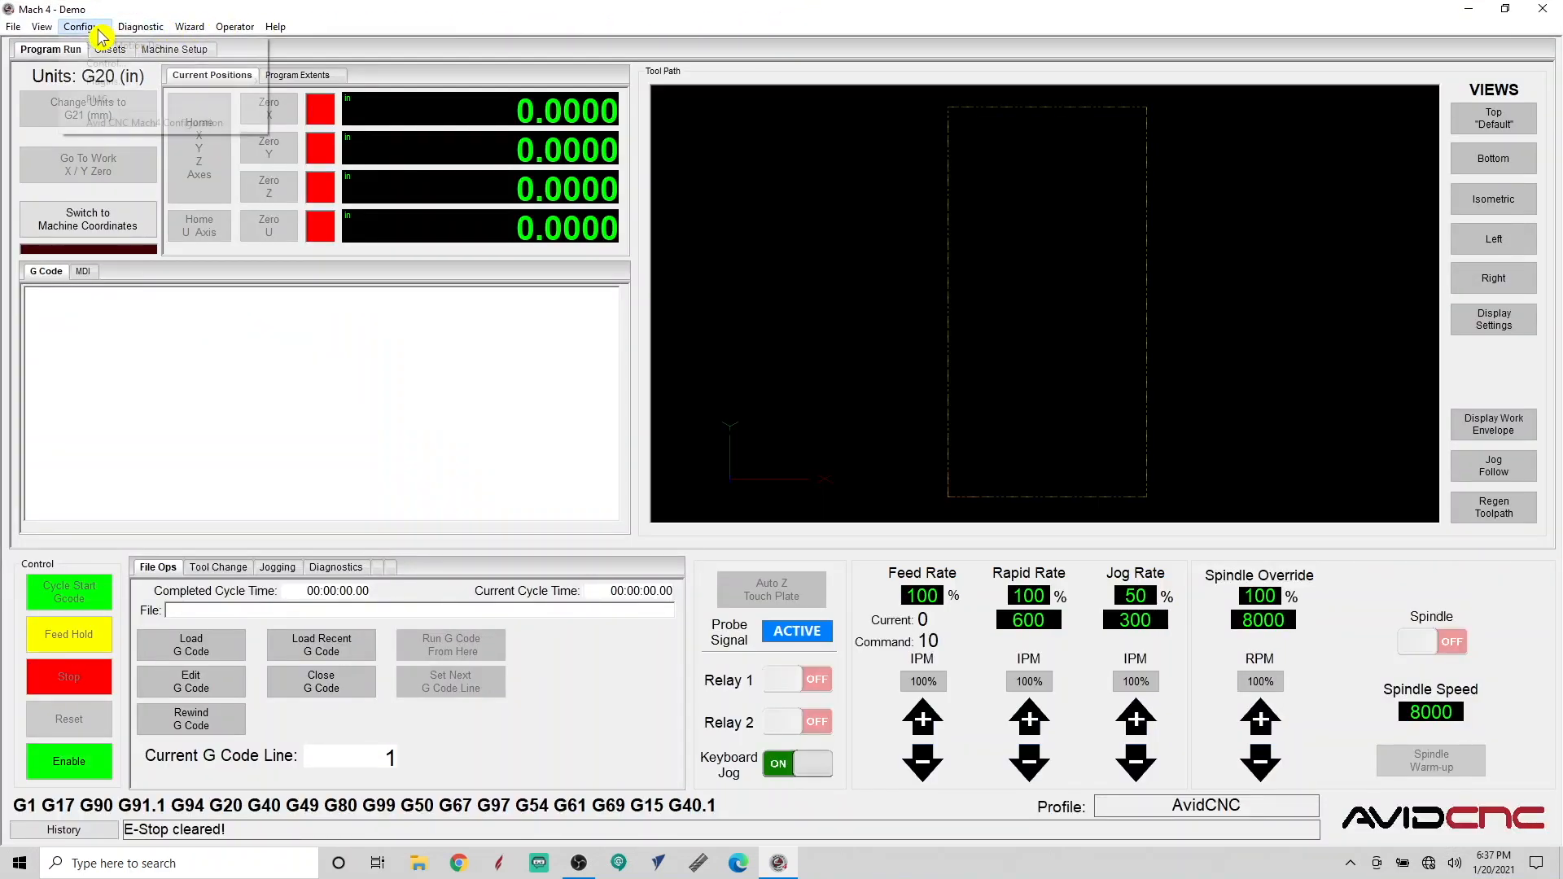
- Reopen Configure > Avid CNC Mach4 Configuration and expand the machine model list
{"action": "left_click", "coordinate": [83, 26]}
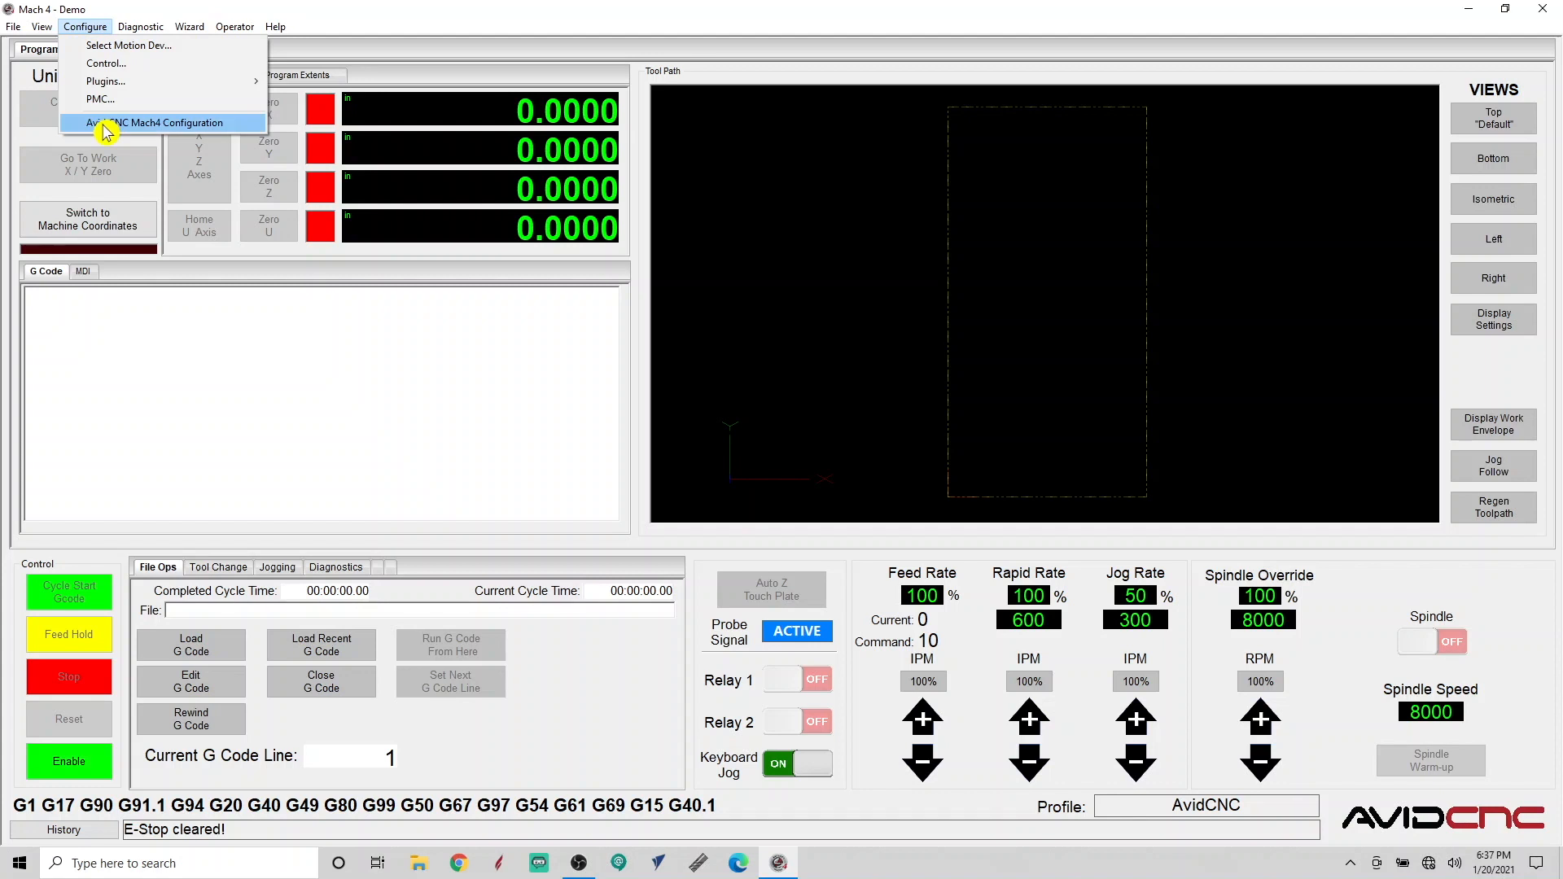
{"action": "left_click", "coordinate": [154, 122]}
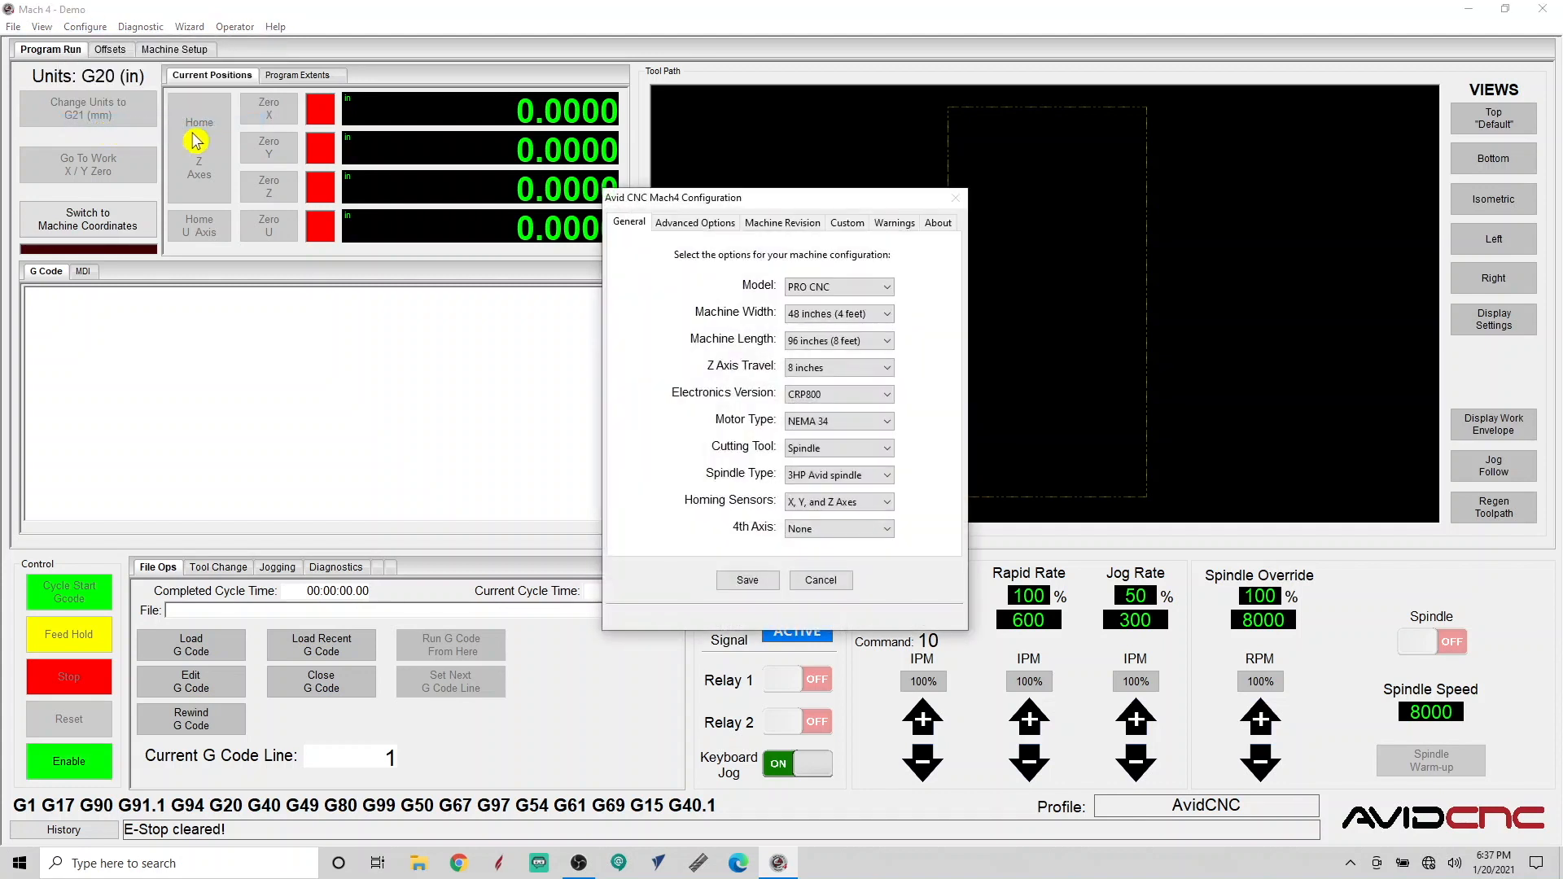
{"action": "mouse_move", "coordinate": [693, 244]}
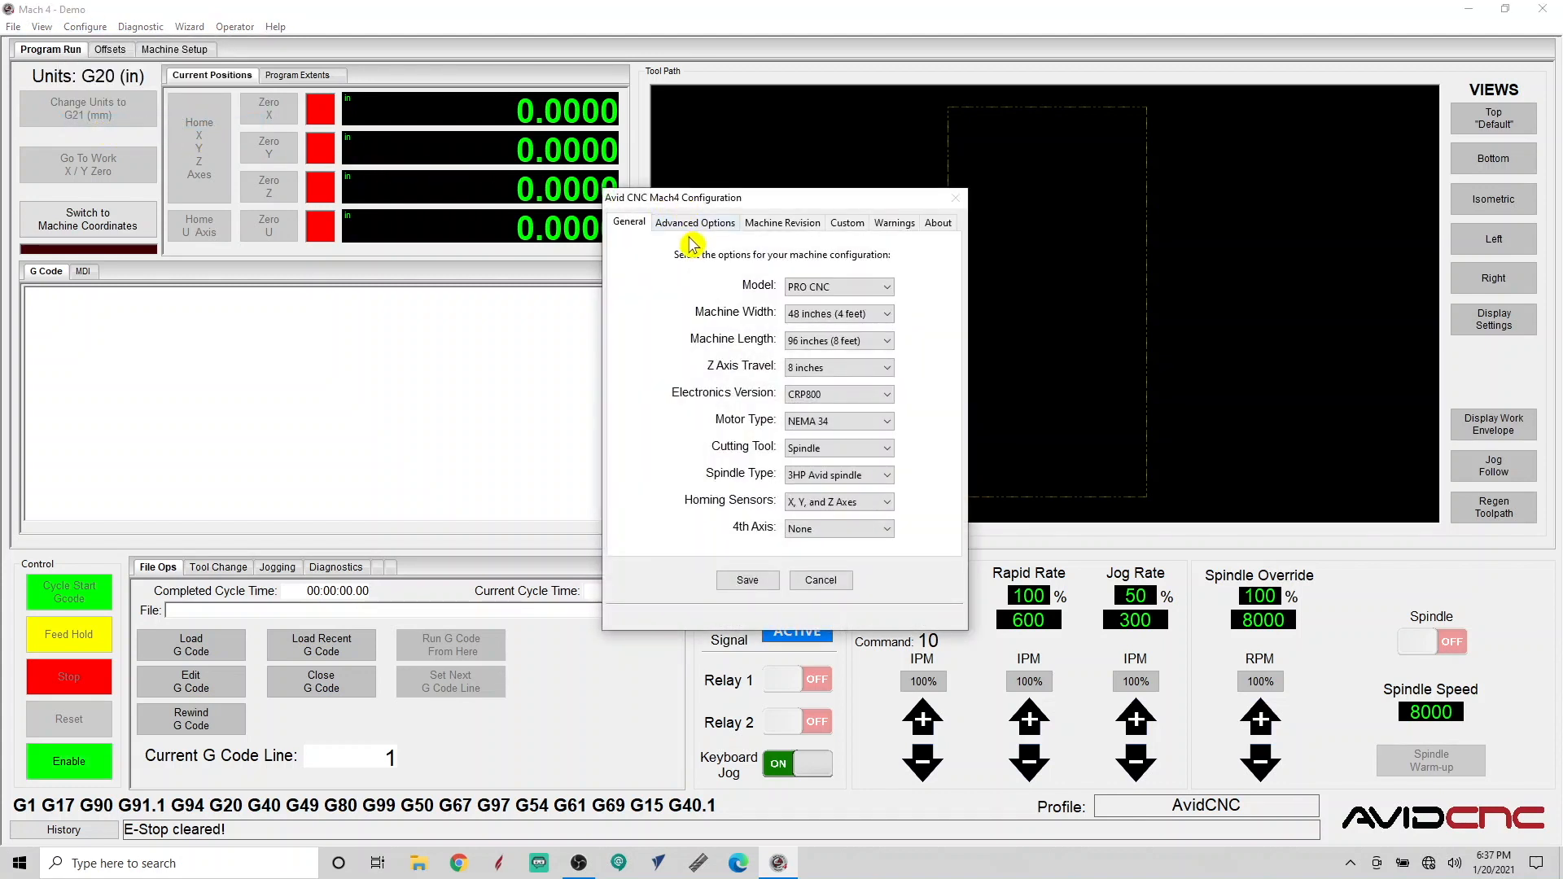
{"action": "mouse_move", "coordinate": [866, 290]}
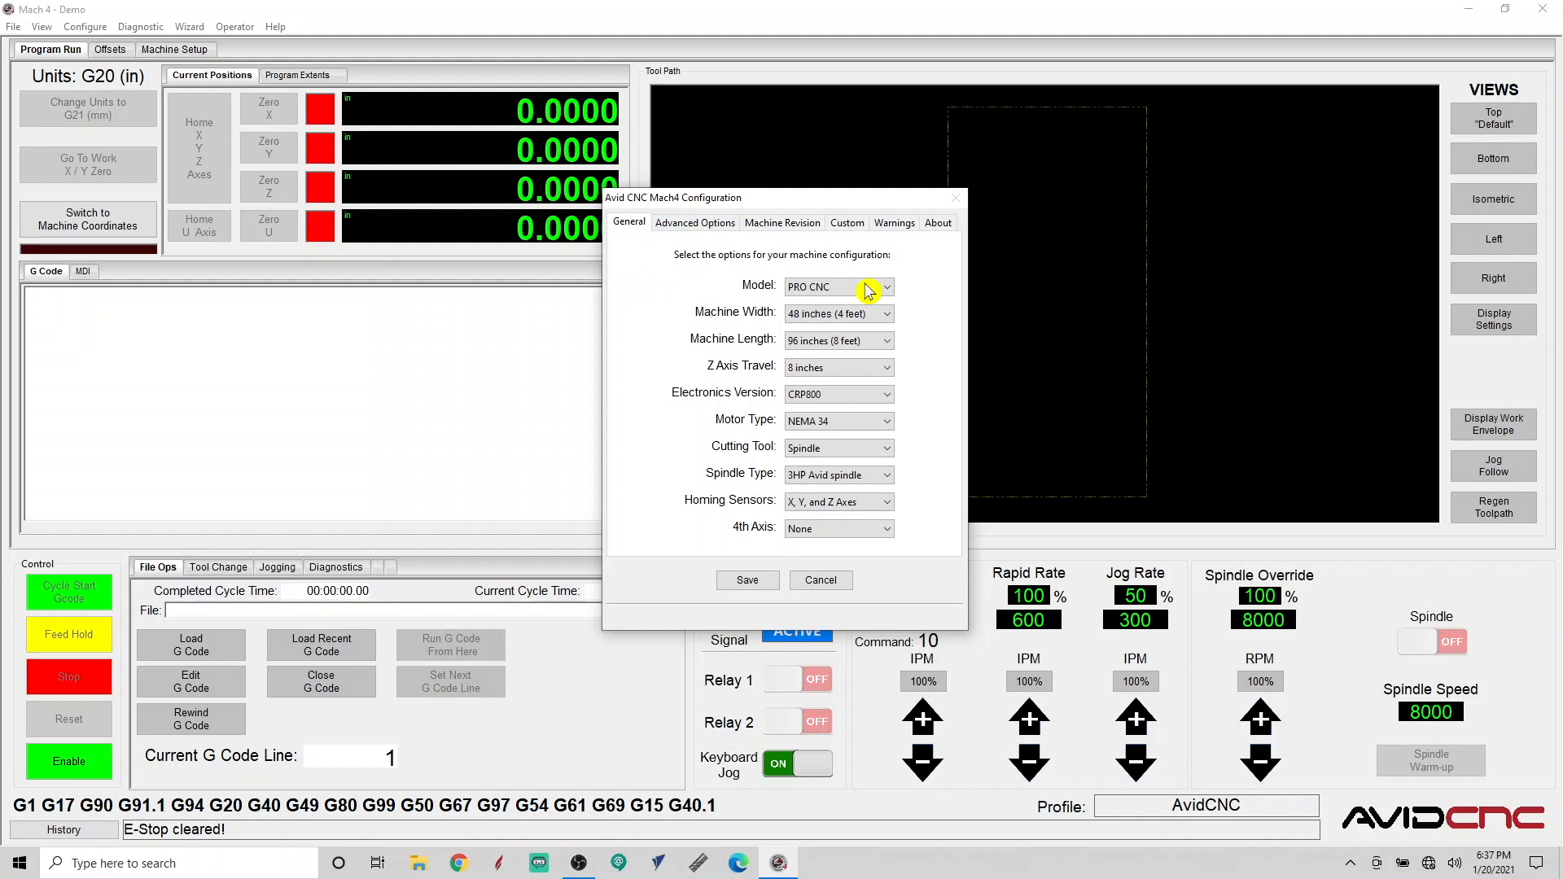
{"action": "left_click", "coordinate": [832, 287]}
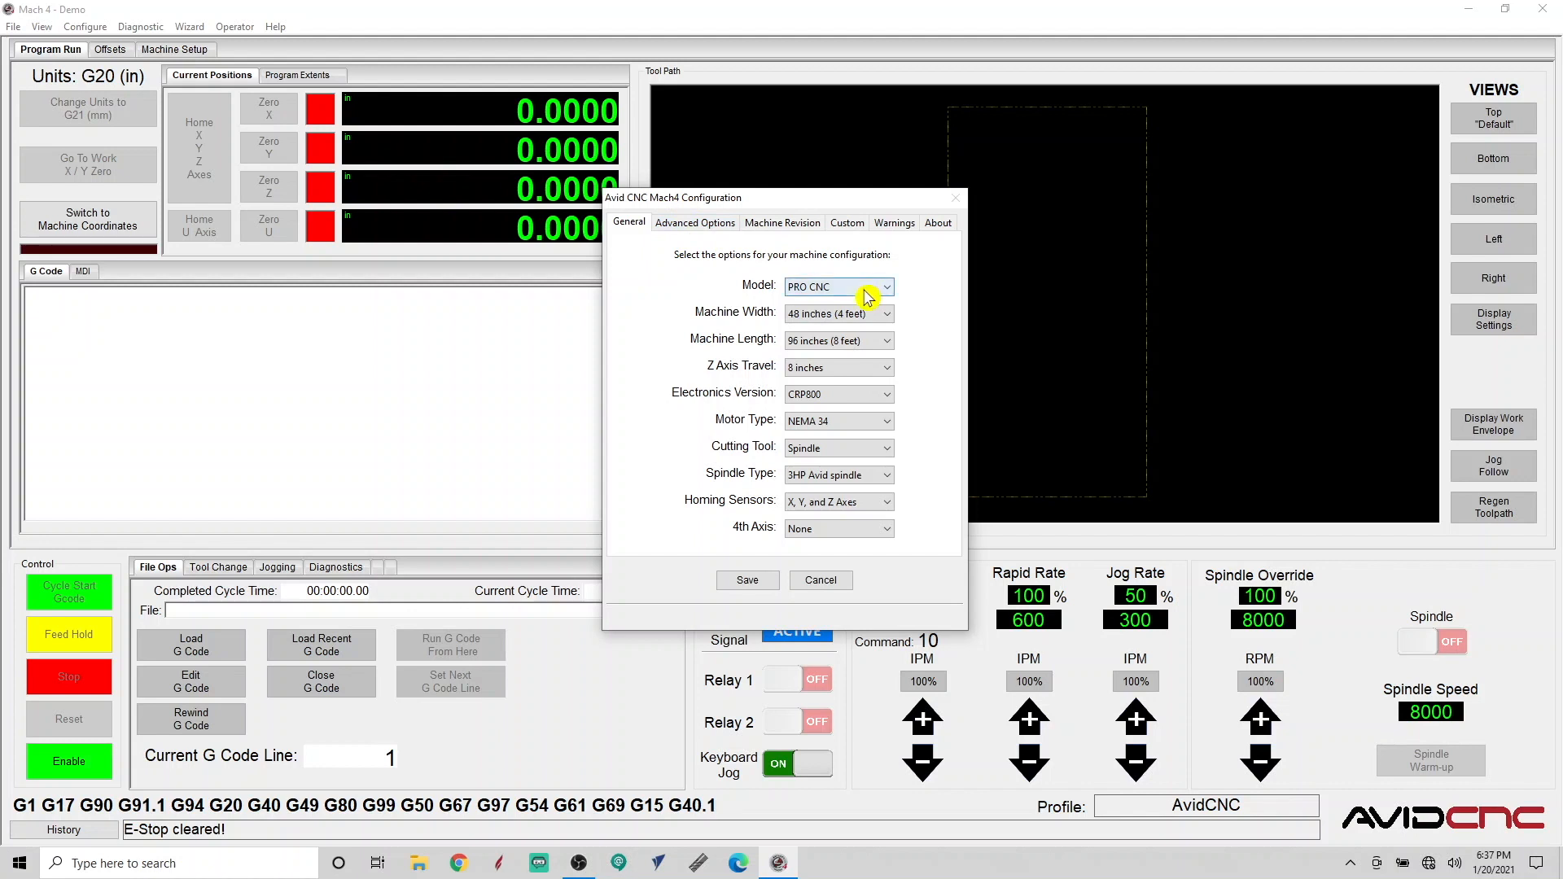
- Set machine width 60 in, length 120 in, CRP800 electronics and NEMA 34 motors
{"action": "left_click", "coordinate": [883, 286]}
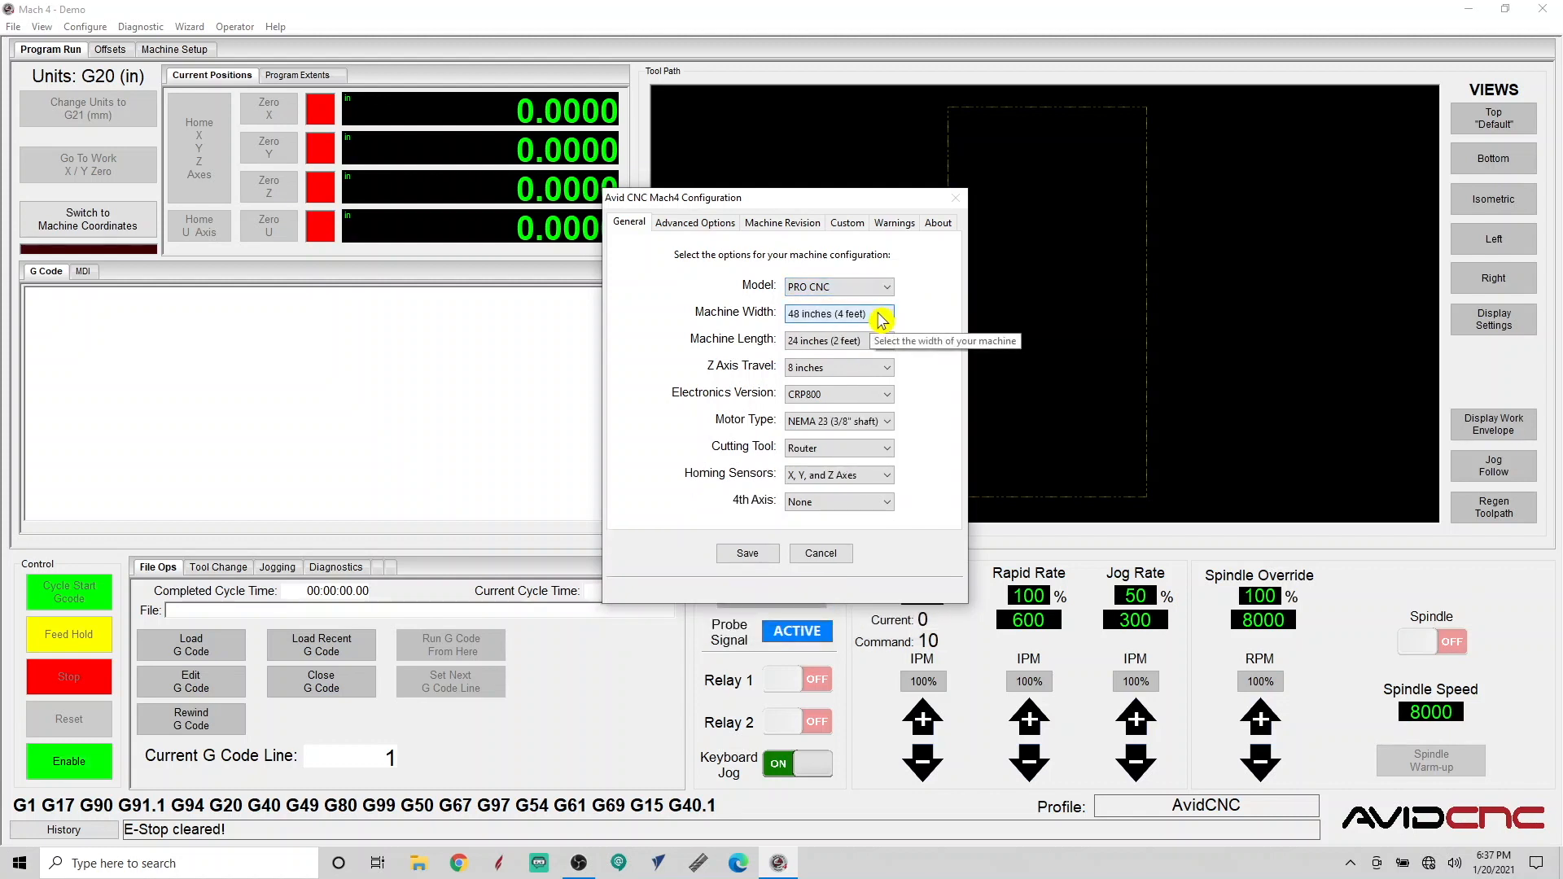
{"action": "left_click", "coordinate": [883, 313]}
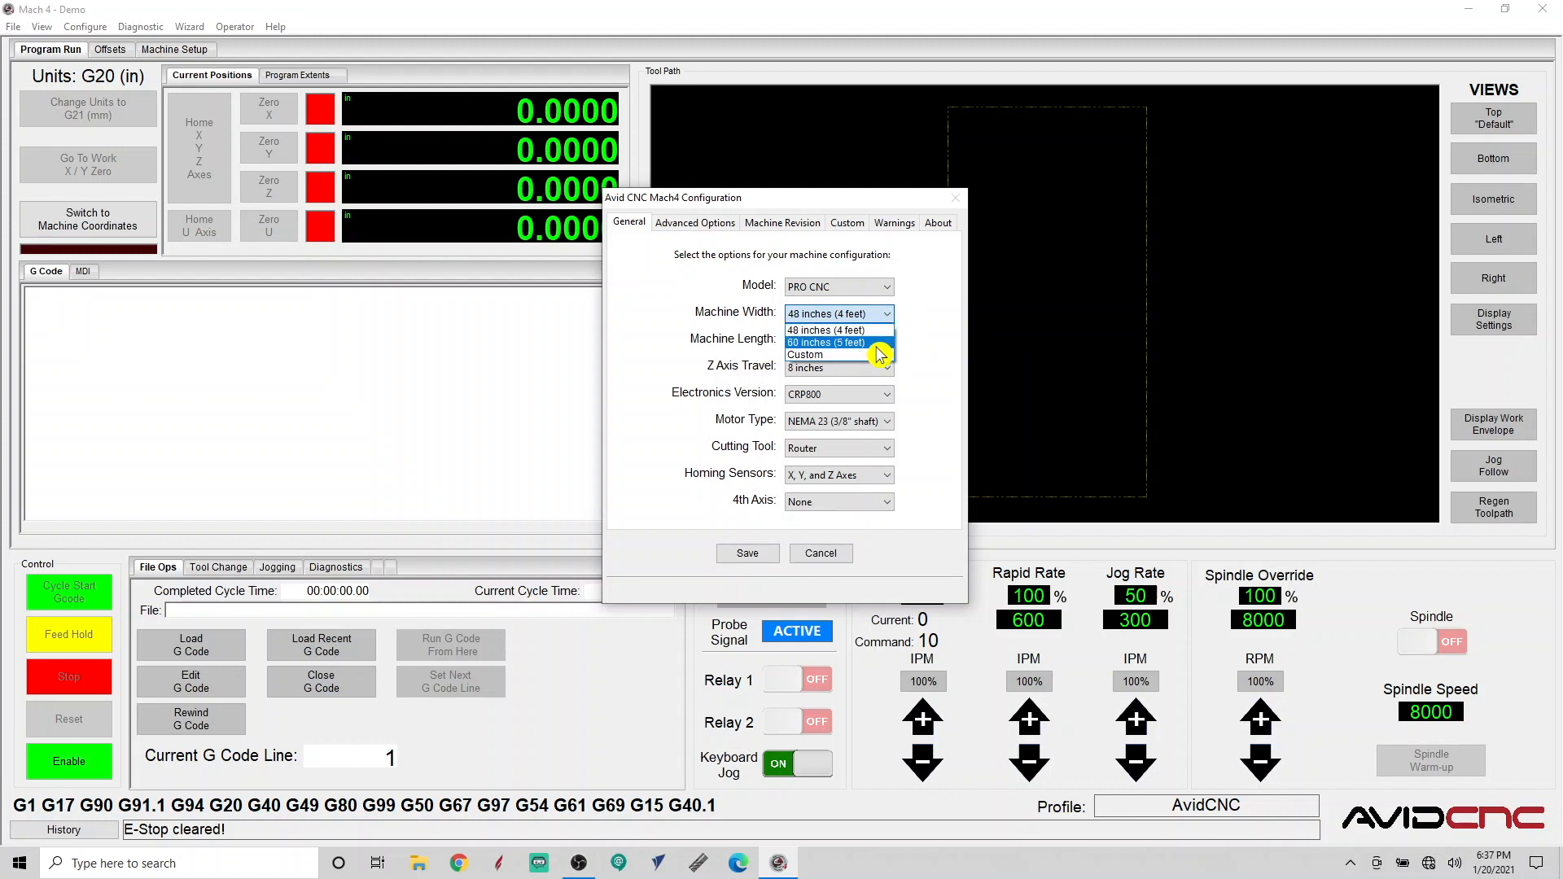
{"action": "left_click", "coordinate": [825, 342]}
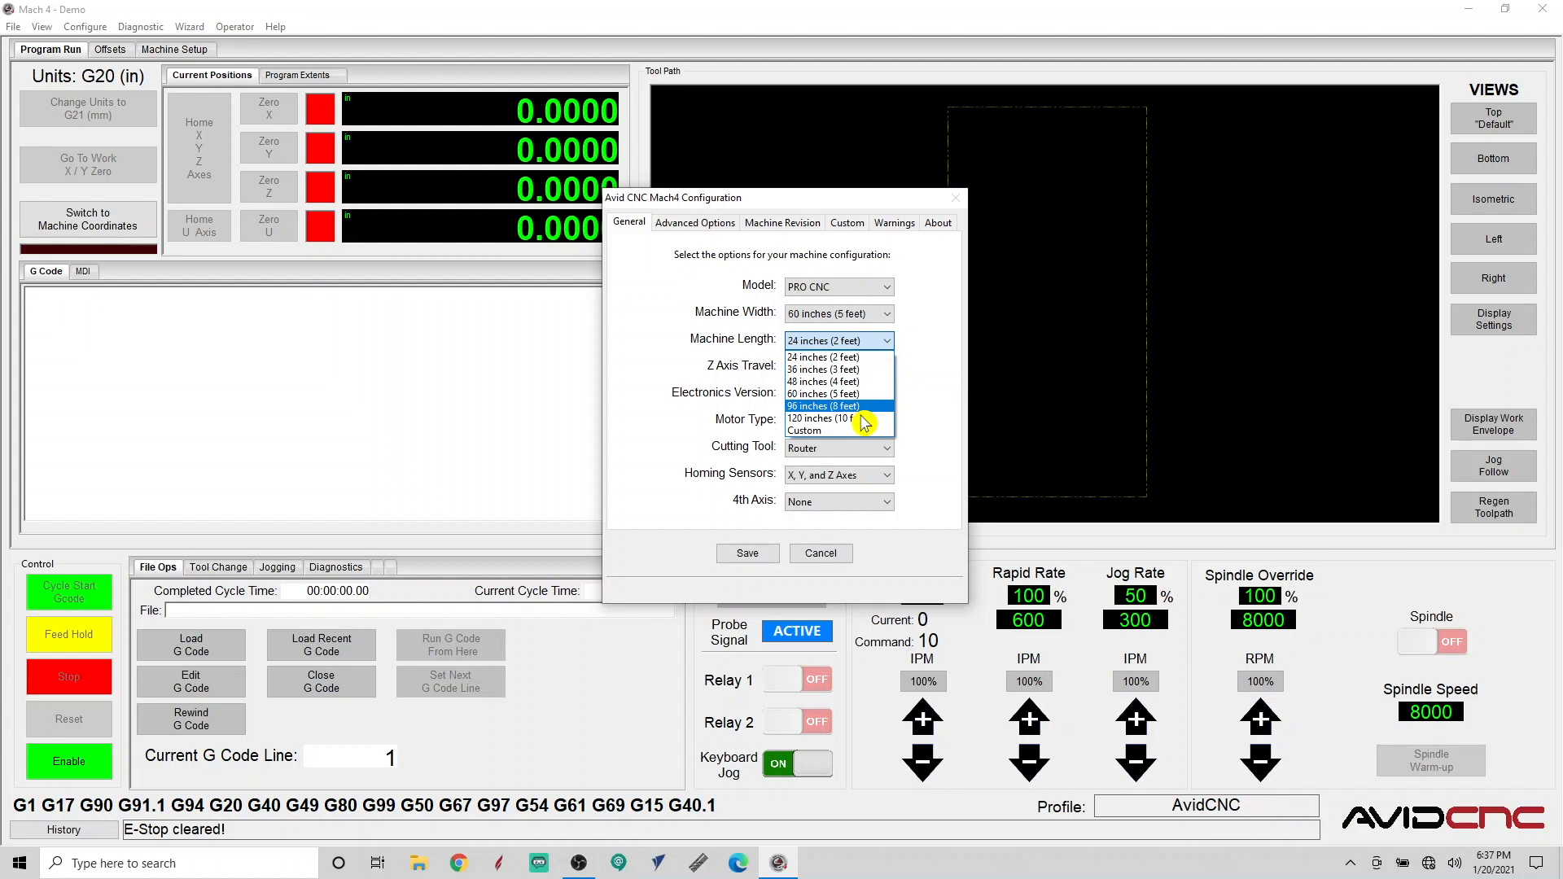
{"action": "left_click", "coordinate": [821, 419]}
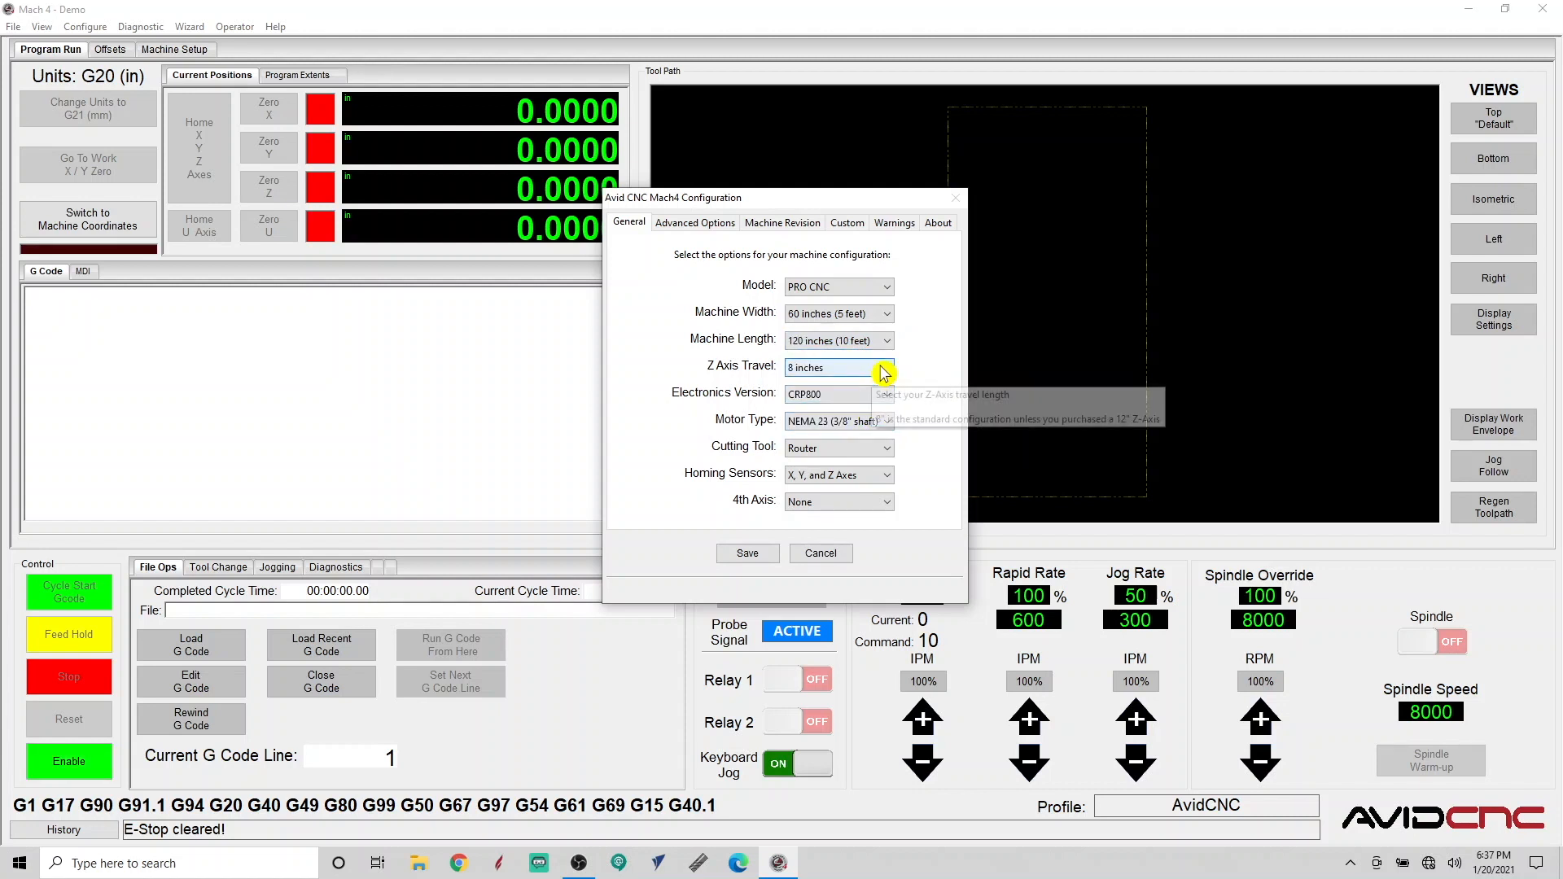
{"action": "left_click", "coordinate": [884, 366]}
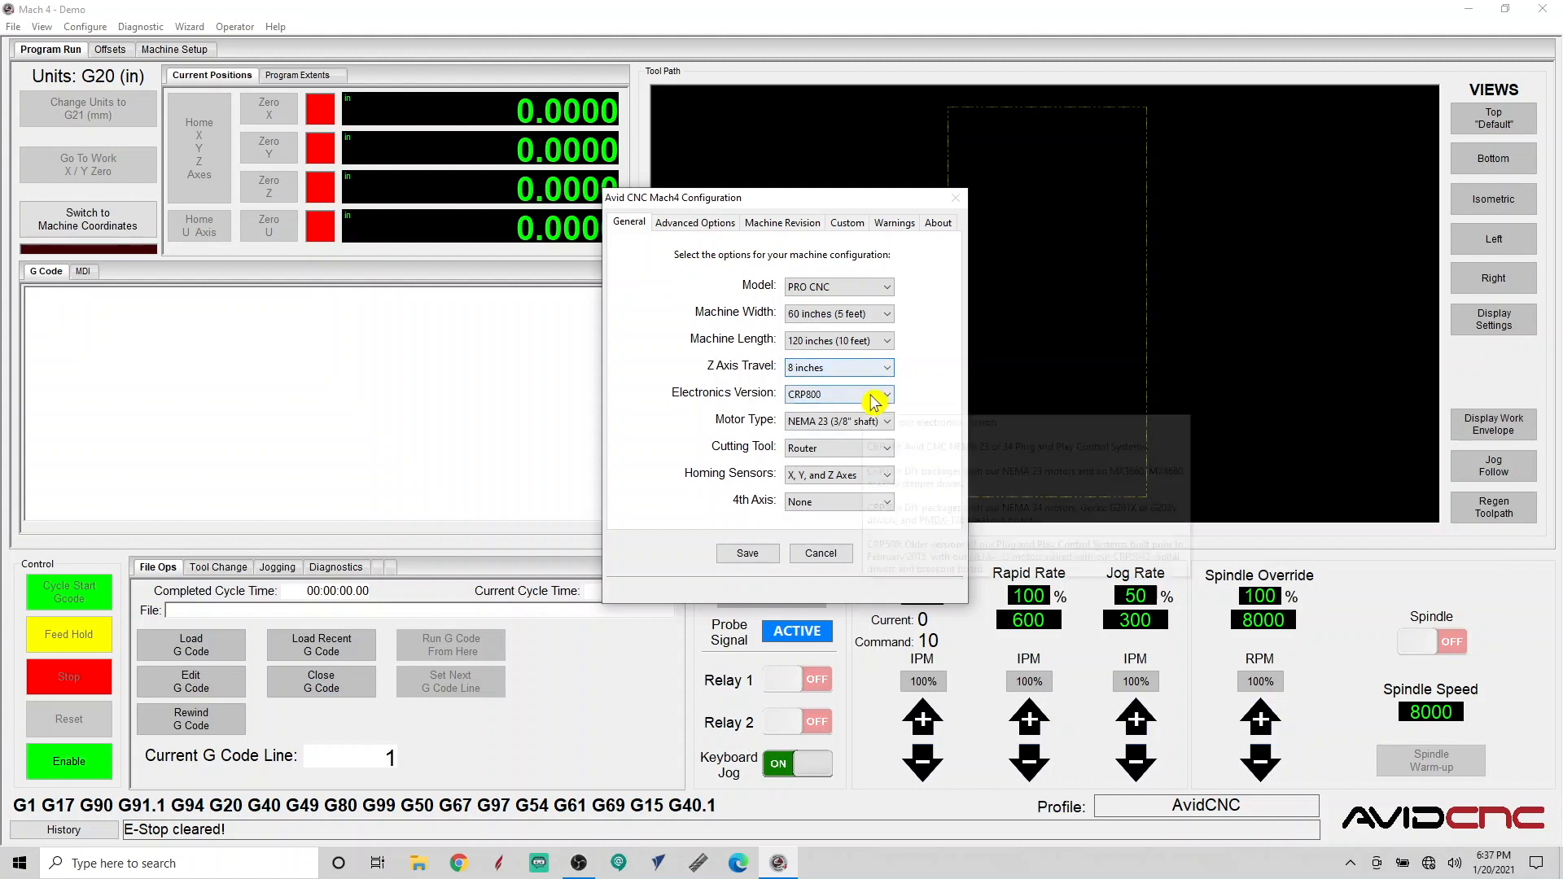
{"action": "left_click", "coordinate": [883, 395]}
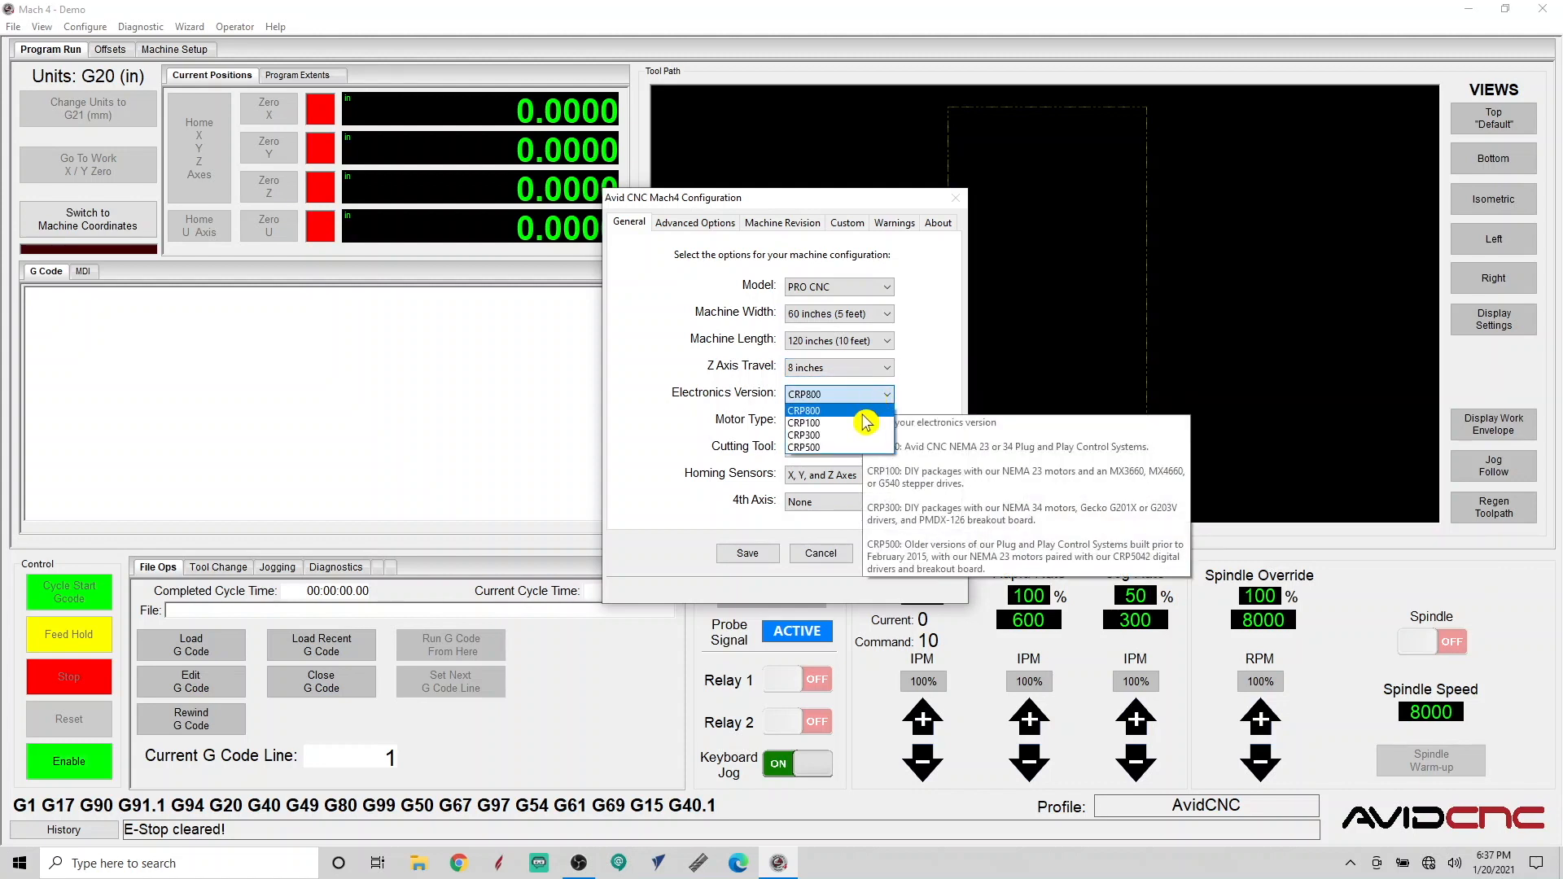
{"action": "left_click", "coordinate": [838, 394]}
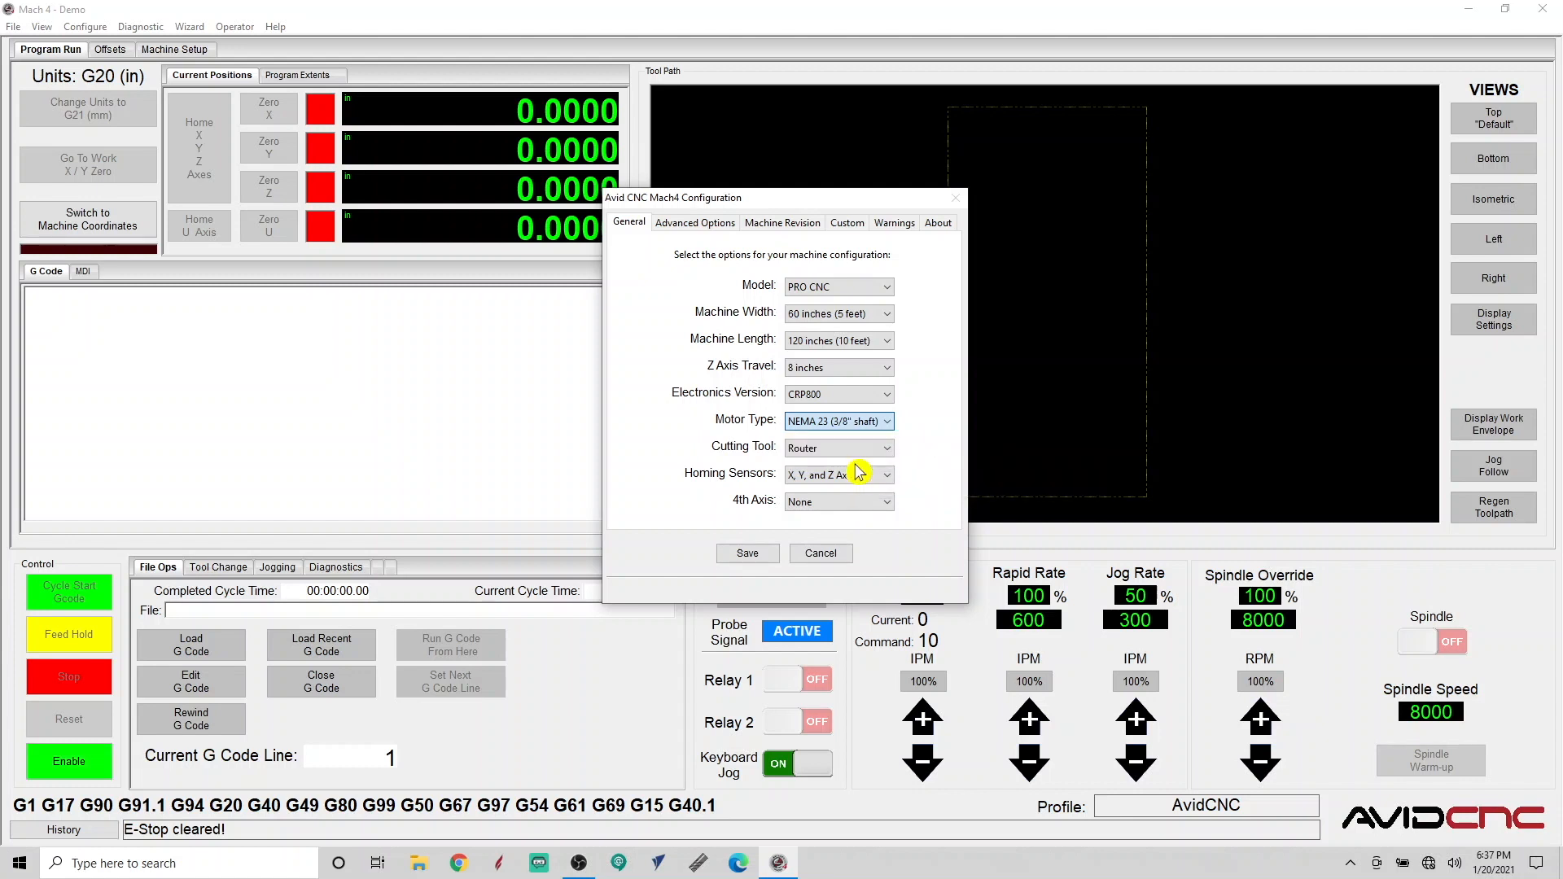
{"action": "left_click", "coordinate": [881, 448]}
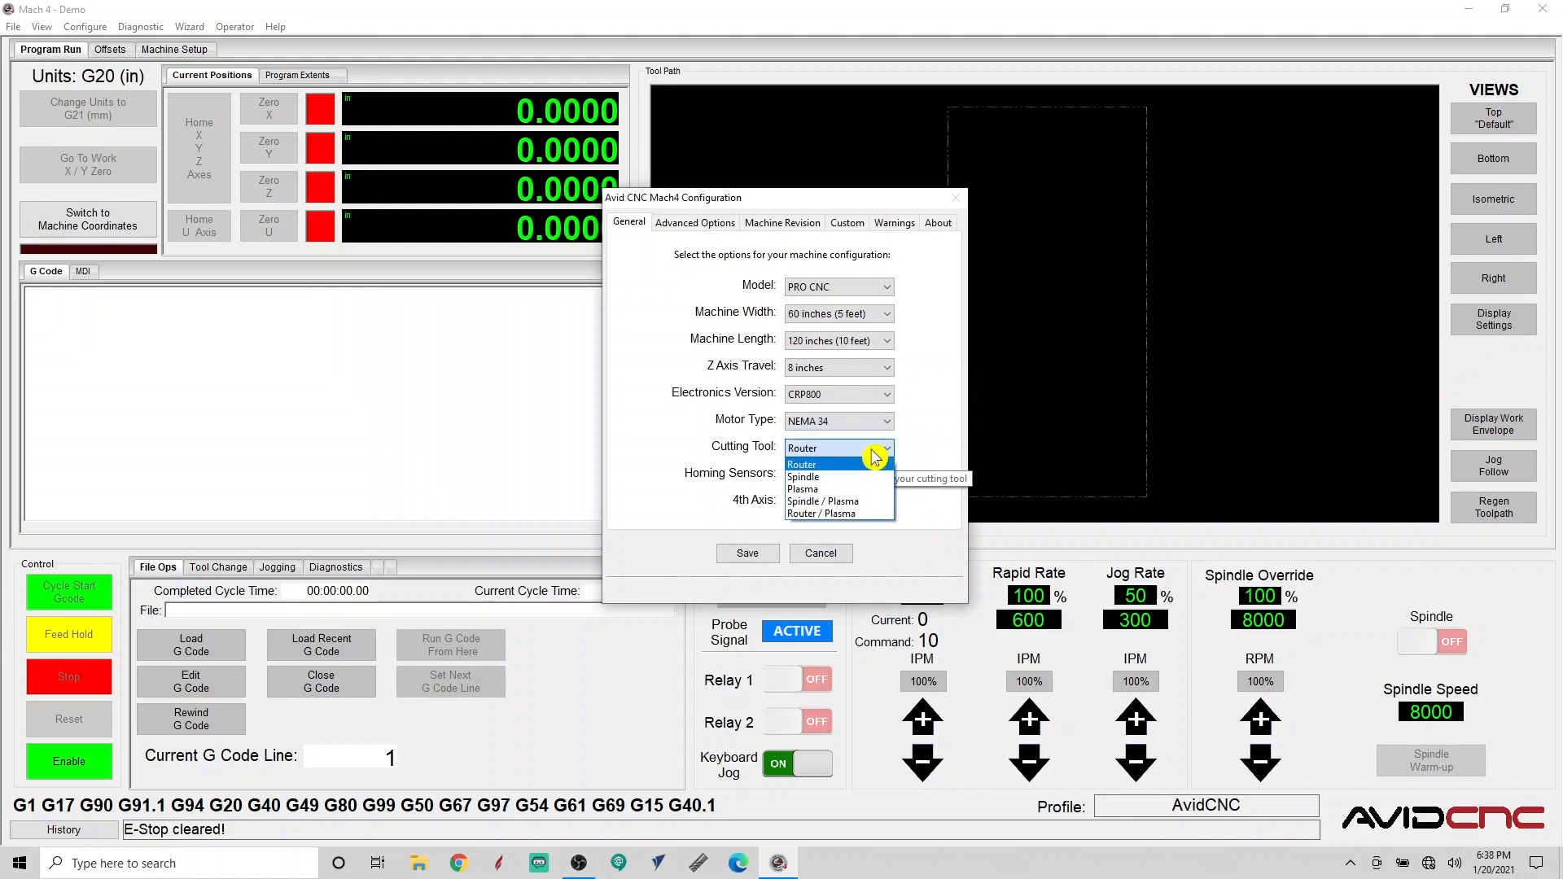
- Set cutting tool to 8.7HP Avid spindle and 4th axis to Avid CNC Rotary Axis at 49 inches
{"action": "left_click", "coordinate": [803, 477]}
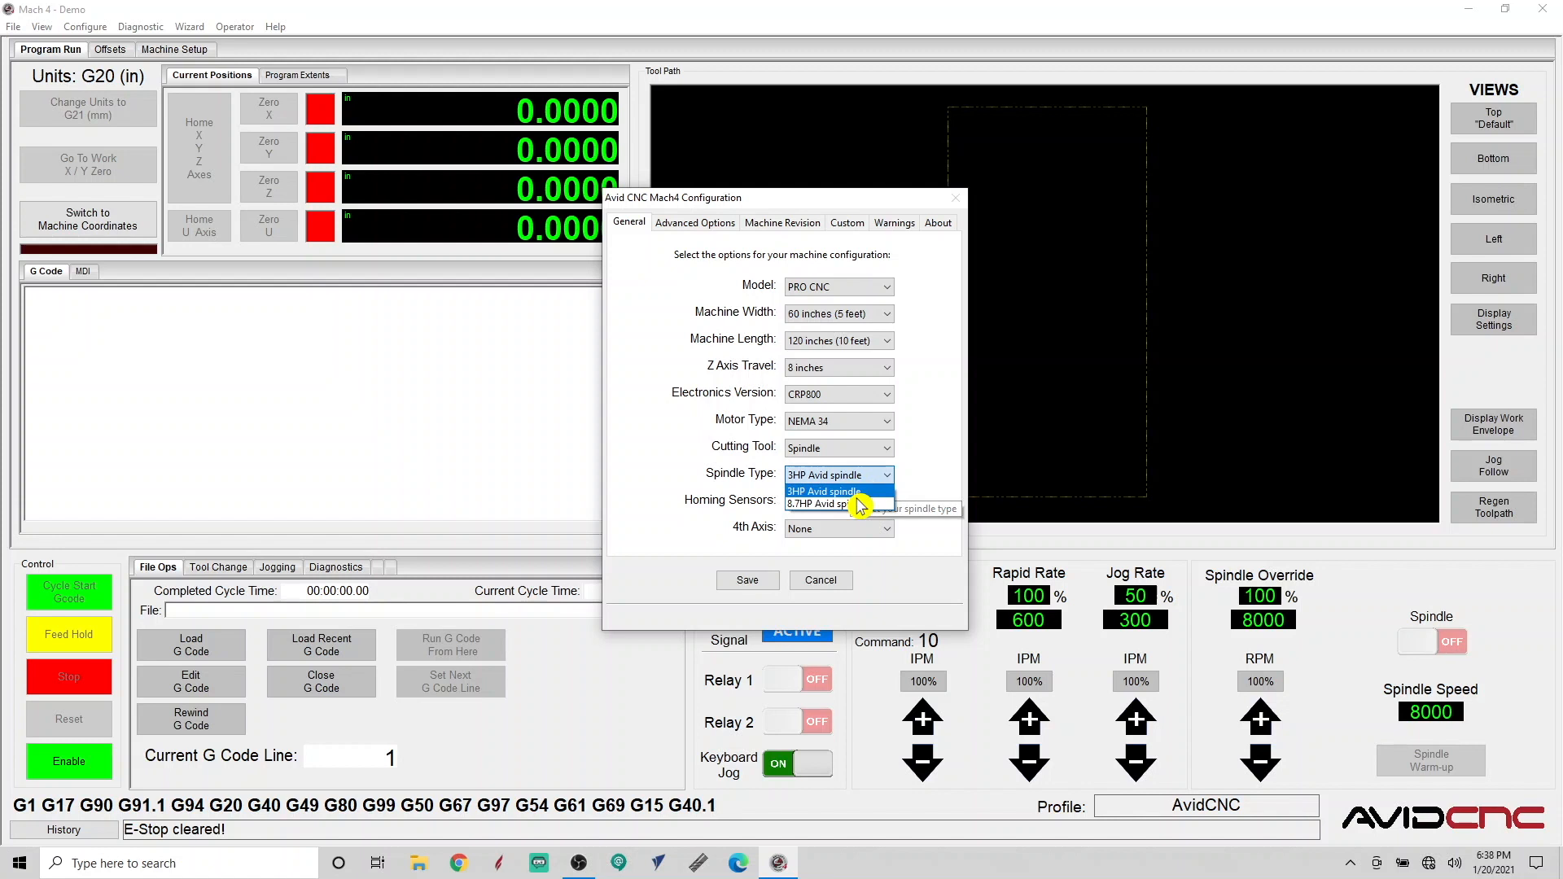
{"action": "left_click", "coordinate": [828, 503]}
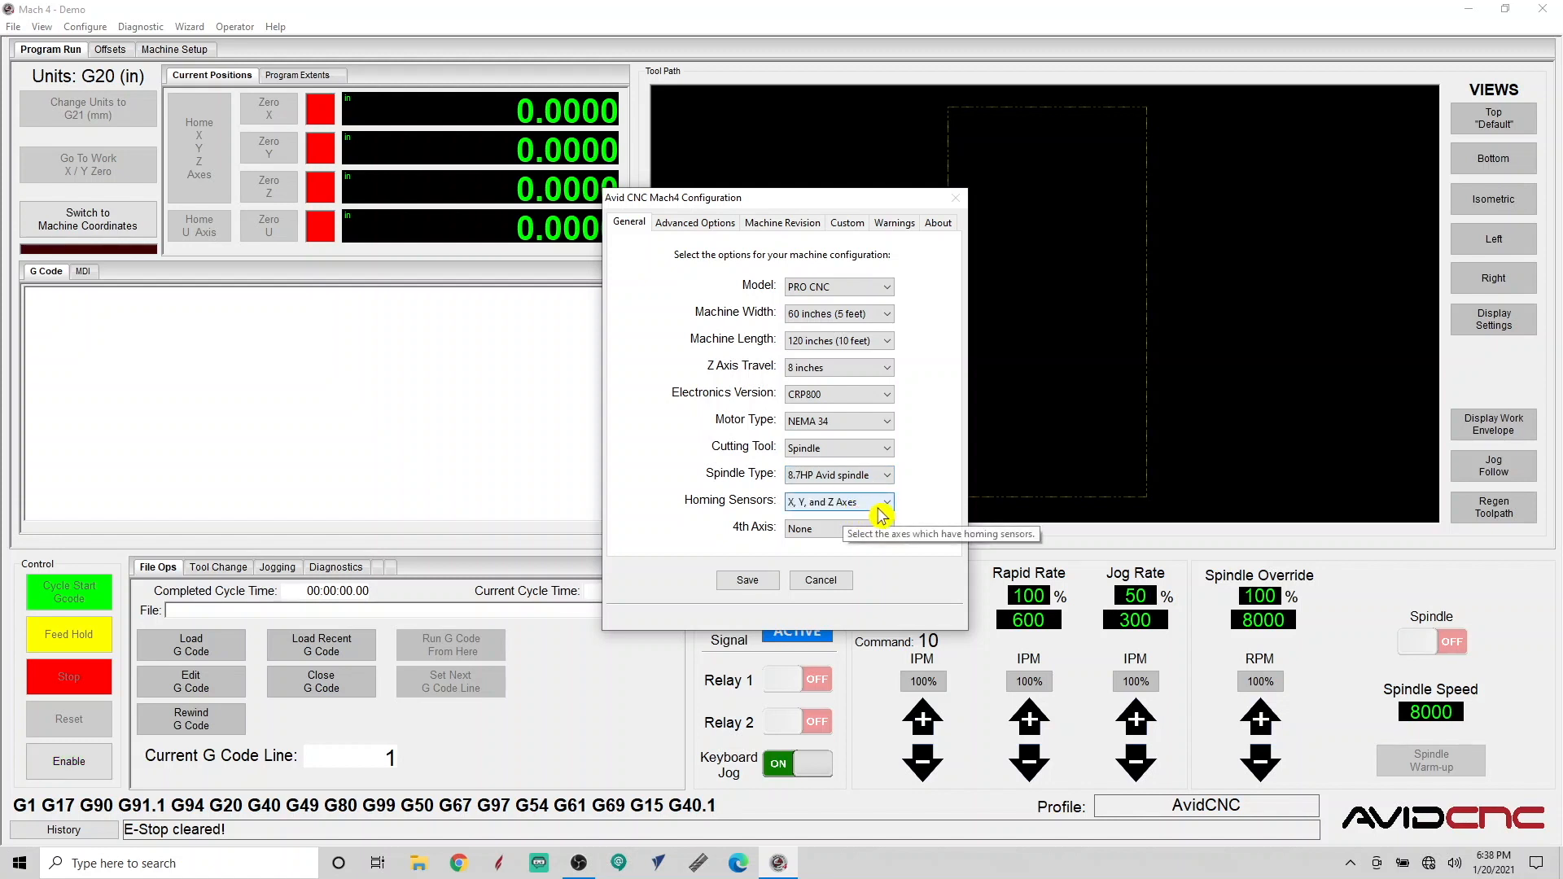
{"action": "left_click", "coordinate": [883, 501]}
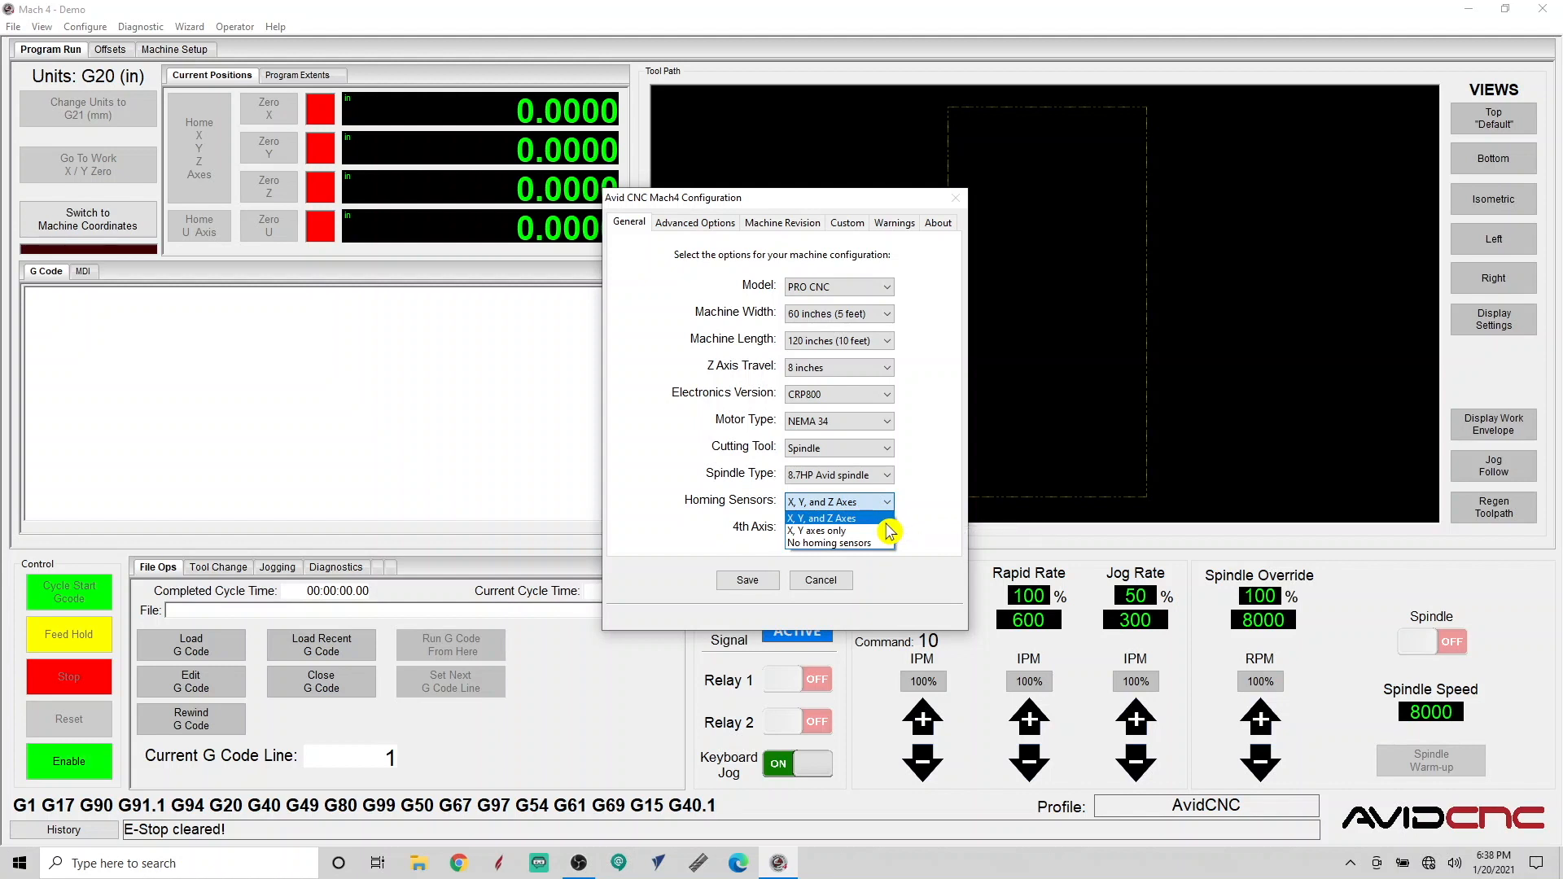
{"action": "left_click", "coordinate": [837, 527]}
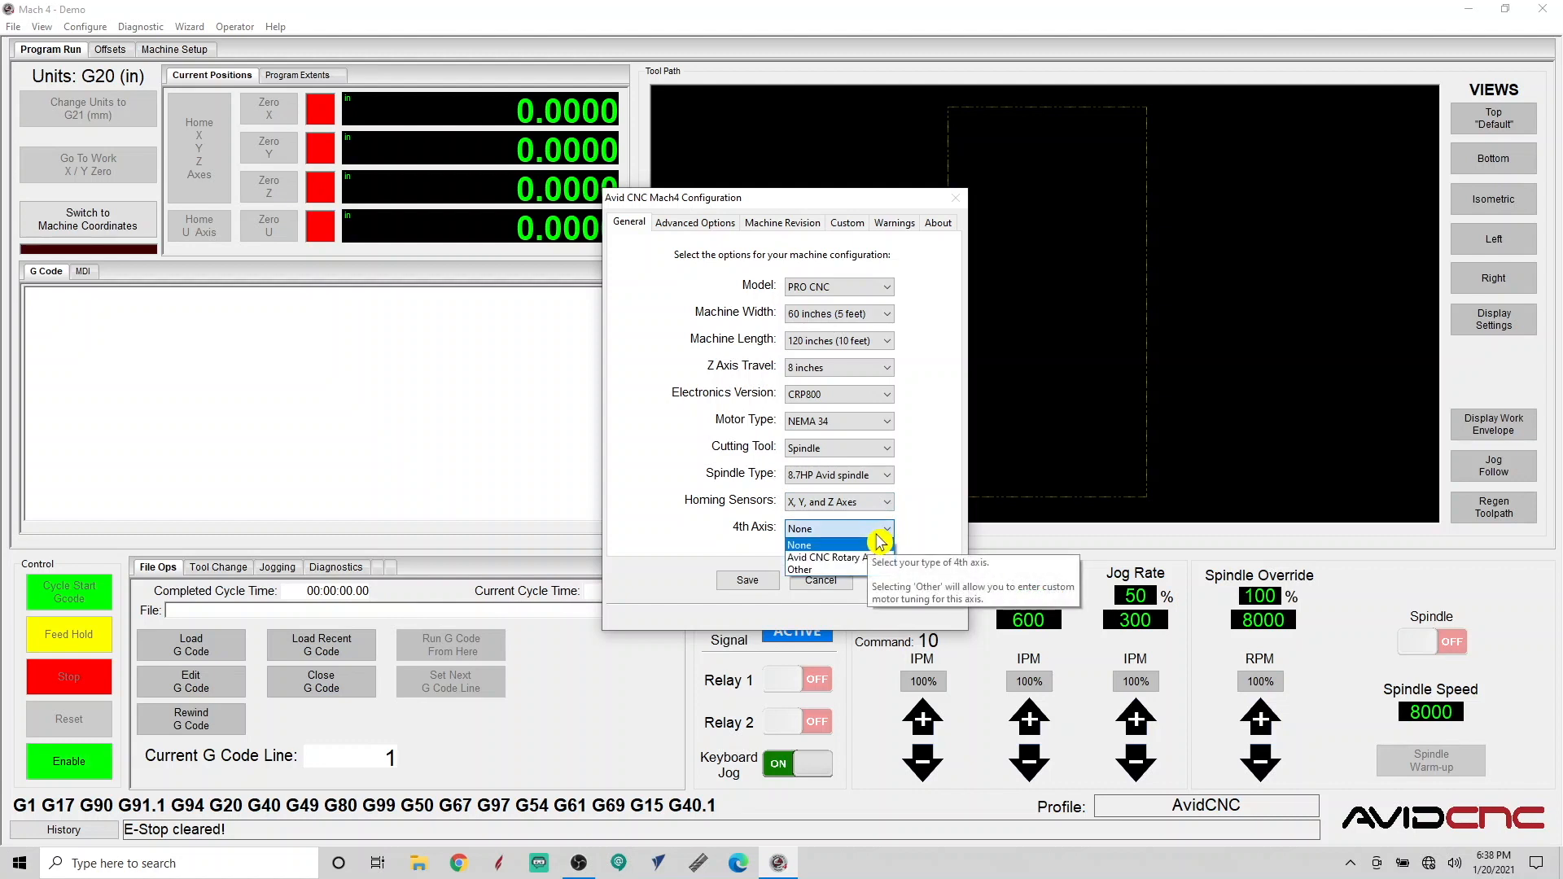
{"action": "left_click", "coordinate": [826, 556]}
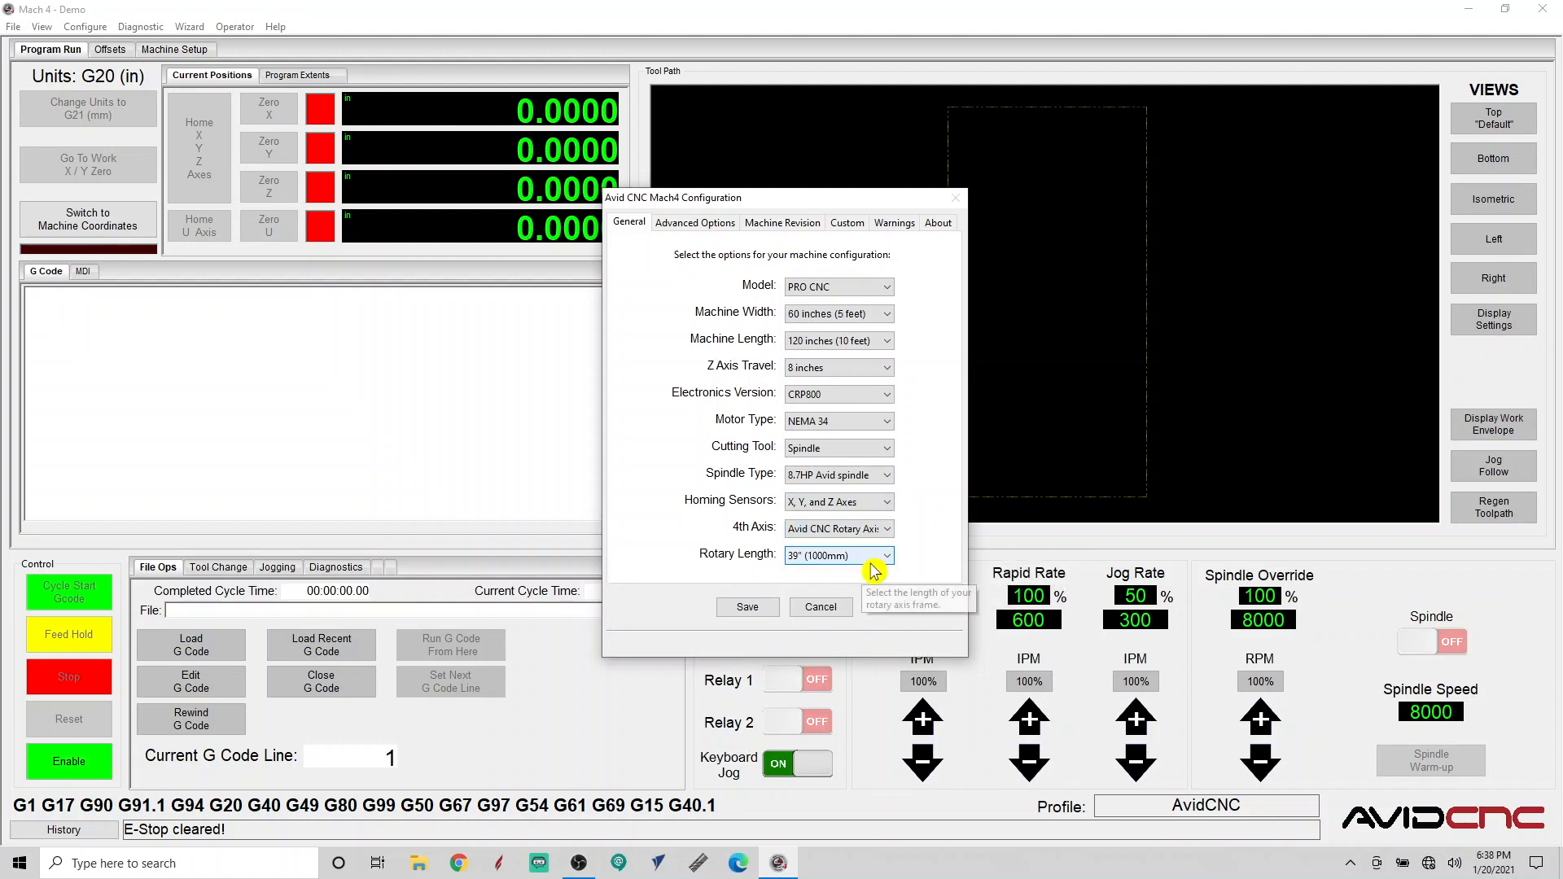
{"action": "left_click", "coordinate": [883, 556]}
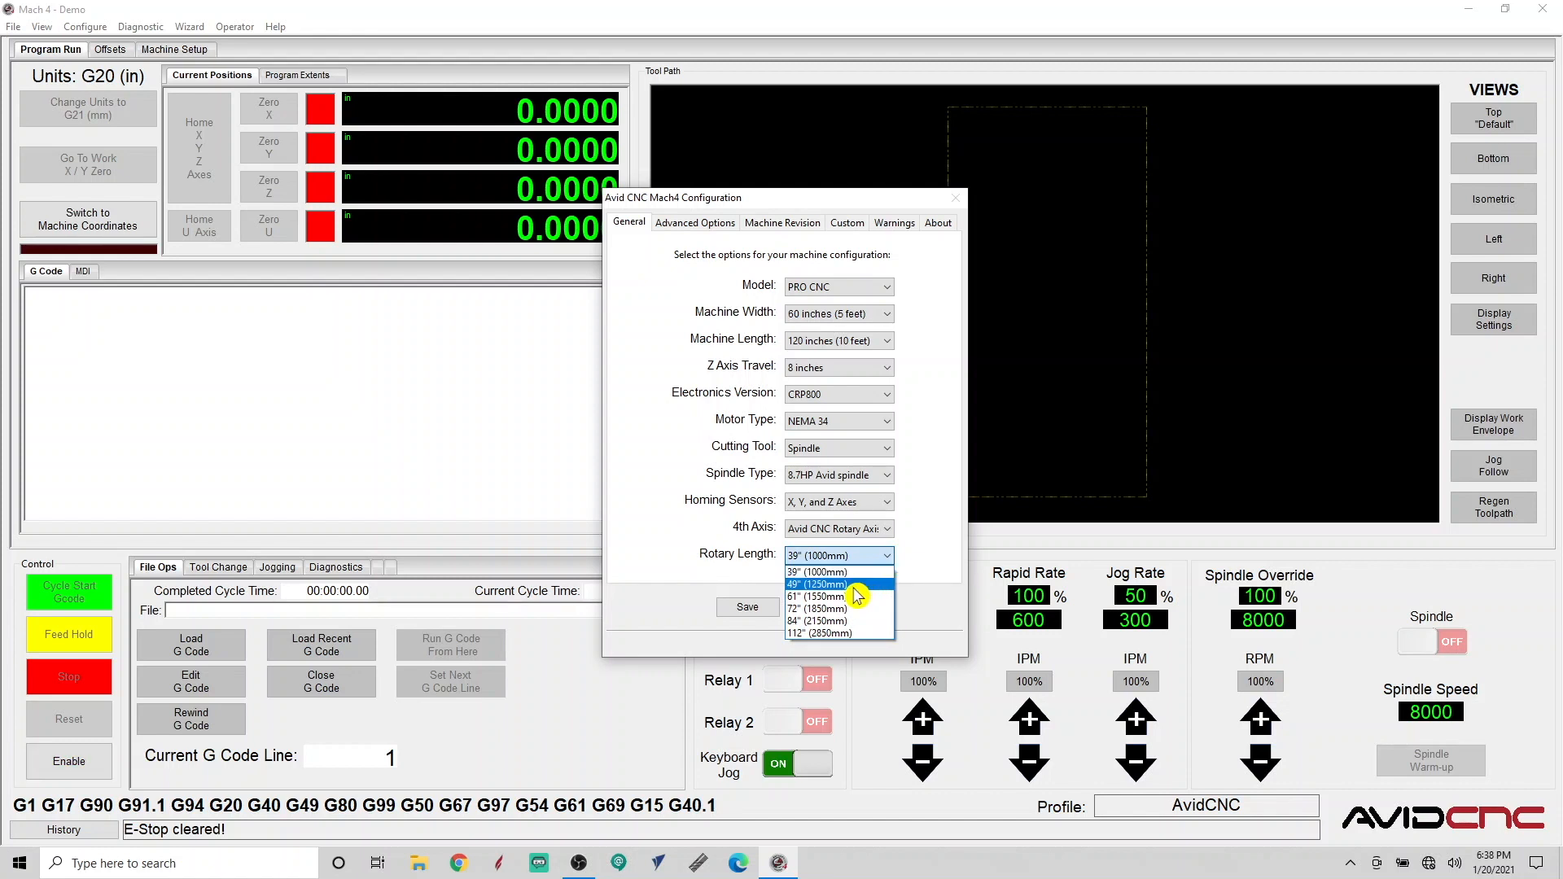
{"action": "left_click", "coordinate": [816, 583]}
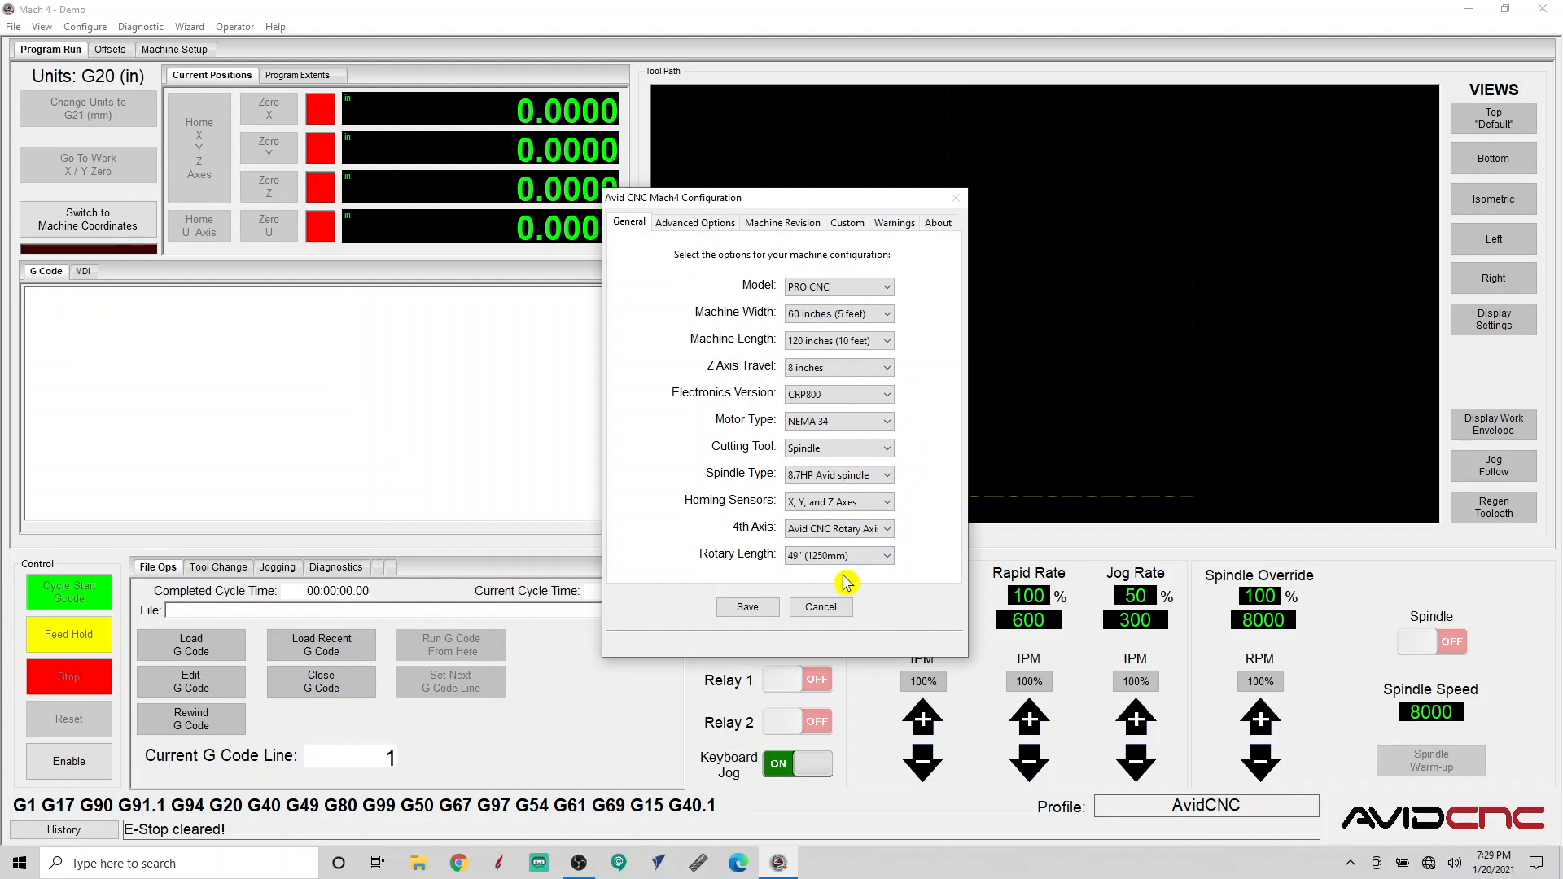
{"action": "left_click", "coordinate": [694, 223]}
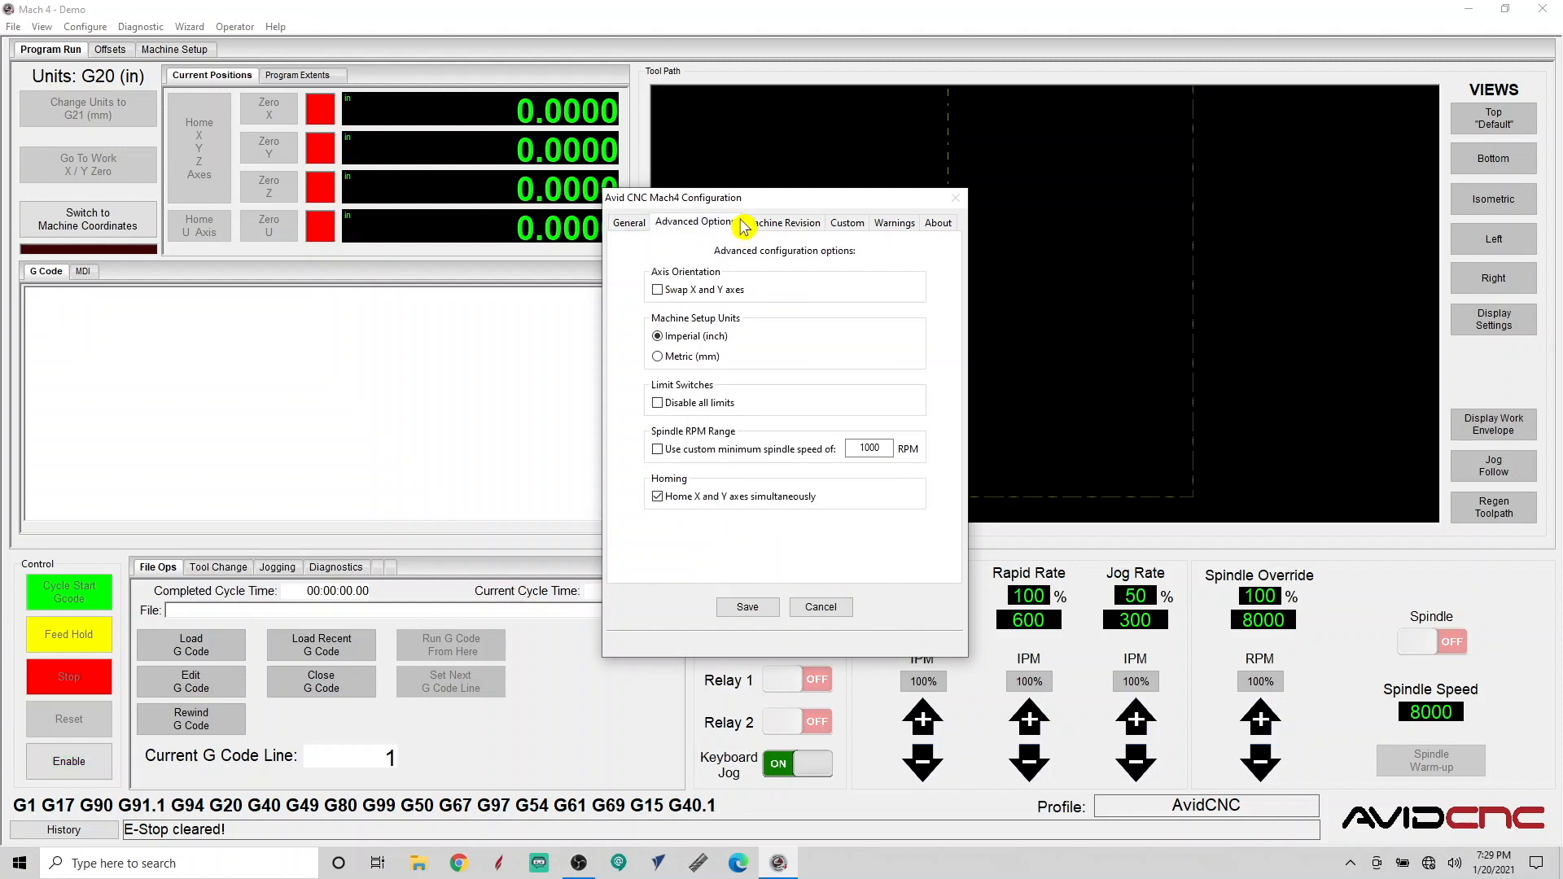
{"action": "left_click", "coordinate": [68, 760]}
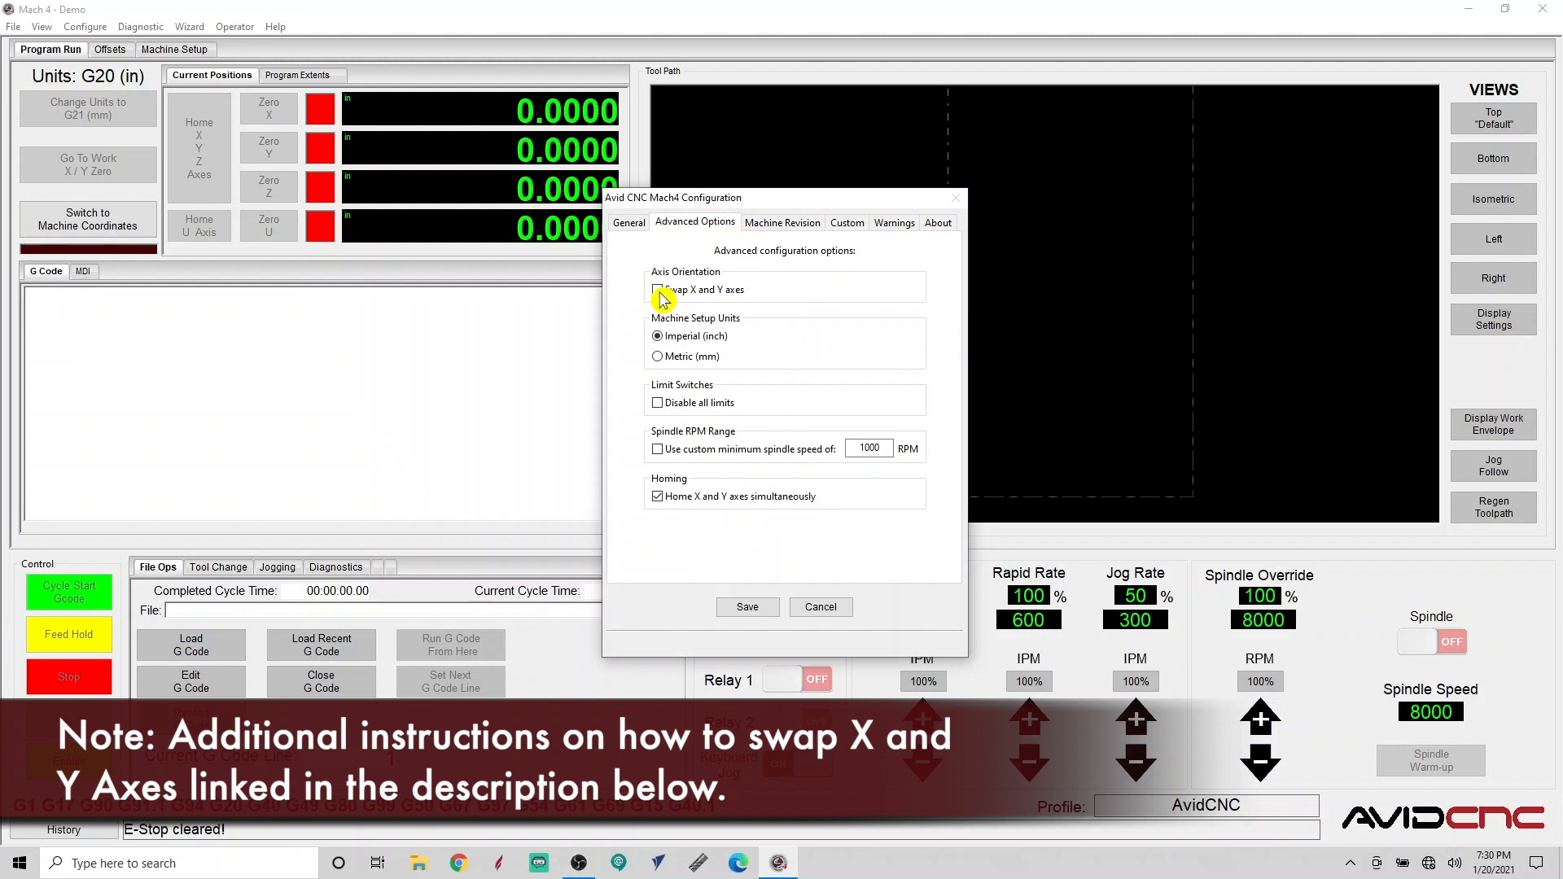
{"action": "mouse_move", "coordinate": [704, 301]}
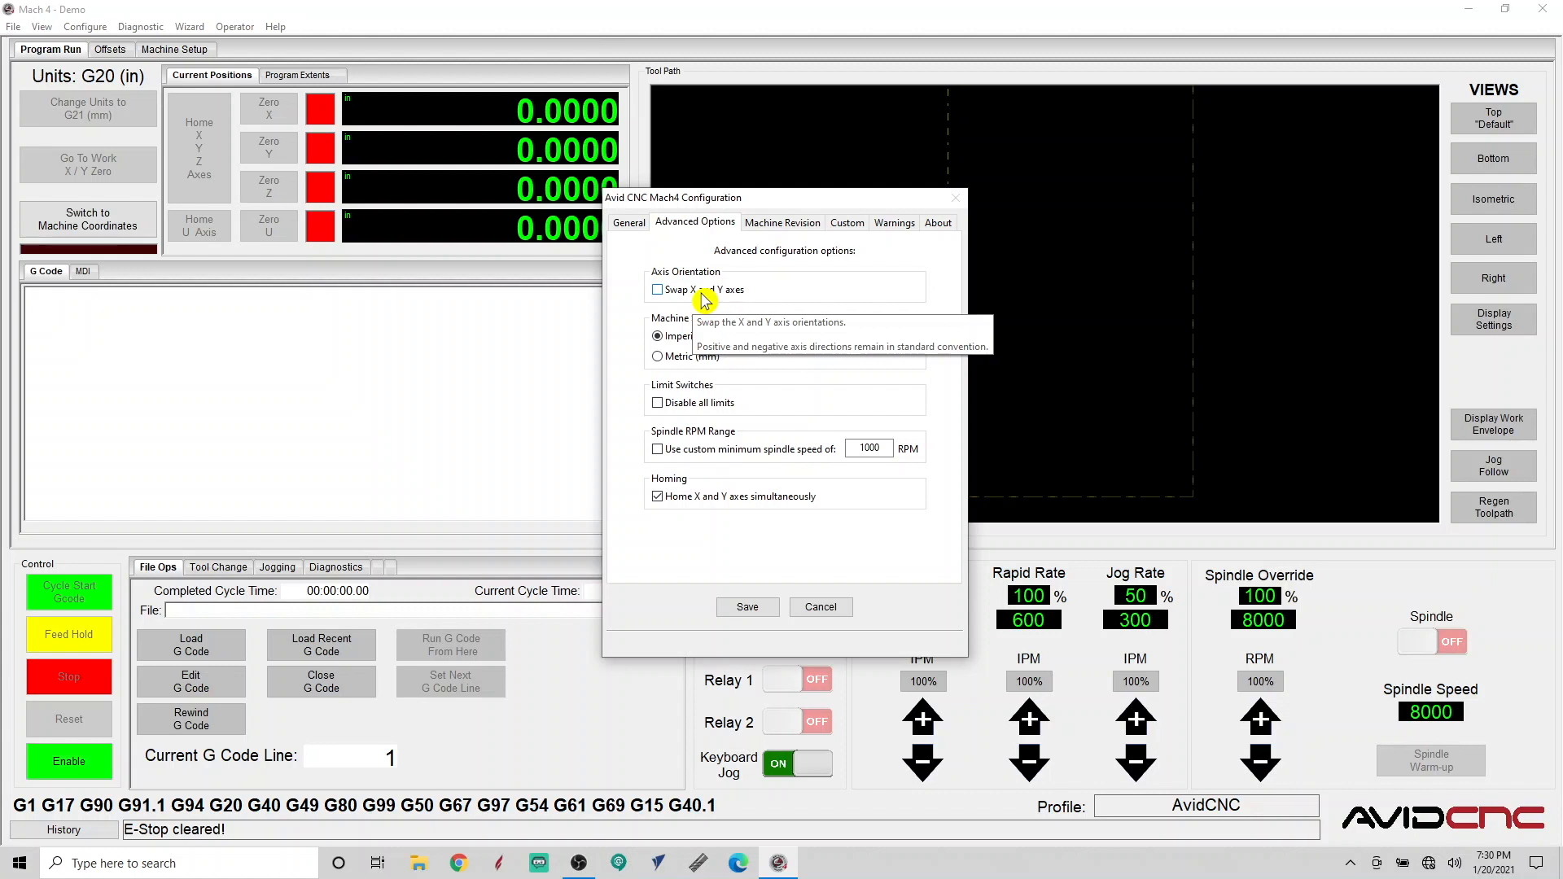
{"action": "mouse_move", "coordinate": [704, 345]}
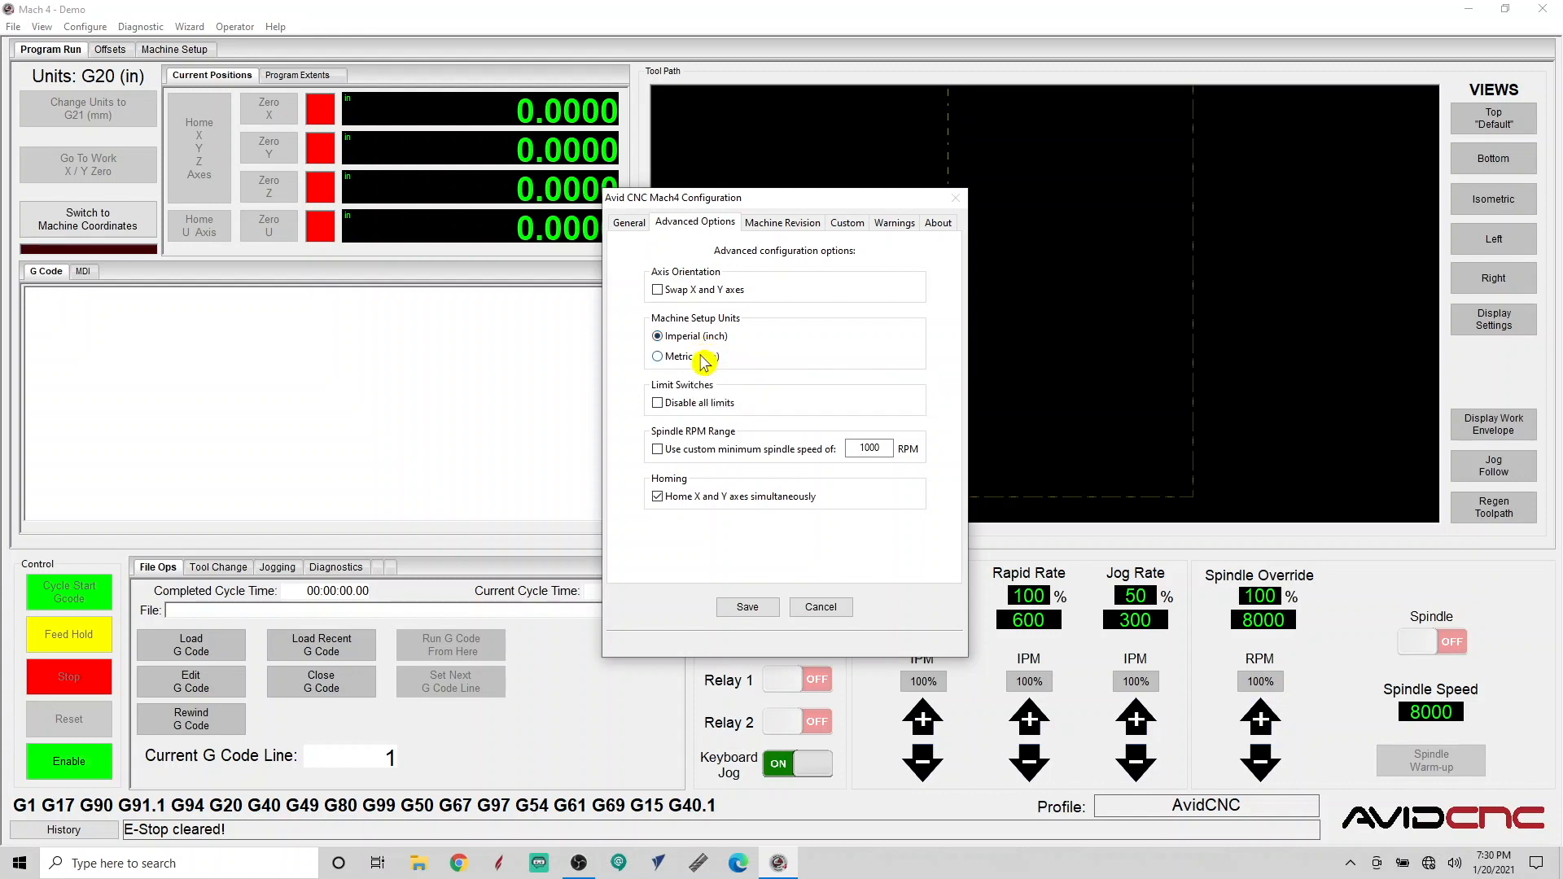
{"action": "mouse_move", "coordinate": [703, 364]}
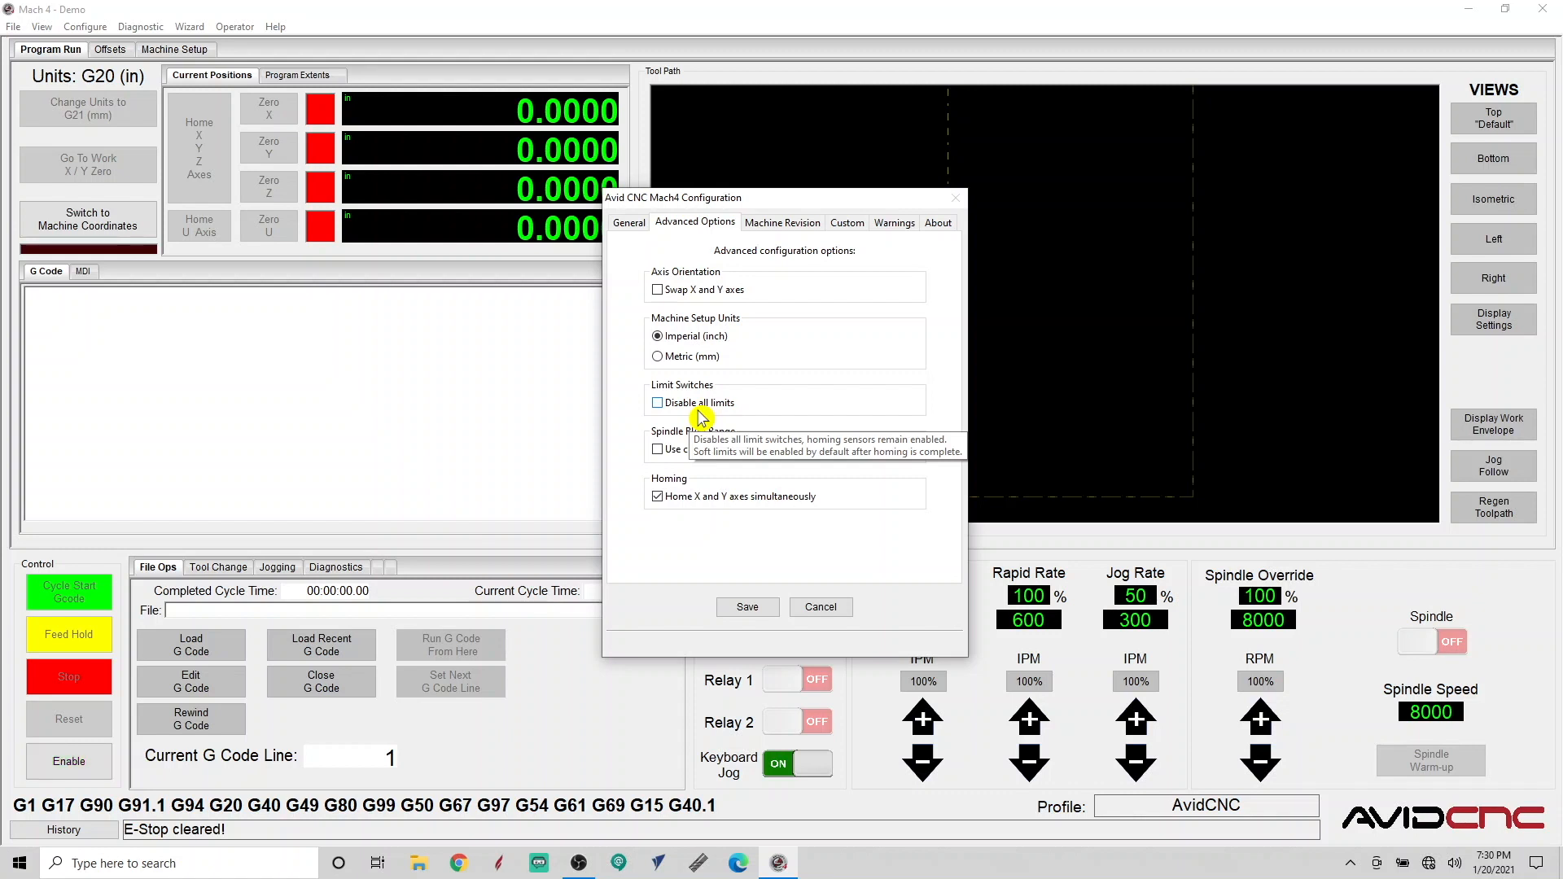
{"action": "mouse_move", "coordinate": [701, 460]}
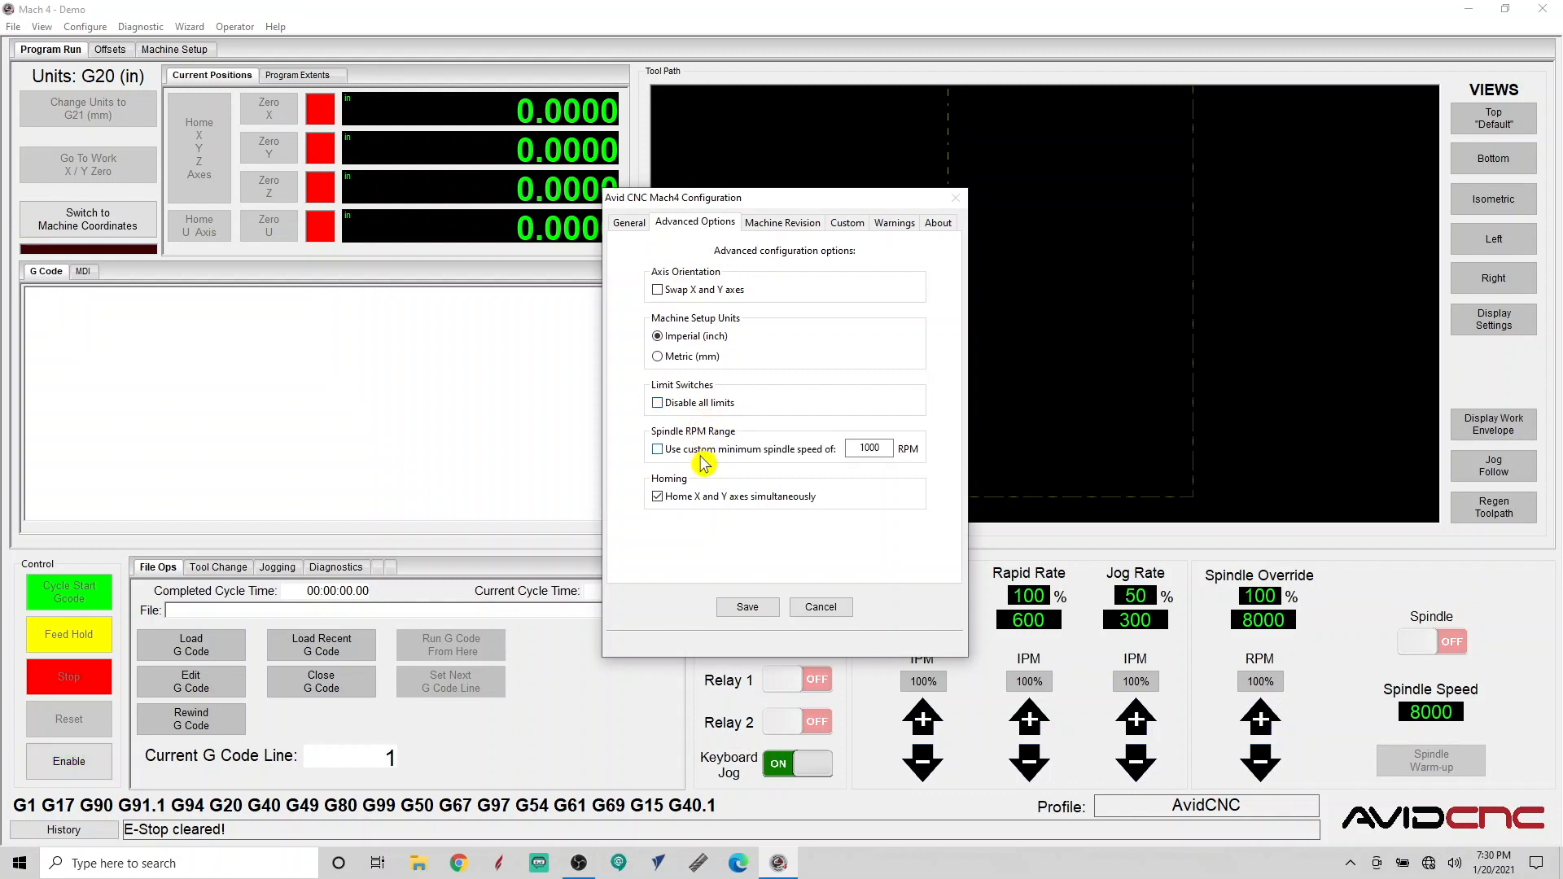
{"action": "mouse_move", "coordinate": [704, 460]}
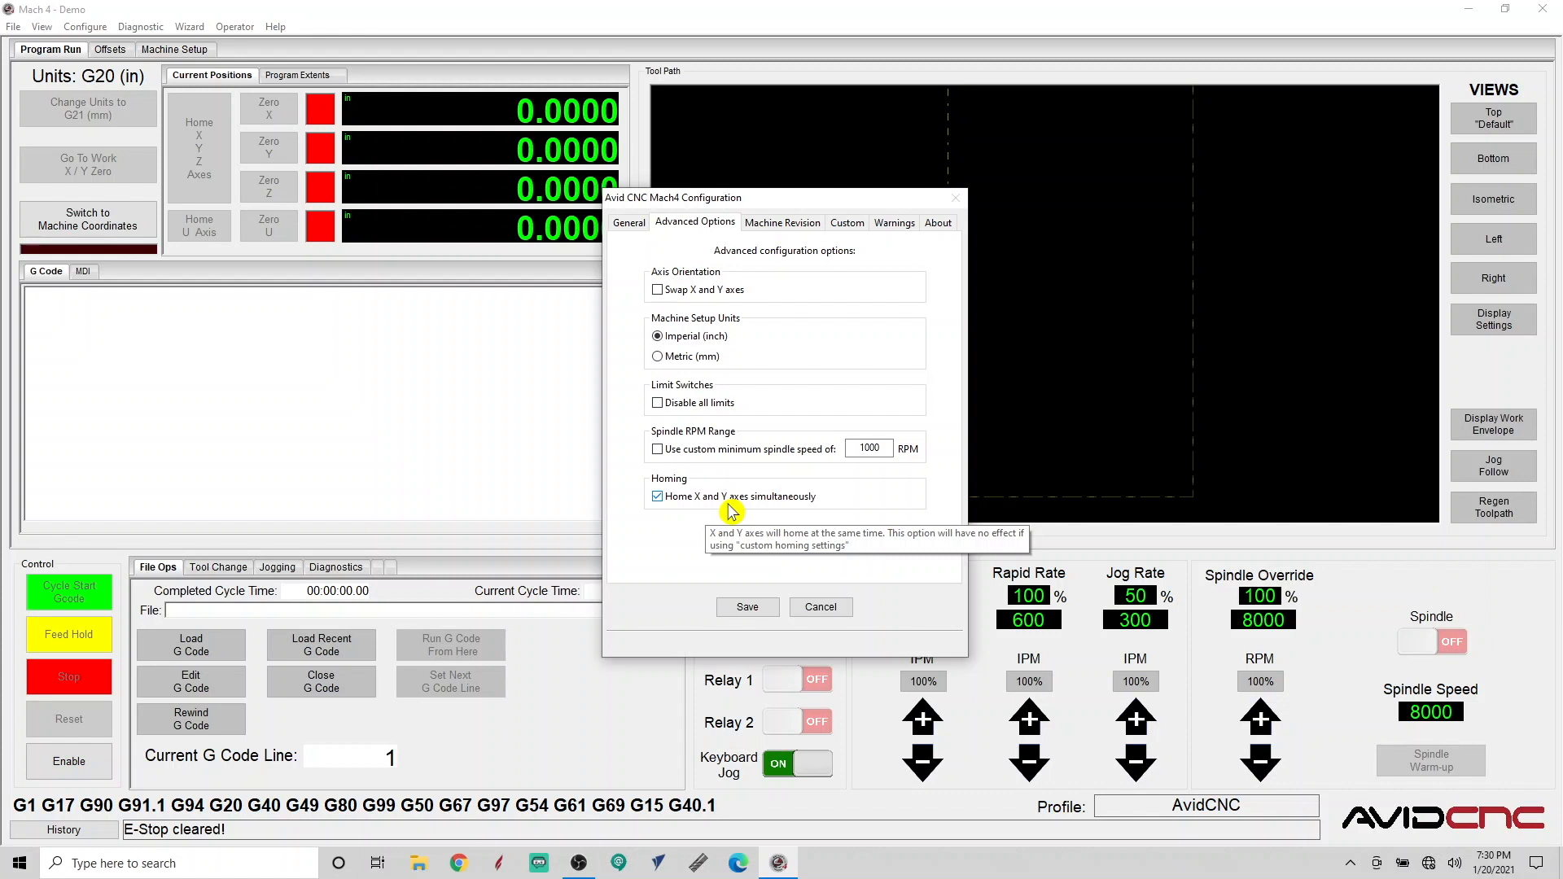
{"action": "left_click", "coordinate": [784, 223]}
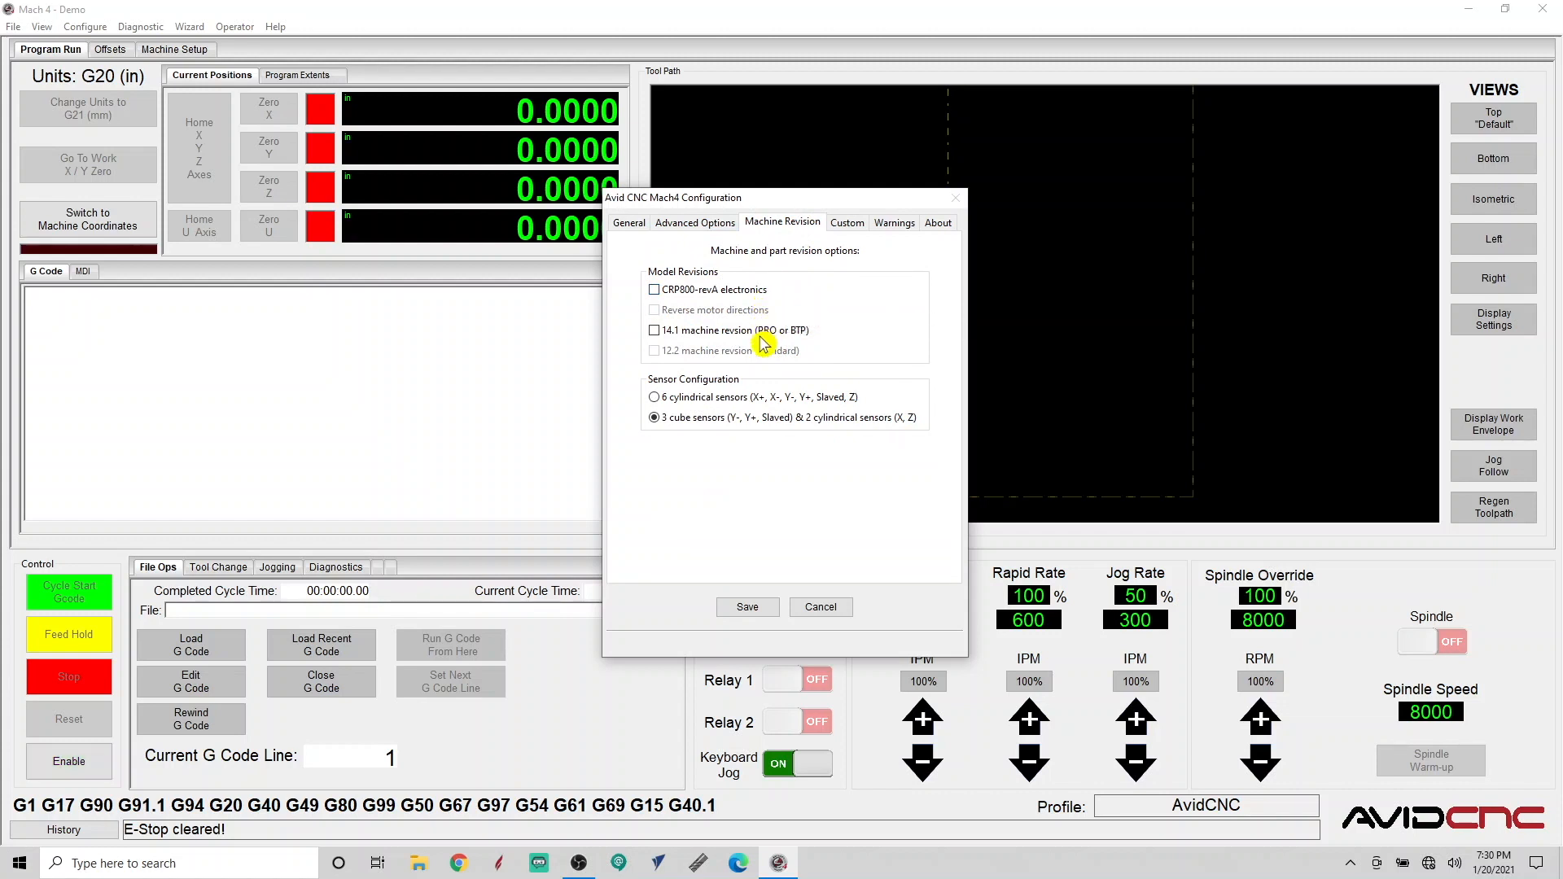
{"action": "mouse_move", "coordinate": [762, 331]}
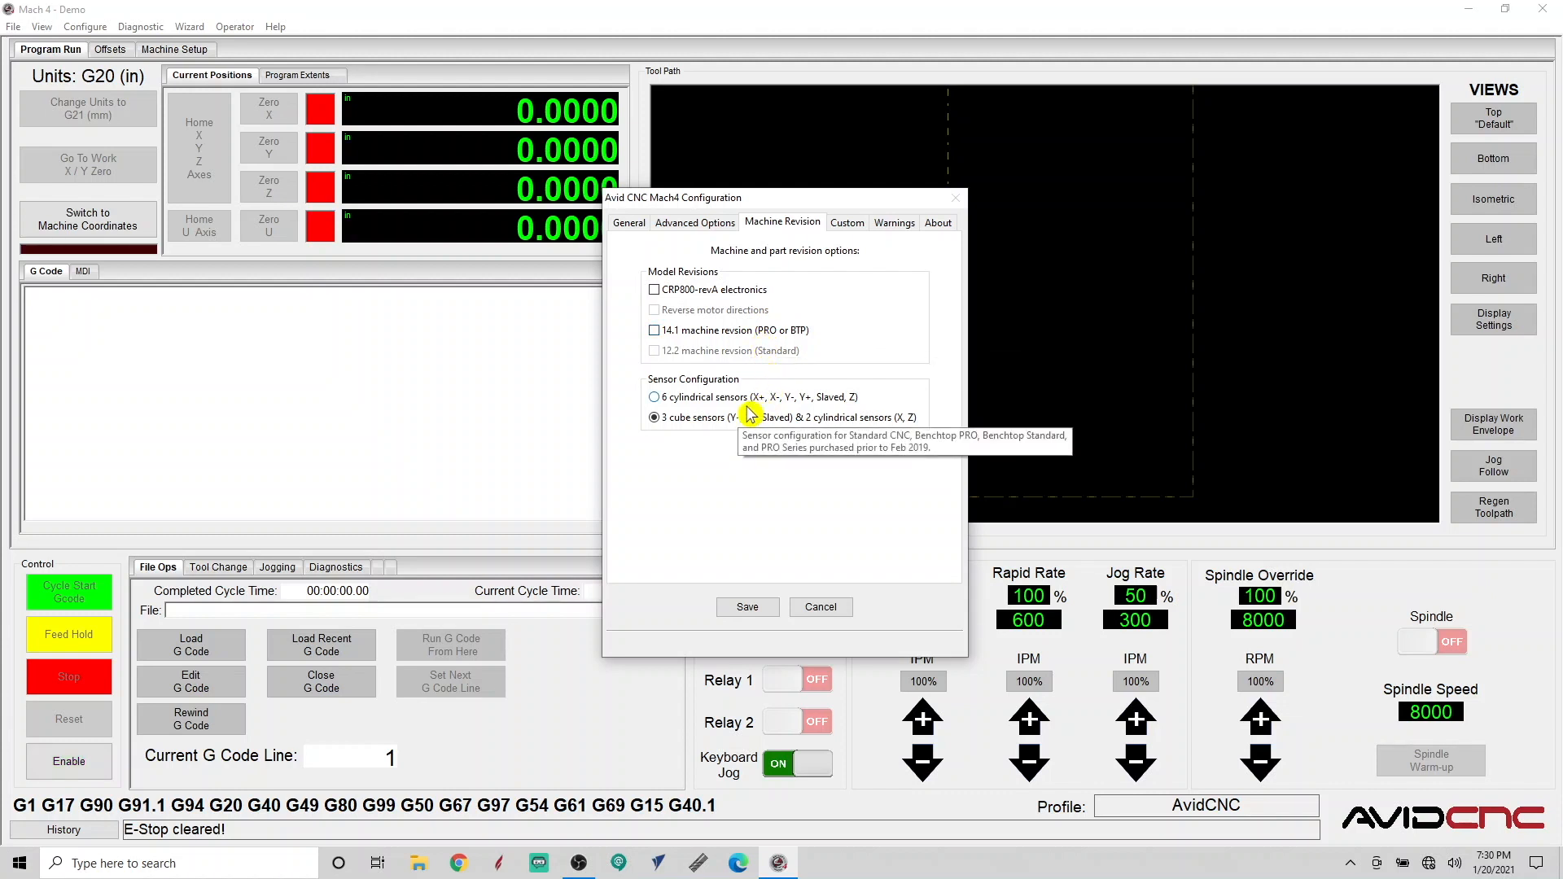
{"action": "mouse_move", "coordinate": [747, 414]}
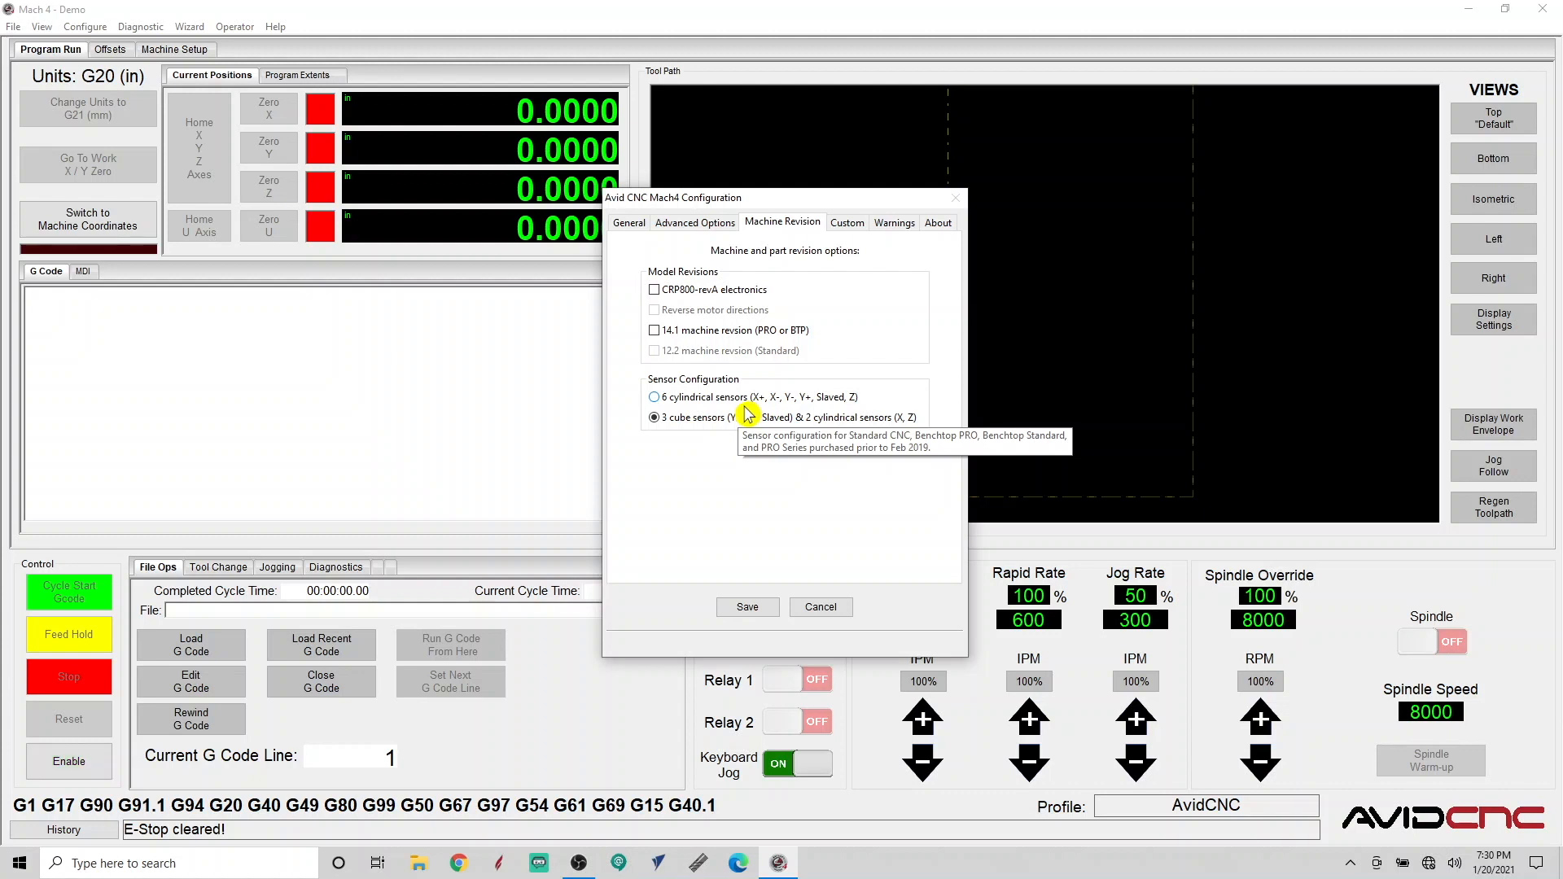
{"action": "left_click", "coordinate": [68, 761]}
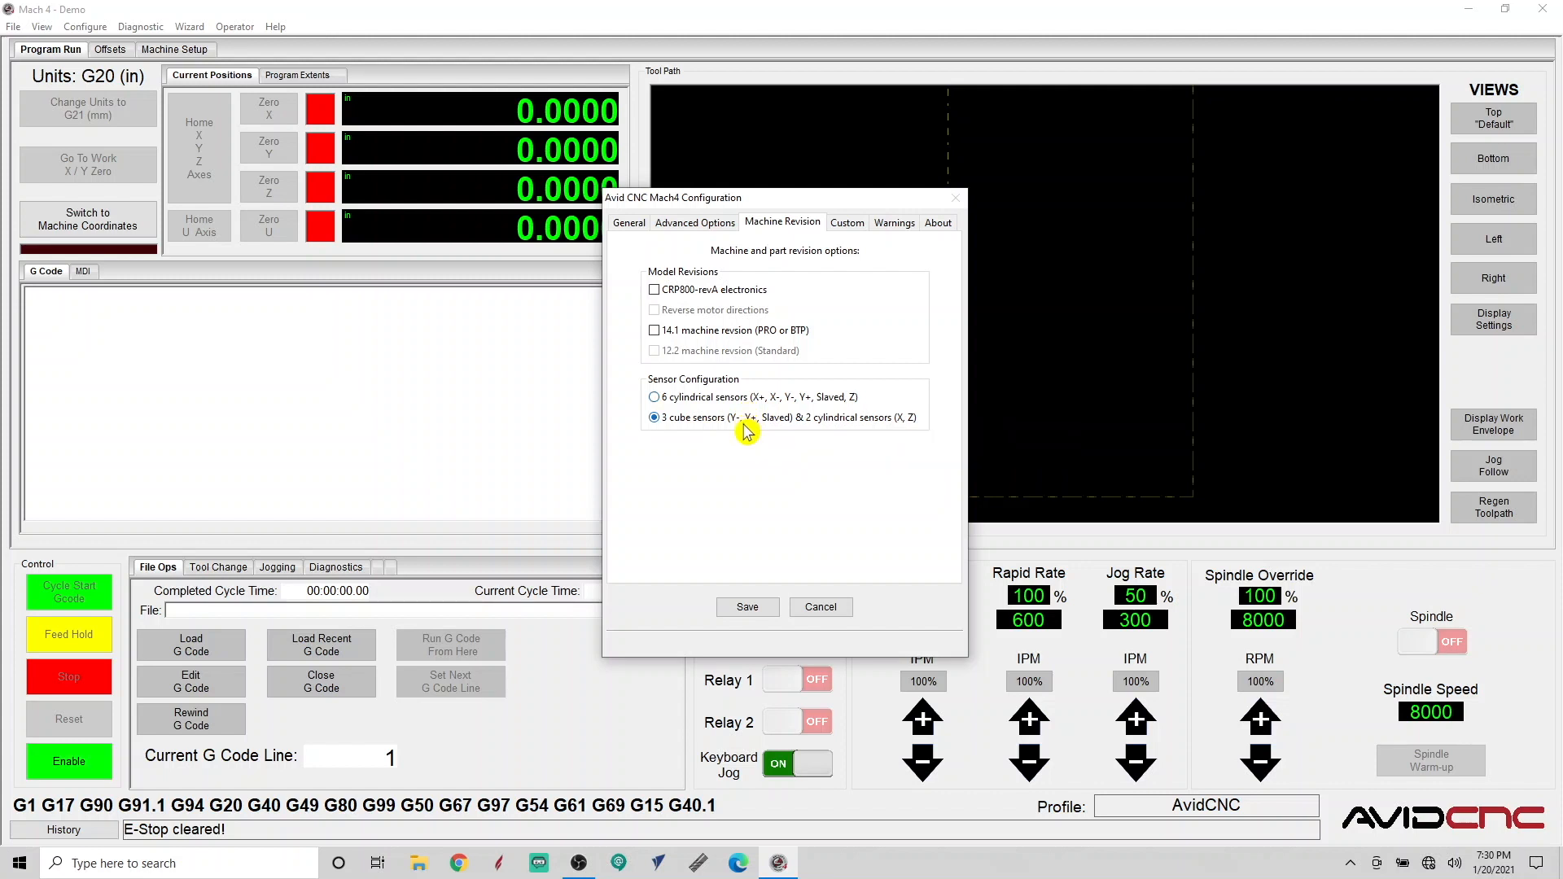
{"action": "mouse_move", "coordinate": [747, 431]}
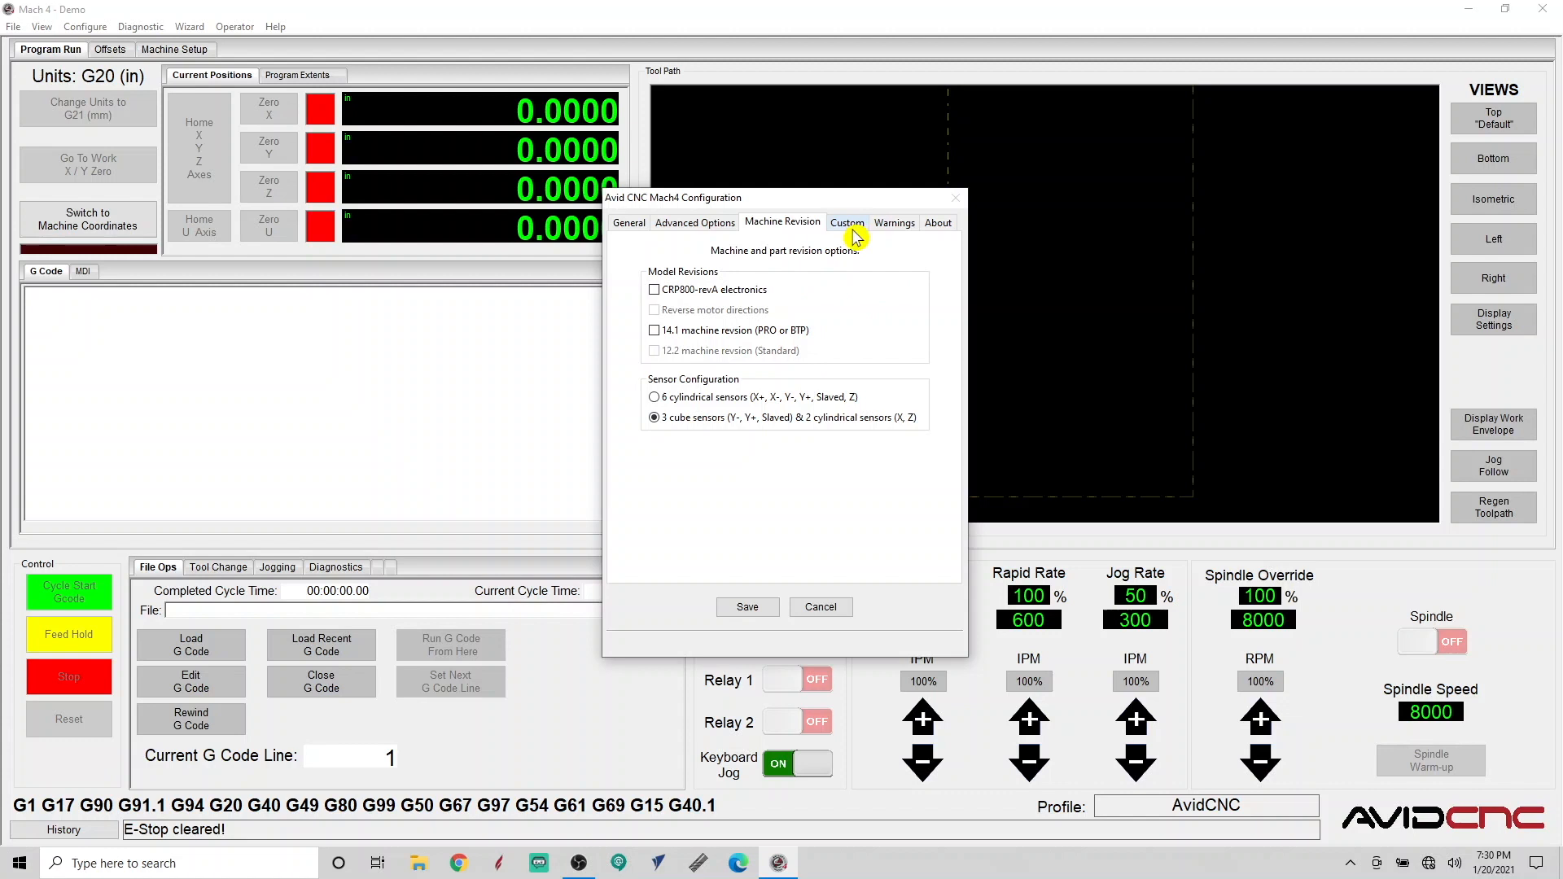
{"action": "left_click", "coordinate": [847, 223]}
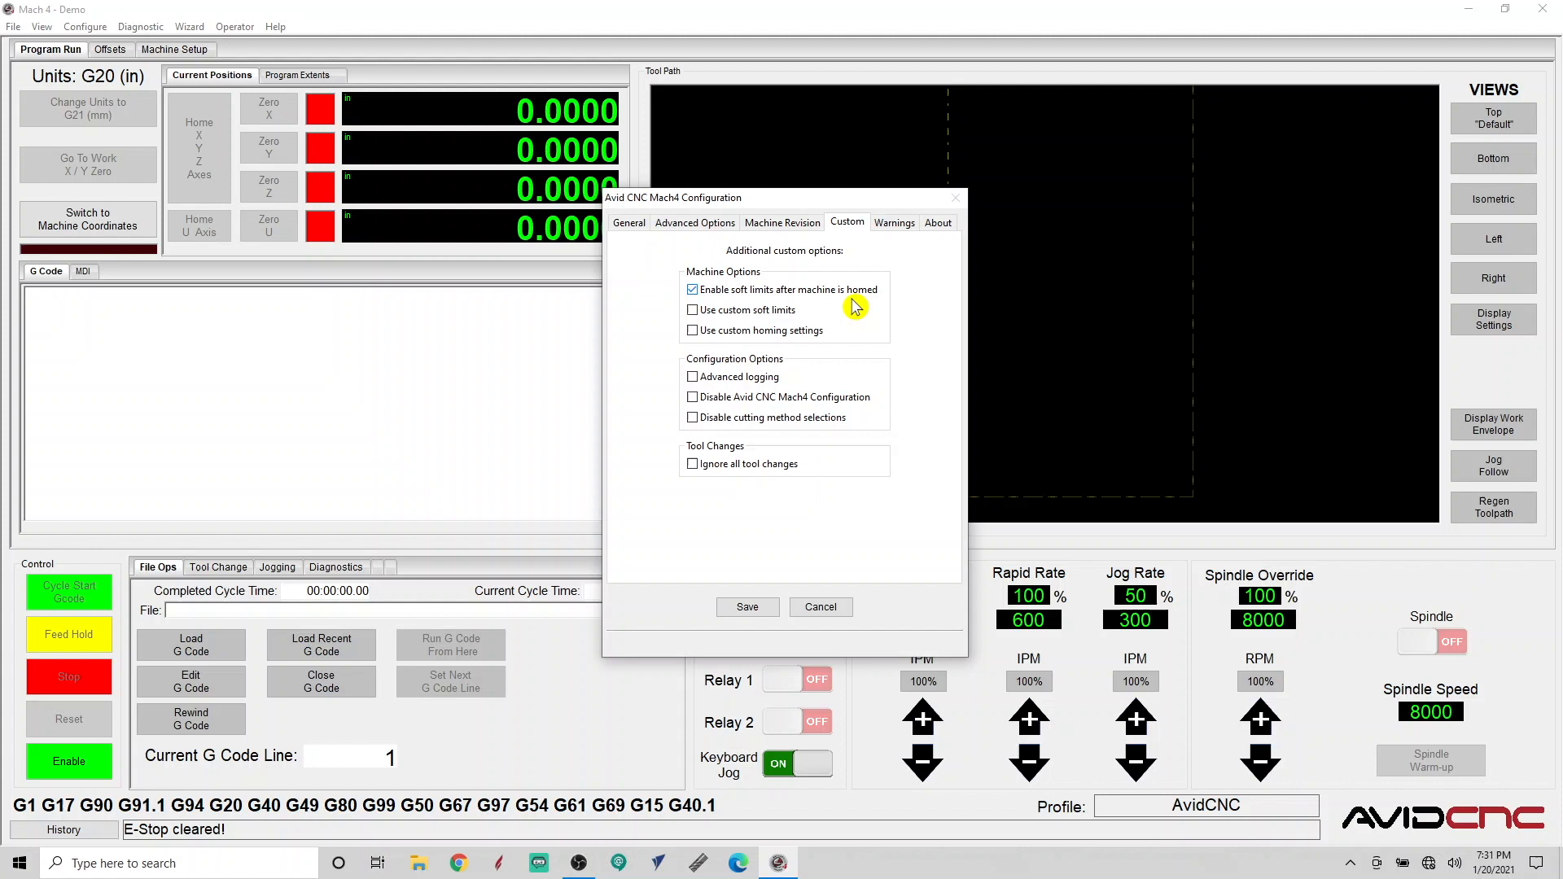
{"action": "mouse_move", "coordinate": [852, 306]}
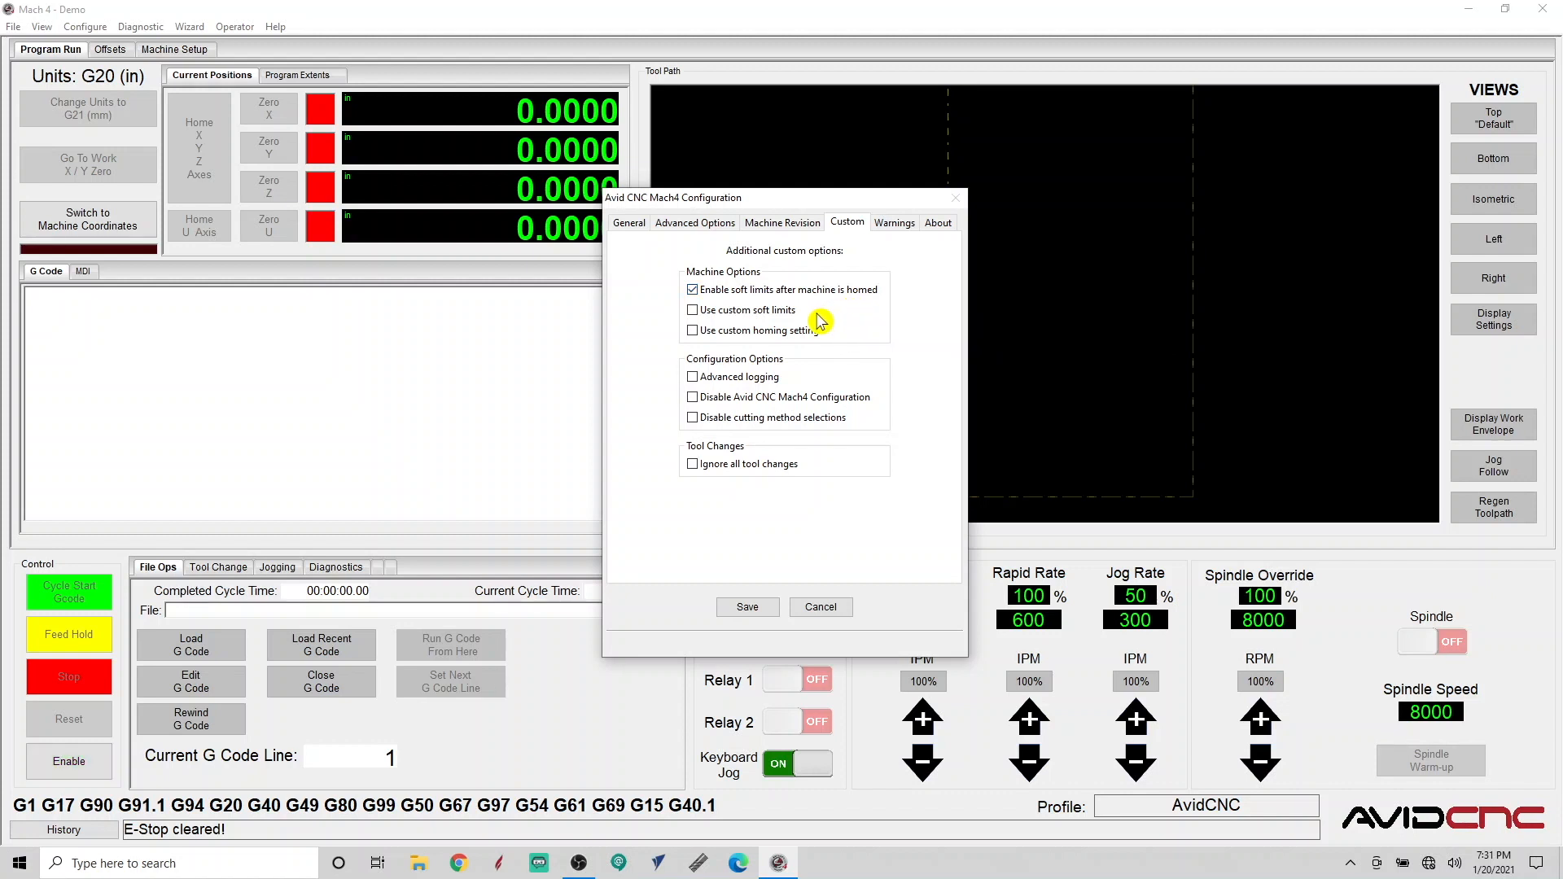
- Leave the Custom machine options at defaults and move on to the Warnings settings
{"action": "left_click", "coordinate": [68, 761]}
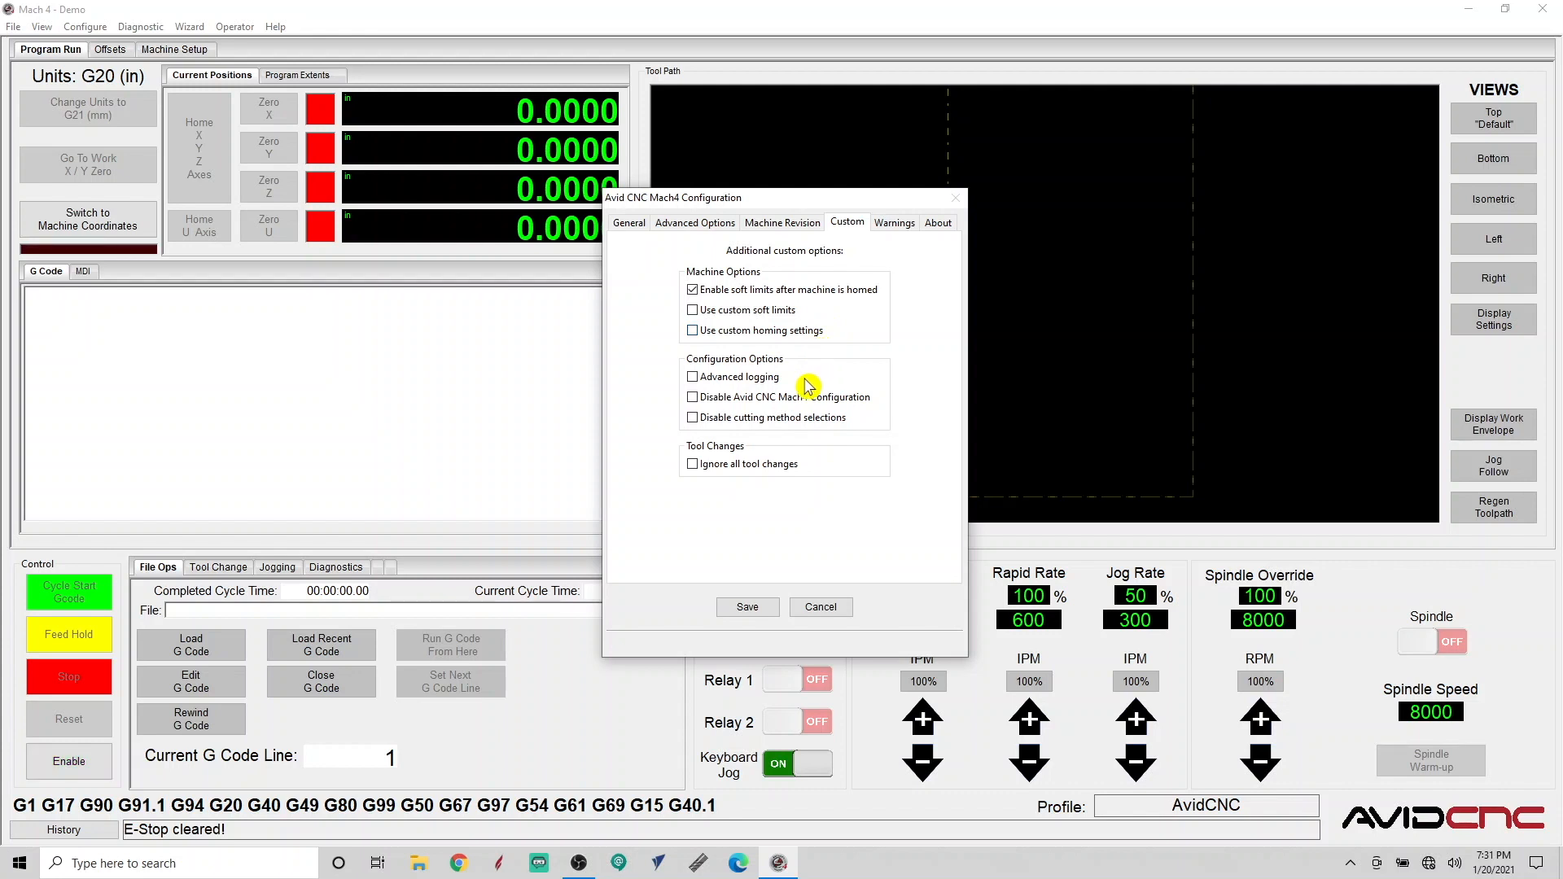
{"action": "left_click", "coordinate": [69, 761]}
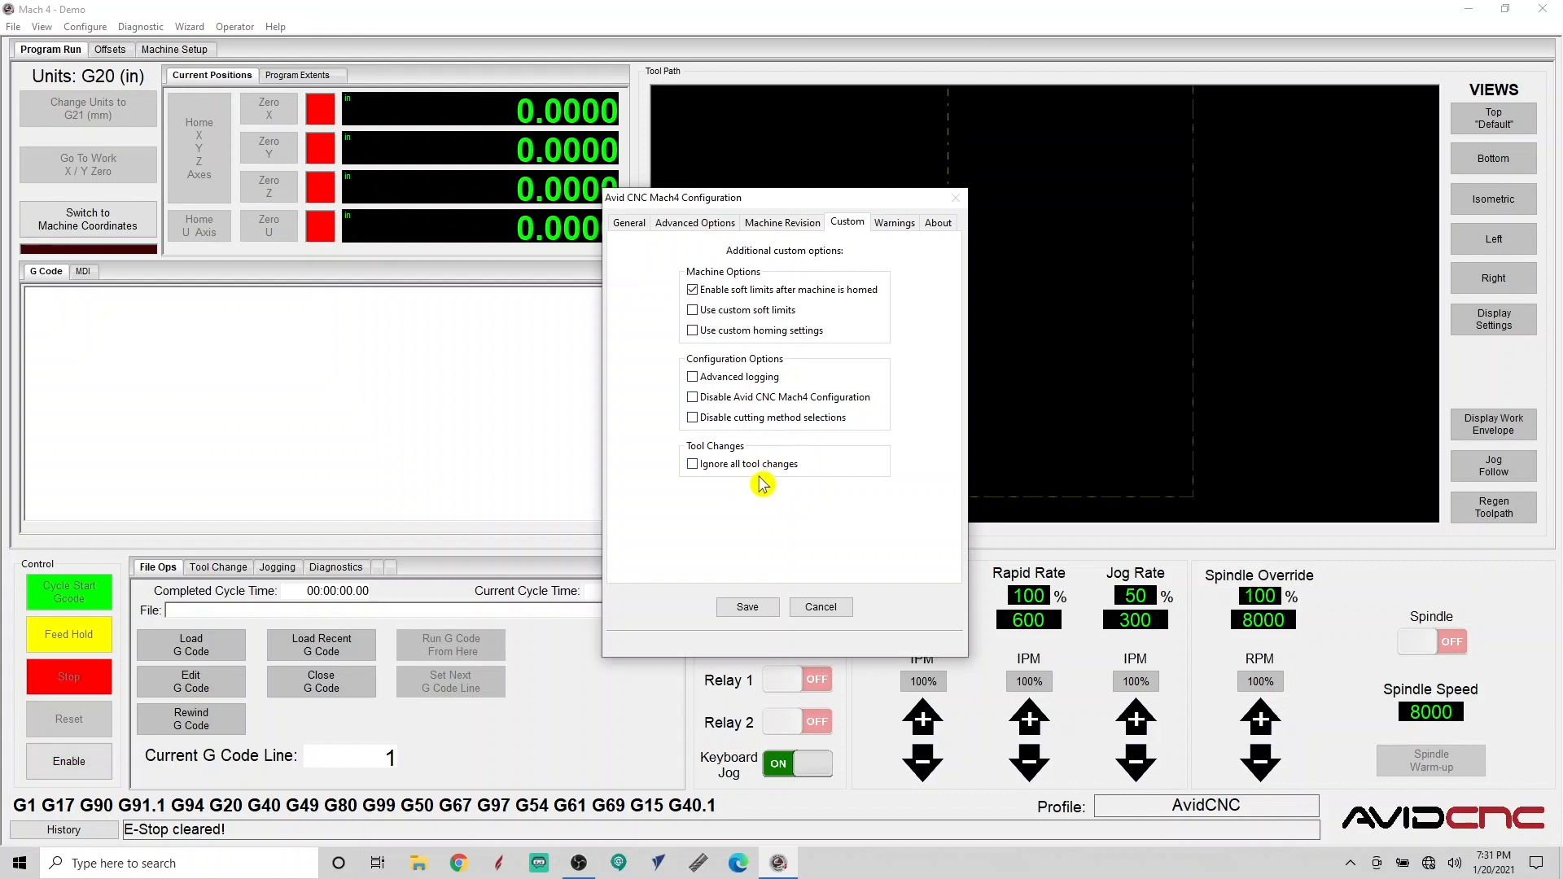
{"action": "left_click", "coordinate": [893, 222]}
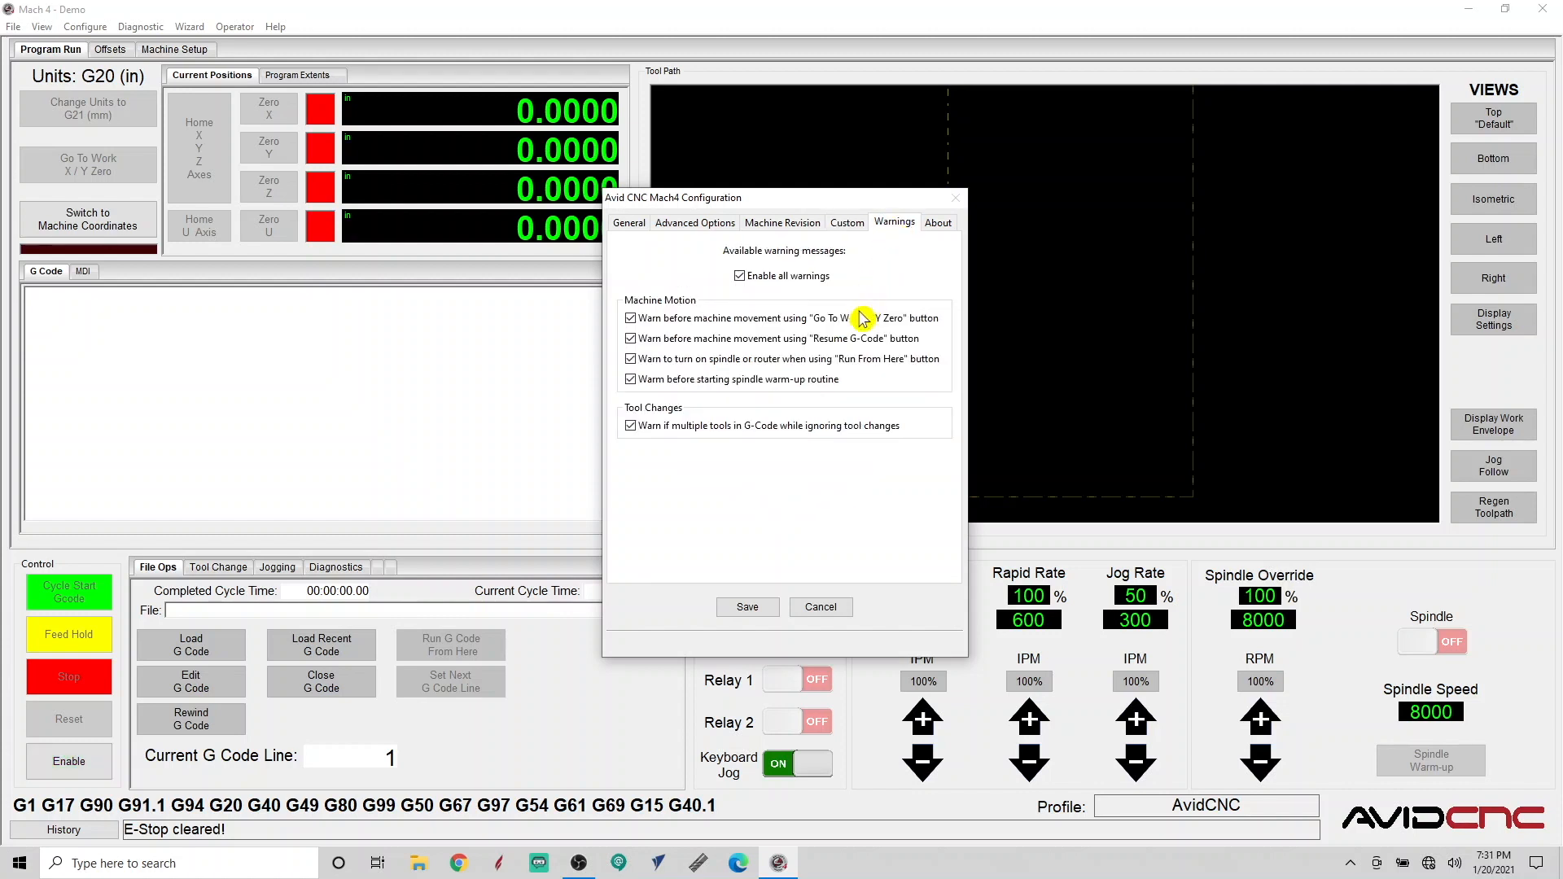
{"action": "mouse_move", "coordinate": [860, 324]}
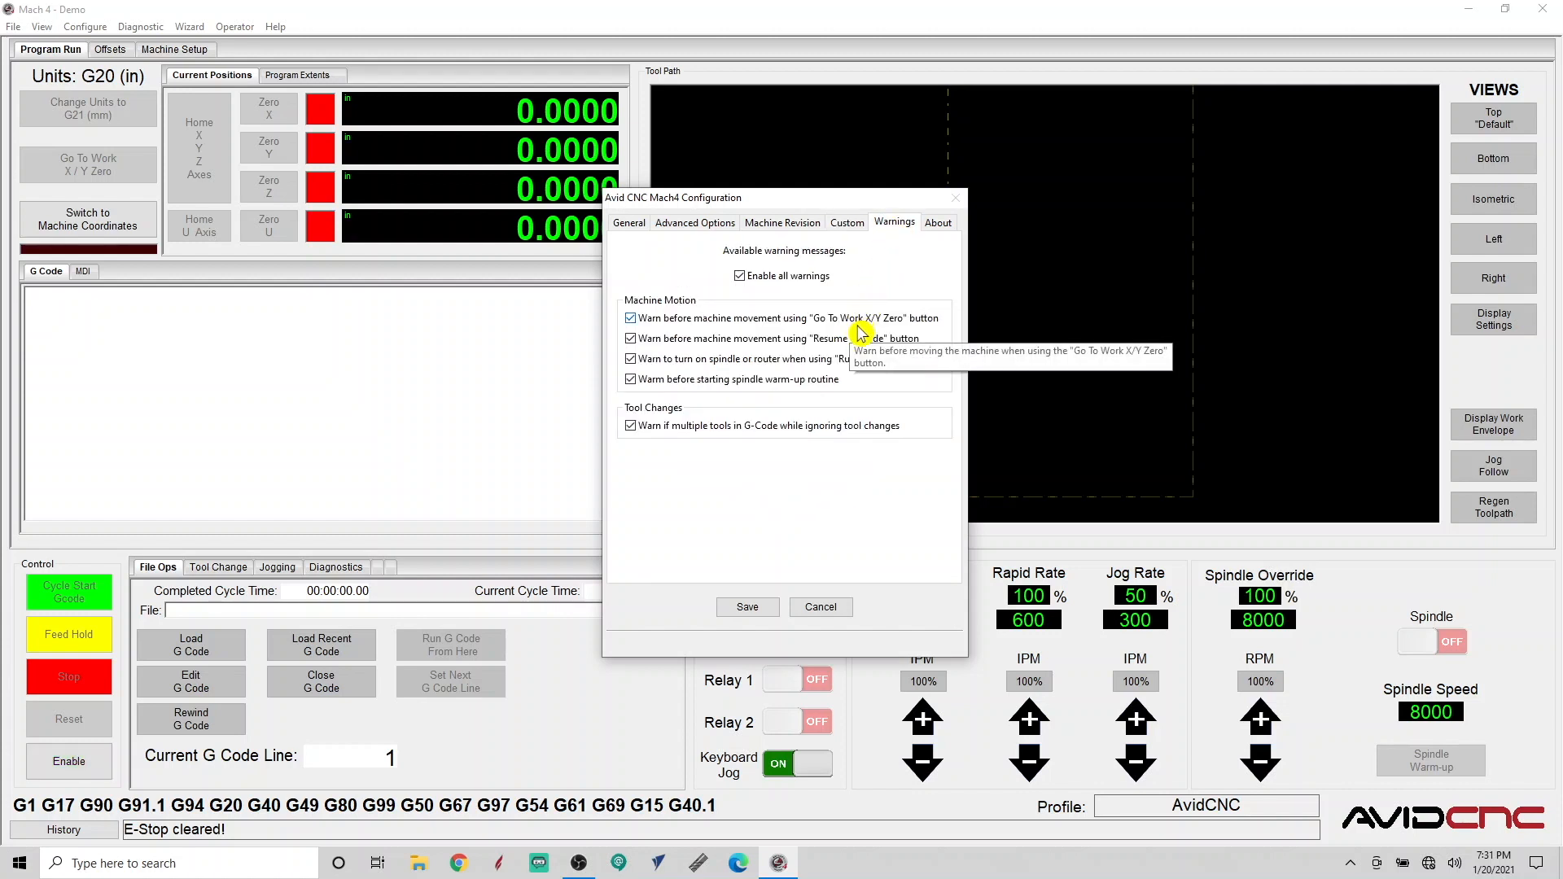
{"action": "mouse_move", "coordinate": [860, 399]}
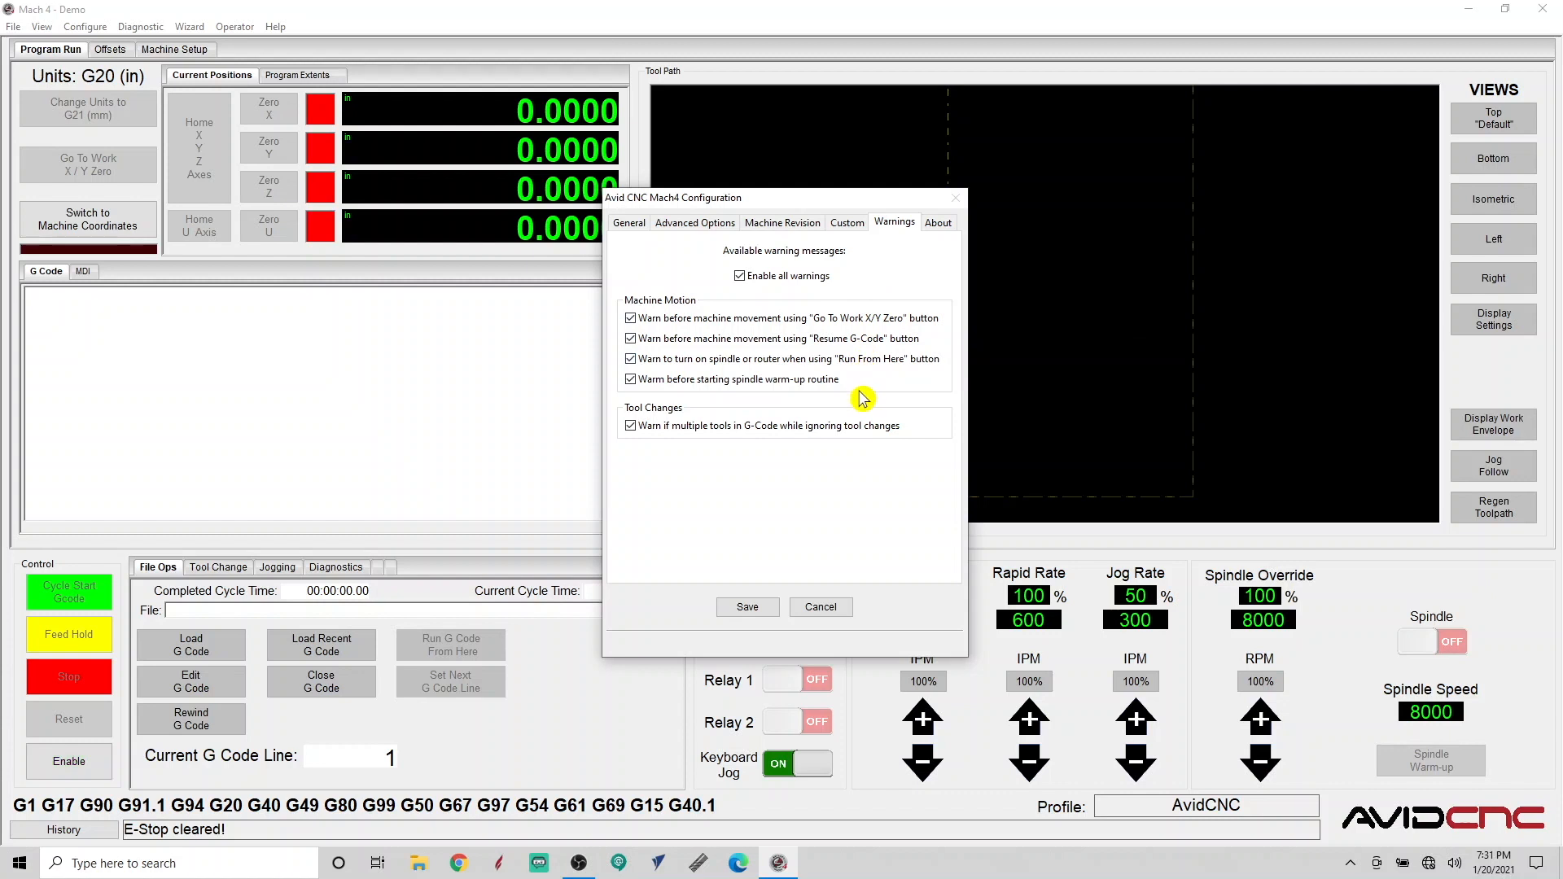
{"action": "mouse_move", "coordinate": [863, 402]}
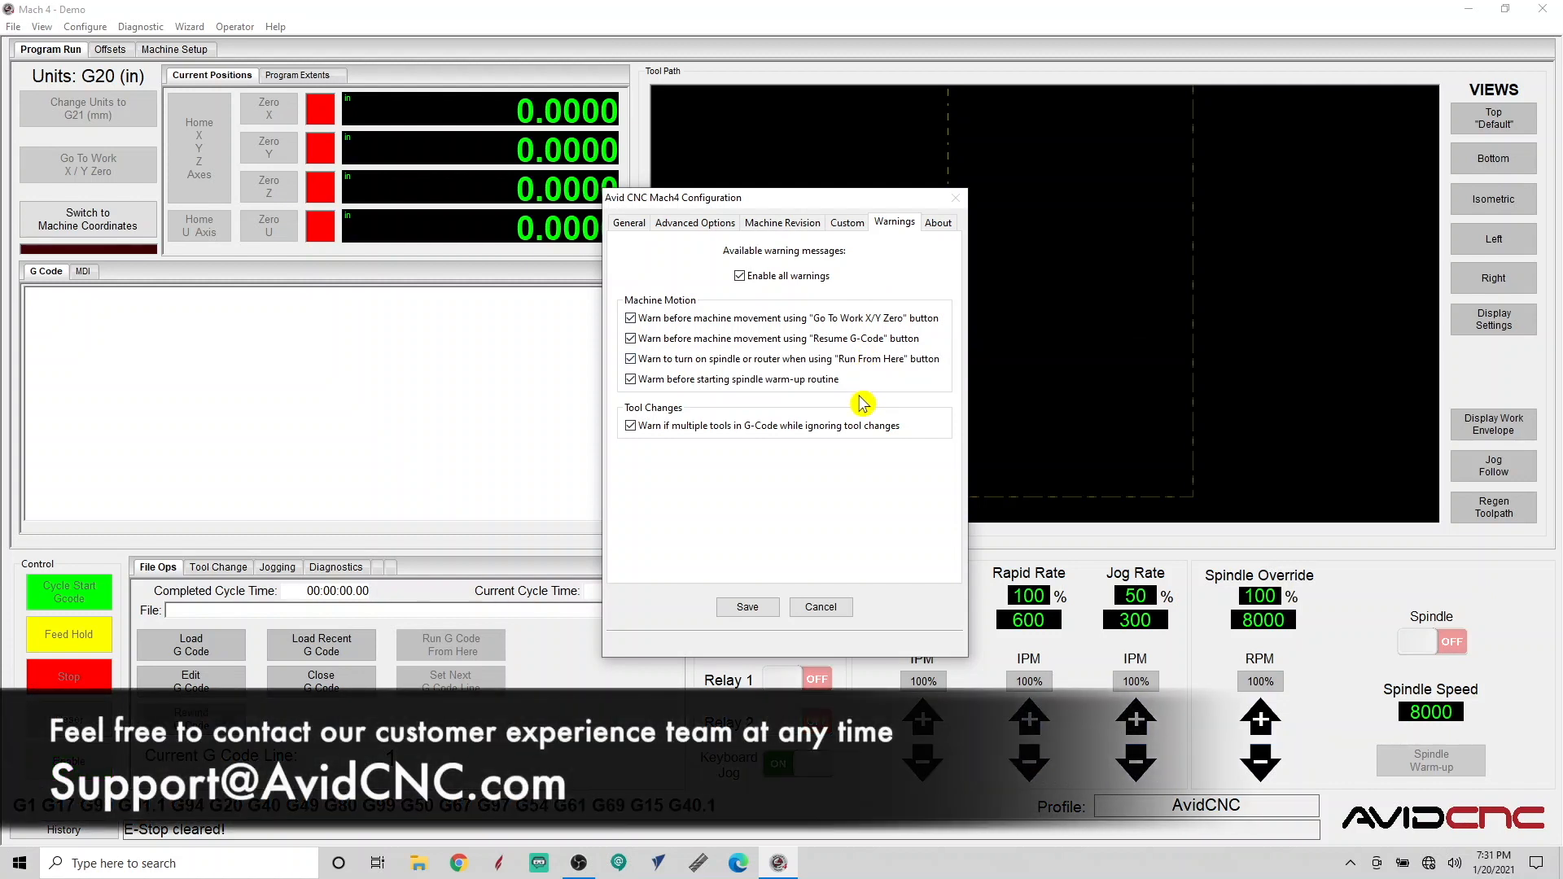
- Keep all warnings enabled, review the About version details, and save the configuration
{"action": "left_click", "coordinate": [936, 222]}
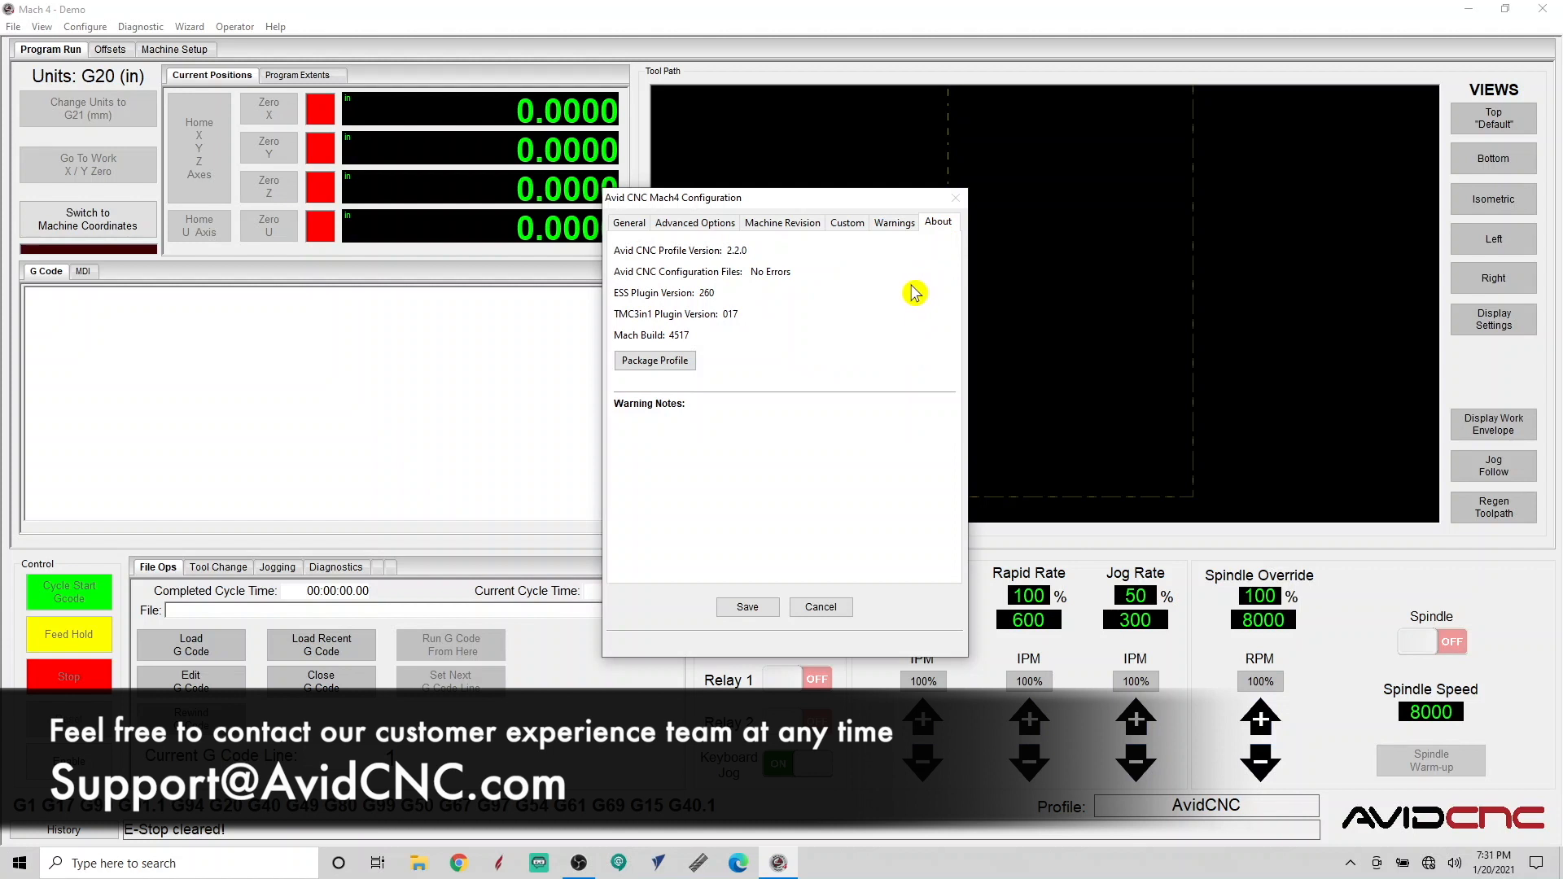
{"action": "mouse_move", "coordinate": [907, 305]}
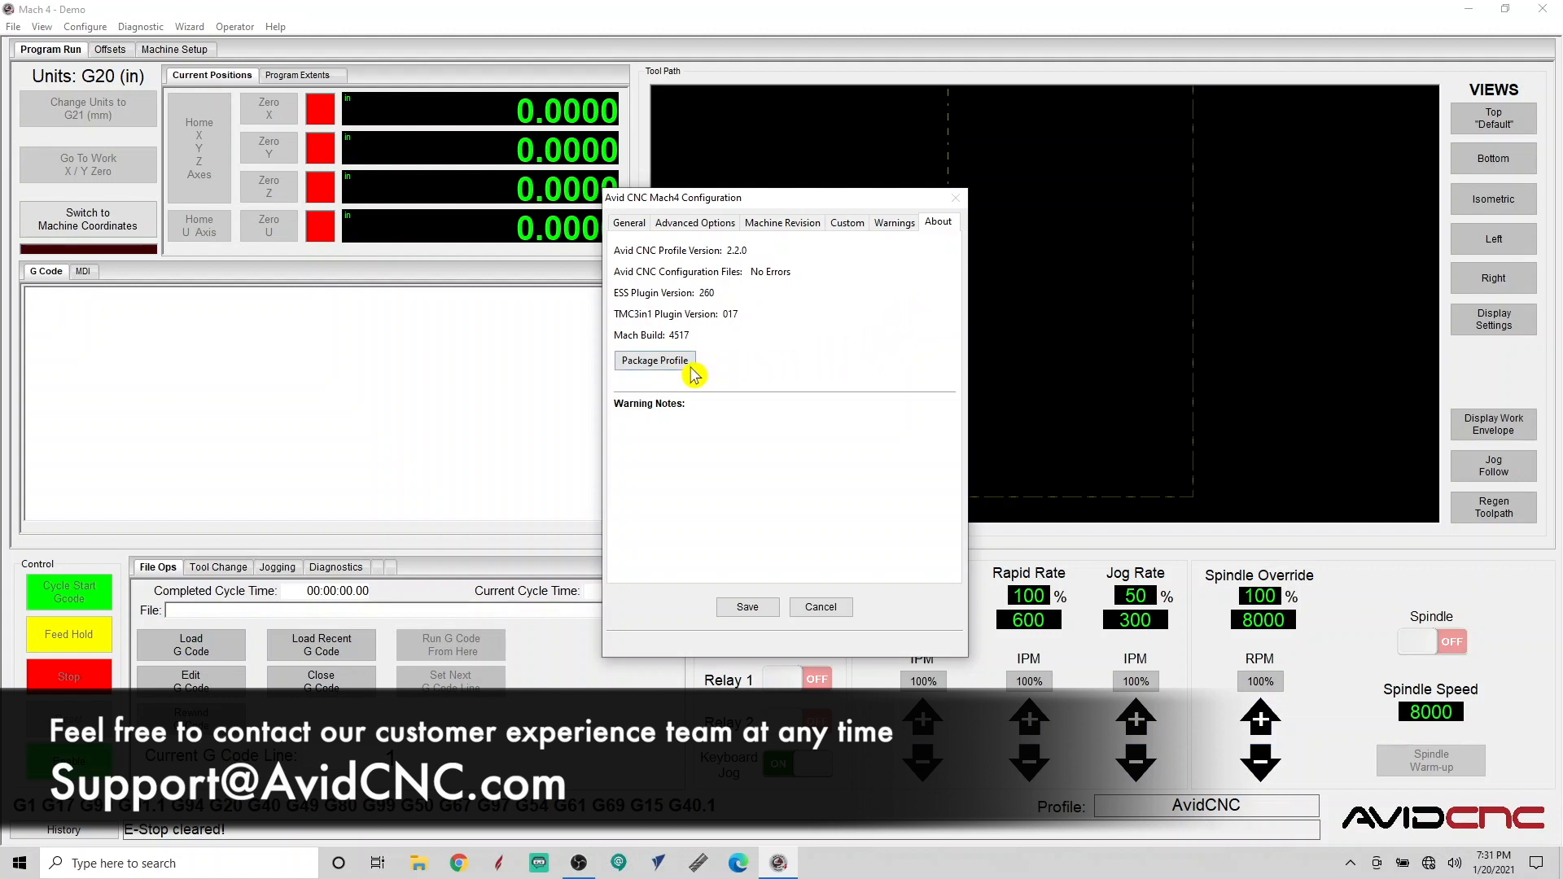
{"action": "left_click", "coordinate": [654, 360]}
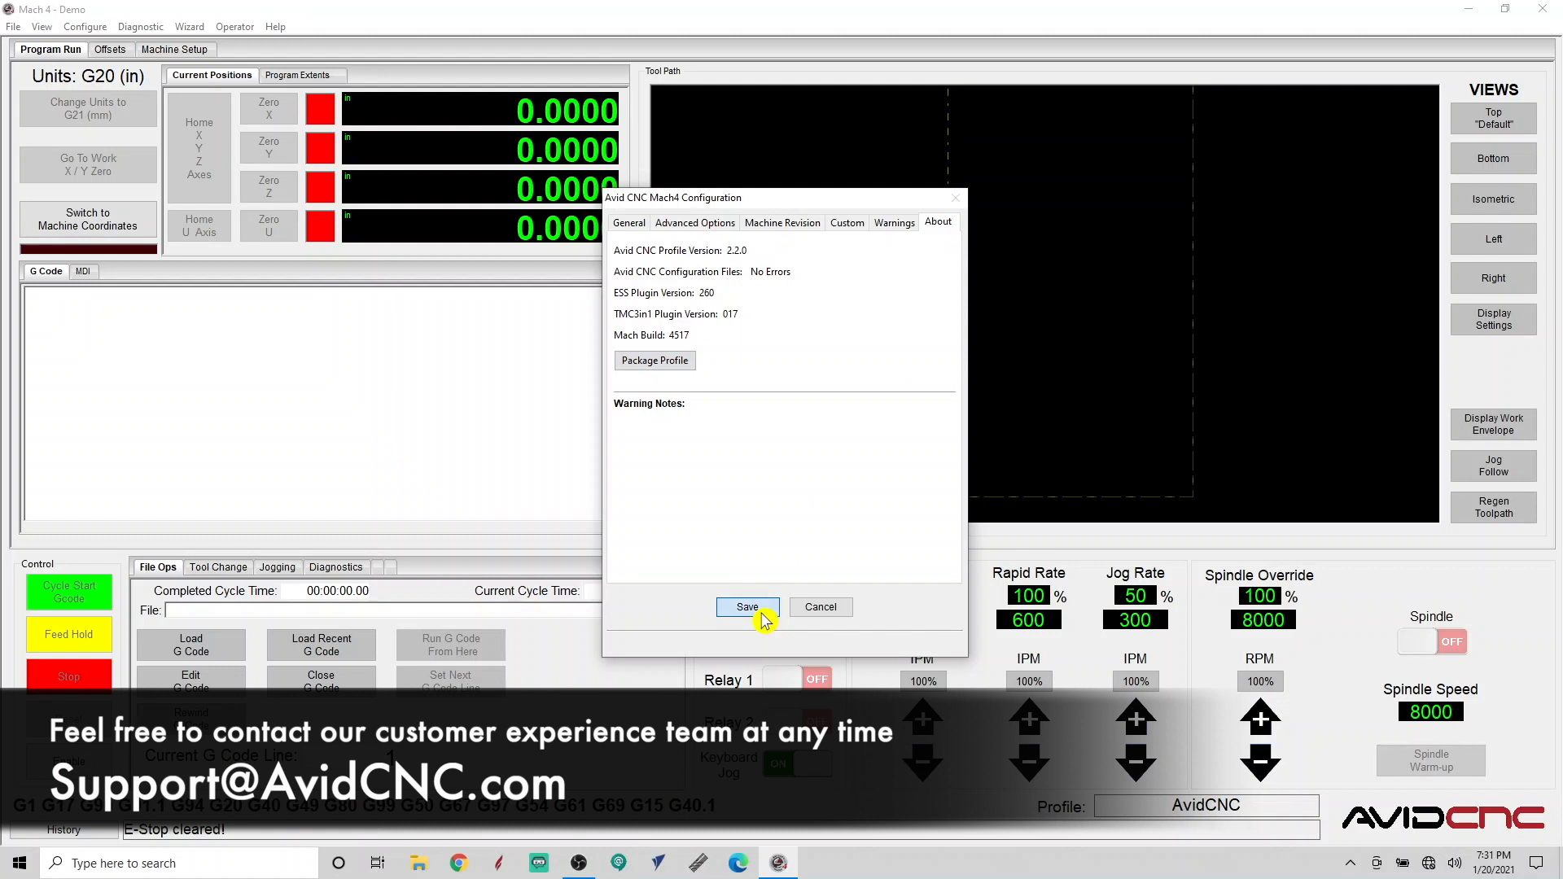
{"action": "left_click", "coordinate": [746, 608]}
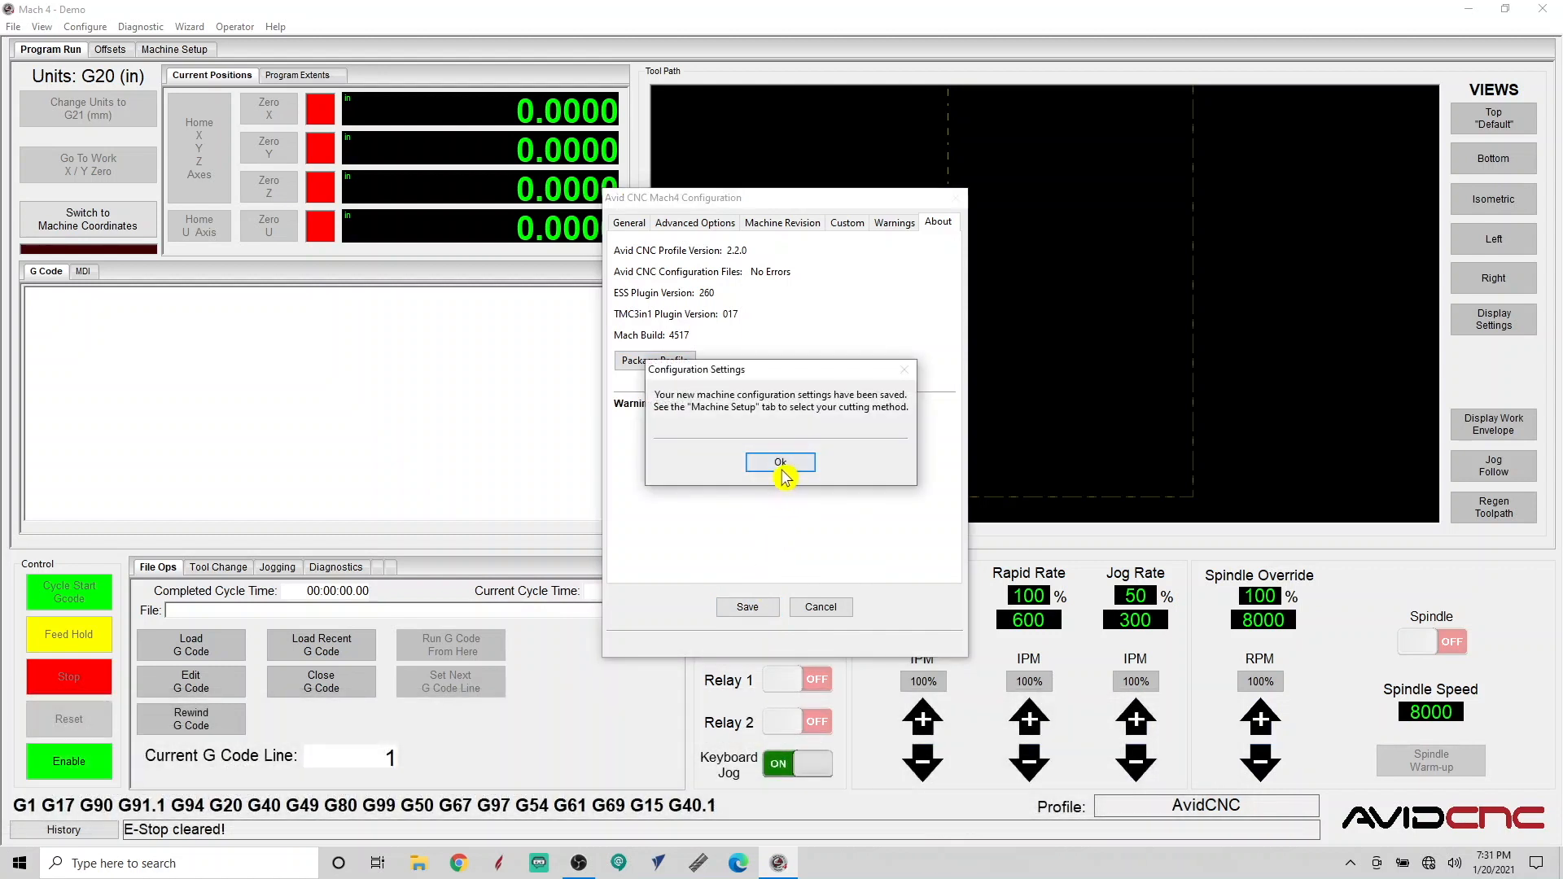
{"action": "left_click", "coordinate": [780, 461]}
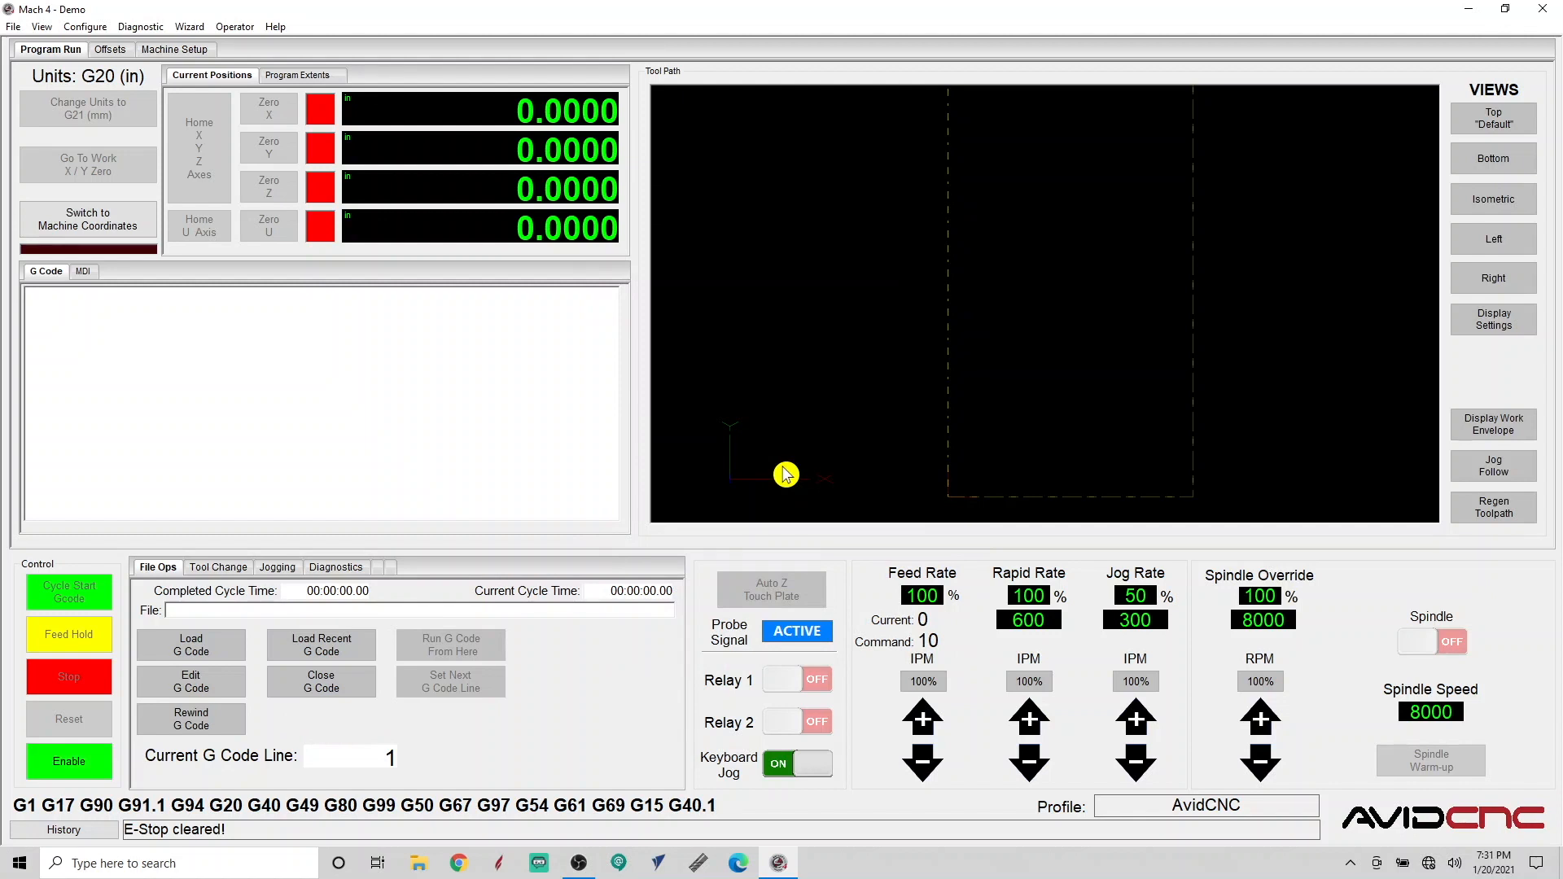
{"action": "mouse_move", "coordinate": [771, 290]}
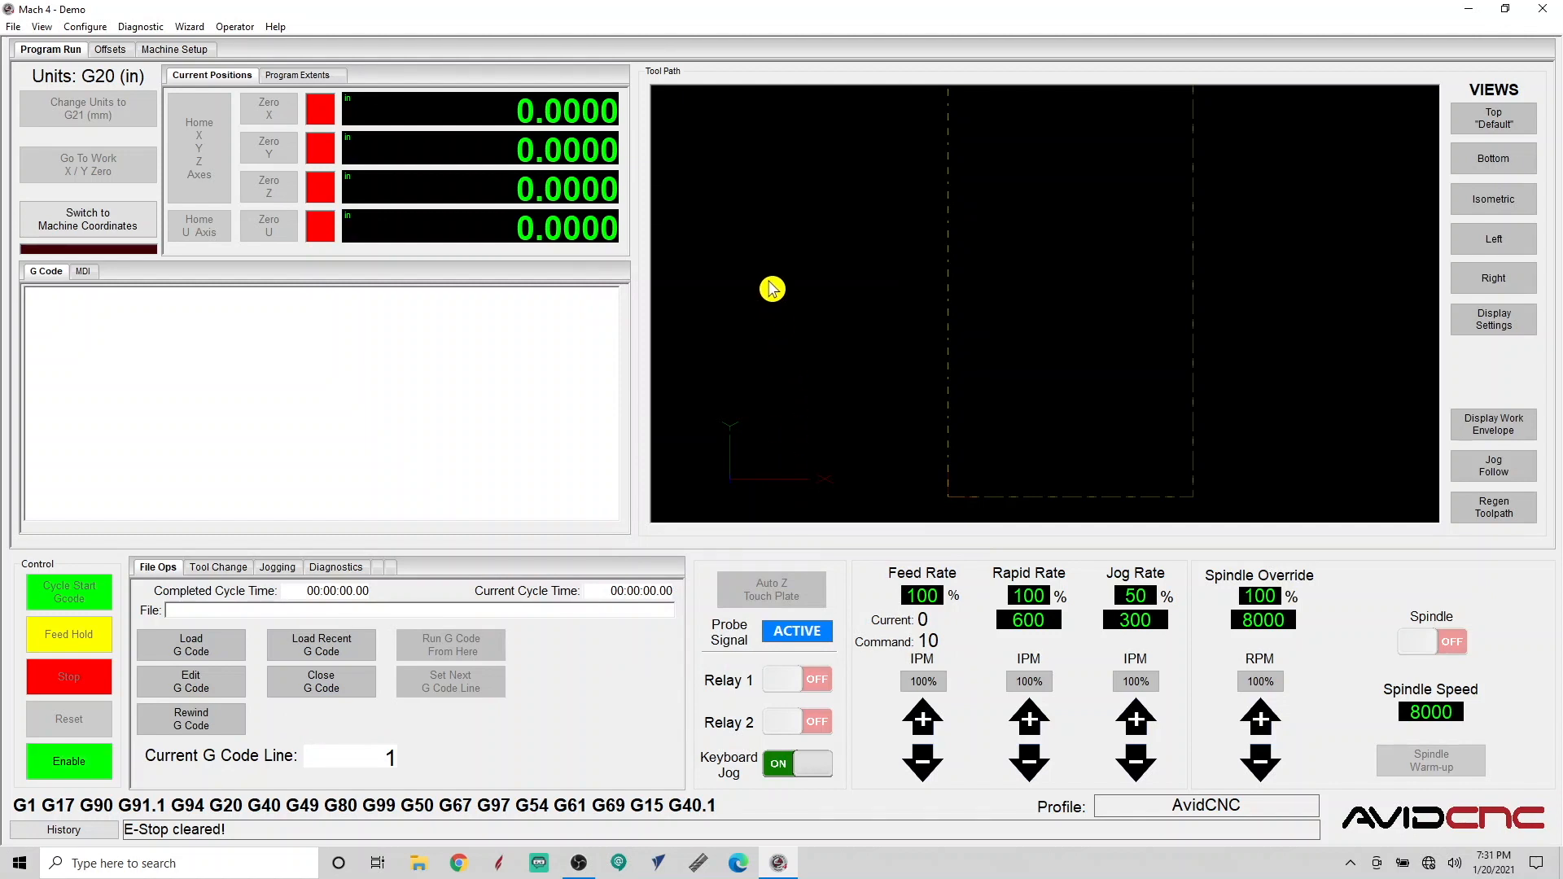
- From Help > About, start loading a license and select Mach4Lic.dat on the Desktop
{"action": "left_click", "coordinate": [275, 26]}
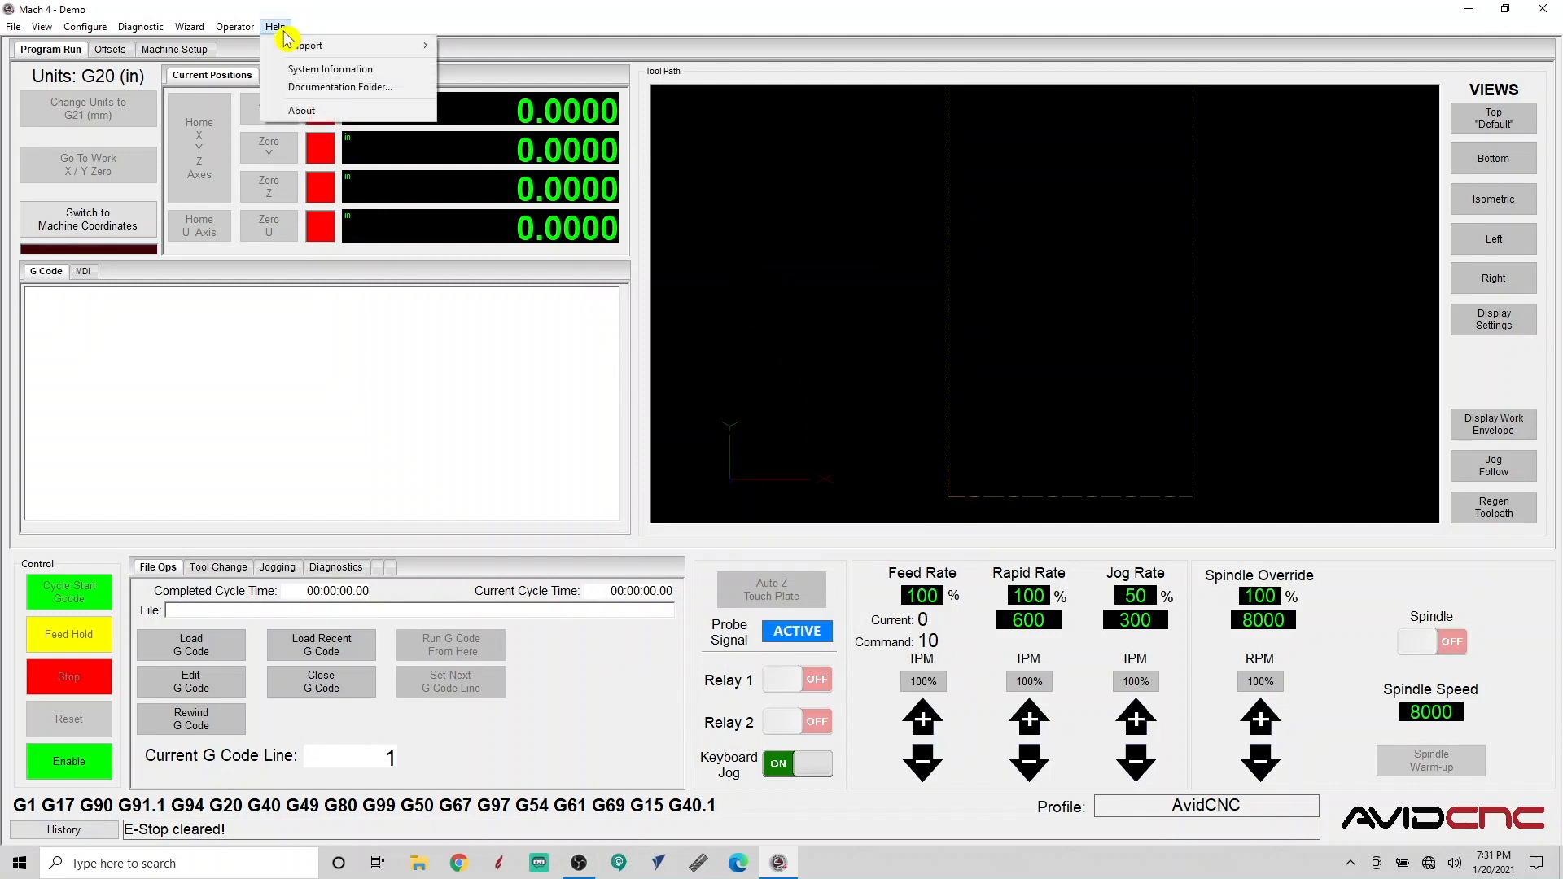
{"action": "mouse_move", "coordinate": [319, 109]}
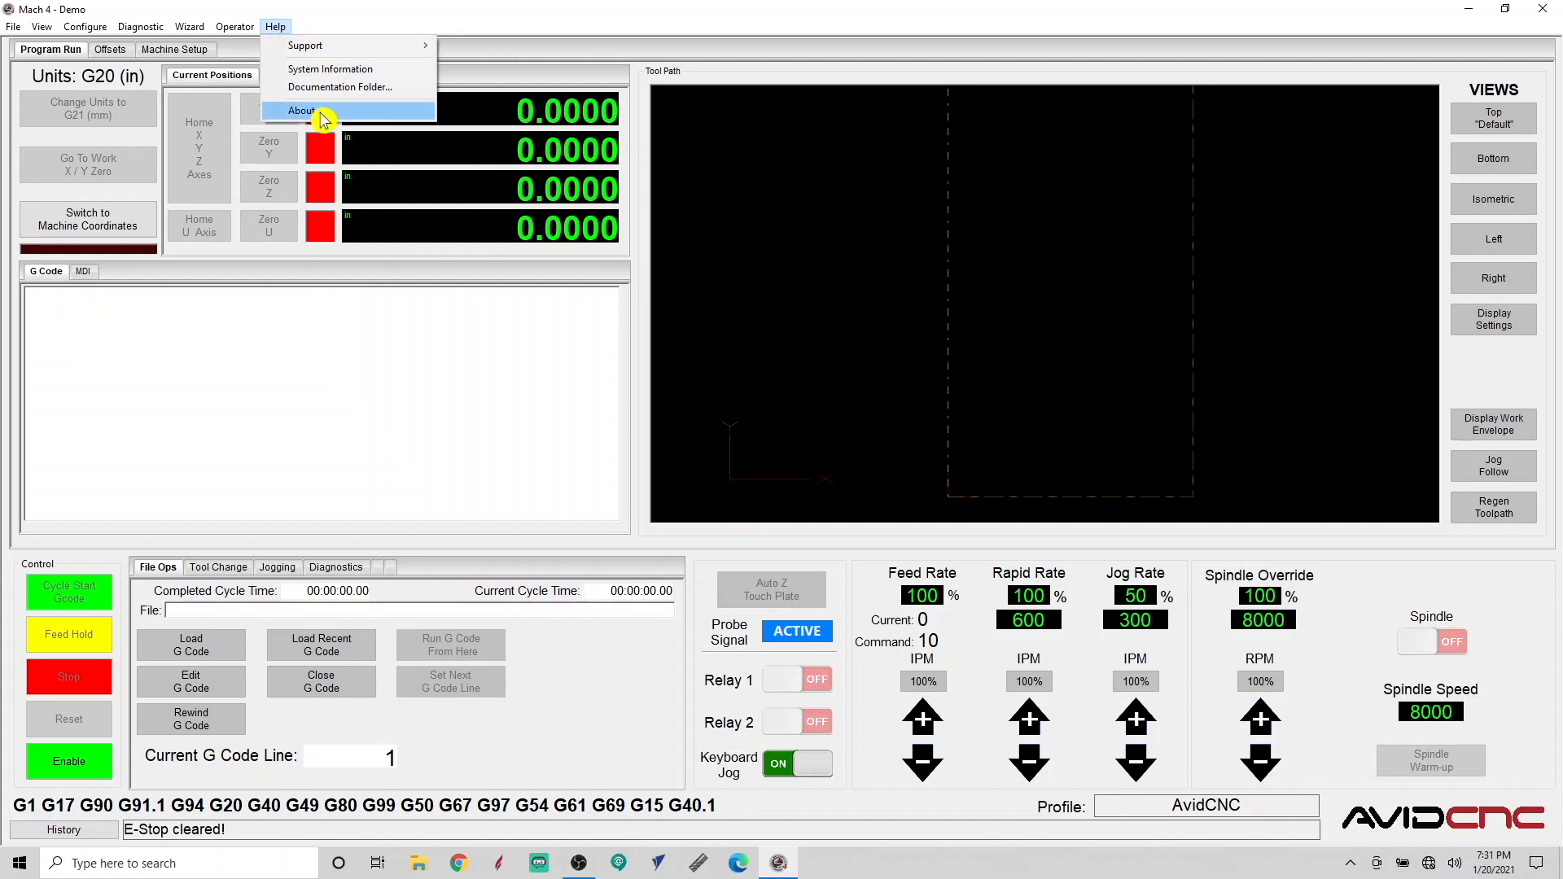
{"action": "left_click", "coordinate": [301, 109]}
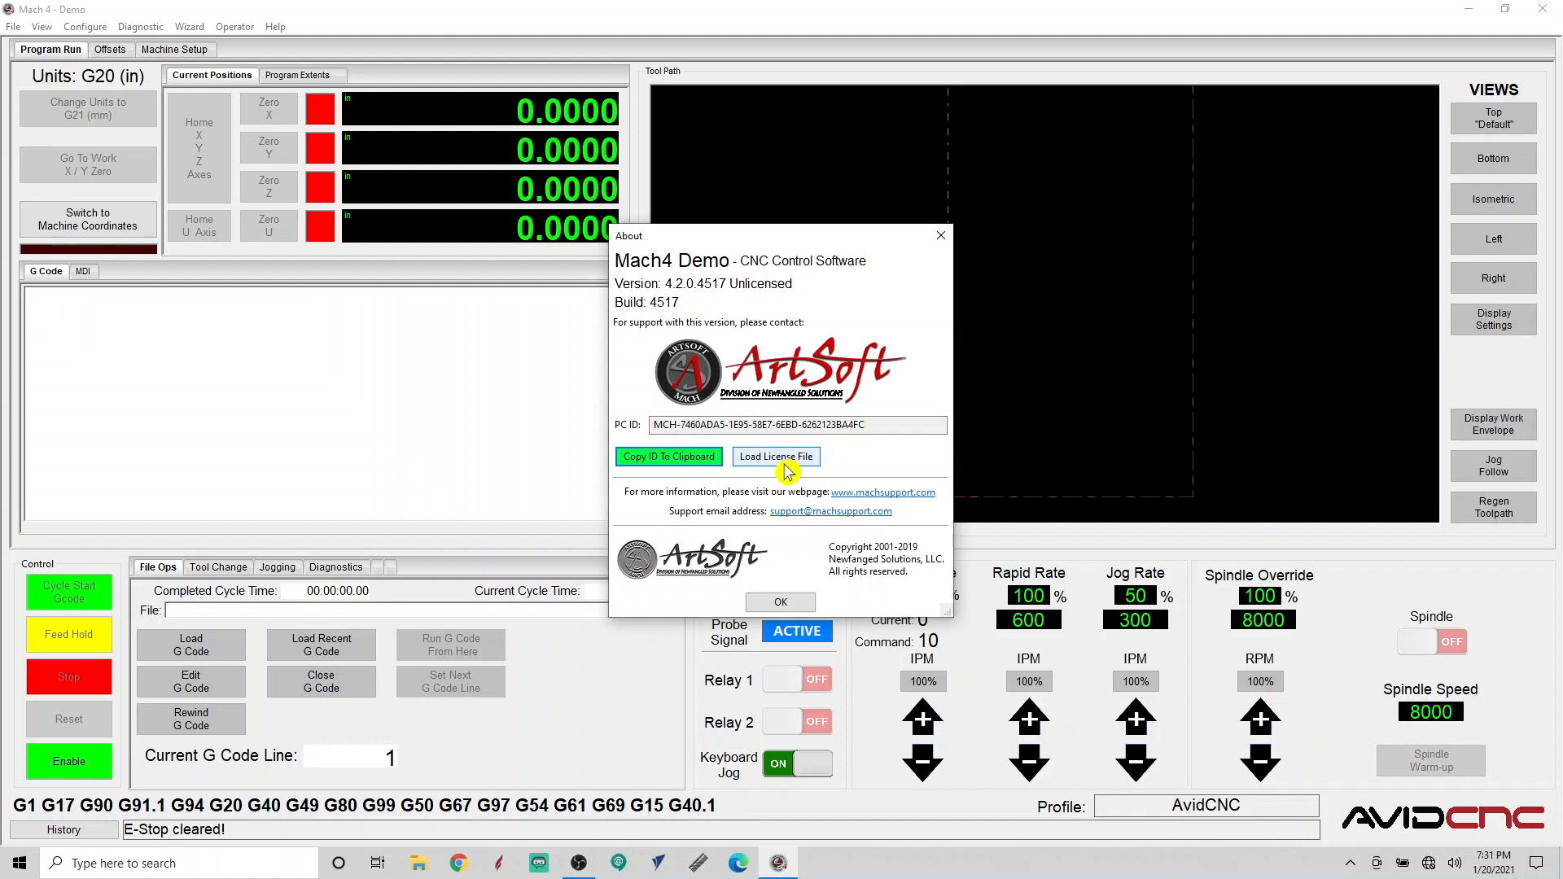
{"action": "left_click", "coordinate": [775, 456]}
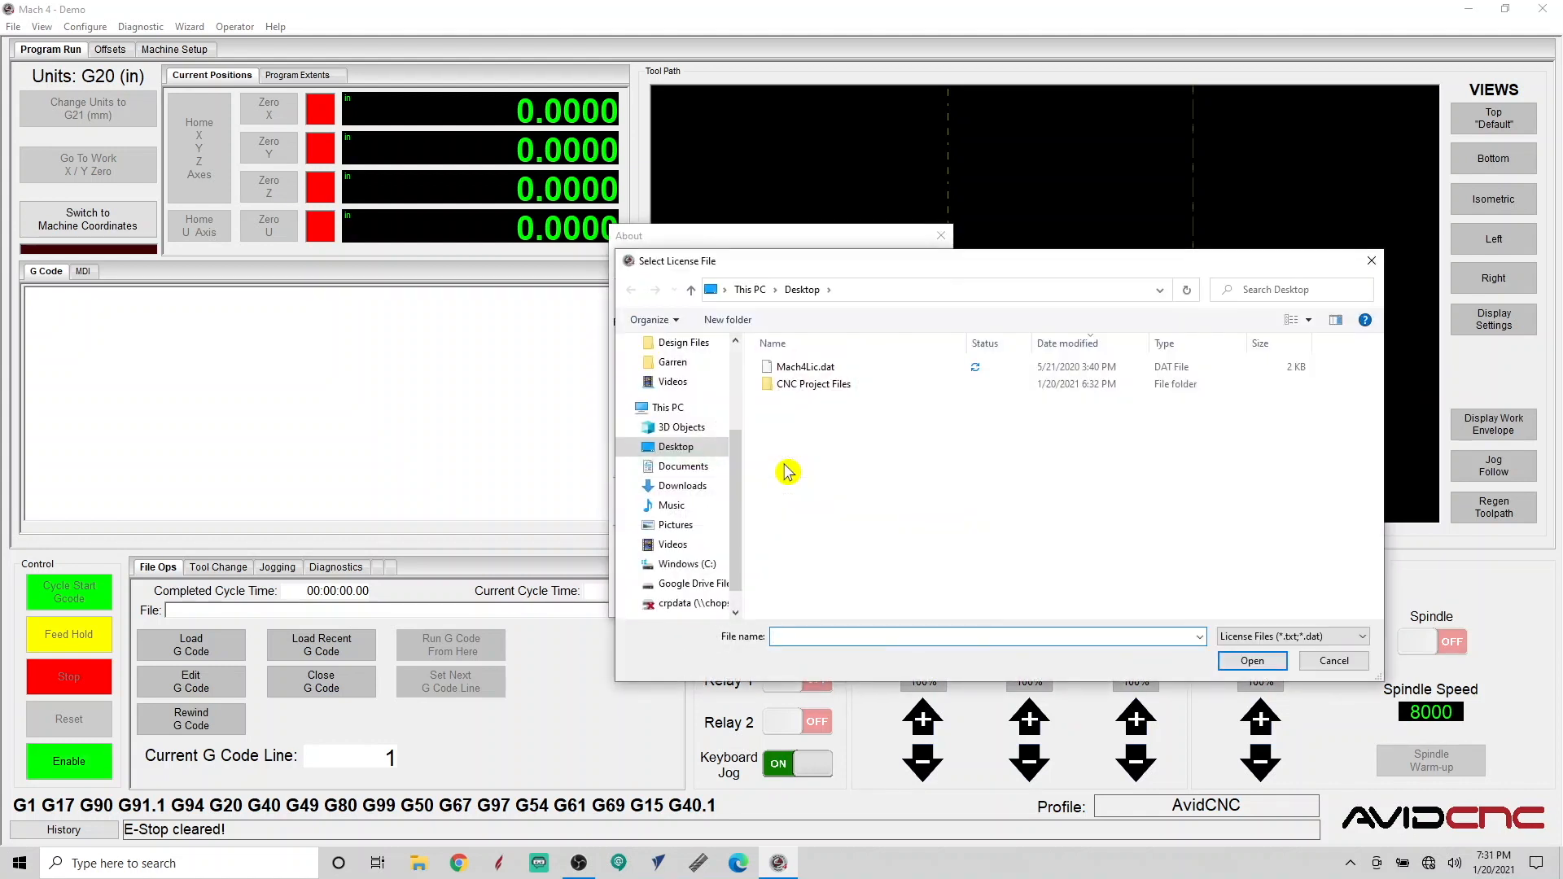
{"action": "left_click", "coordinate": [802, 366]}
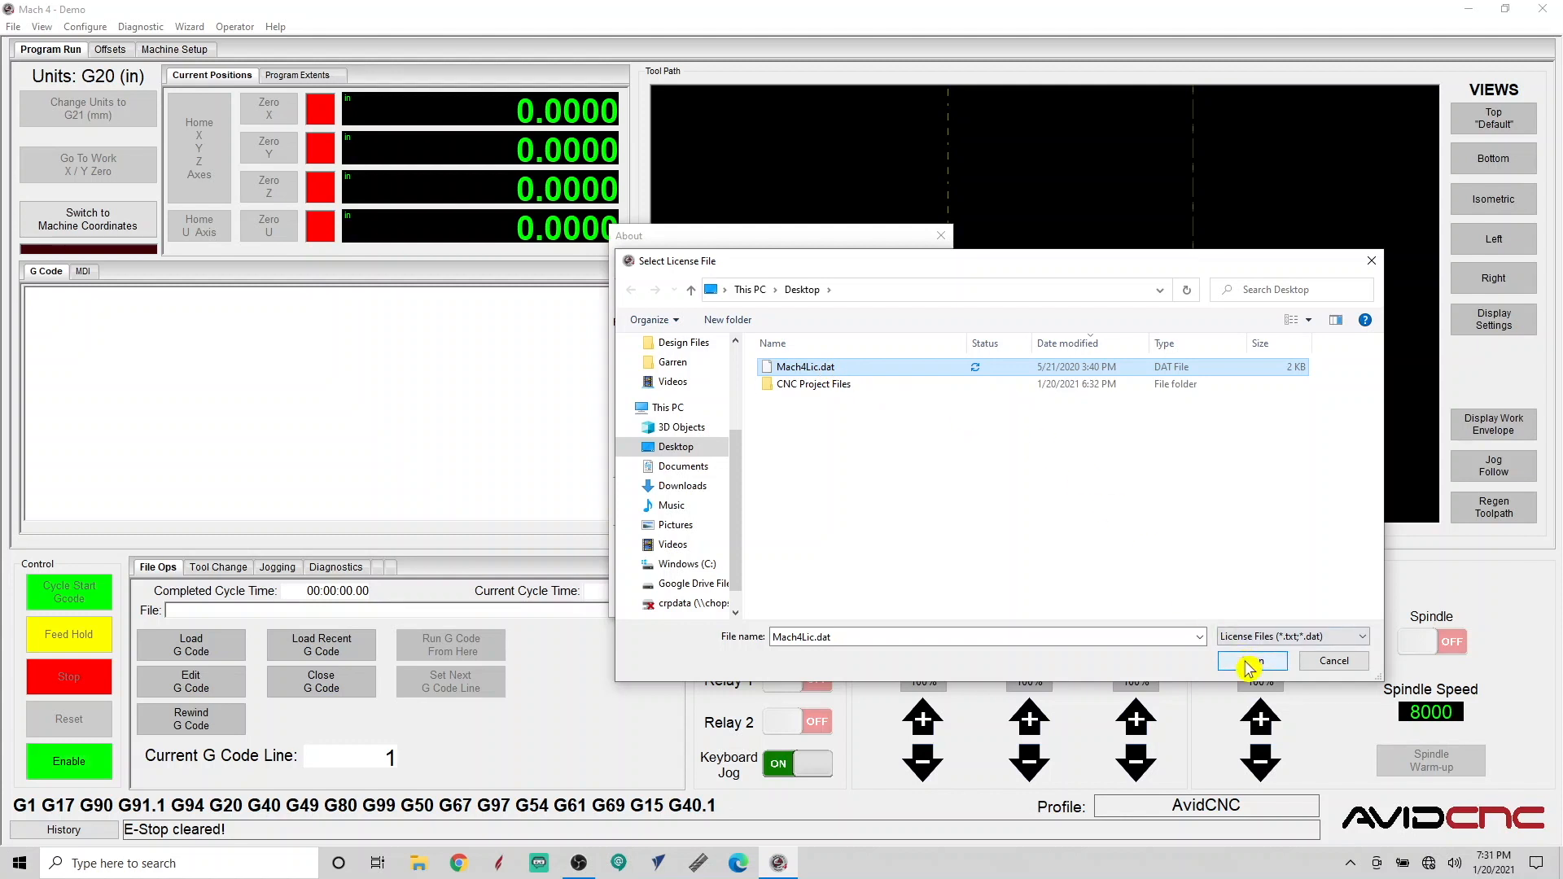
- Install the chosen license file, acknowledge the success notice, and close About
{"action": "left_click", "coordinate": [1250, 661]}
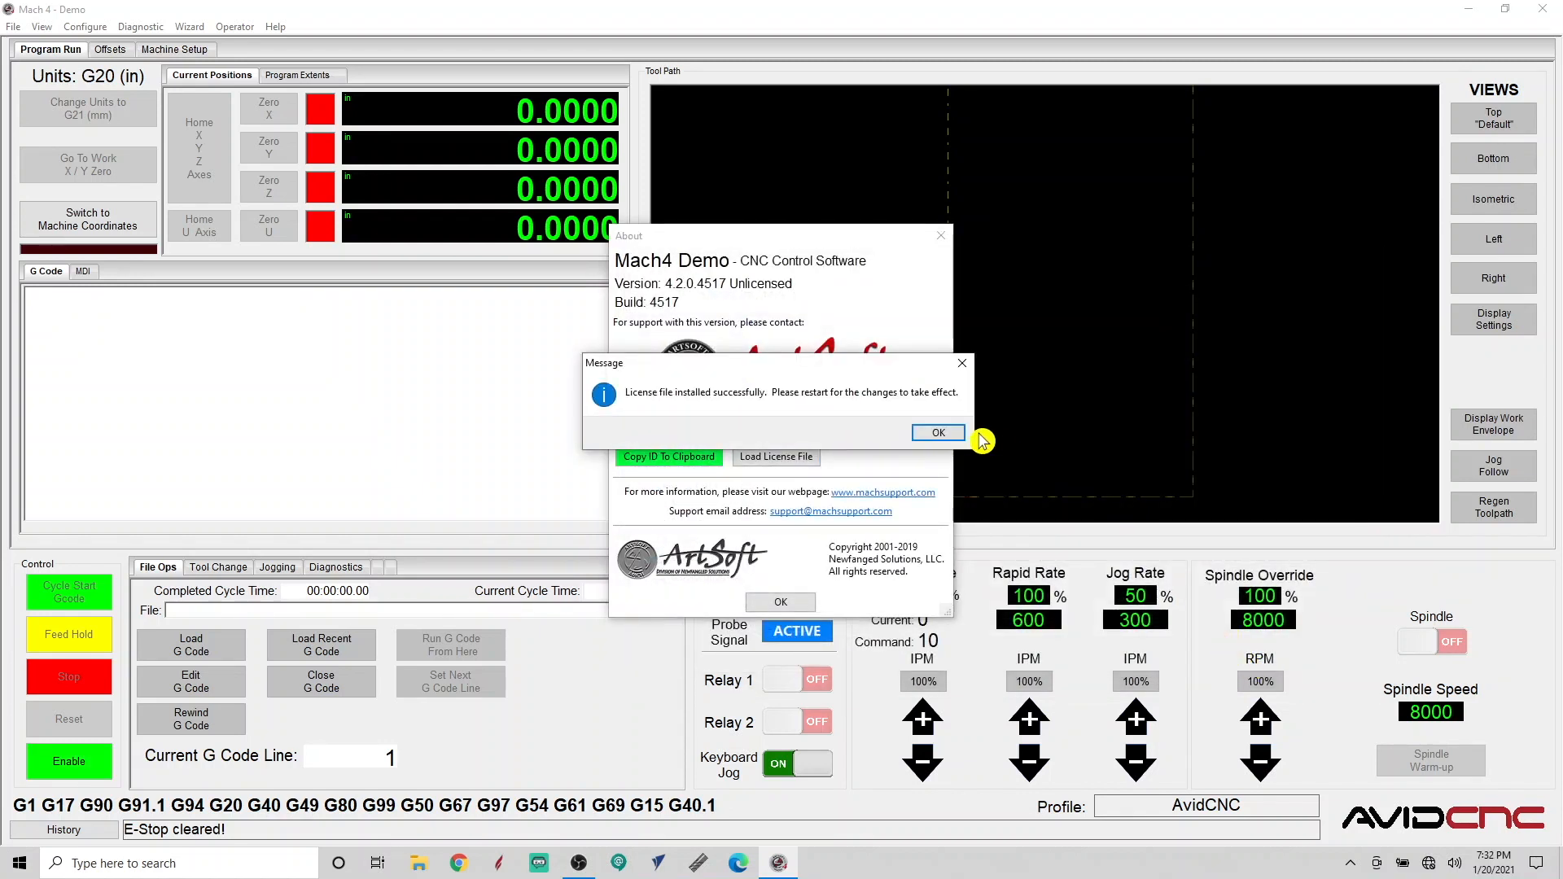
{"action": "left_click", "coordinate": [938, 432]}
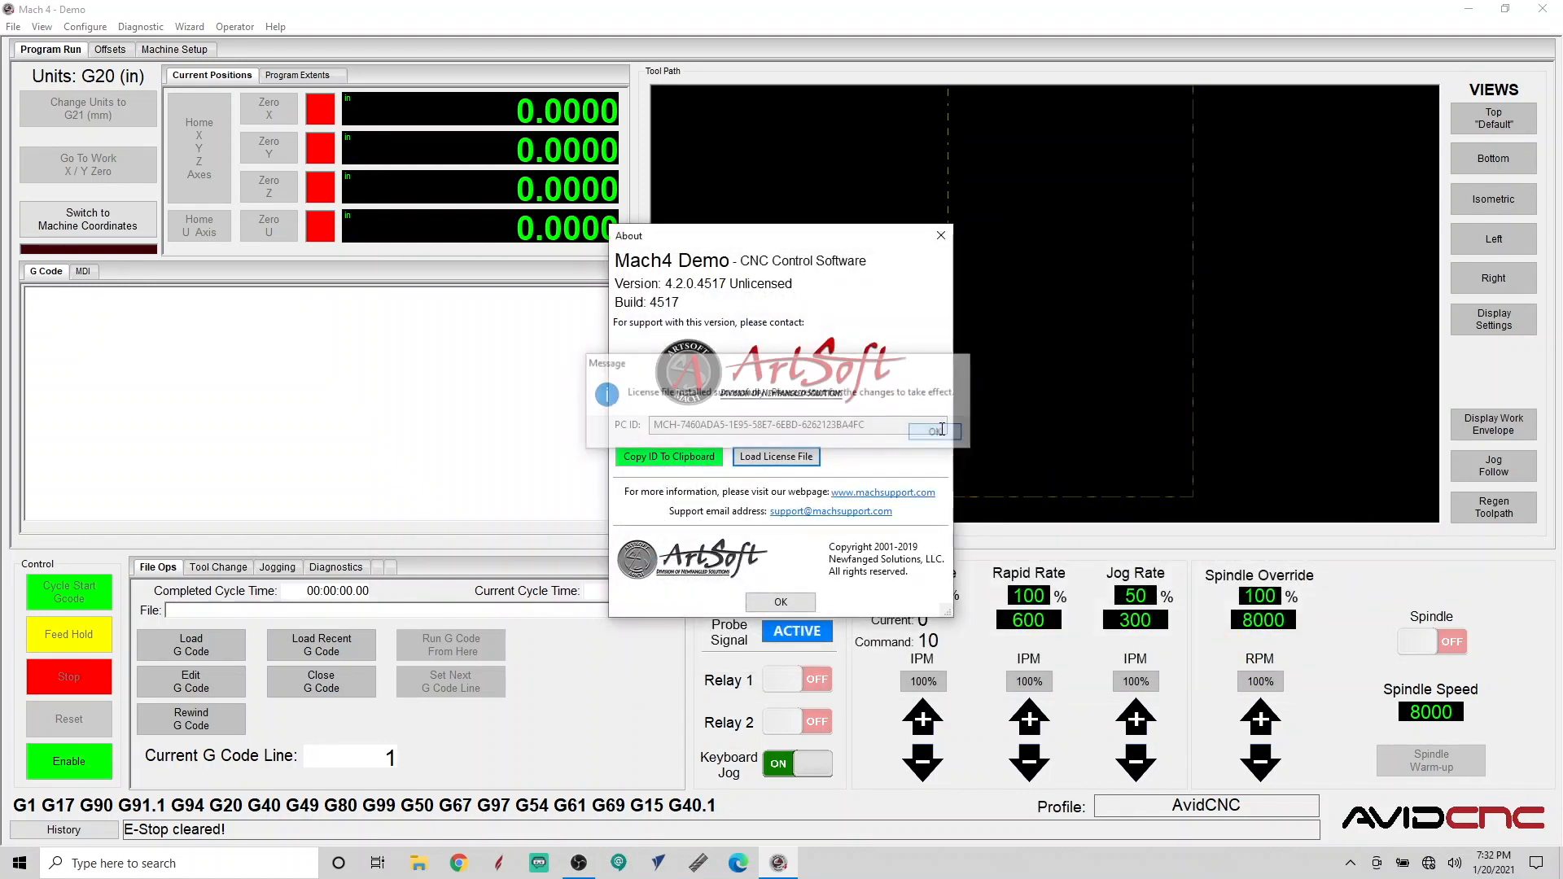
{"action": "left_click", "coordinate": [931, 430]}
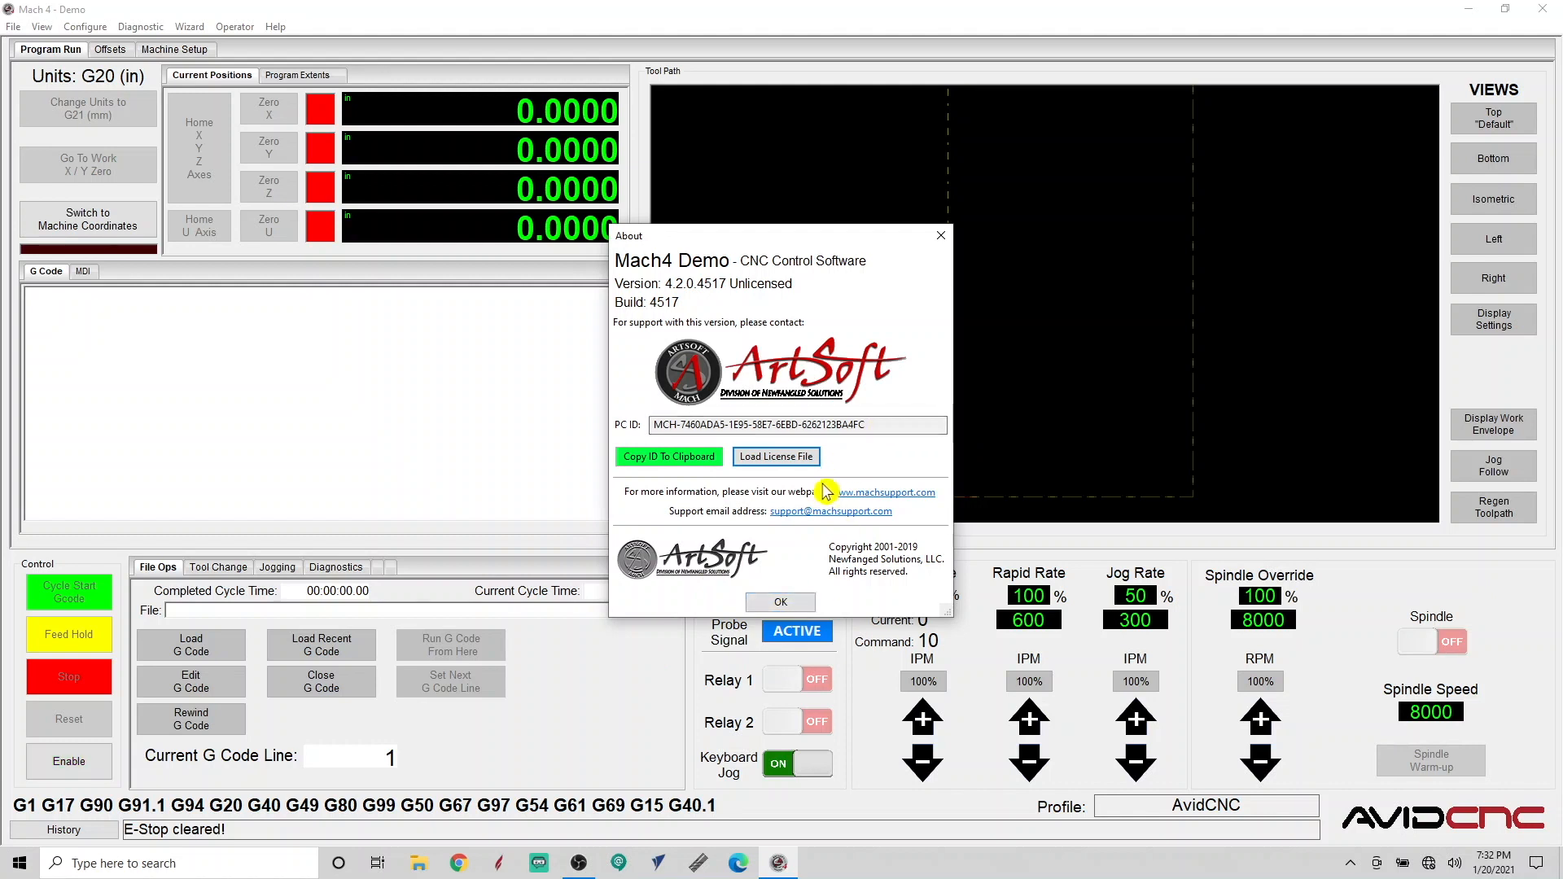
{"action": "left_click", "coordinate": [780, 603]}
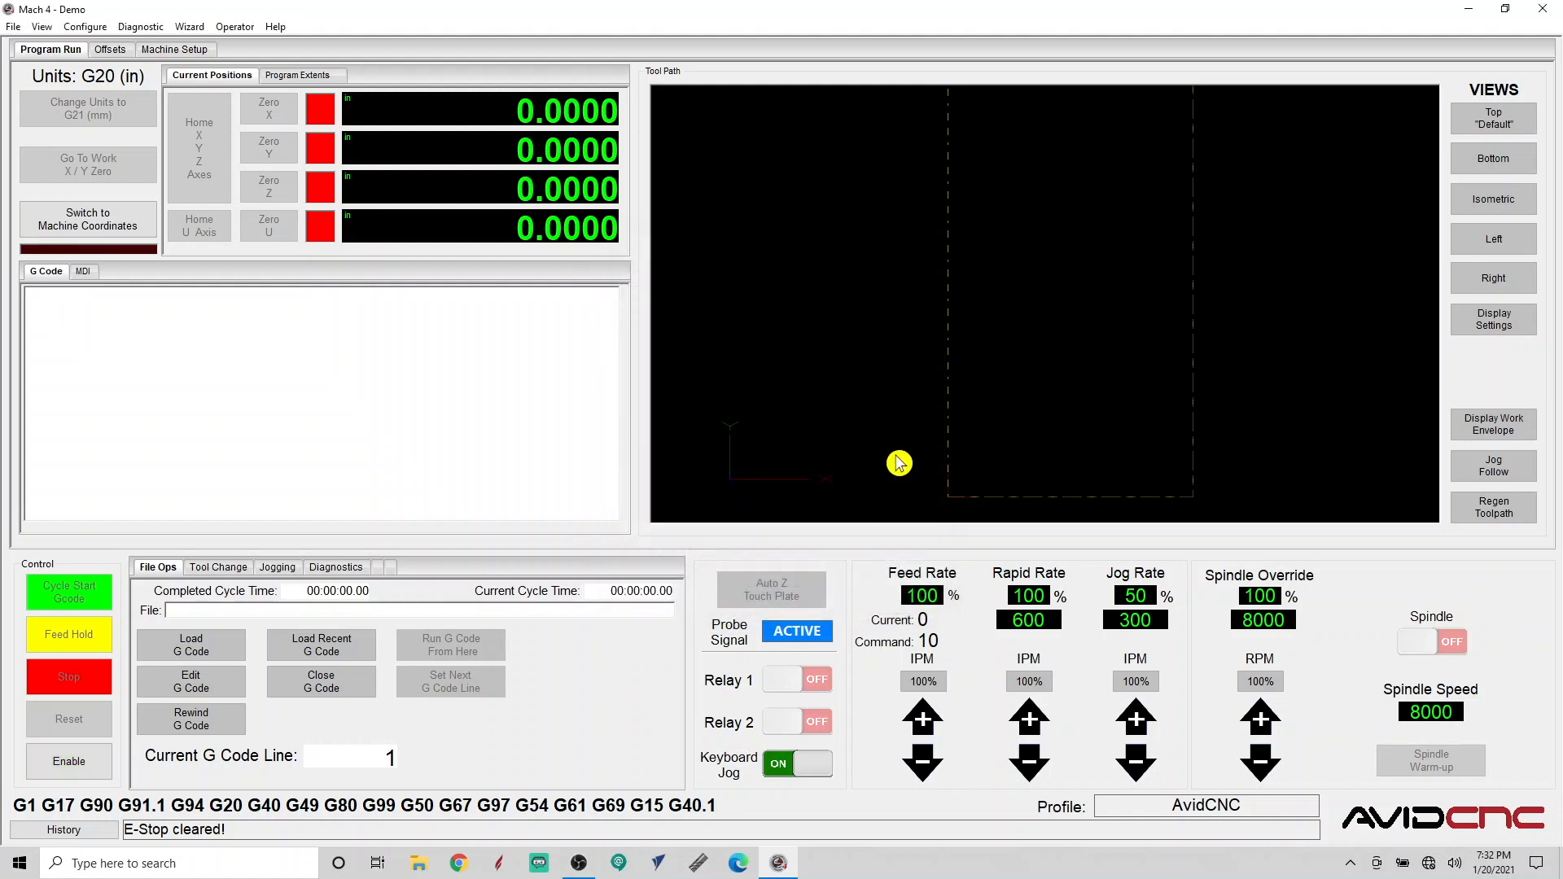